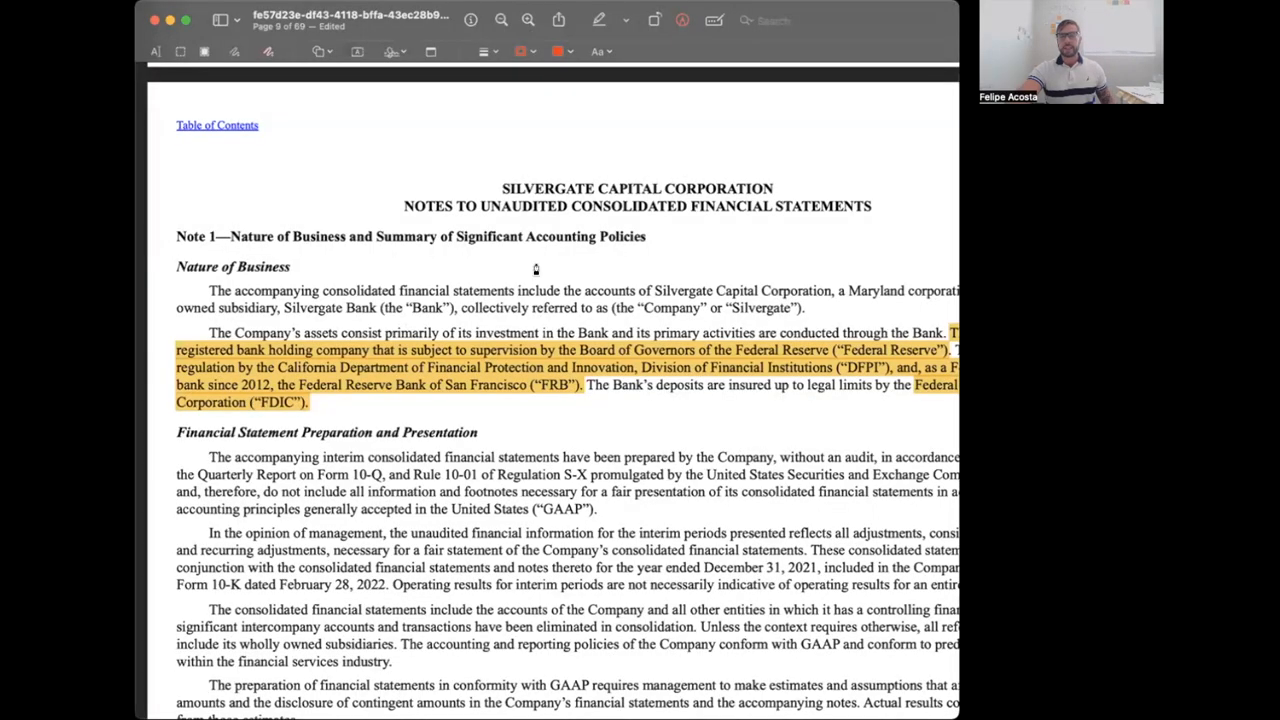
pyautogui.moveTo(601, 262)
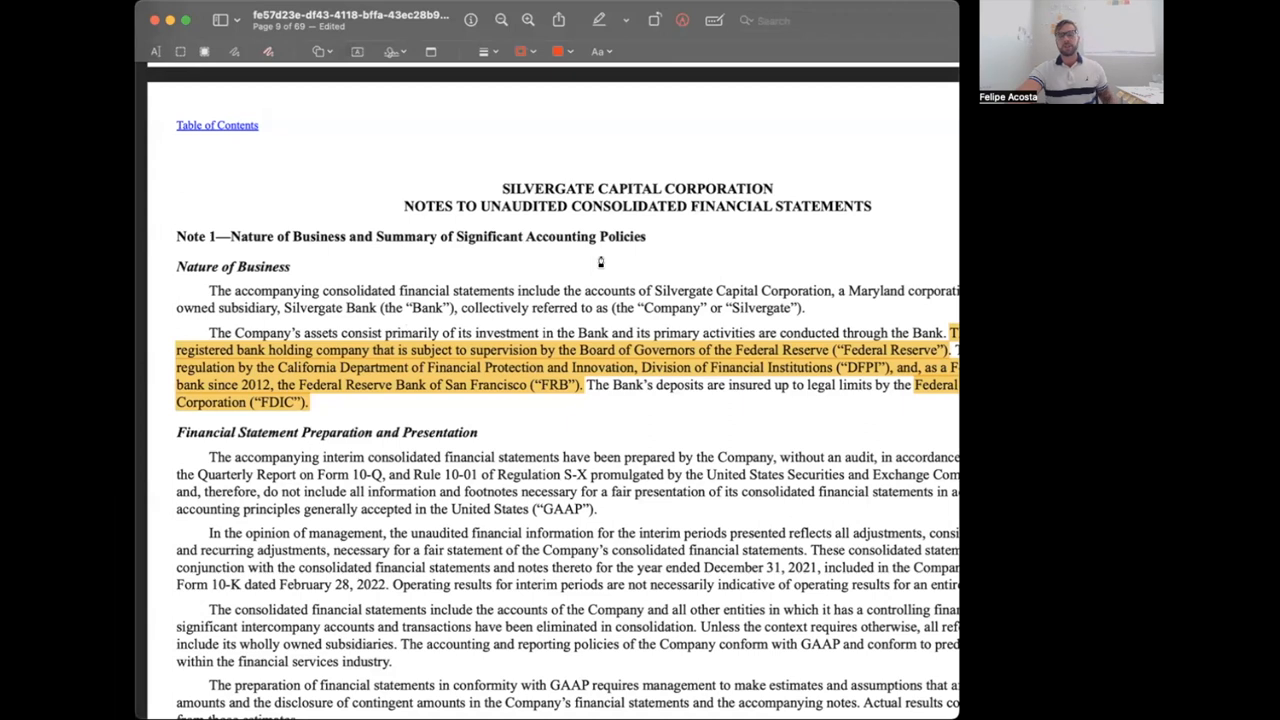
pyautogui.moveTo(601, 262)
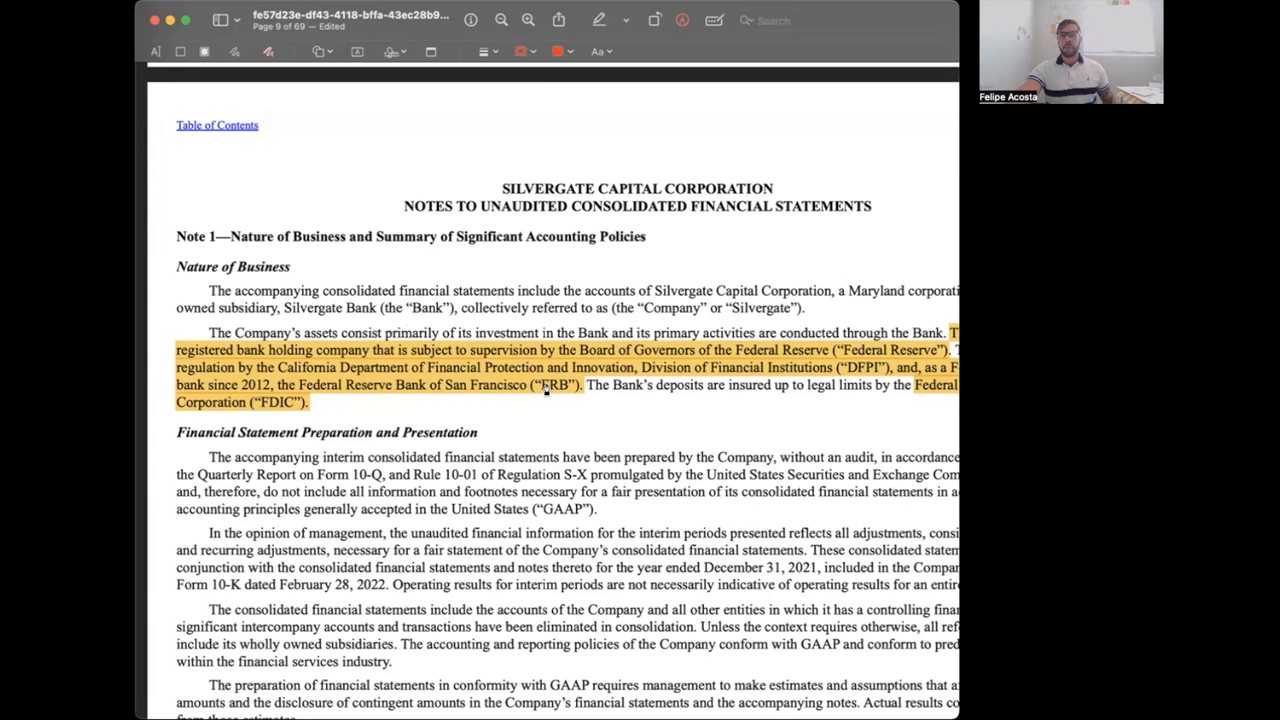
pyautogui.moveTo(472, 302)
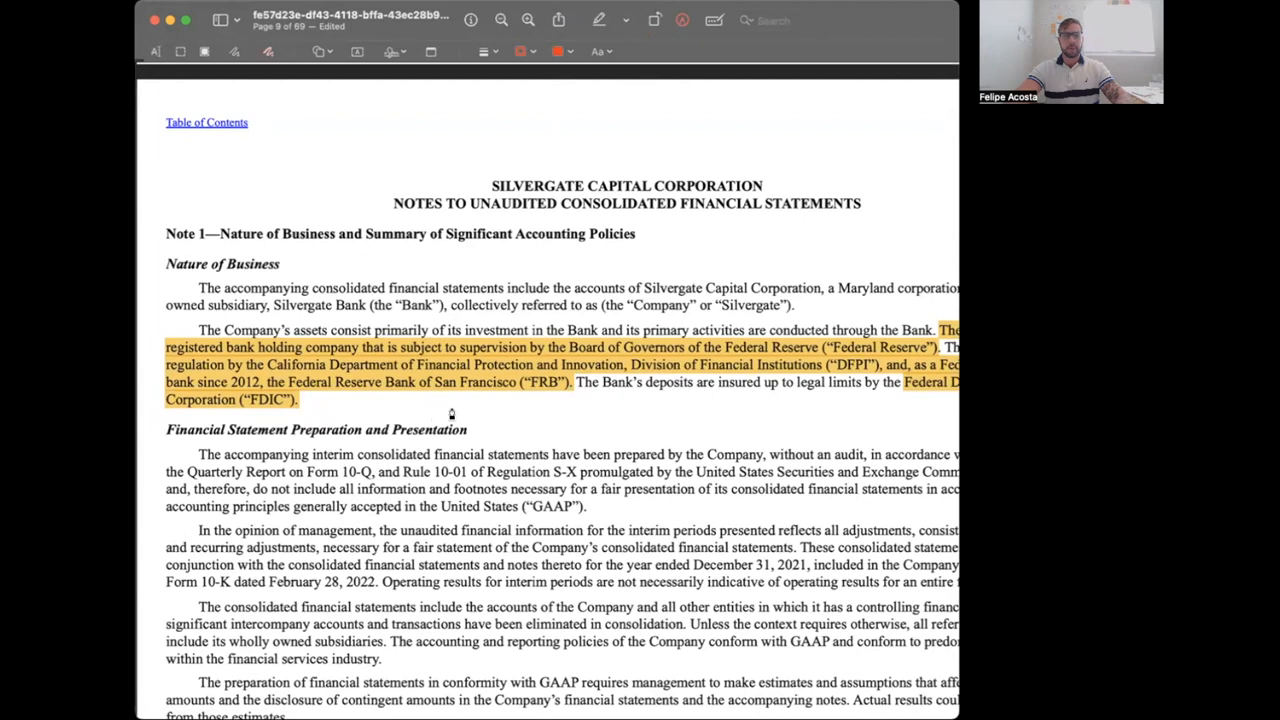
pyautogui.moveTo(660, 283)
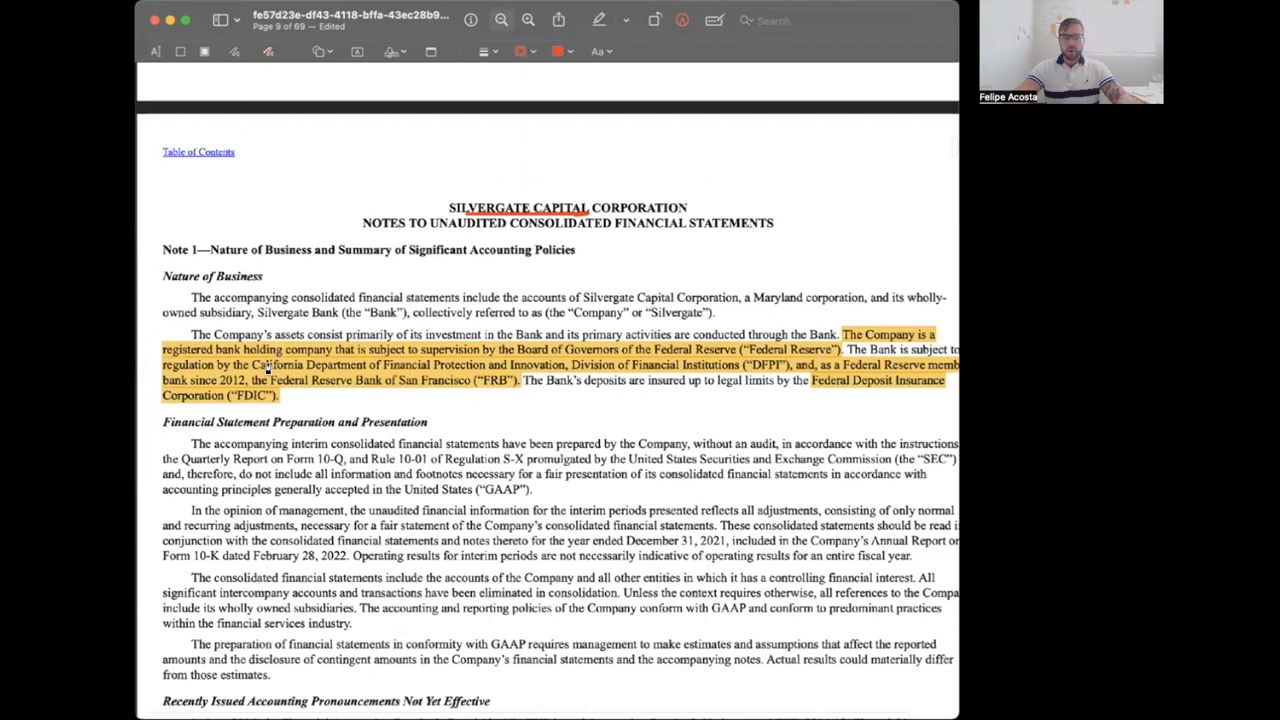
pyautogui.scroll(-3)
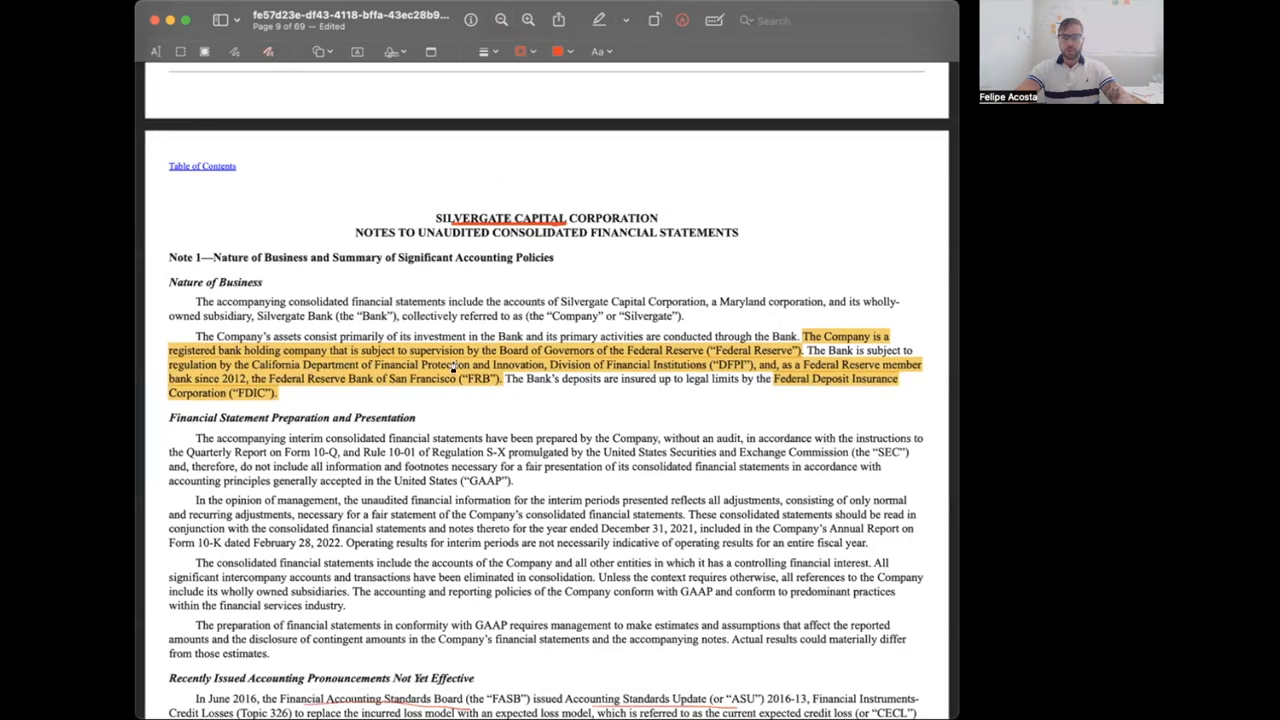
pyautogui.moveTo(577, 368)
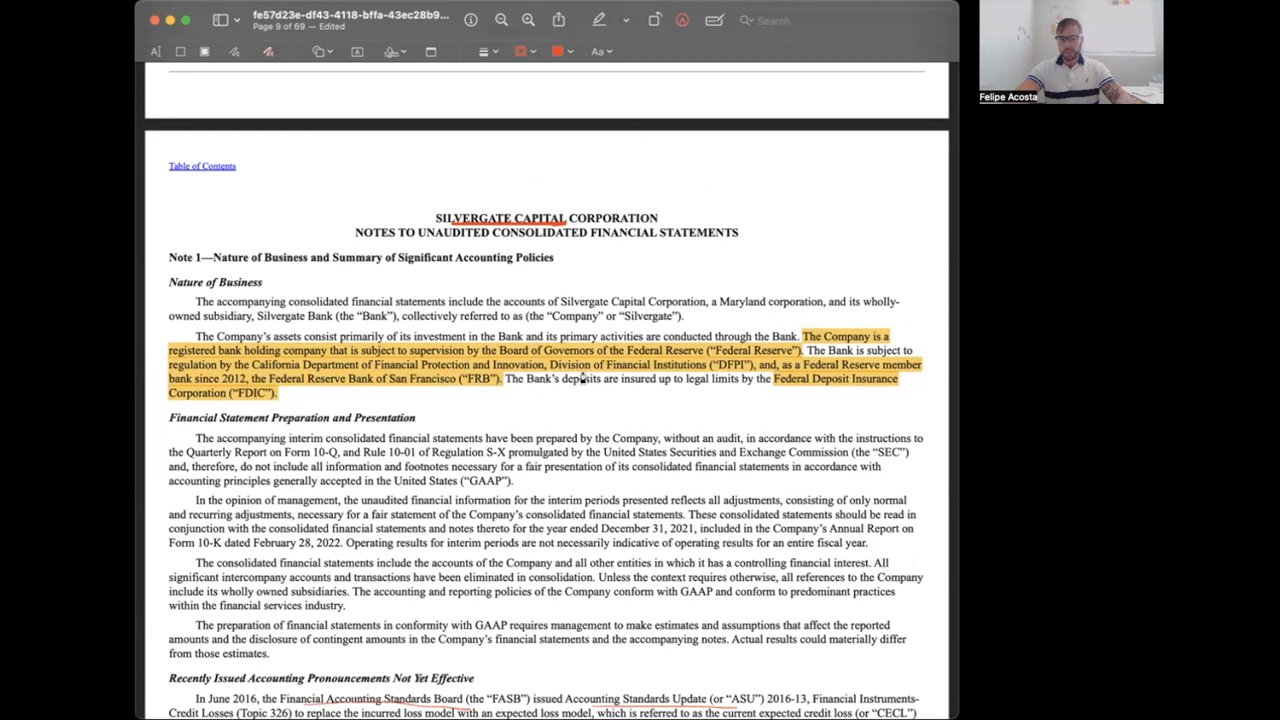
pyautogui.moveTo(695, 379)
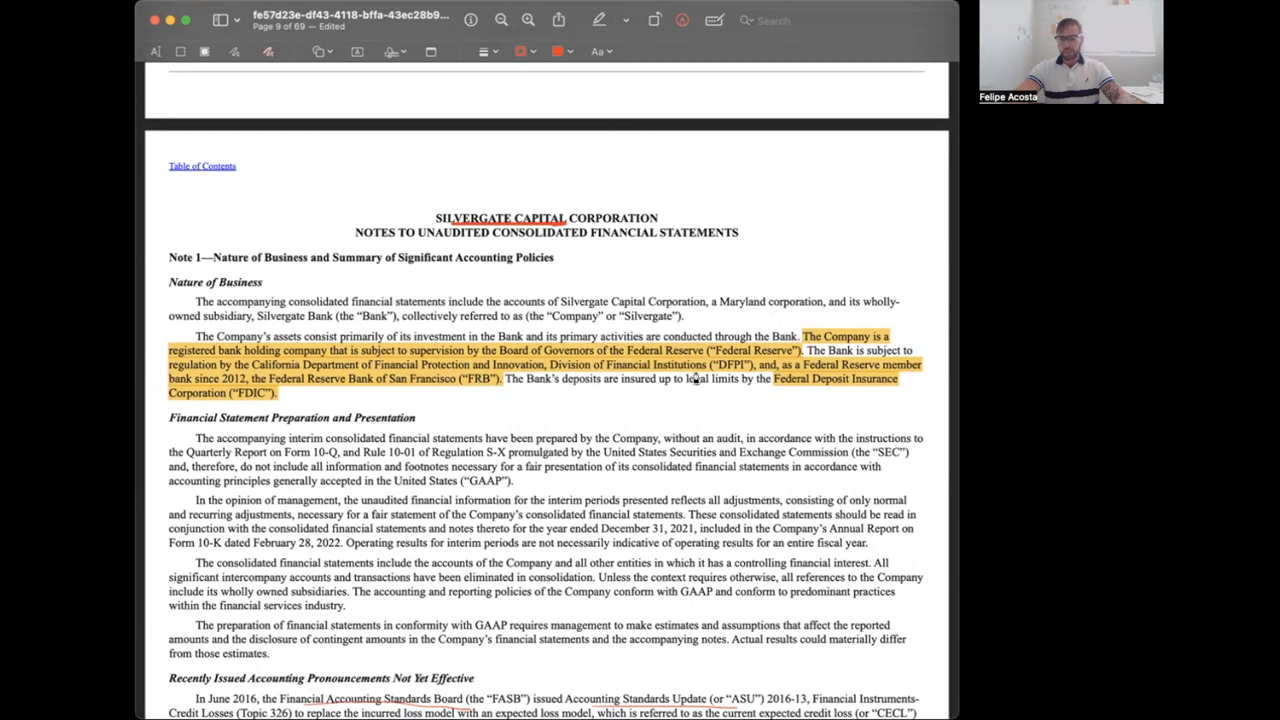
pyautogui.moveTo(832, 378)
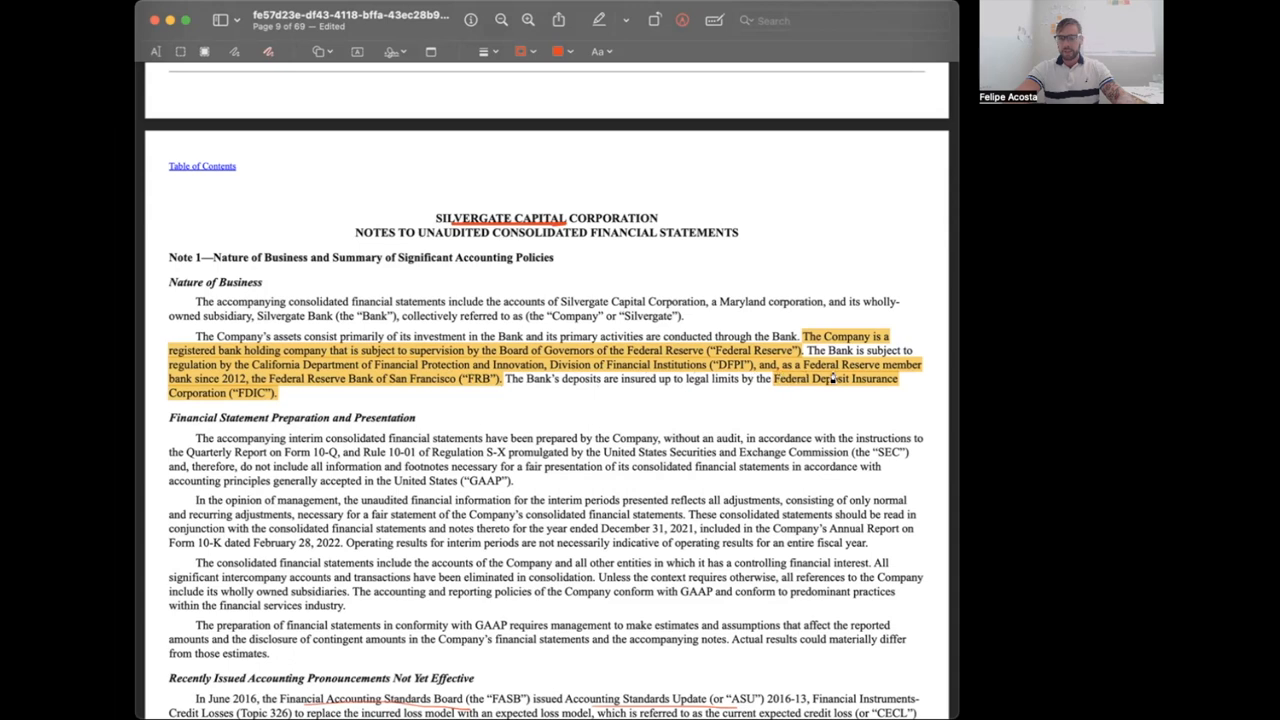
pyautogui.moveTo(218, 405)
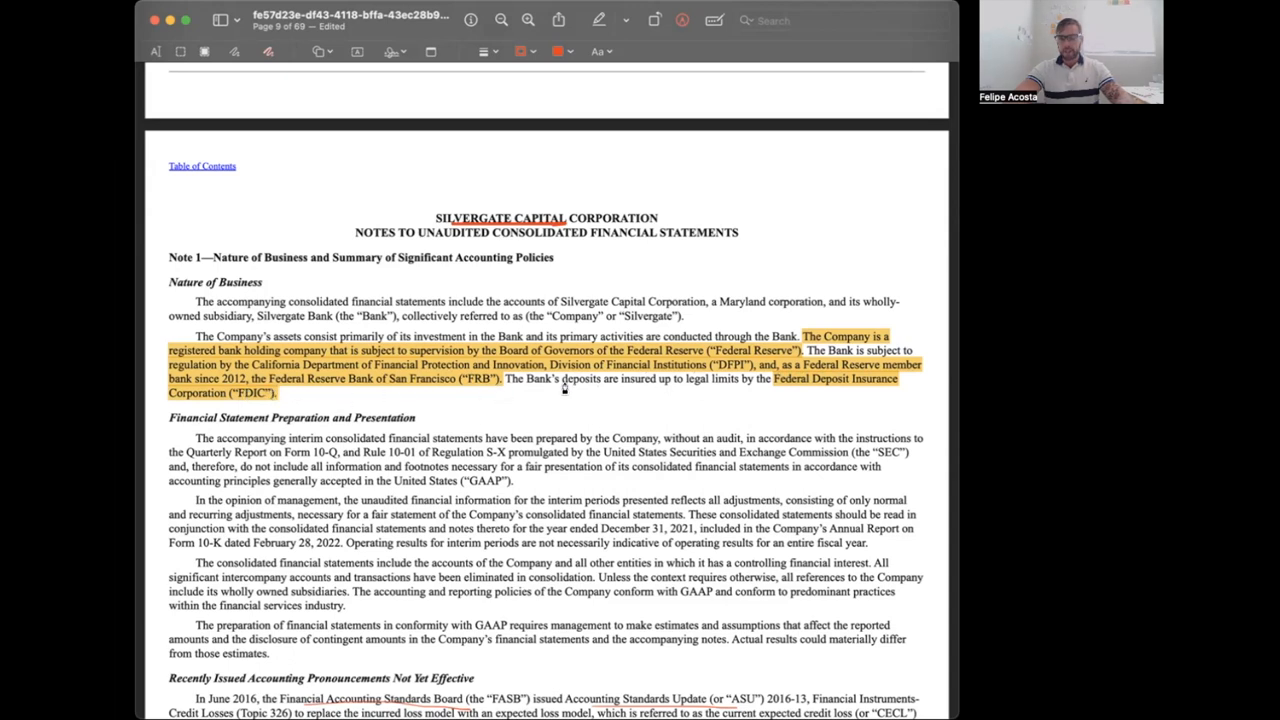
pyautogui.moveTo(673, 395)
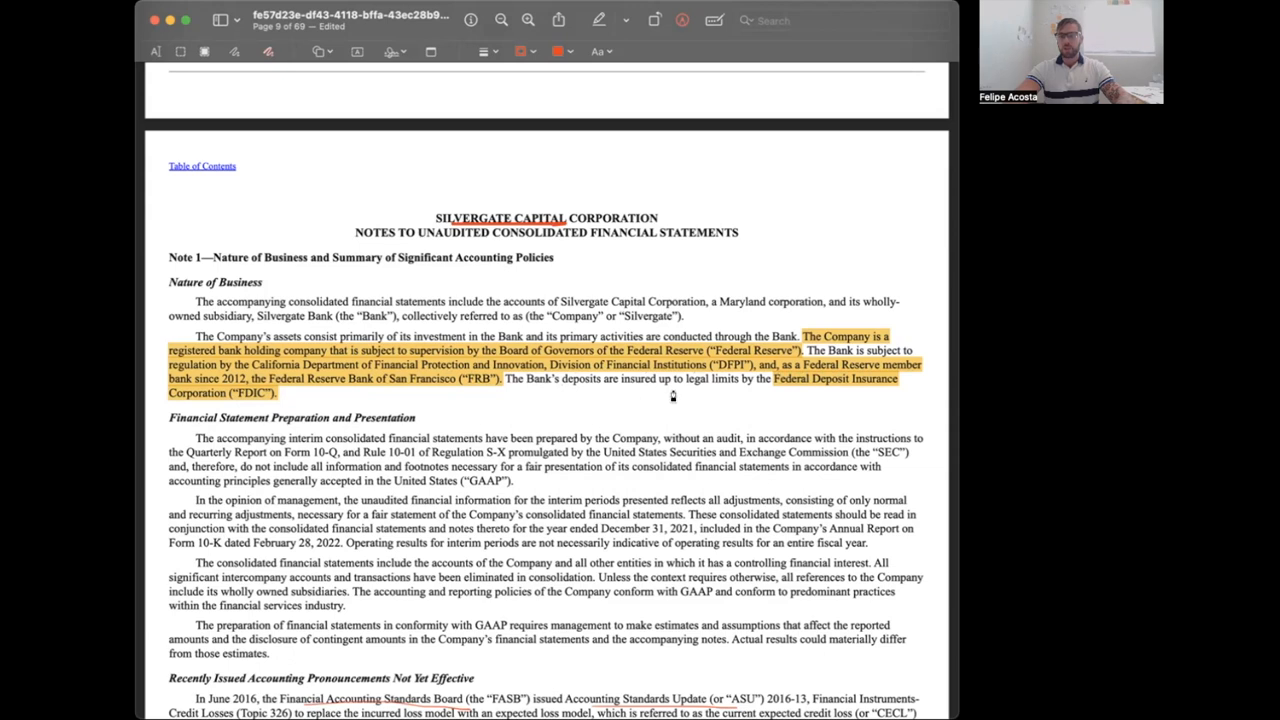
pyautogui.moveTo(730, 390)
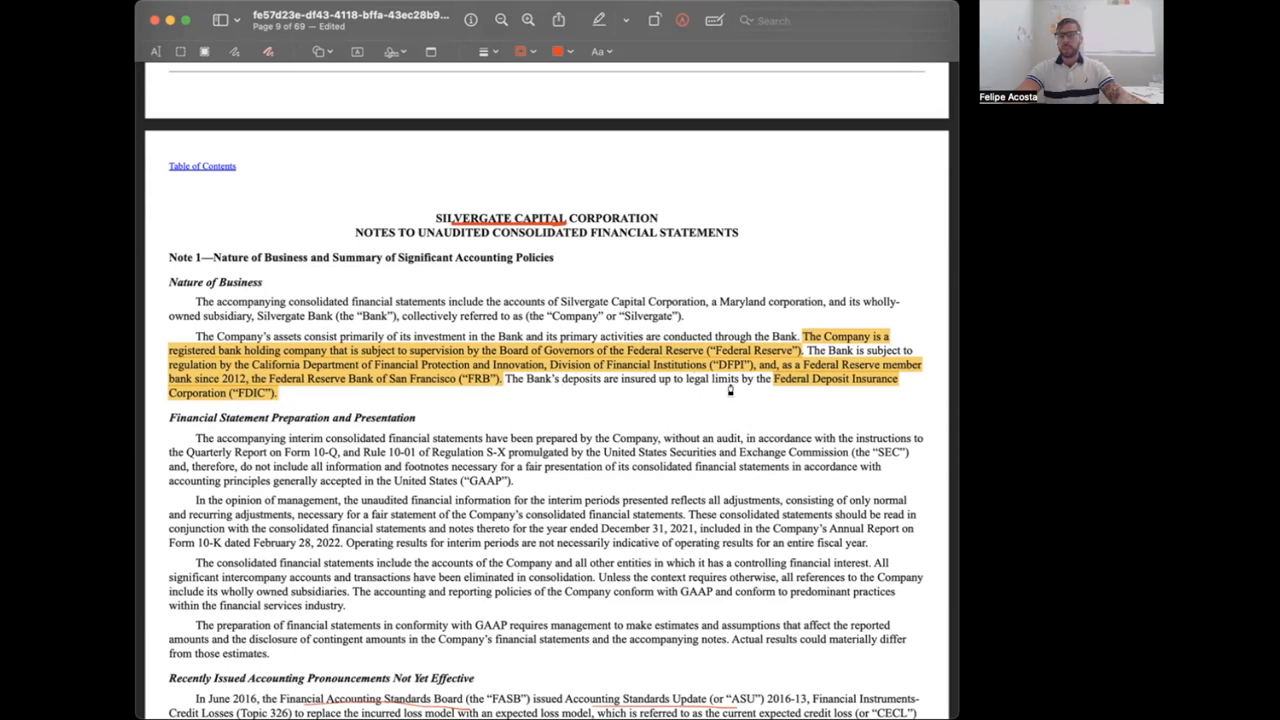
pyautogui.moveTo(795, 400)
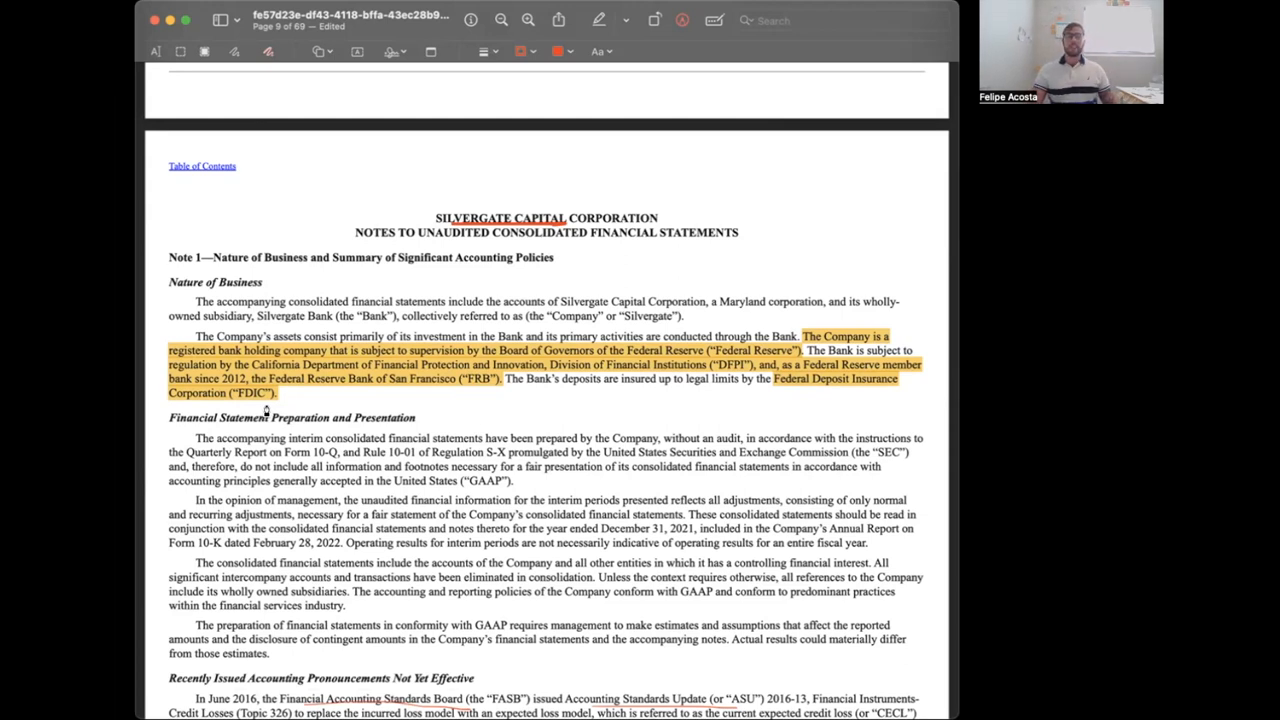
pyautogui.moveTo(393, 372)
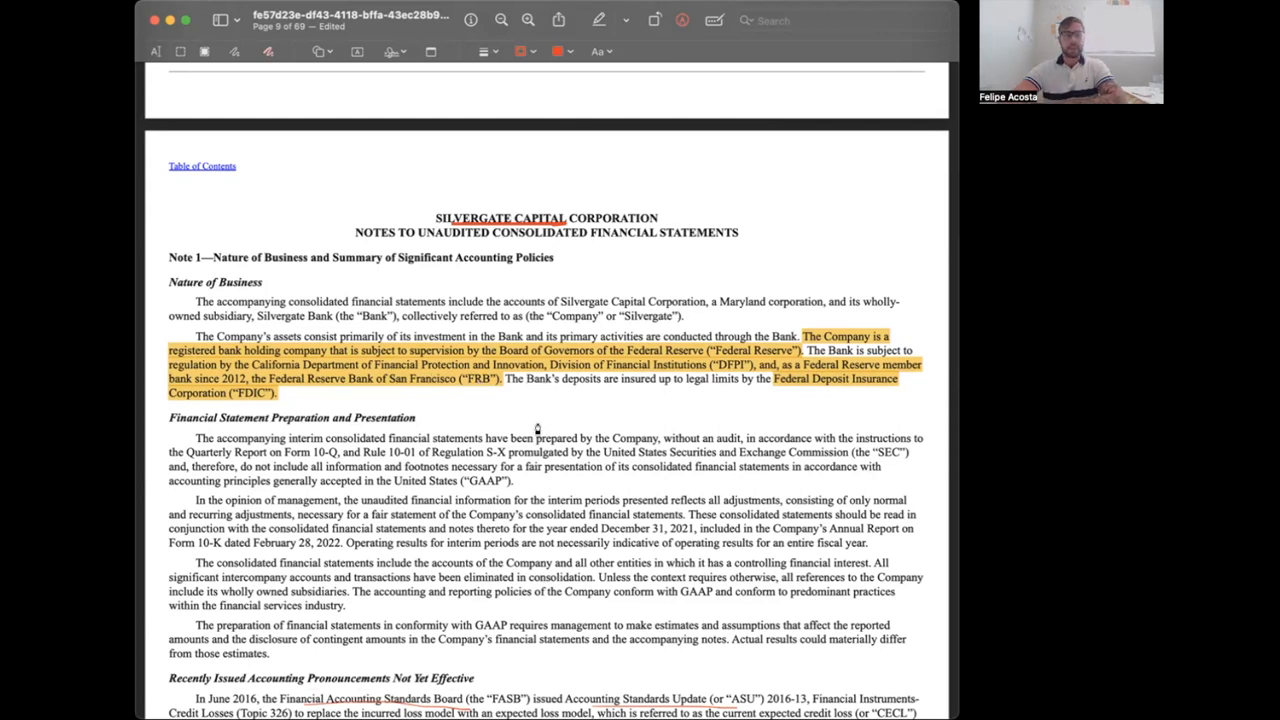
# - Scroll past the table of contents to the page 3 balance sheet with its highlighted line items and red arrows
pyautogui.scroll(-3)
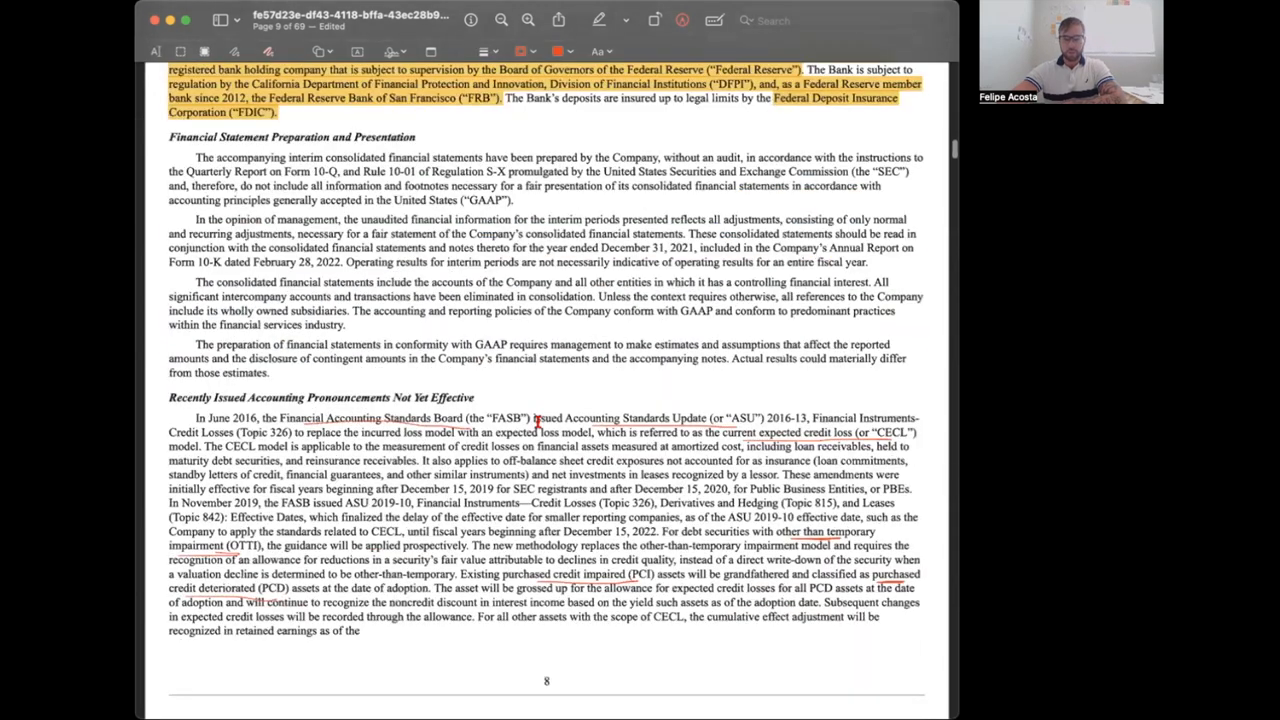
pyautogui.scroll(3)
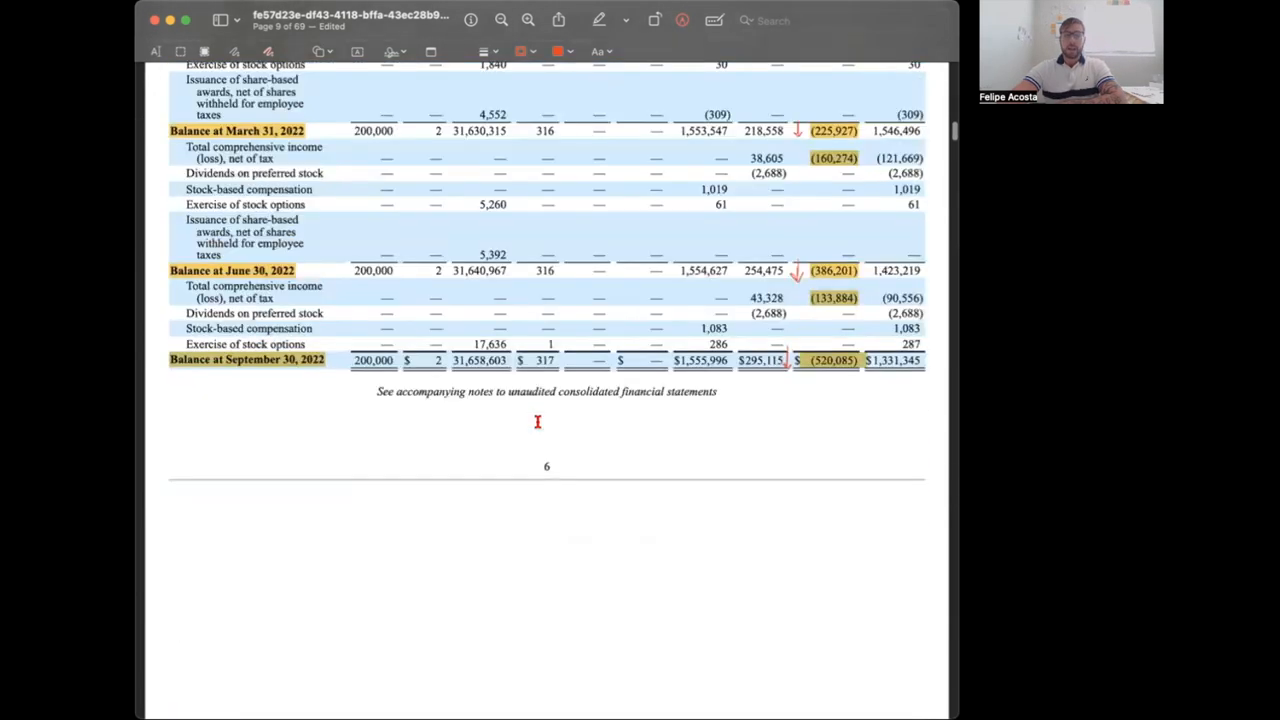
pyautogui.scroll(3)
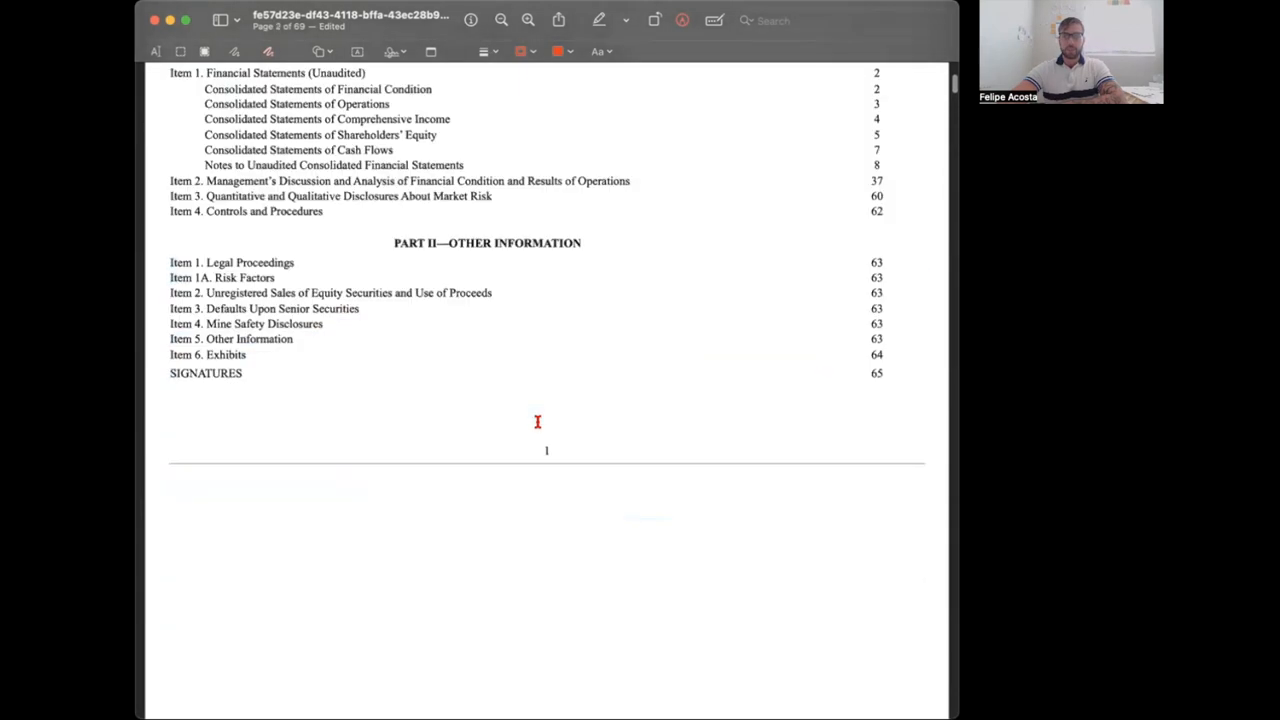
pyautogui.scroll(-3)
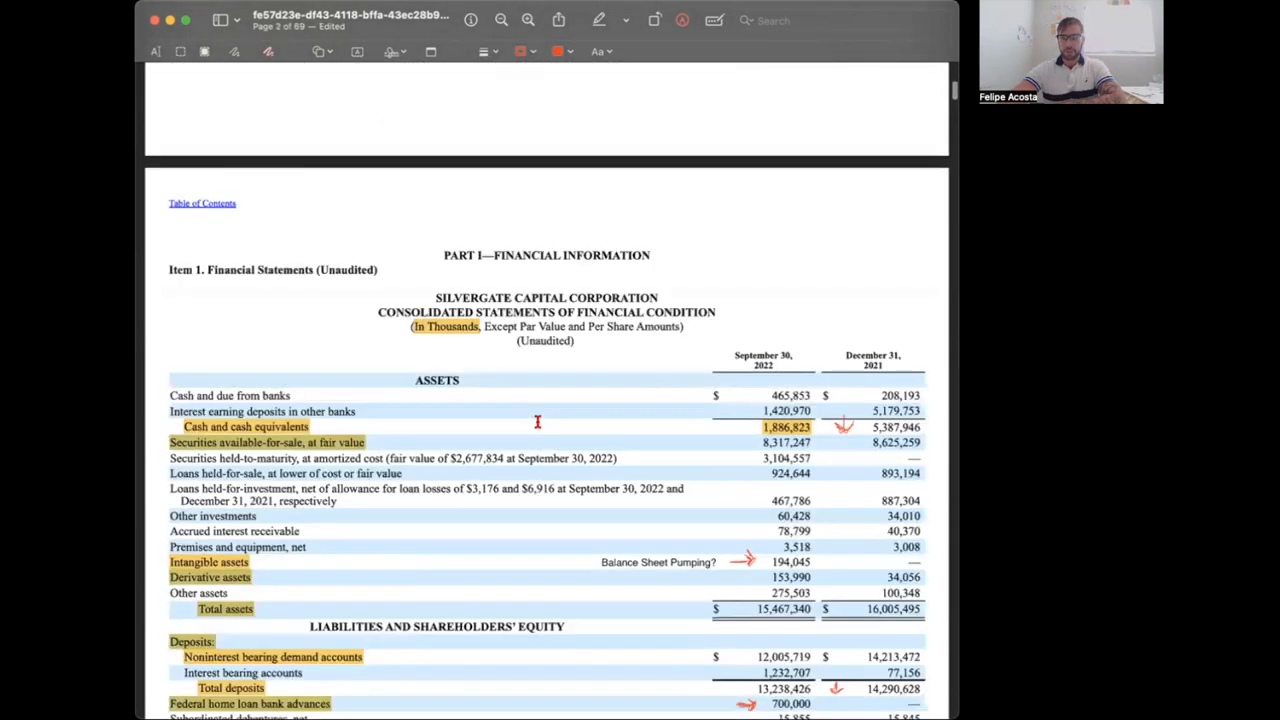
pyautogui.scroll(-3)
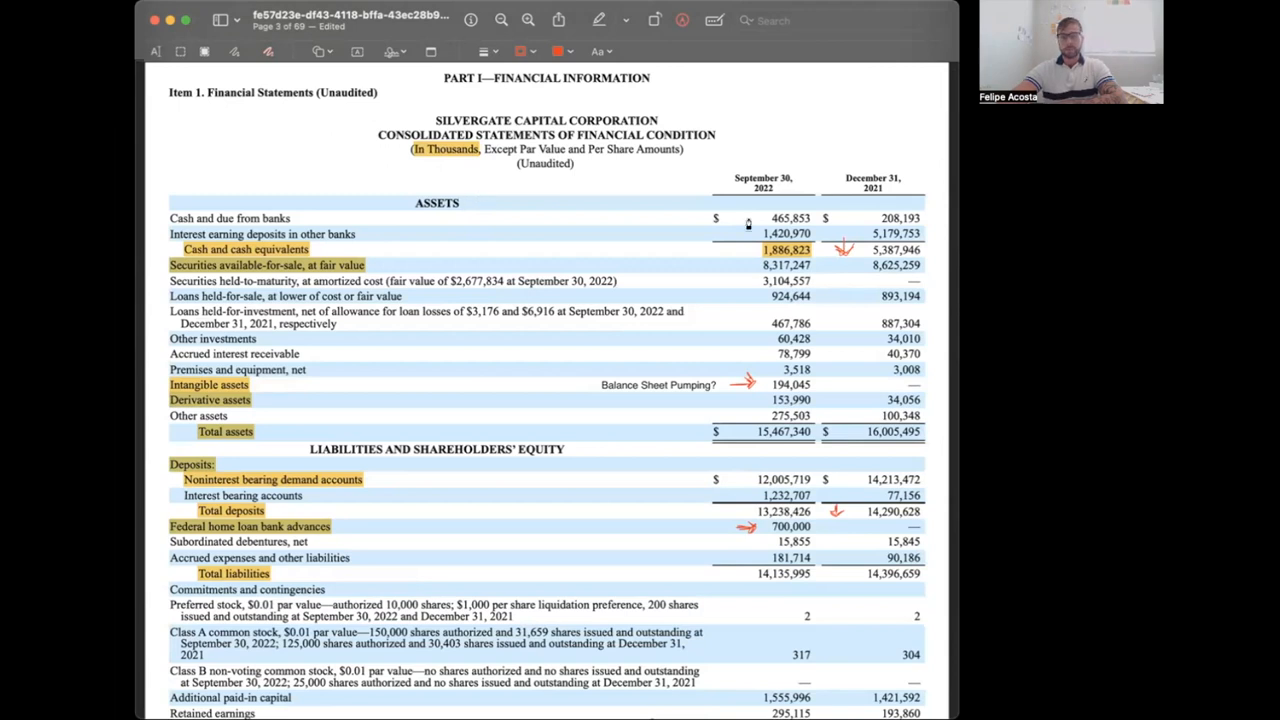
pyautogui.moveTo(583, 155)
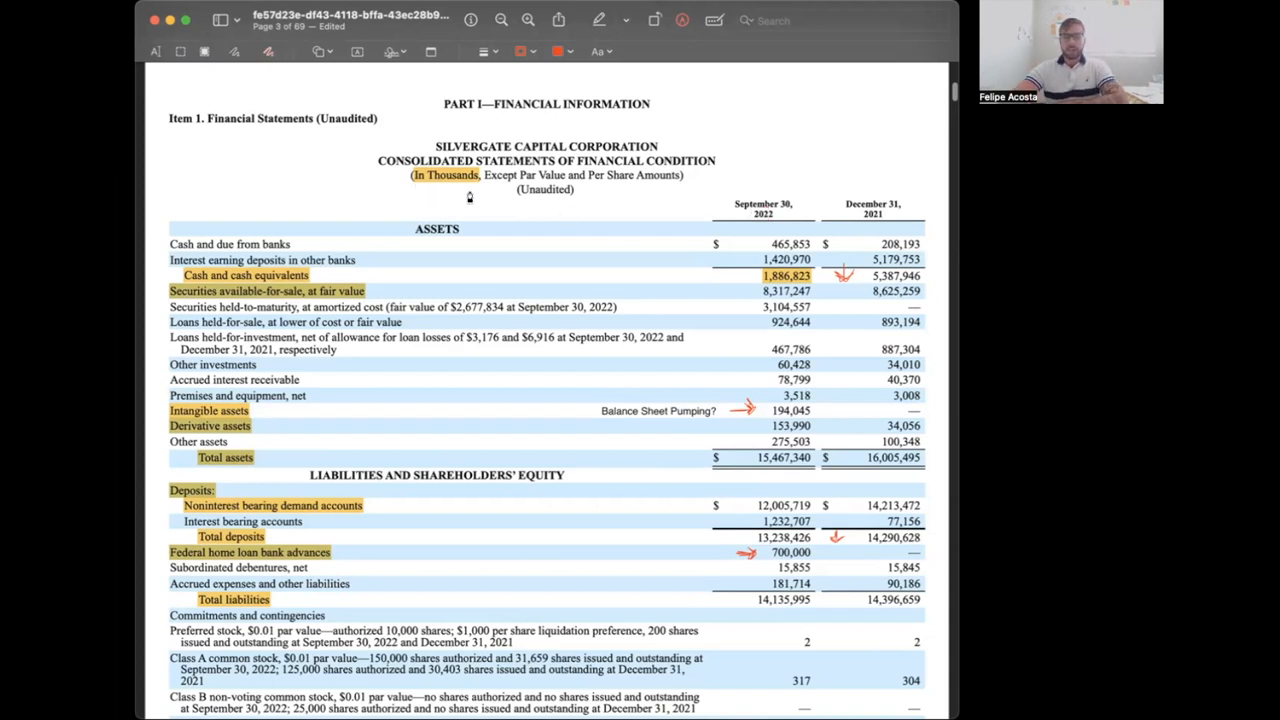
pyautogui.moveTo(812, 284)
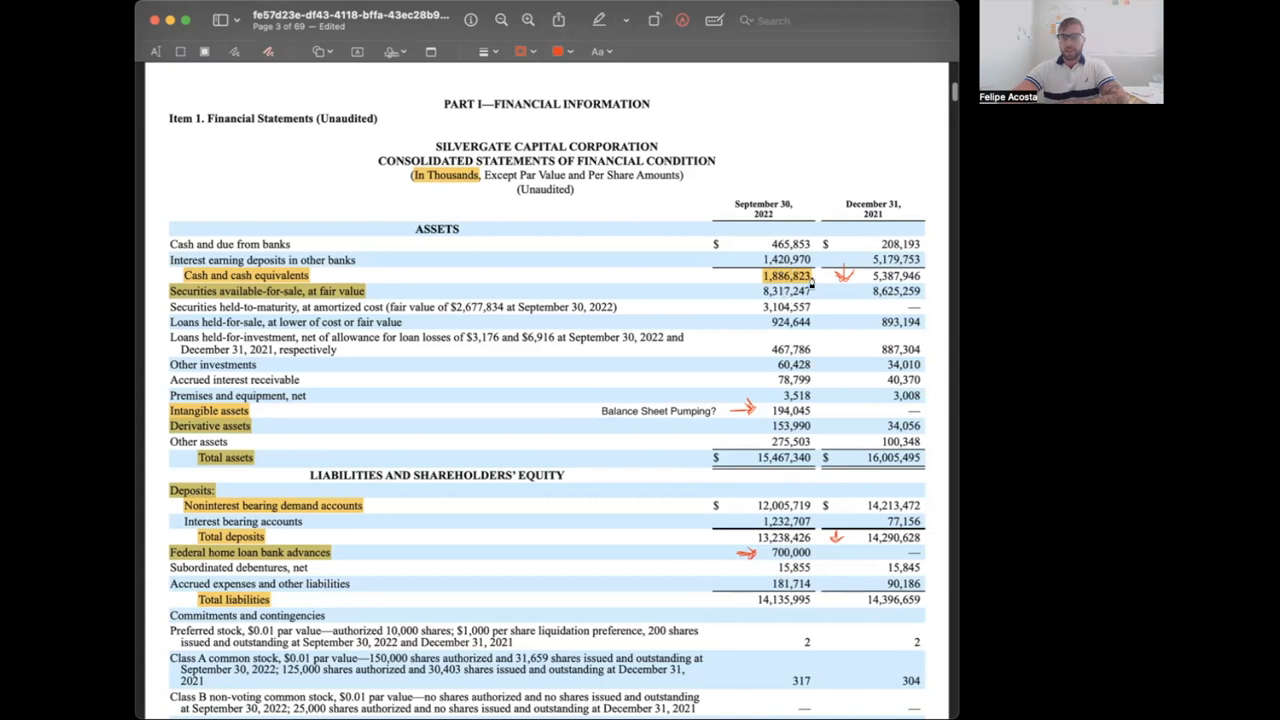
pyautogui.moveTo(735, 233)
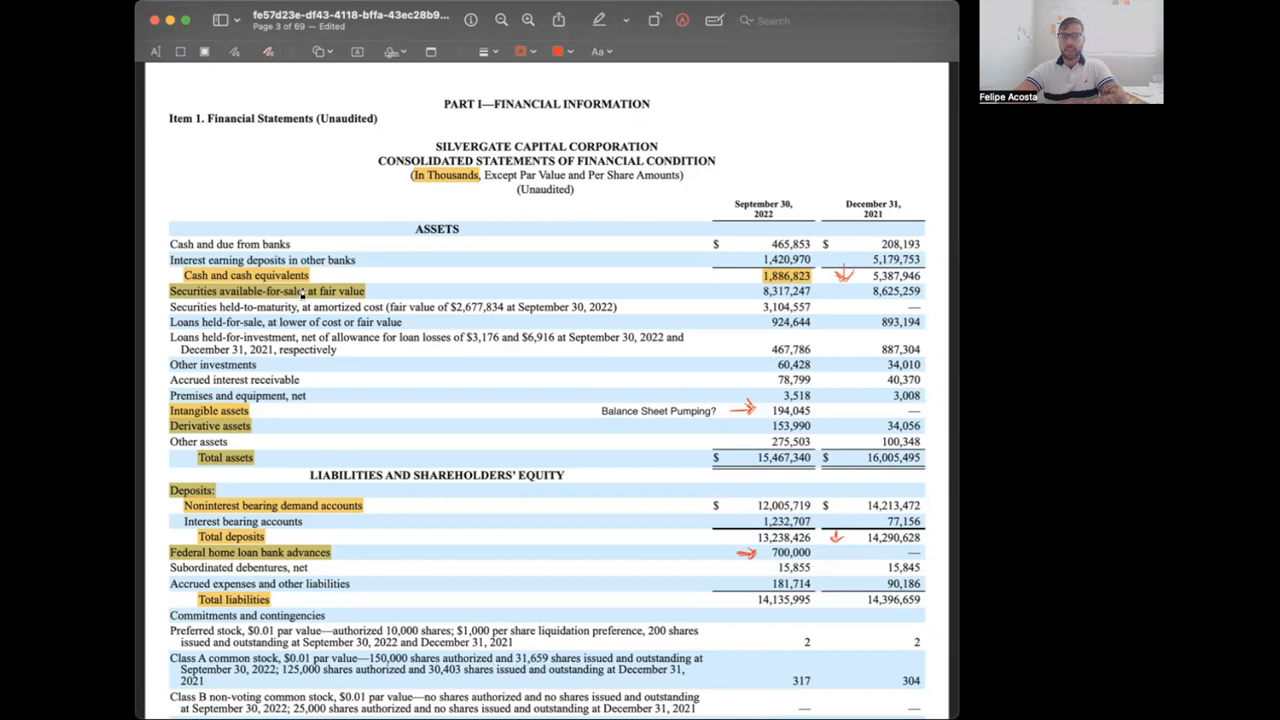
pyautogui.moveTo(757, 297)
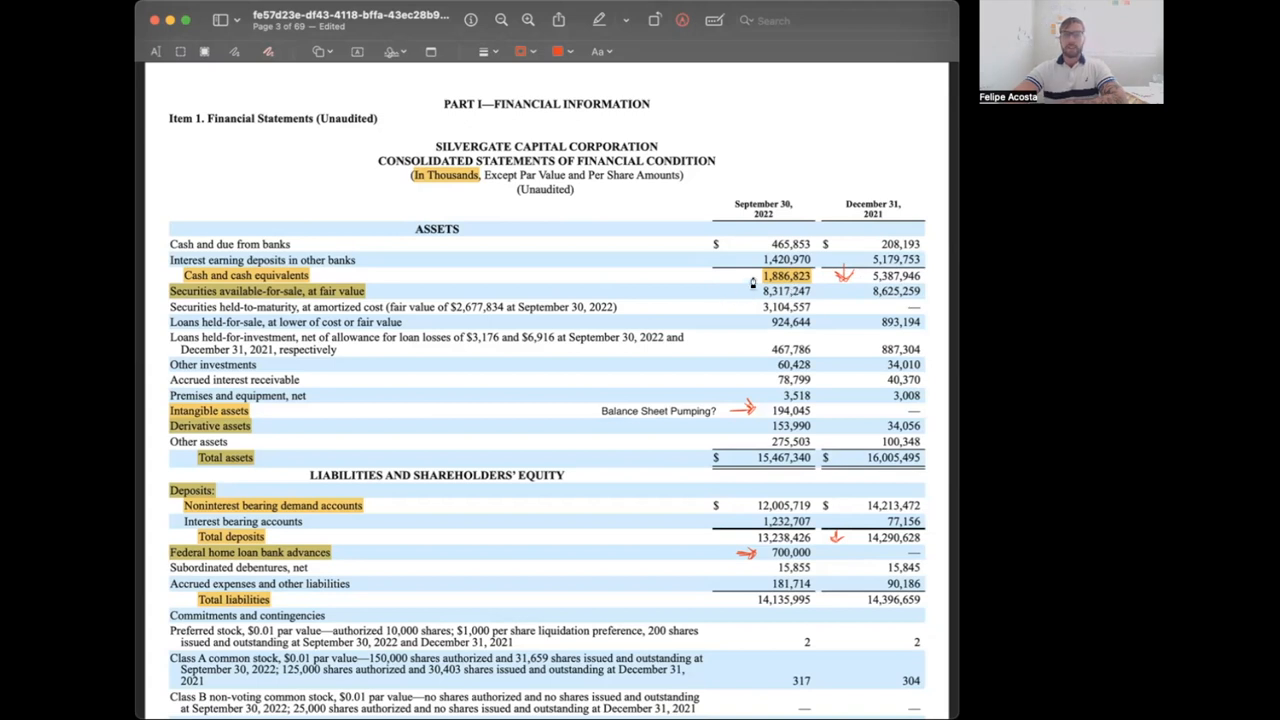
pyautogui.moveTo(708, 277)
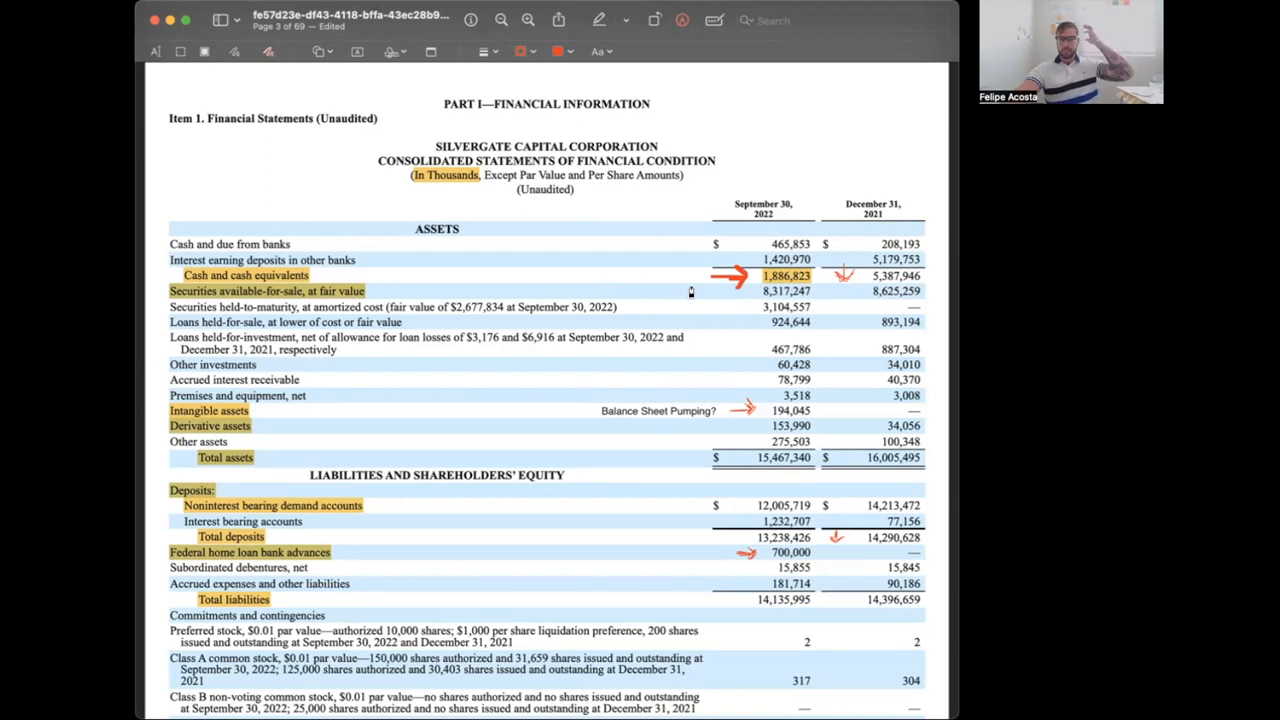
pyautogui.moveTo(340, 320)
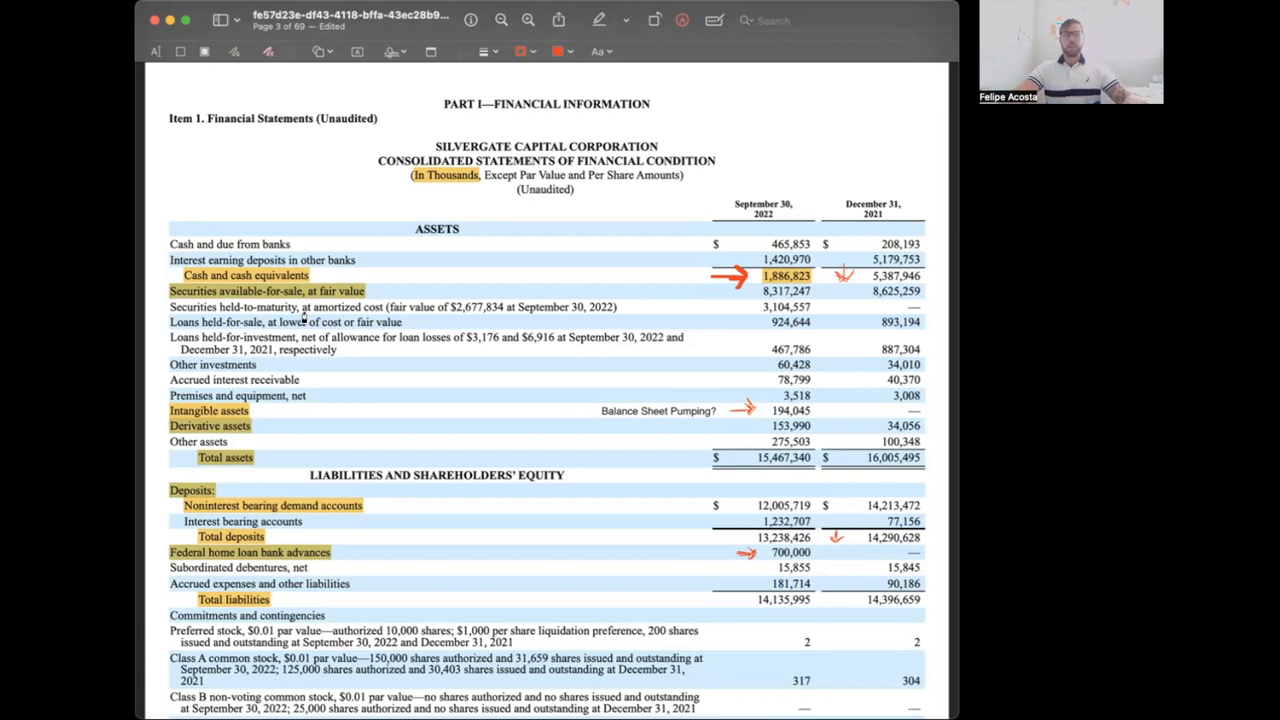
pyautogui.moveTo(251, 433)
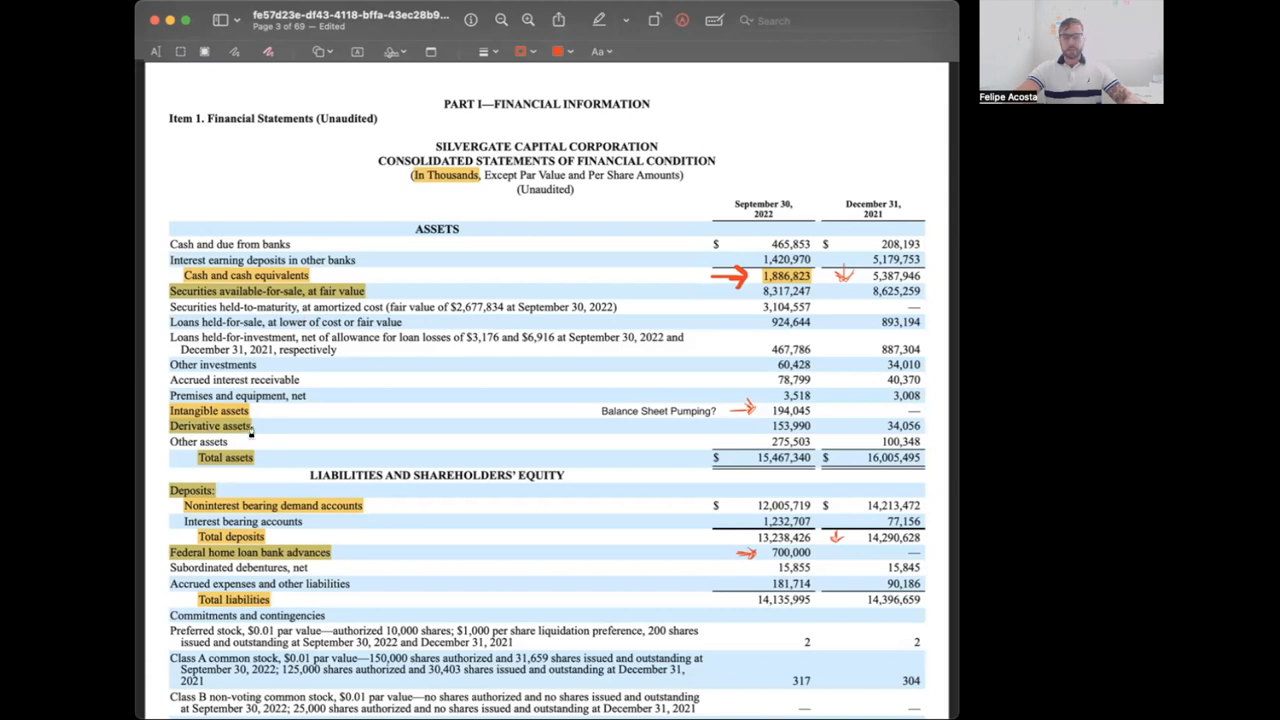
pyautogui.moveTo(621, 441)
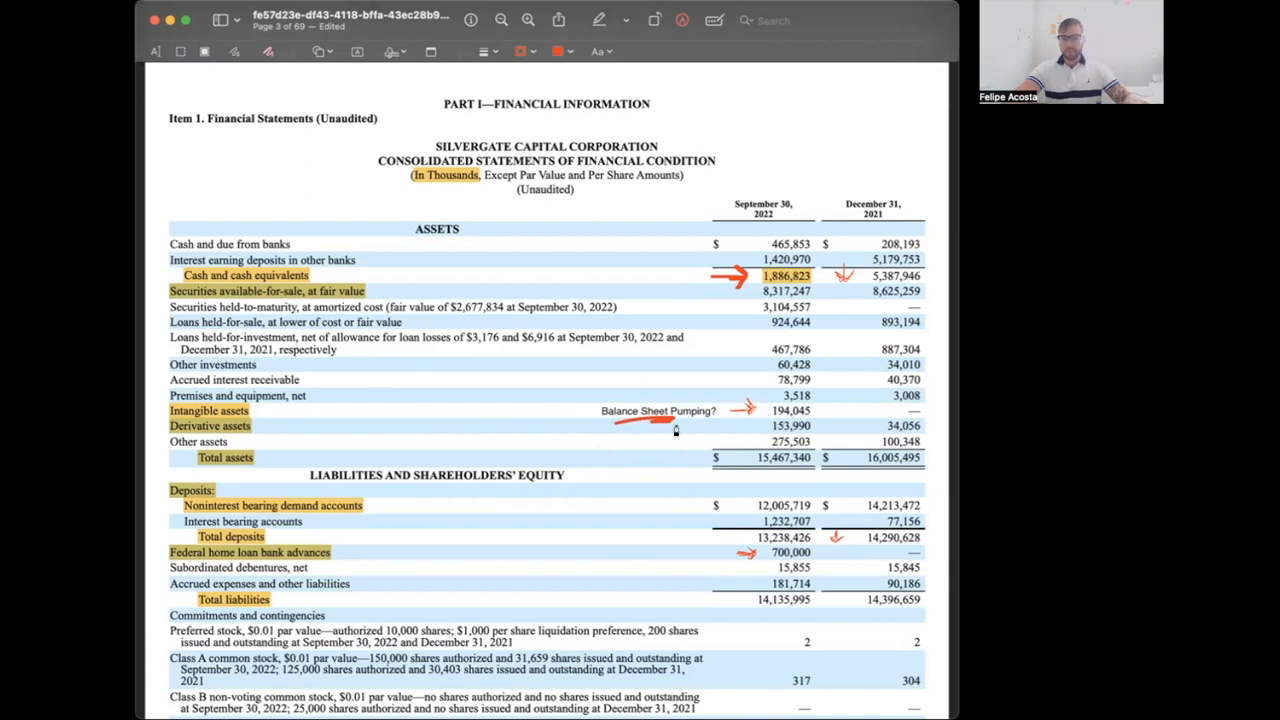
pyautogui.moveTo(707, 430)
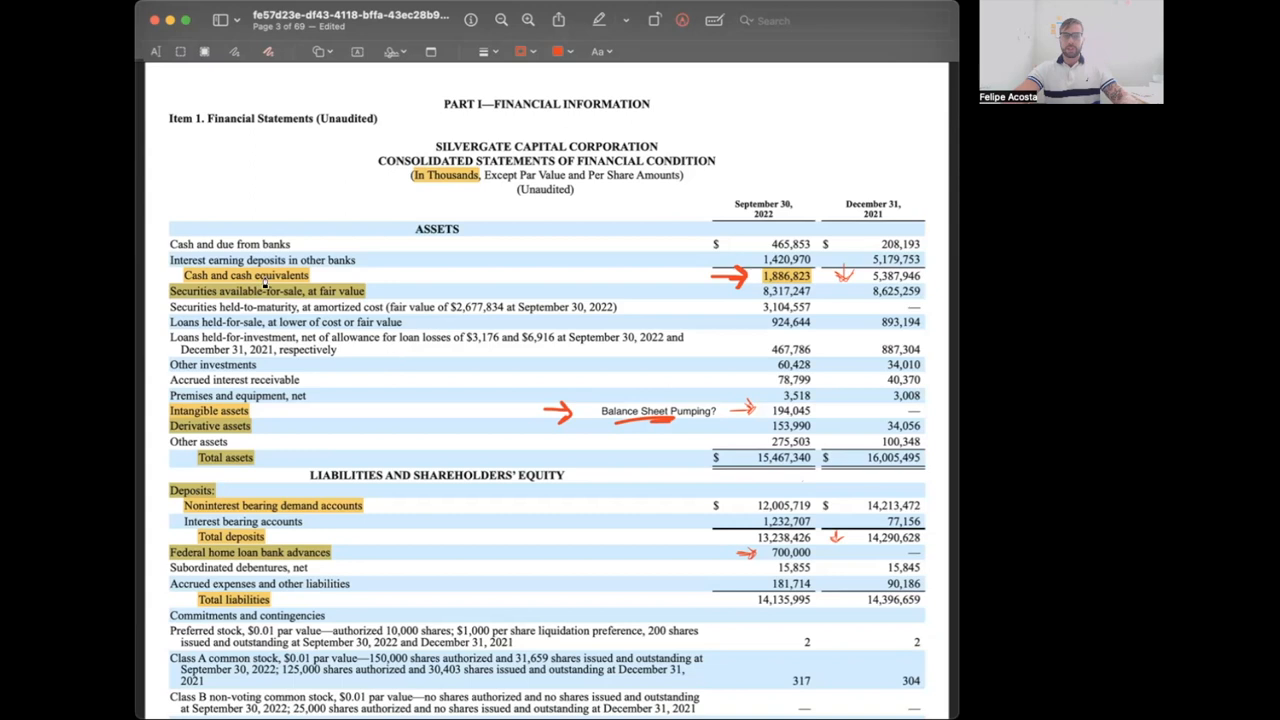
pyautogui.moveTo(790, 297)
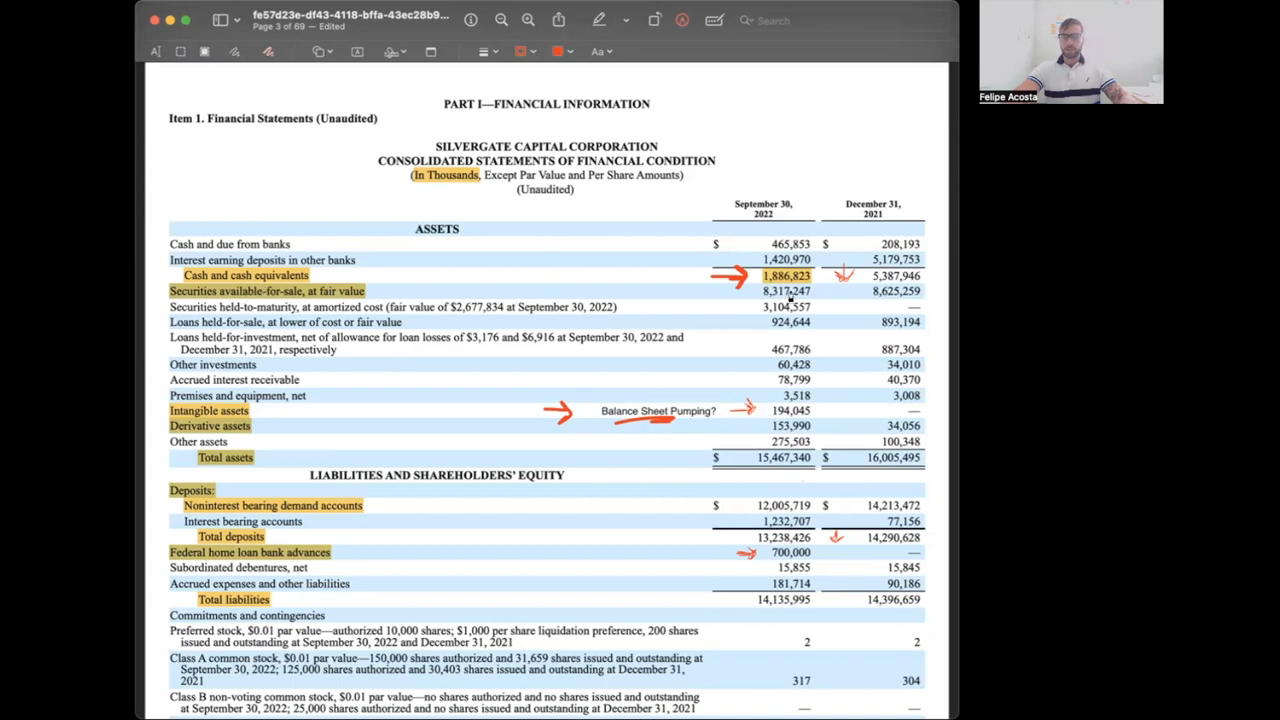
pyautogui.moveTo(848, 302)
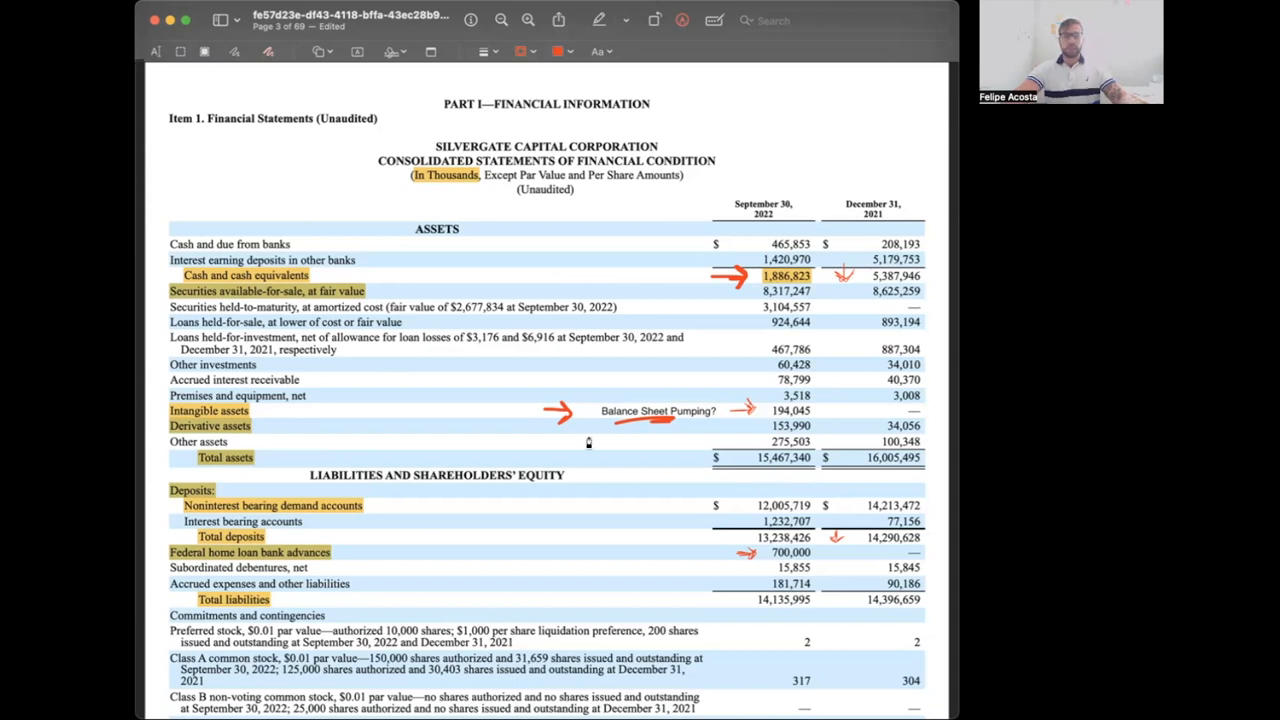
pyautogui.moveTo(490, 407)
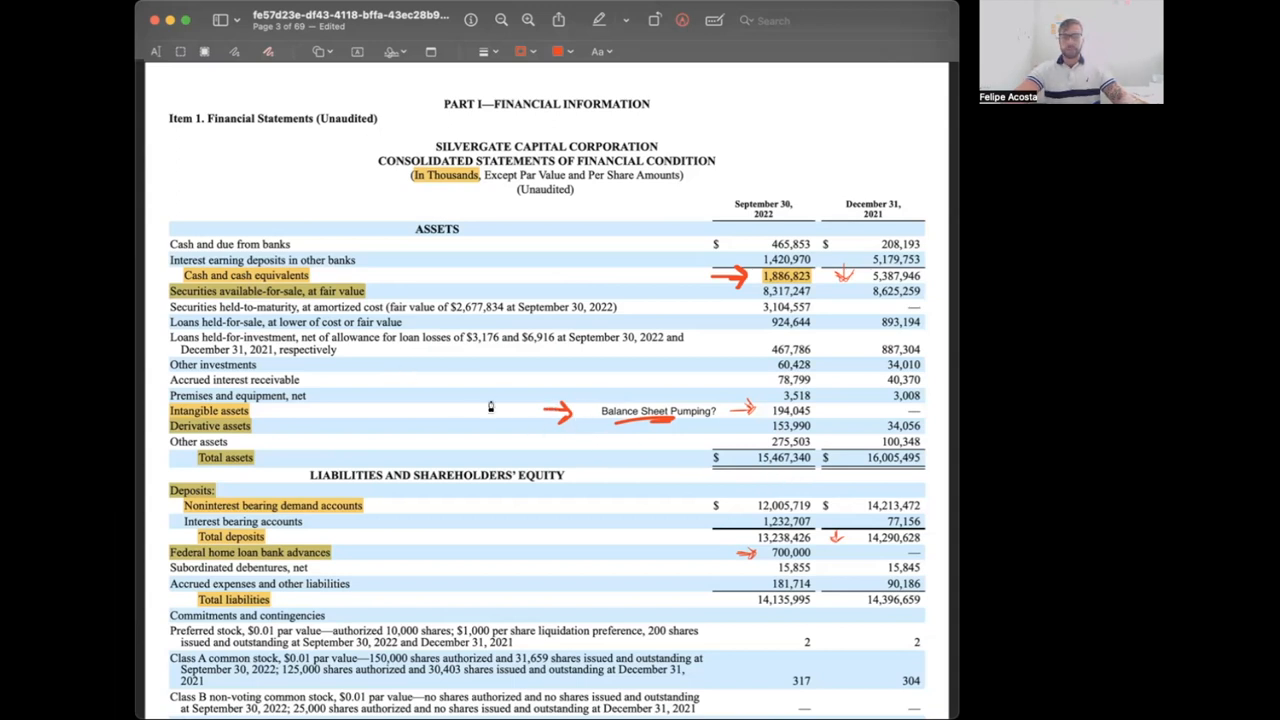
pyautogui.moveTo(613, 523)
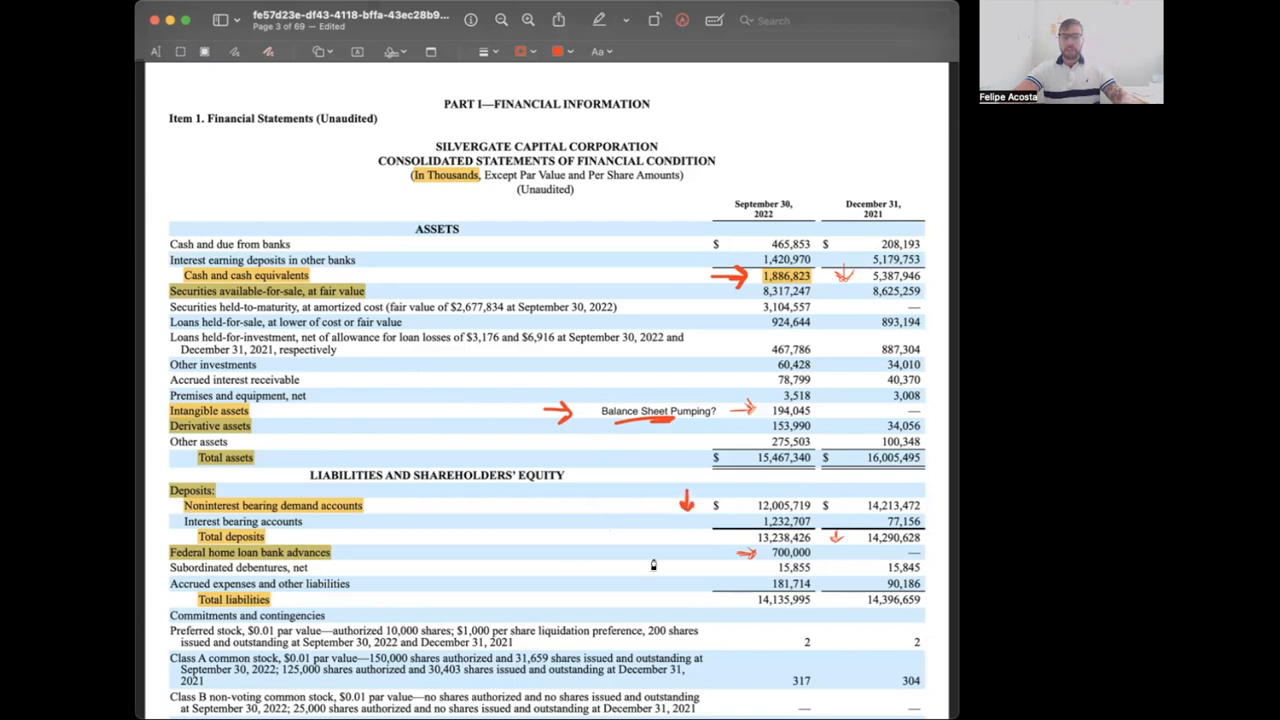
pyautogui.moveTo(843, 527)
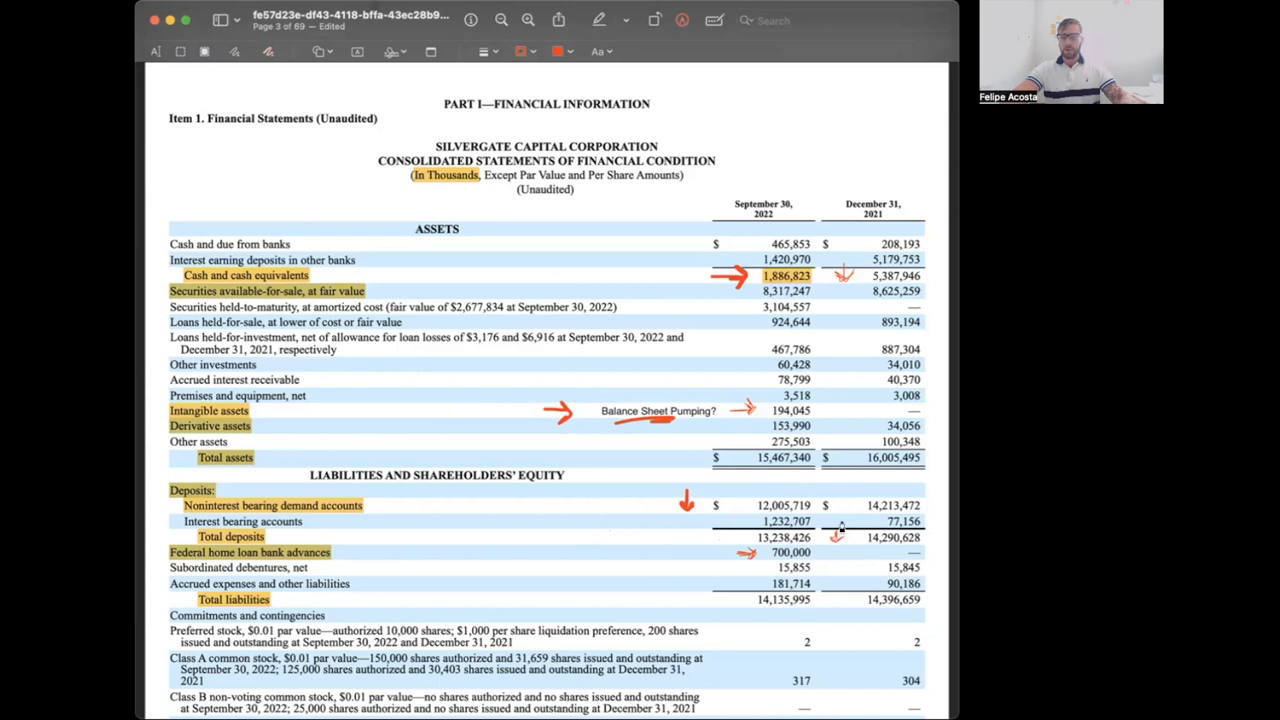
pyautogui.moveTo(778, 519)
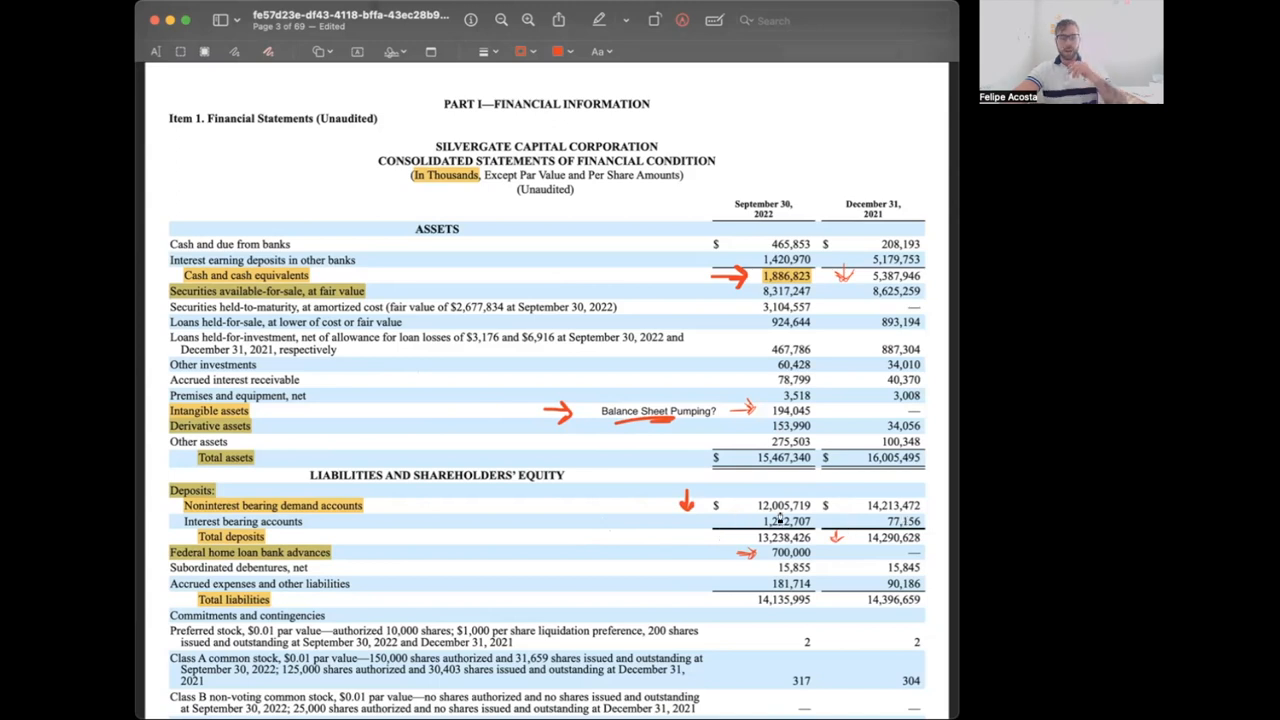
pyautogui.moveTo(830, 600)
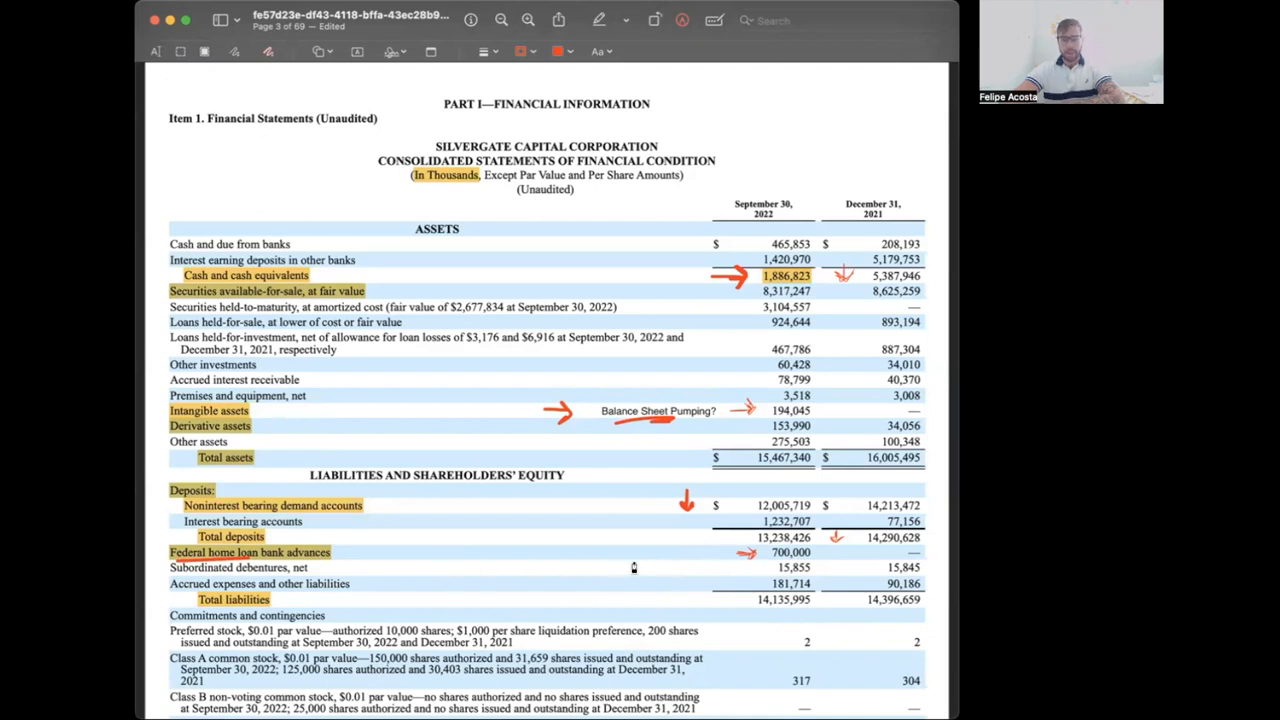
pyautogui.moveTo(675, 598)
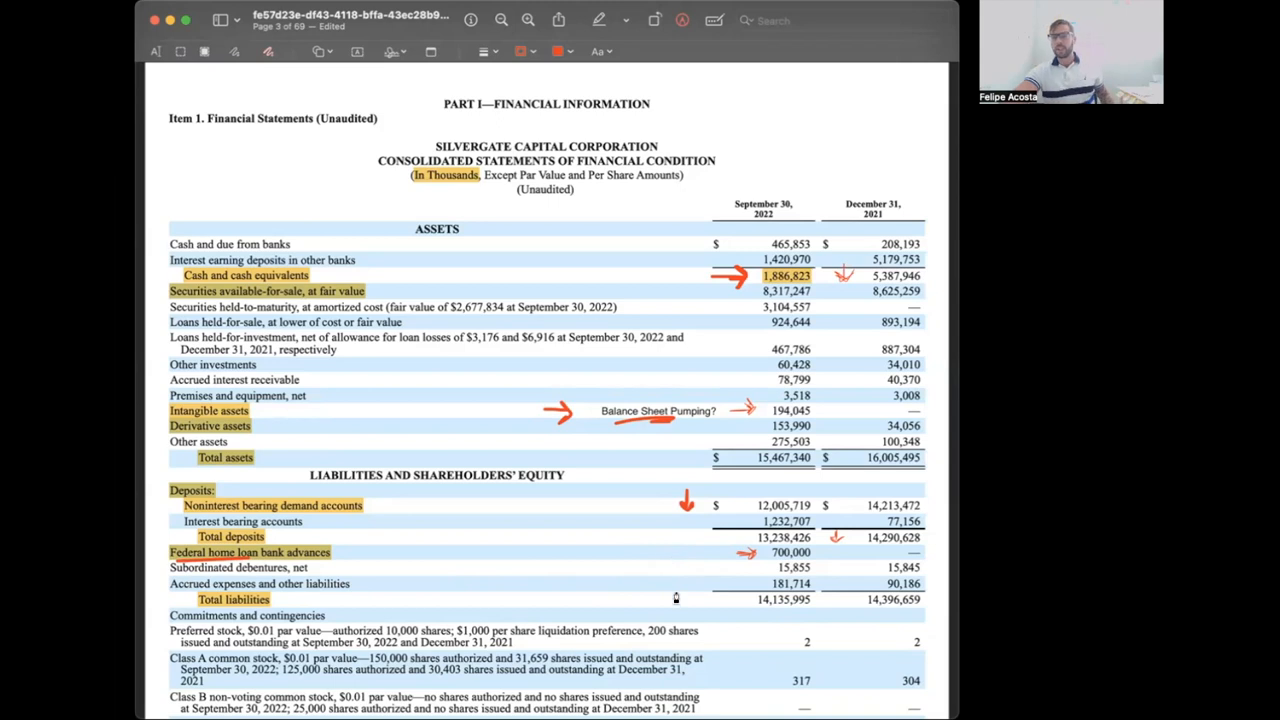
pyautogui.moveTo(547, 601)
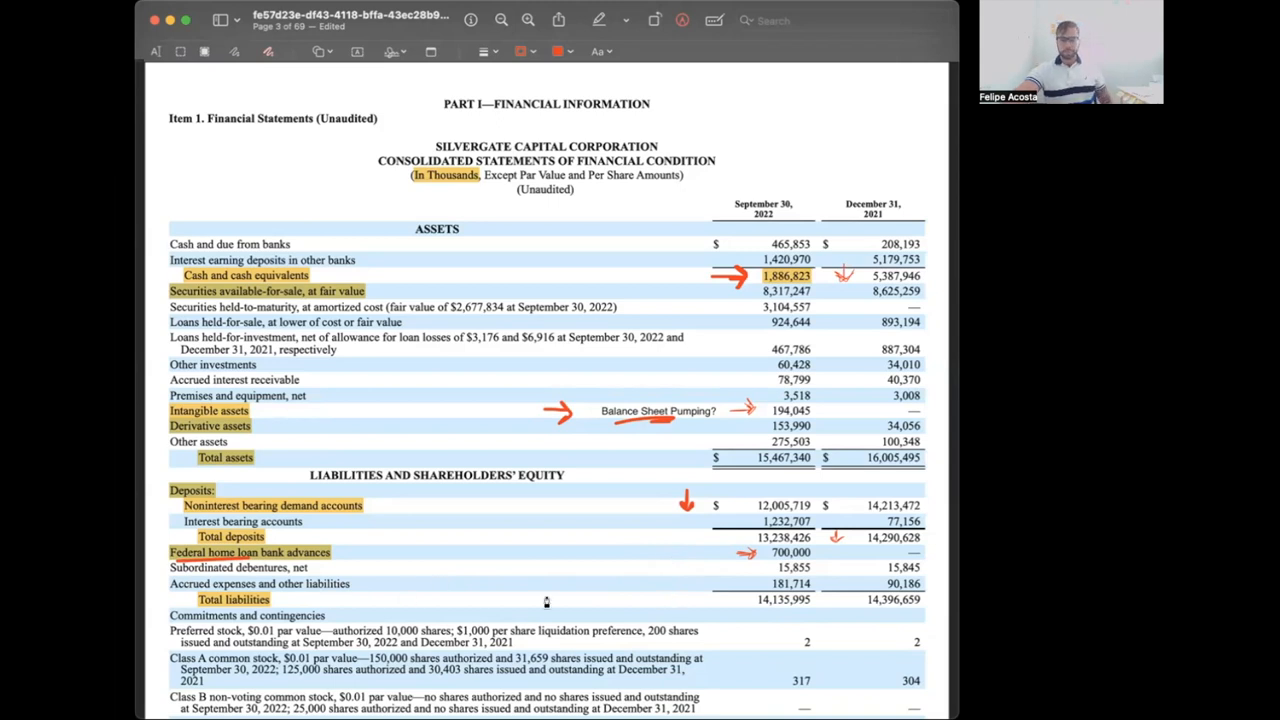
# - Scroll down to the (520,085) accumulated other comprehensive loss figure beside the handwritten "LOSS" note
pyautogui.scroll(-3)
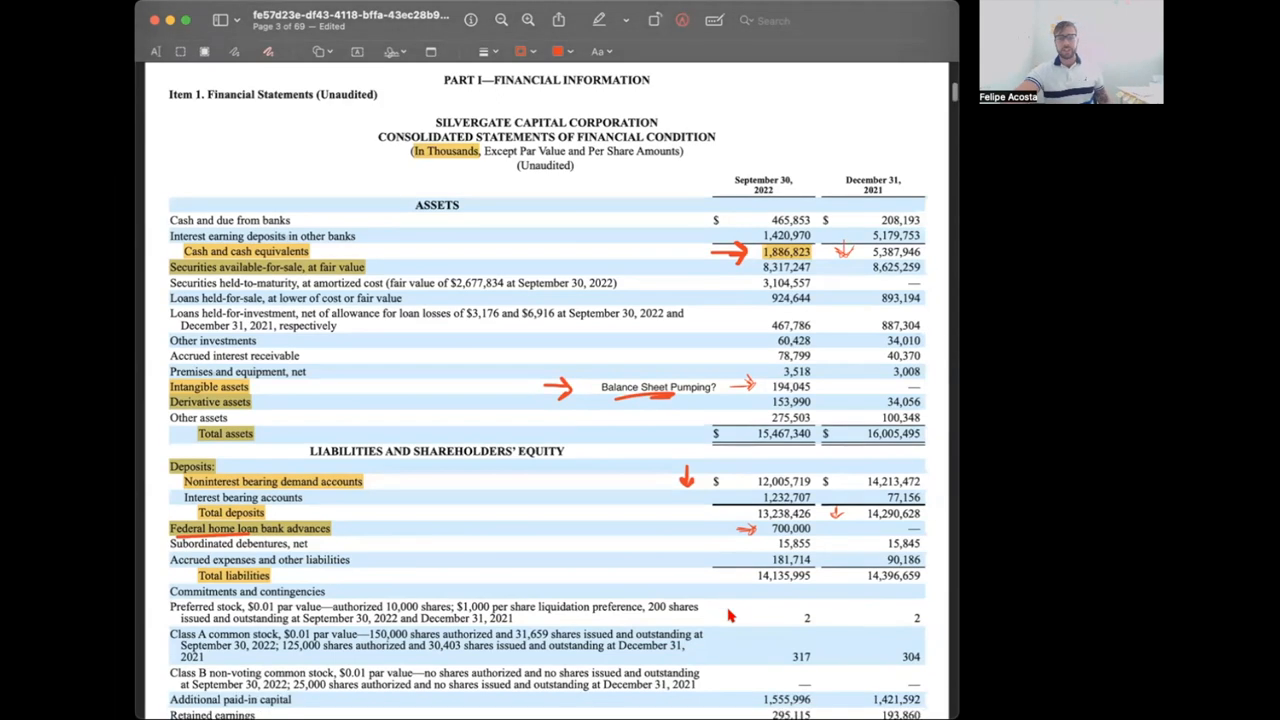
pyautogui.scroll(-3)
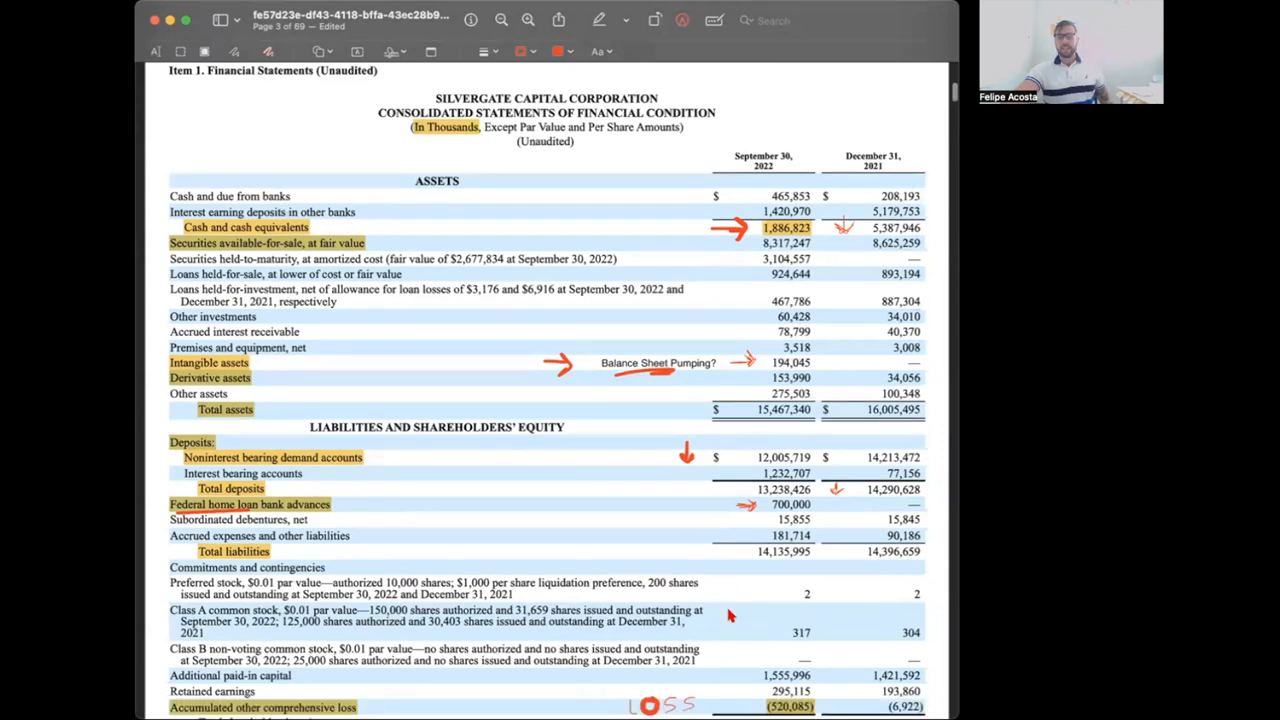
pyautogui.scroll(-3)
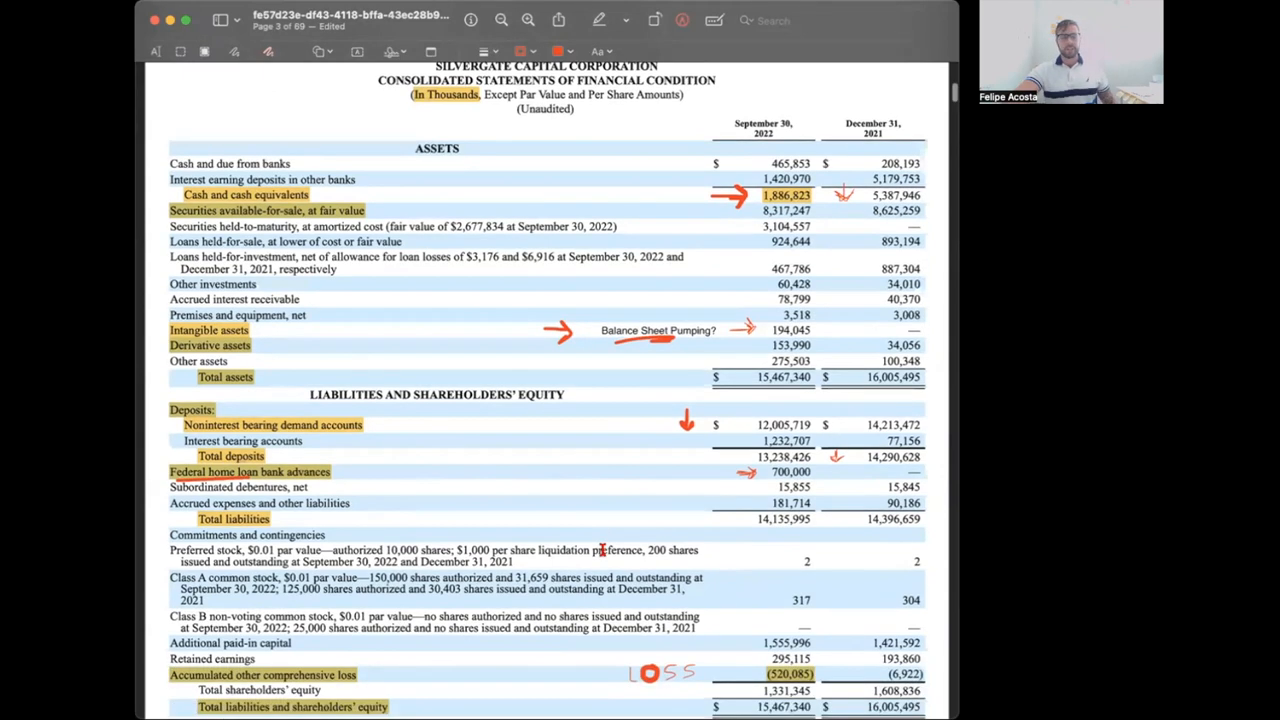
pyautogui.scroll(-3)
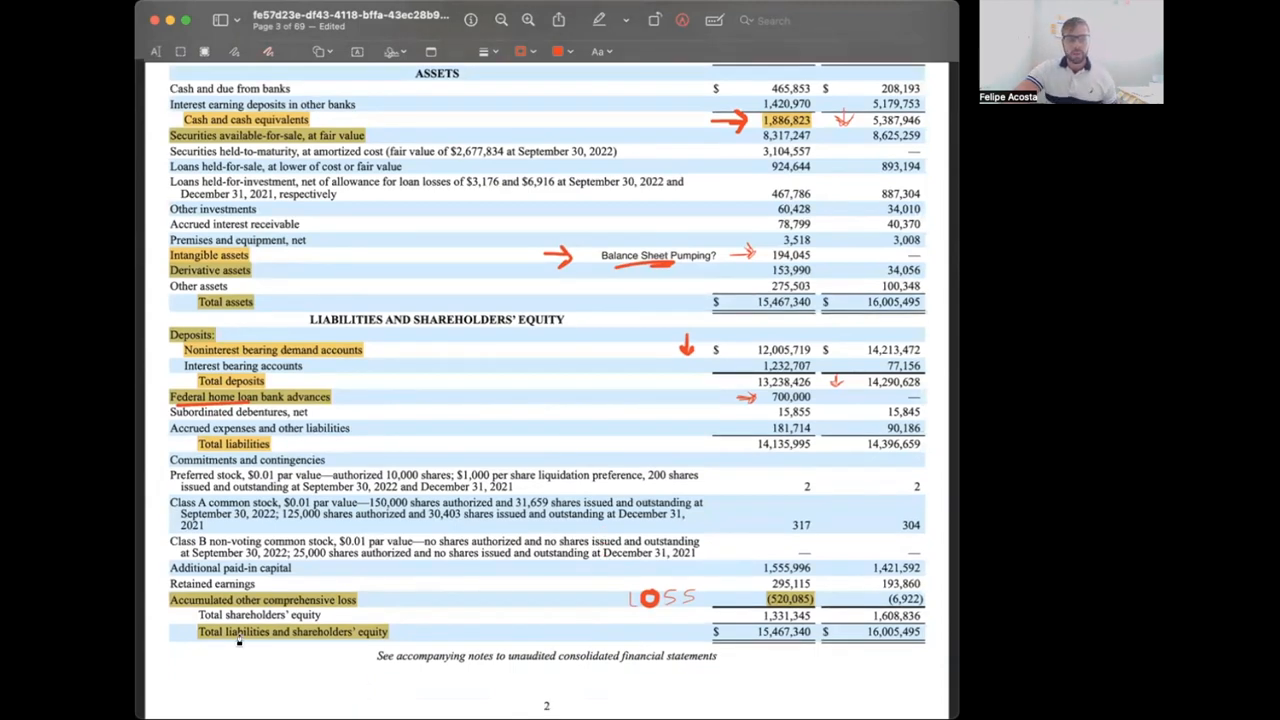
pyautogui.moveTo(703, 611)
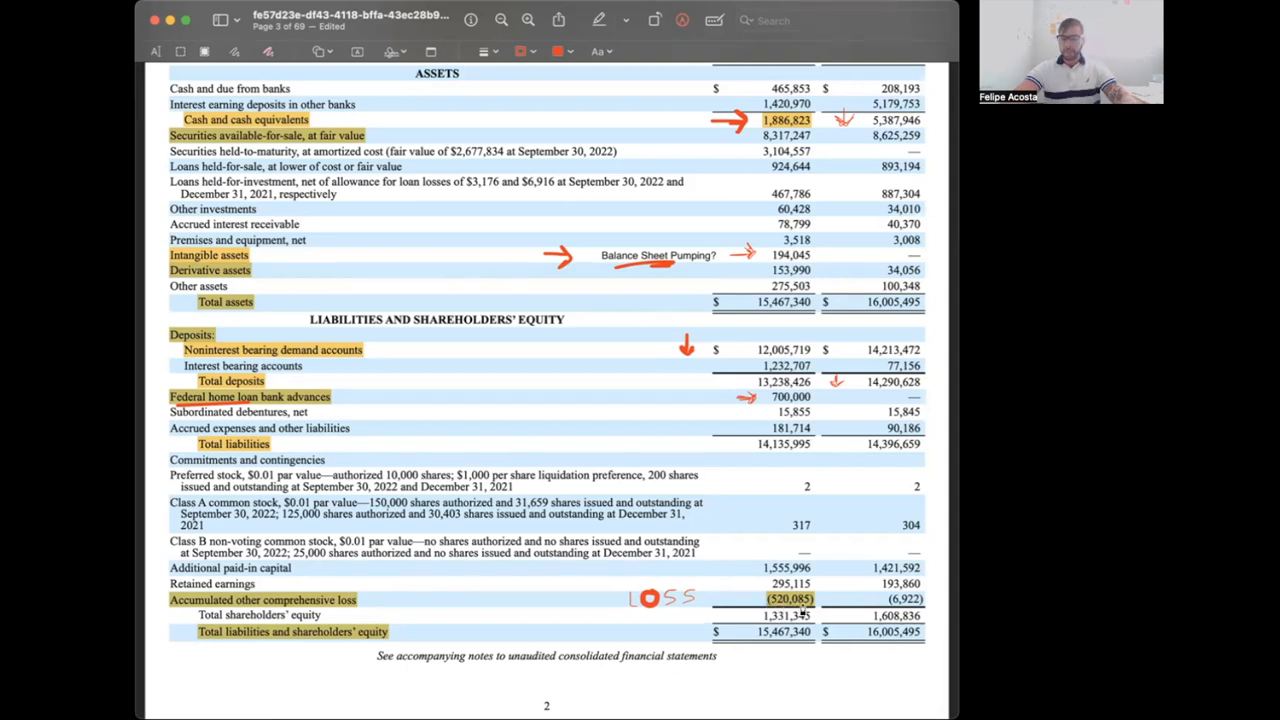
pyautogui.moveTo(813, 658)
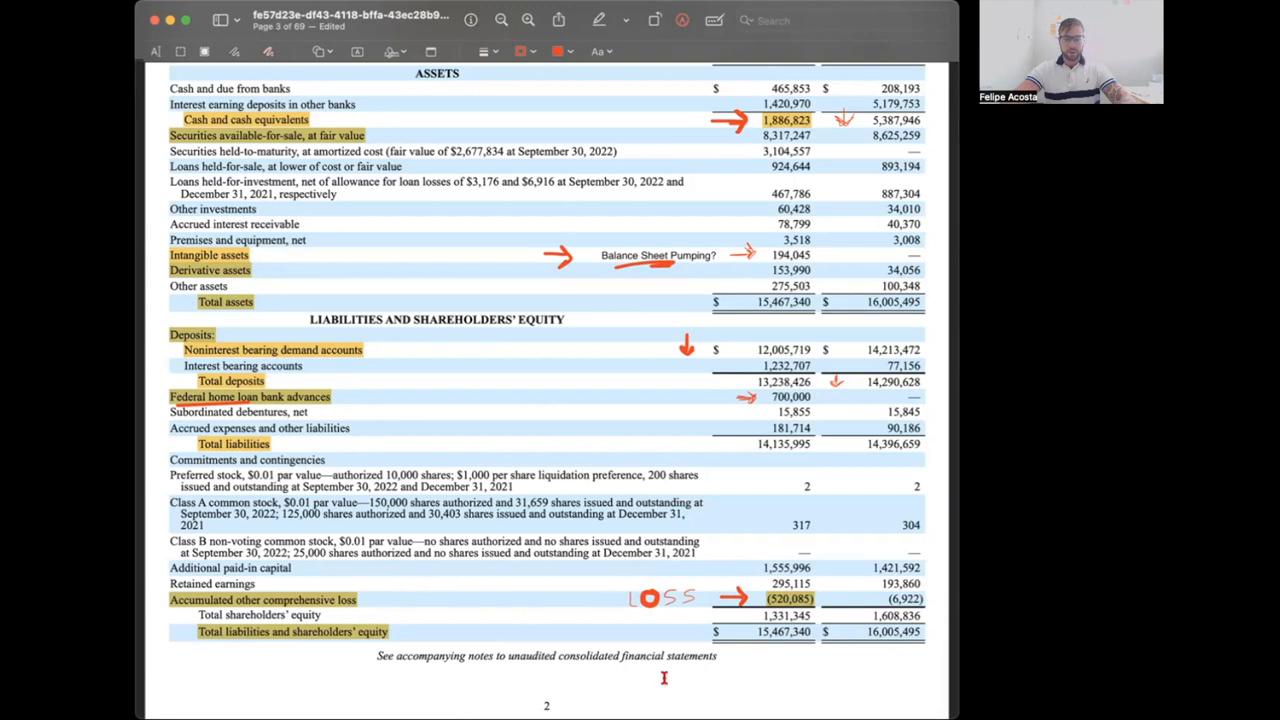
pyautogui.scroll(-3)
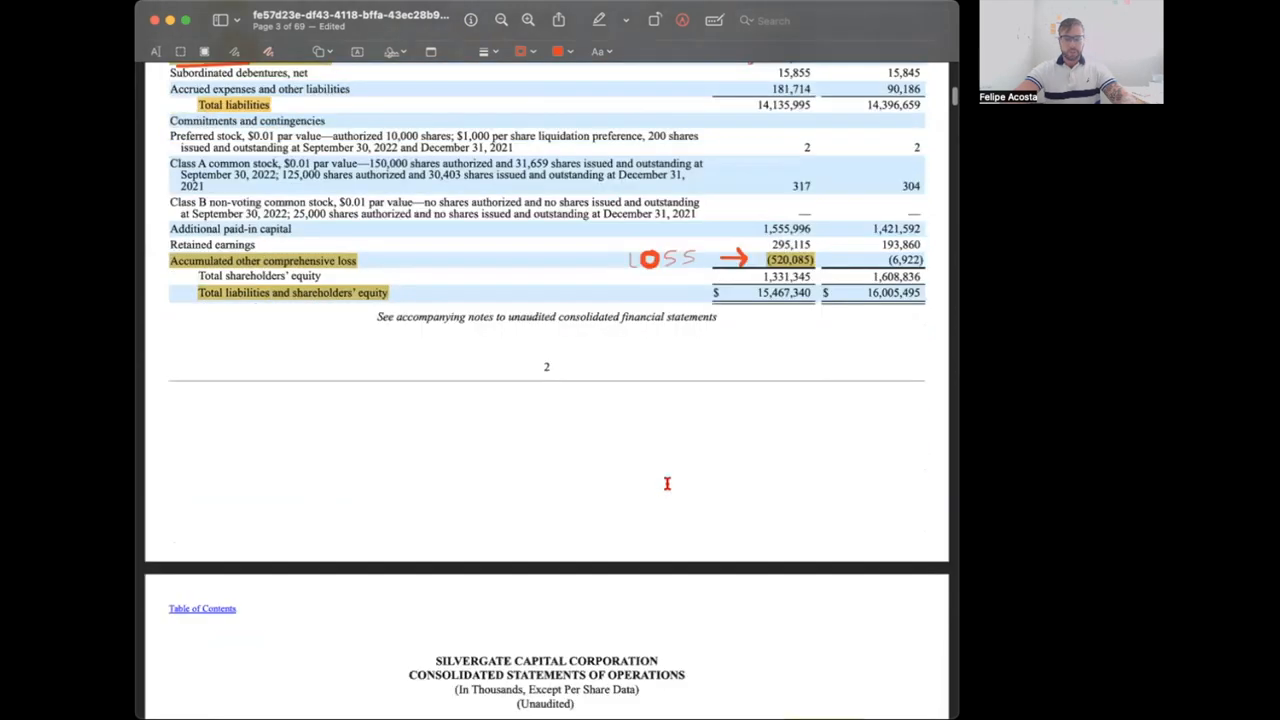
# - Scroll into page 4's Consolidated Statements of Operations and its annotations
pyautogui.scroll(-3)
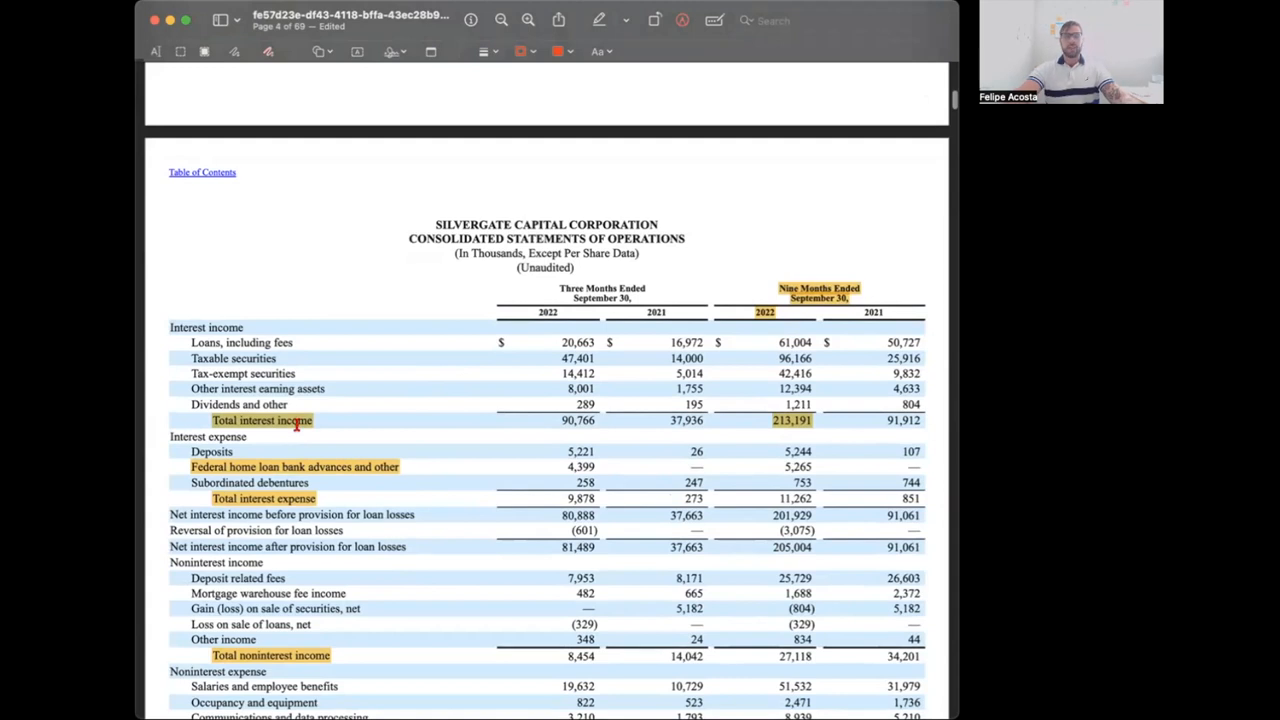
pyautogui.scroll(3)
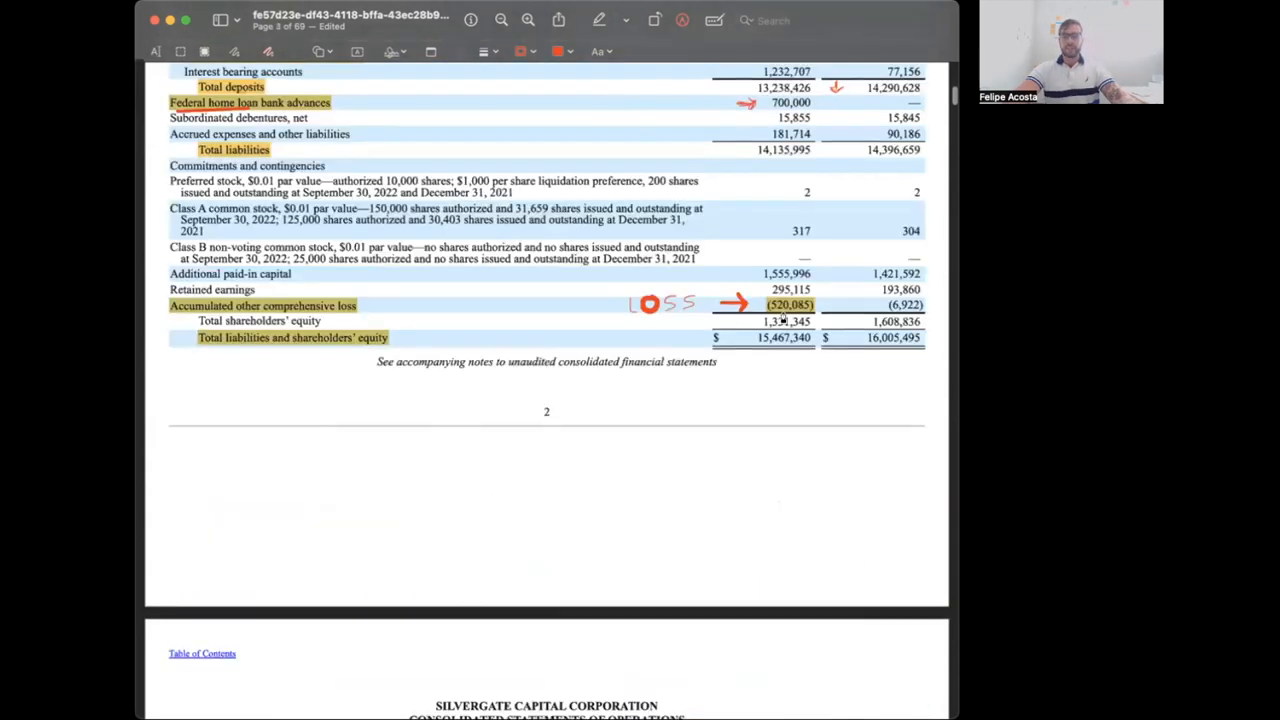
pyautogui.scroll(-3)
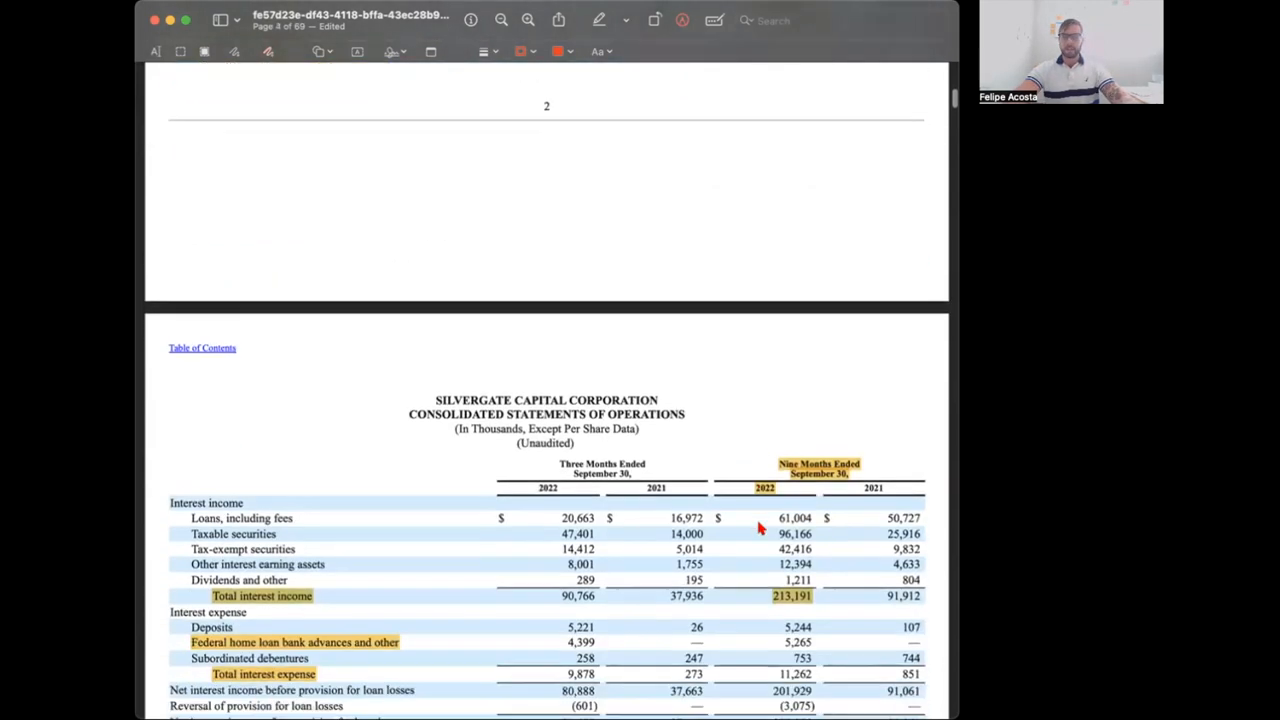
pyautogui.scroll(-3)
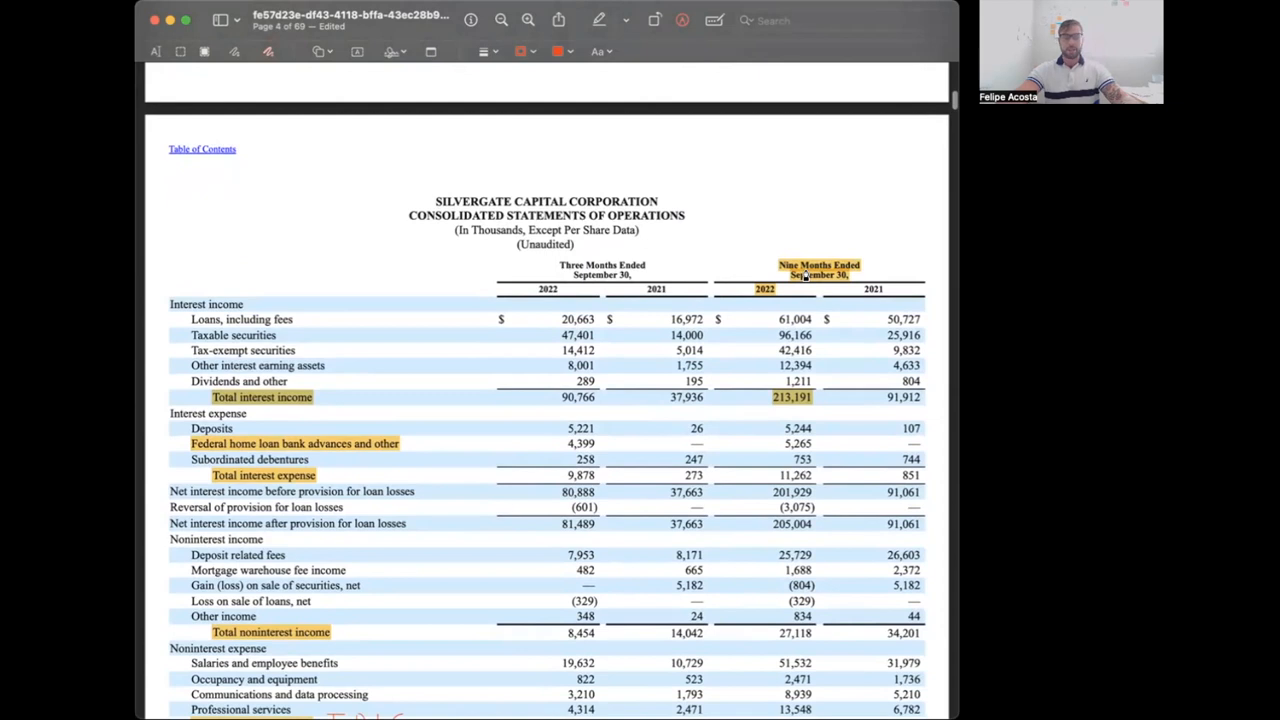
pyautogui.moveTo(762, 302)
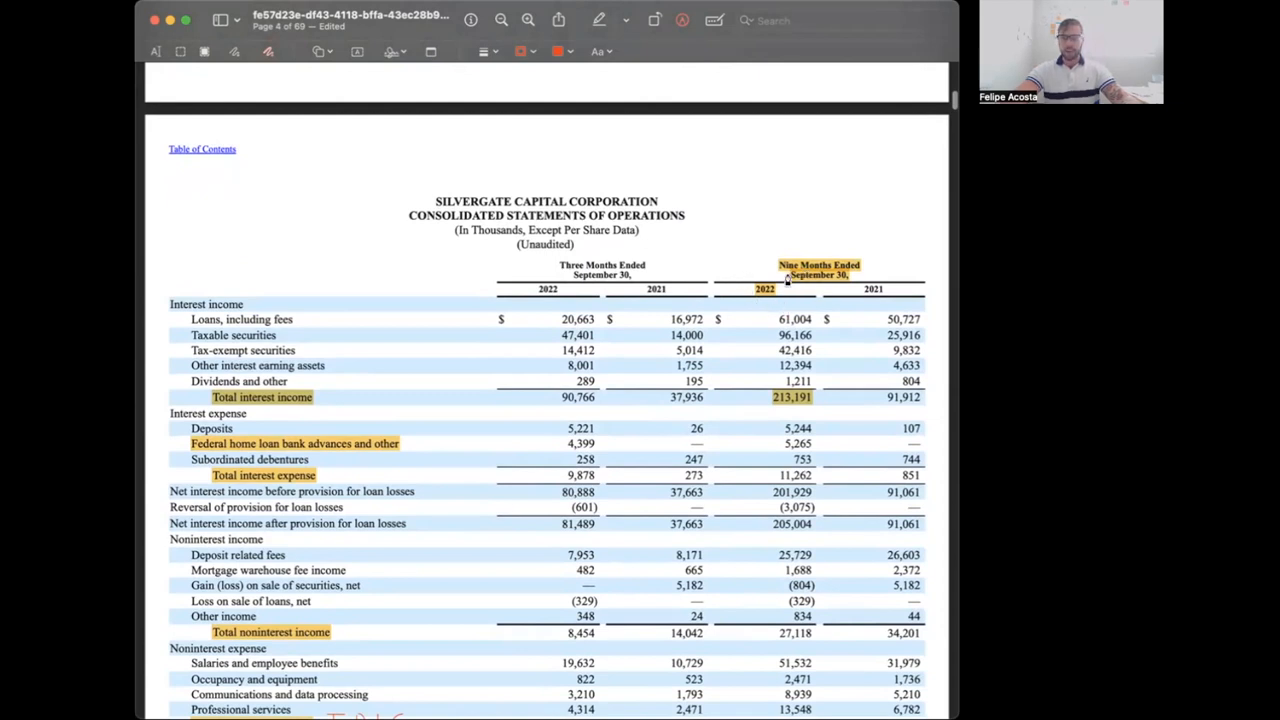
pyautogui.moveTo(772, 278)
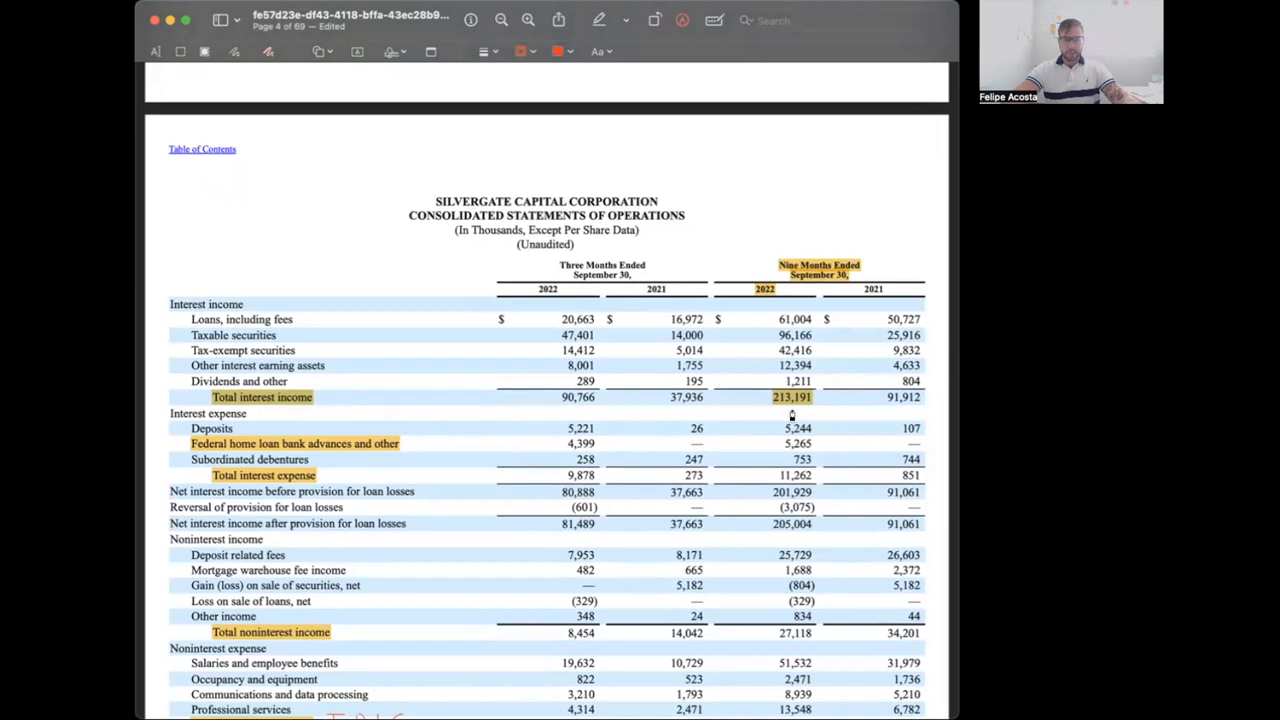
pyautogui.scroll(-3)
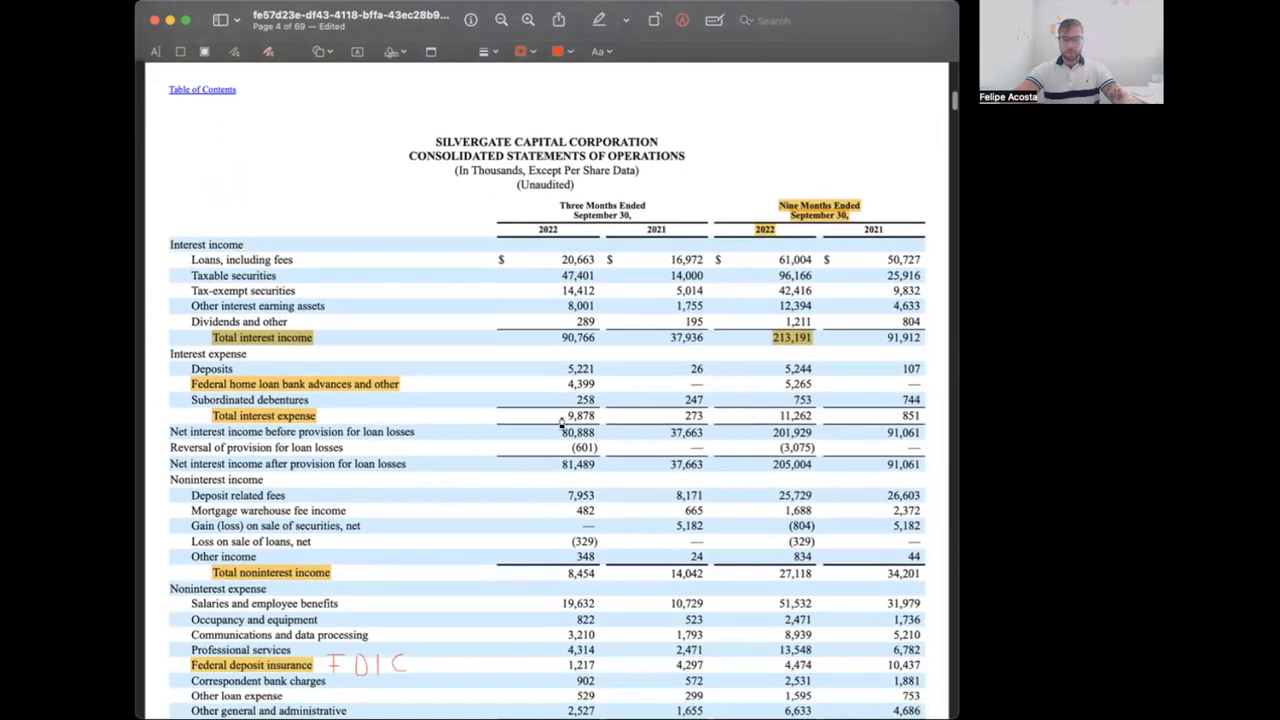
# - Continue down to the share counts and the comprehensive (loss) income statement with (635,385) underlined
pyautogui.scroll(-3)
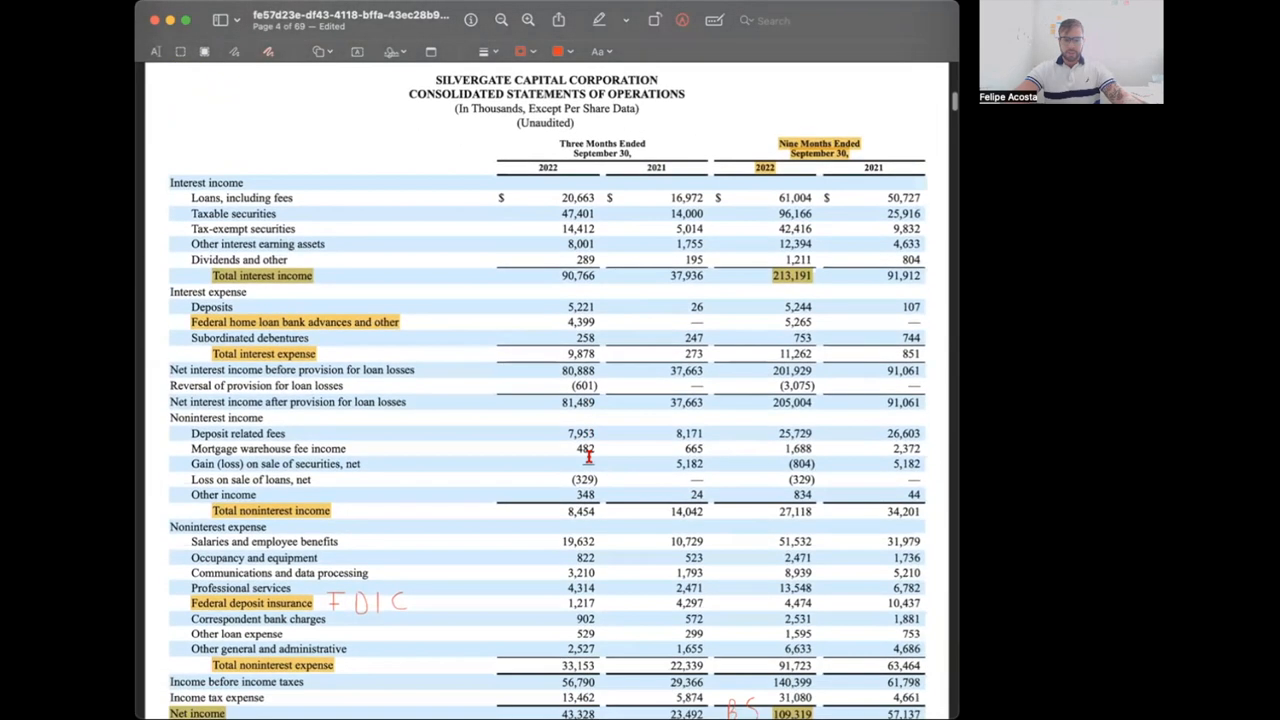
pyautogui.scroll(-3)
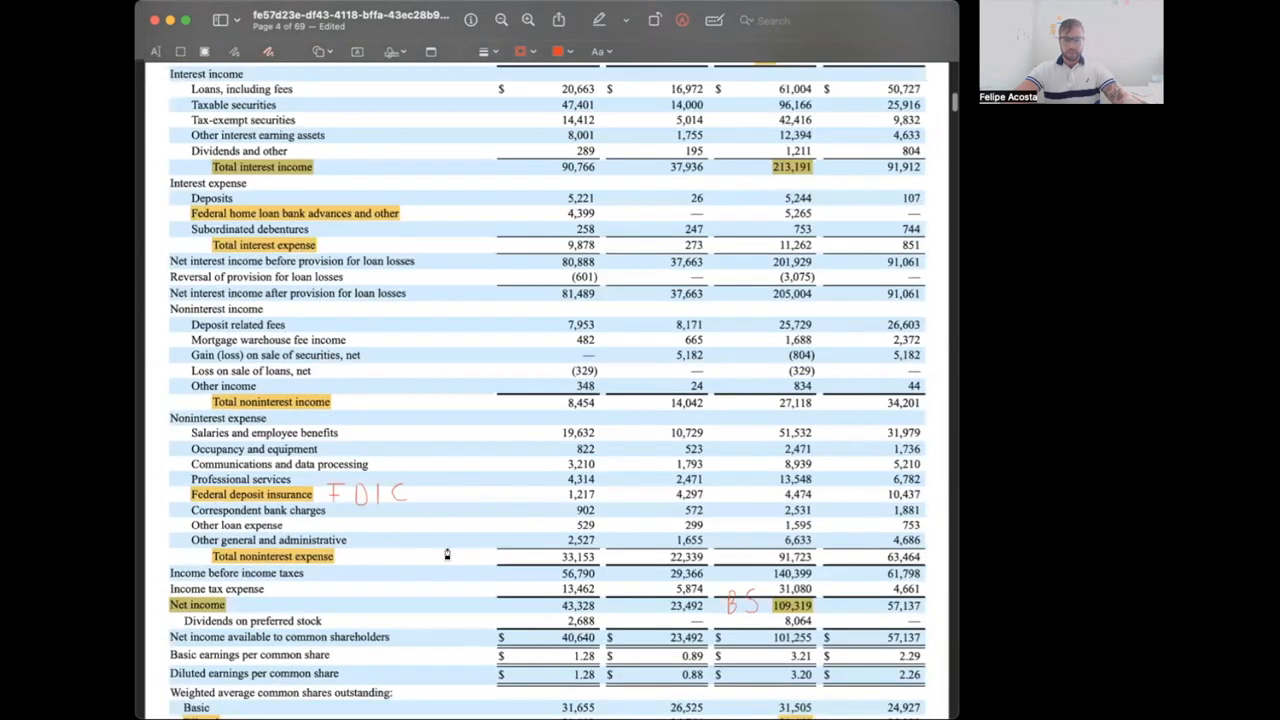
pyautogui.scroll(-3)
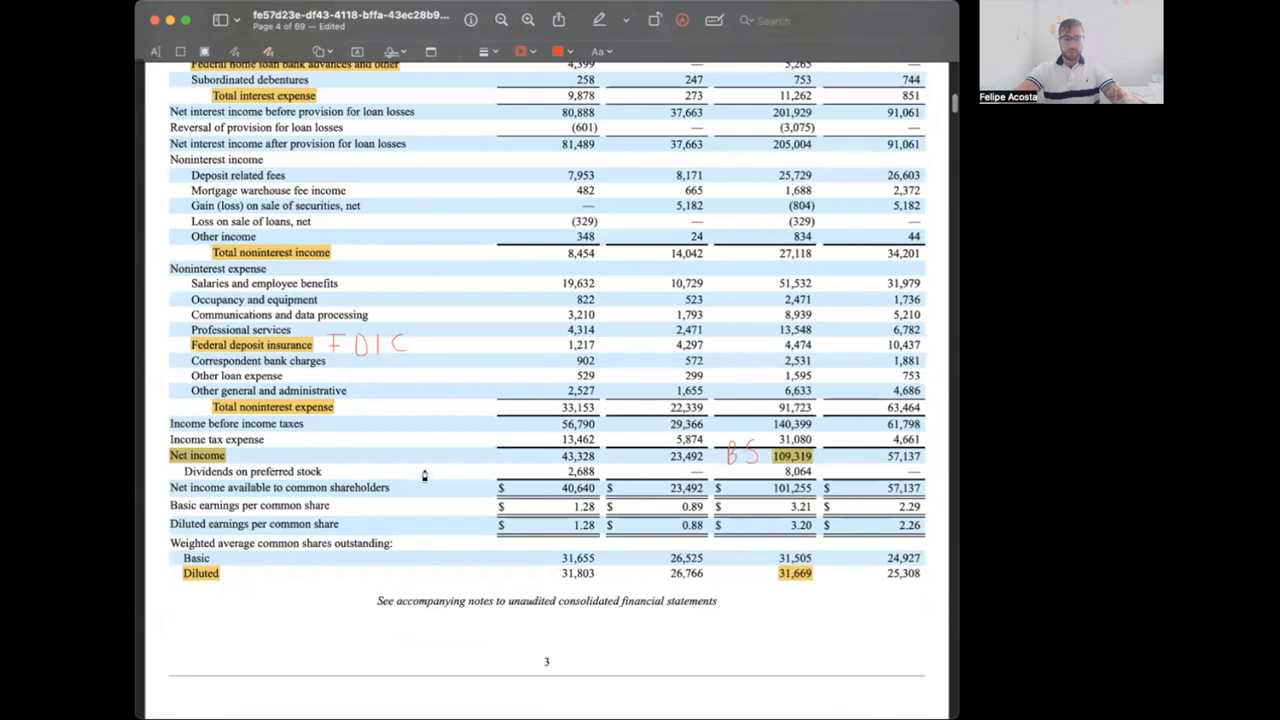
pyautogui.moveTo(803, 472)
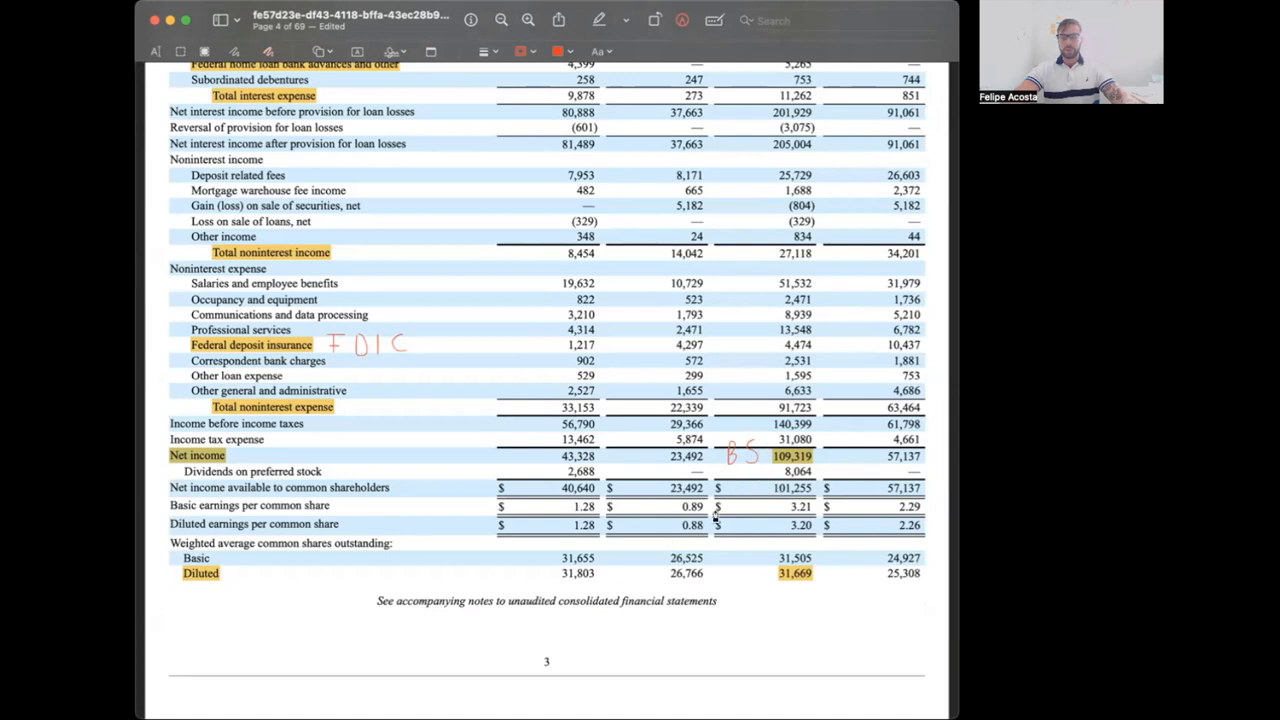
pyautogui.moveTo(758, 487)
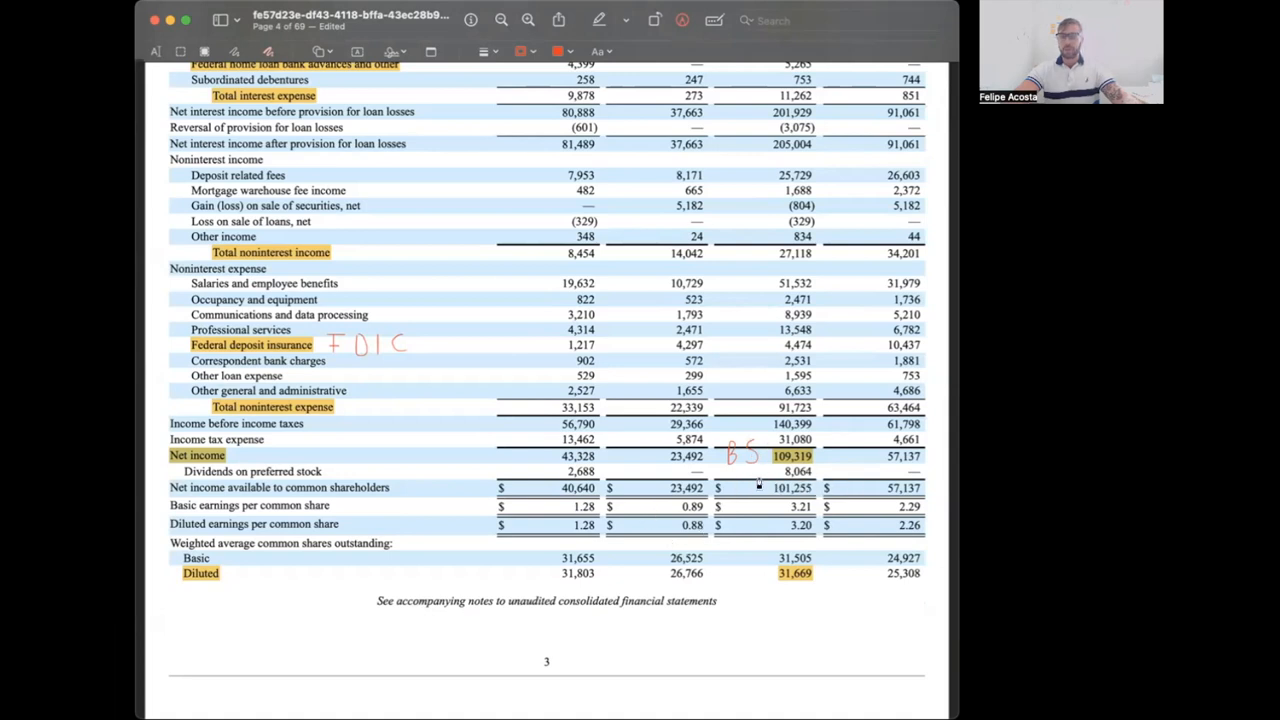
pyautogui.moveTo(727, 503)
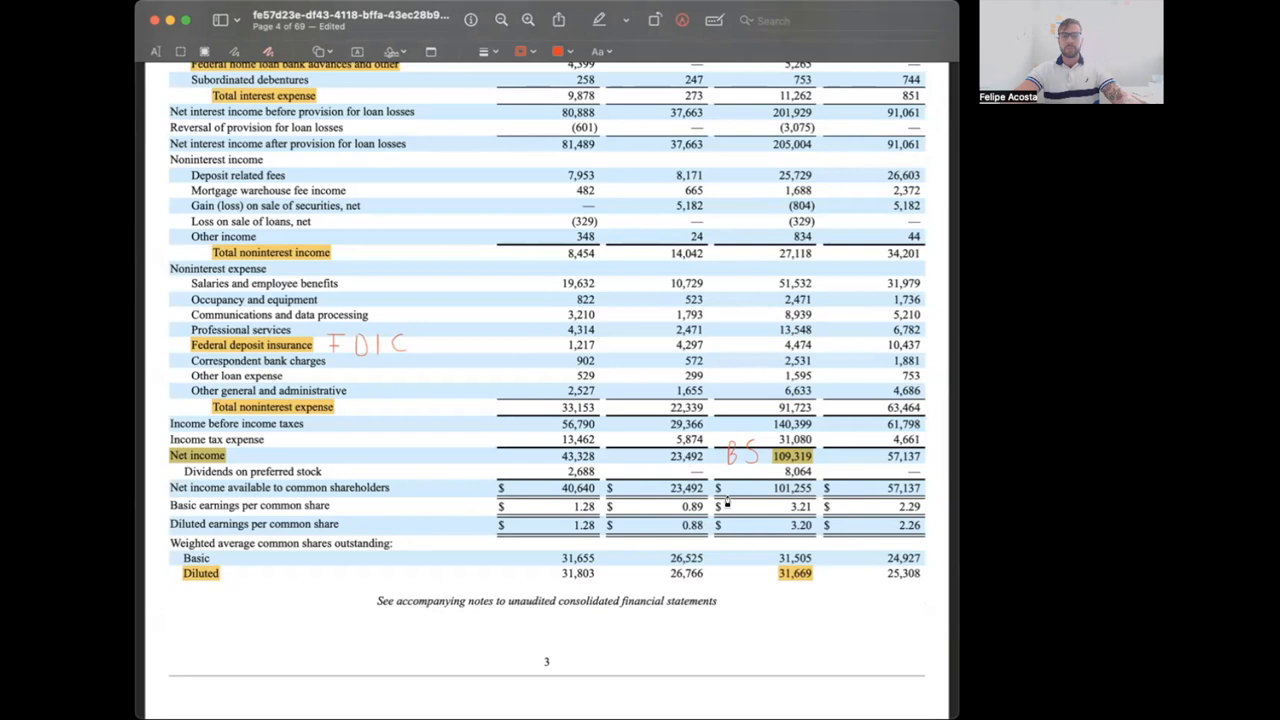
pyautogui.moveTo(781, 595)
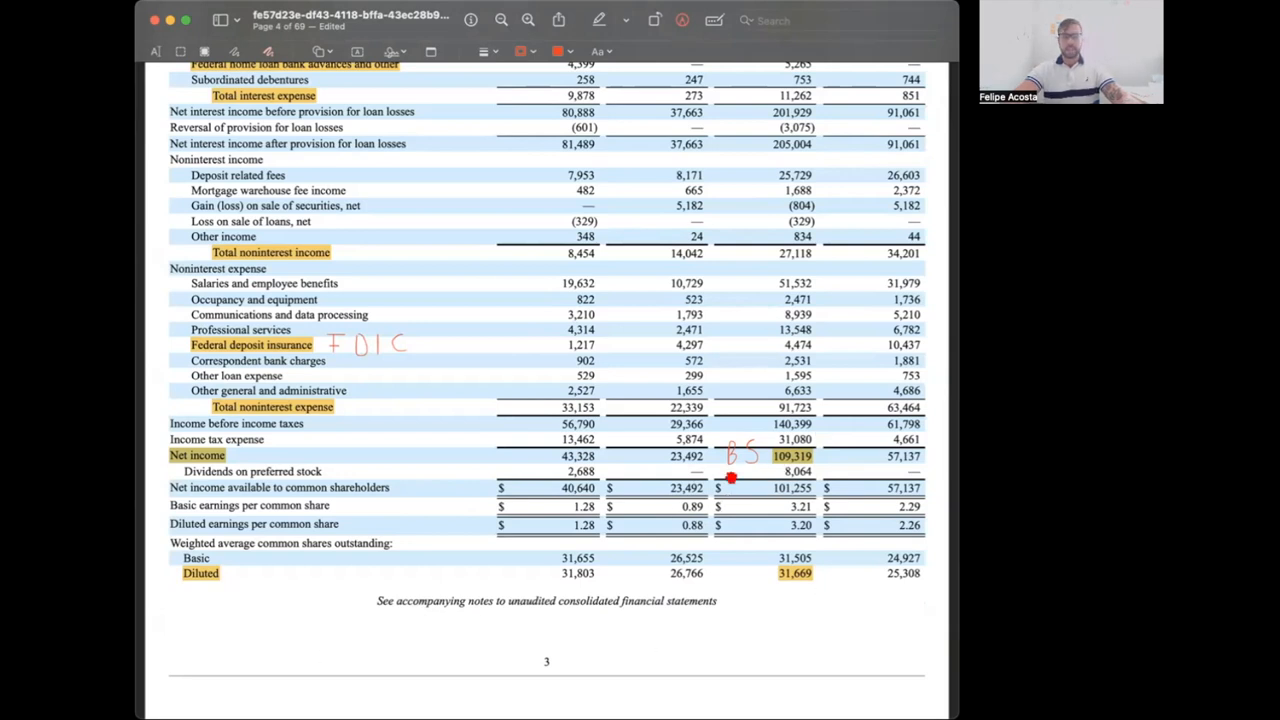
pyautogui.scroll(-3)
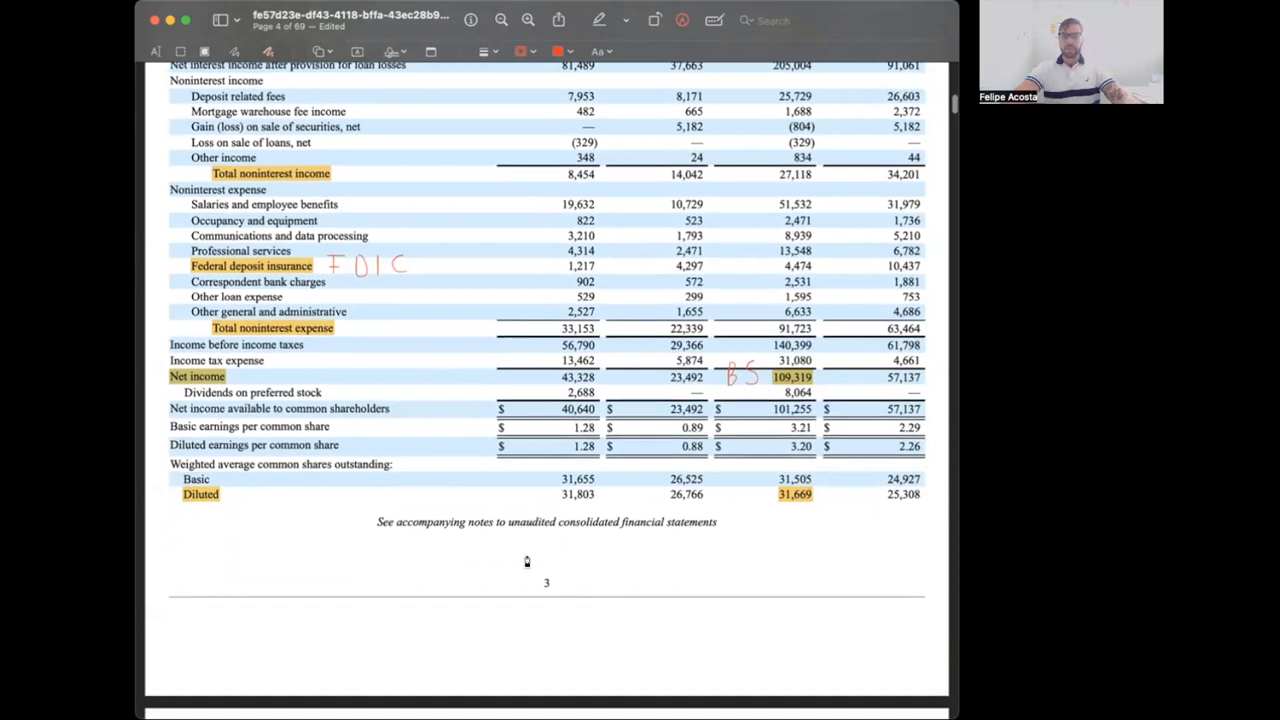
pyautogui.moveTo(522, 561)
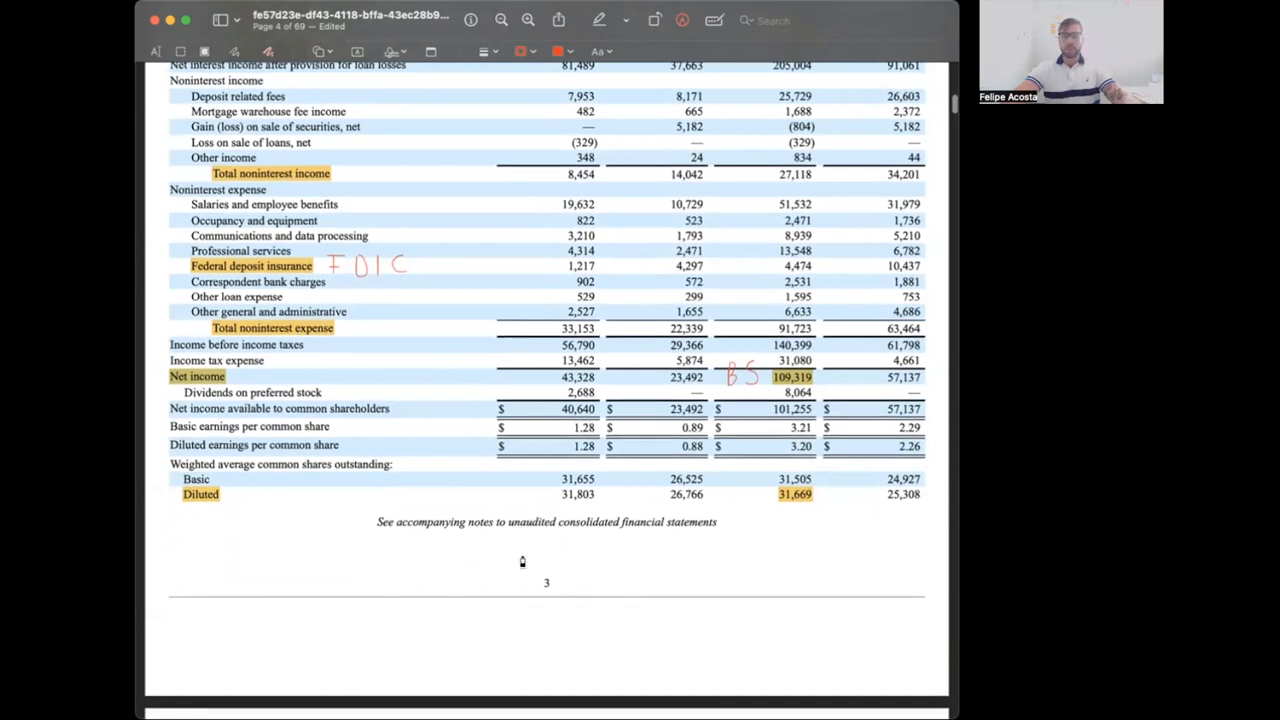
pyautogui.moveTo(775, 417)
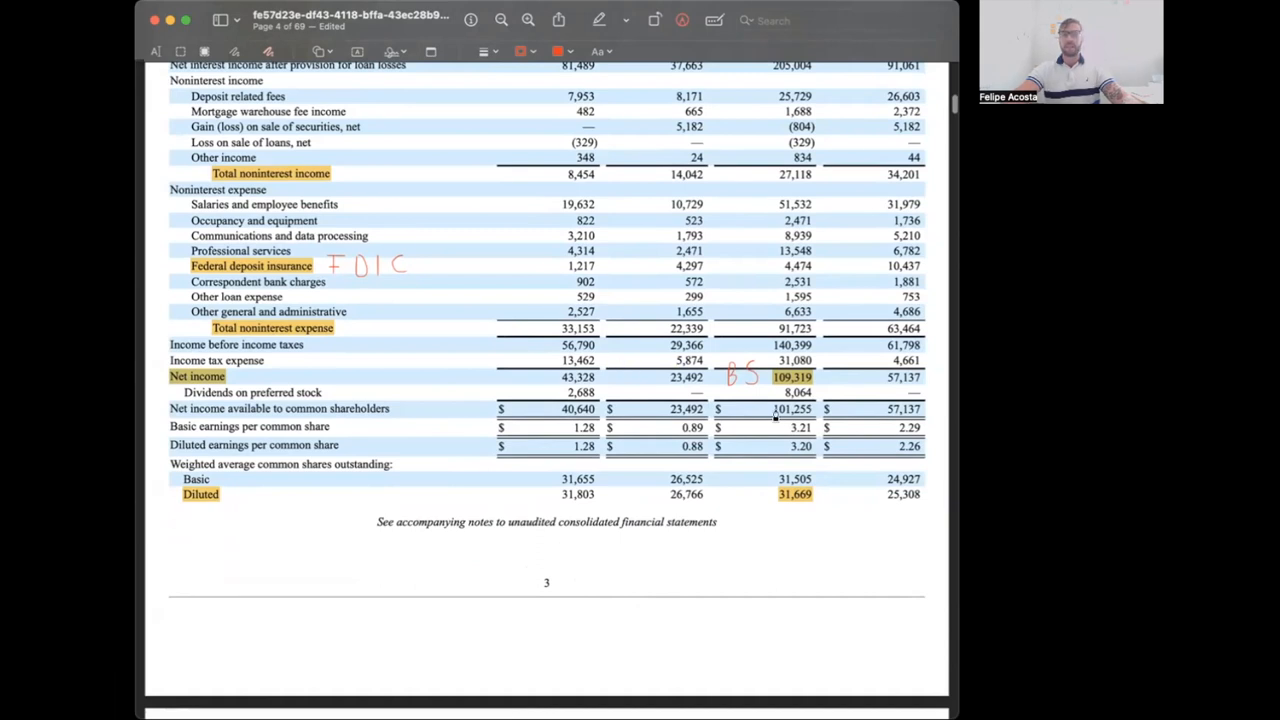
pyautogui.scroll(-3)
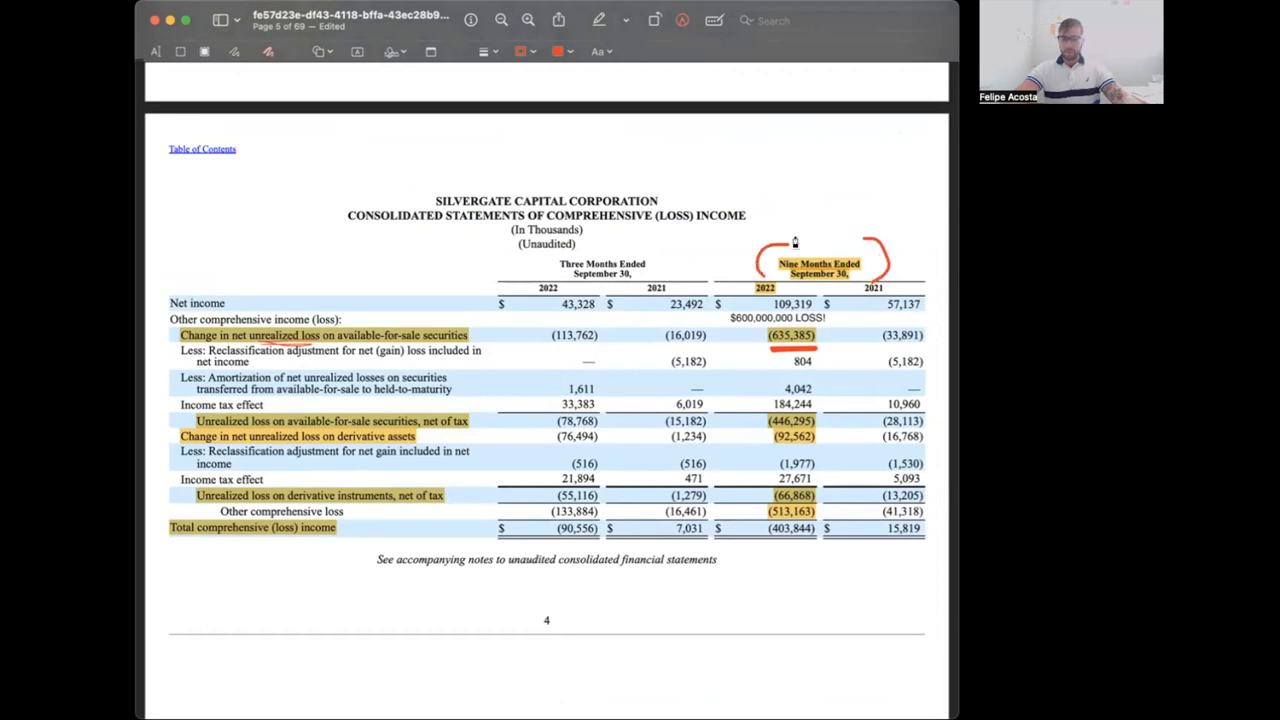
# - Draw a red arrow pointing at the underlined (635,385) in the 2022 nine-month column
pyautogui.moveTo(790, 242); pyautogui.dragTo(855, 238)
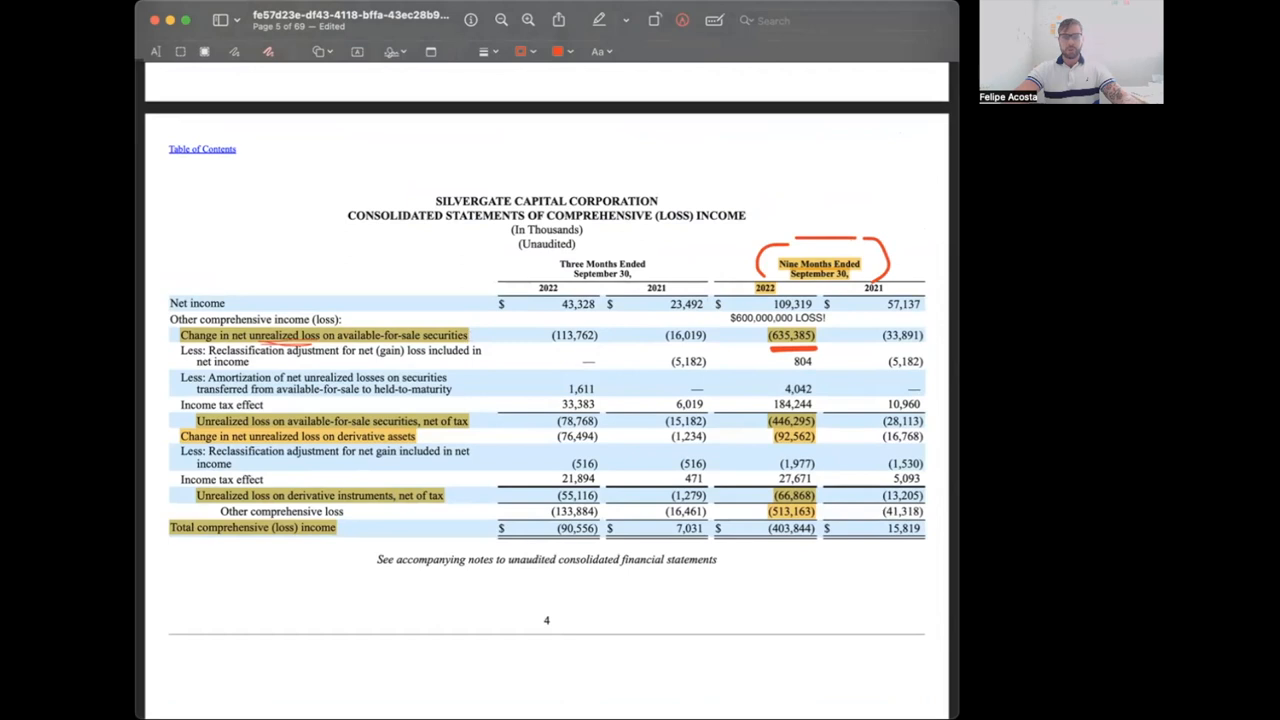
pyautogui.moveTo(602, 228)
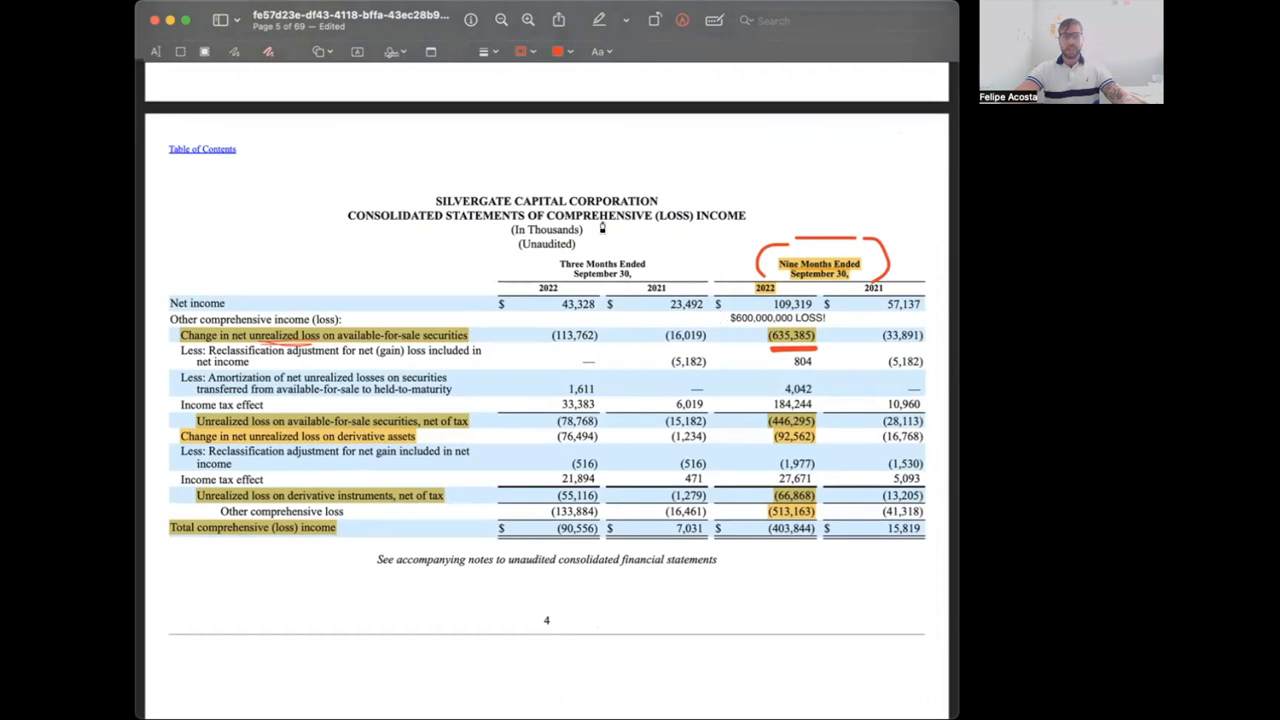
pyautogui.moveTo(619, 304)
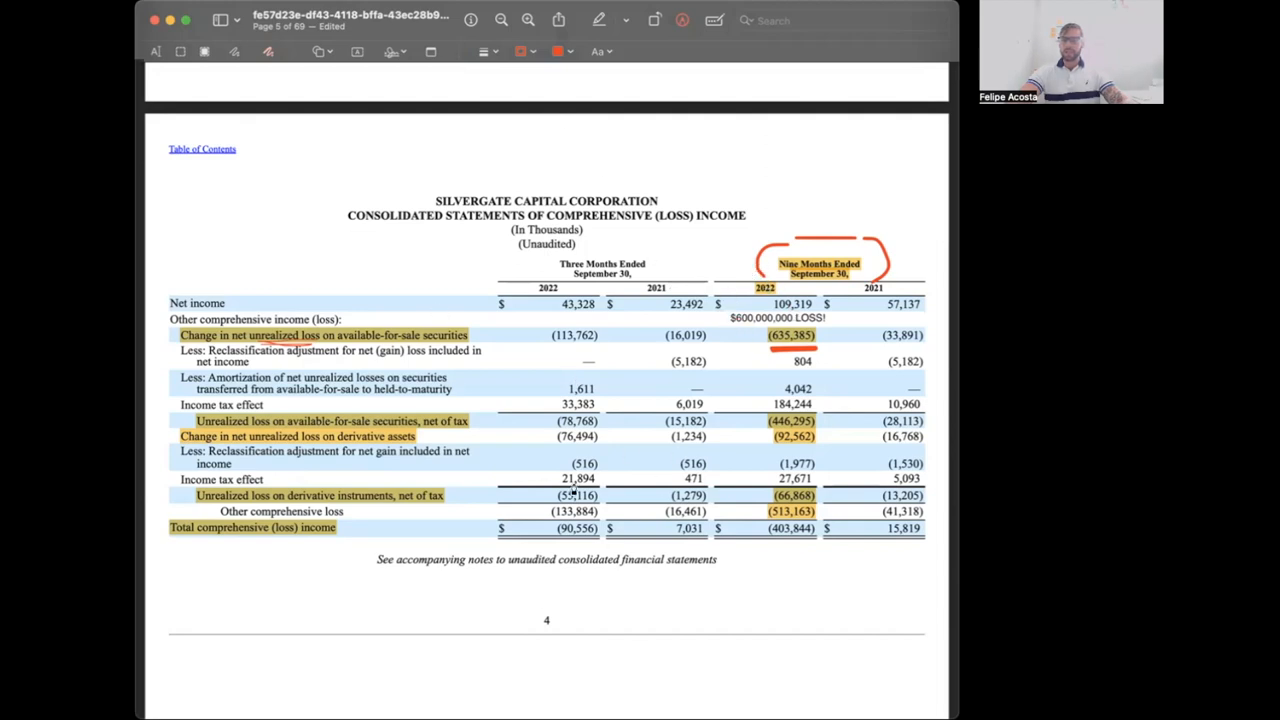
pyautogui.moveTo(517, 373)
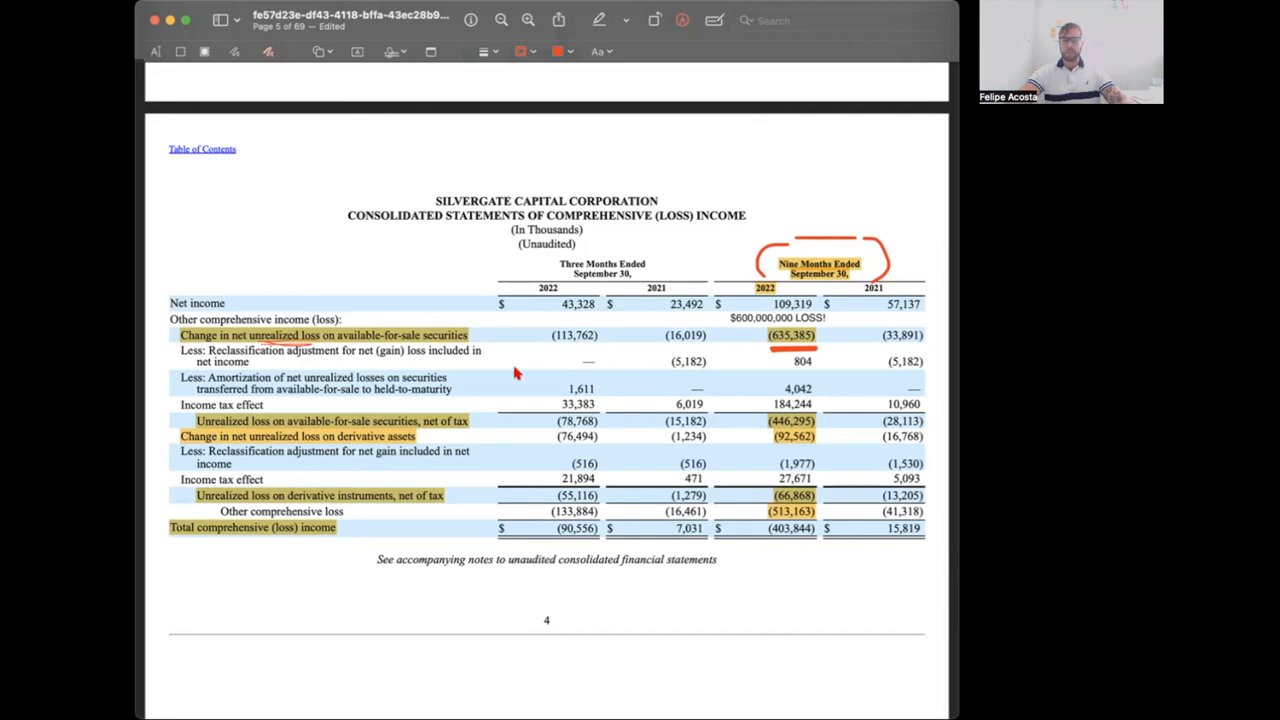
pyautogui.moveTo(231, 246)
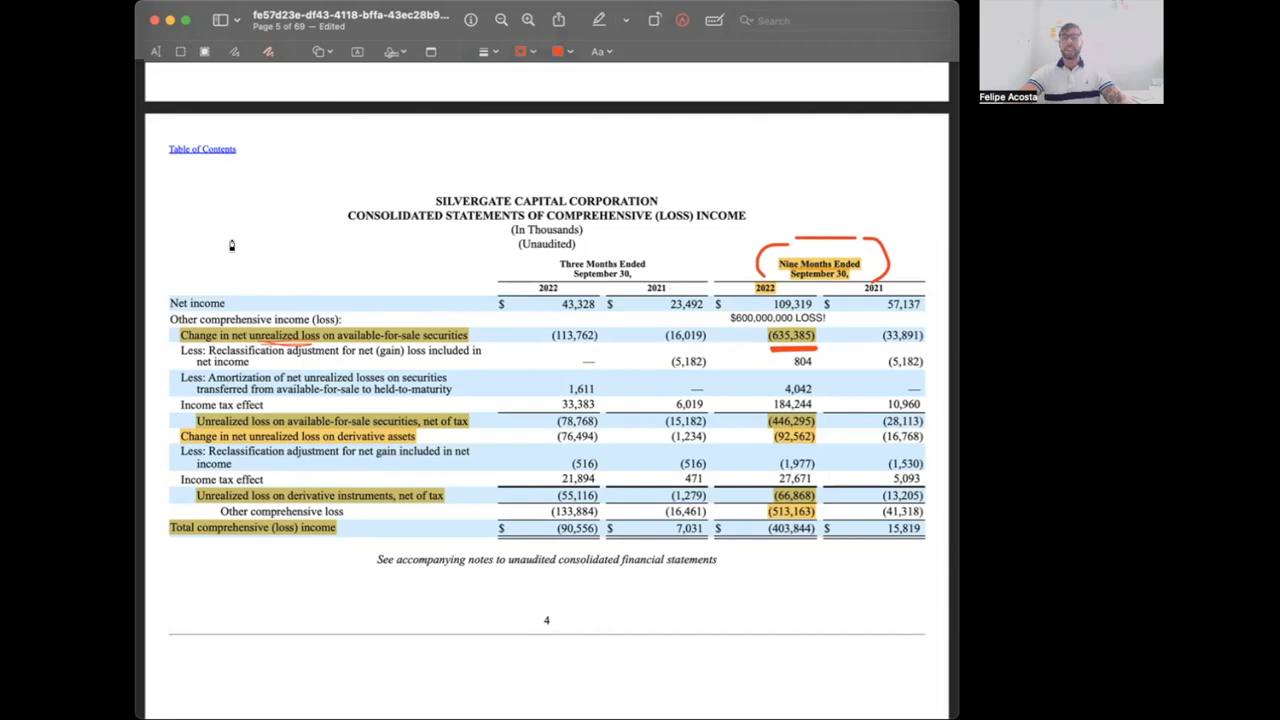
pyautogui.moveTo(769, 238)
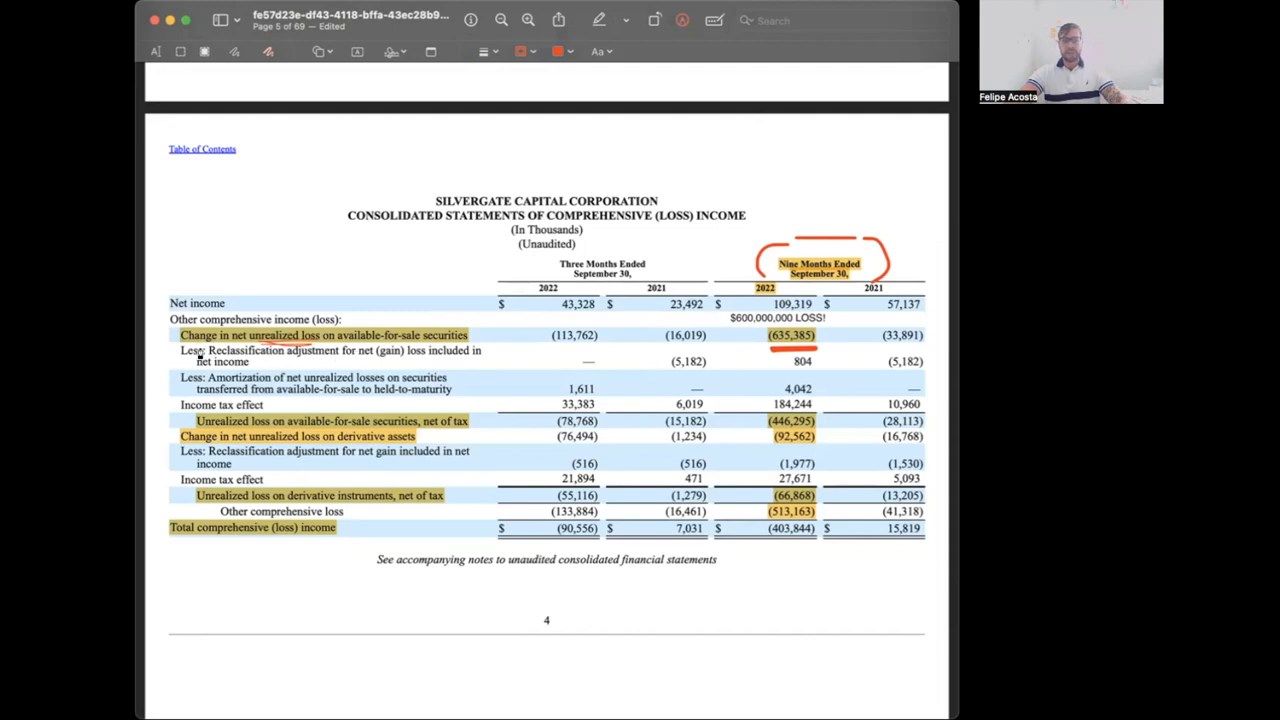
pyautogui.moveTo(353, 358)
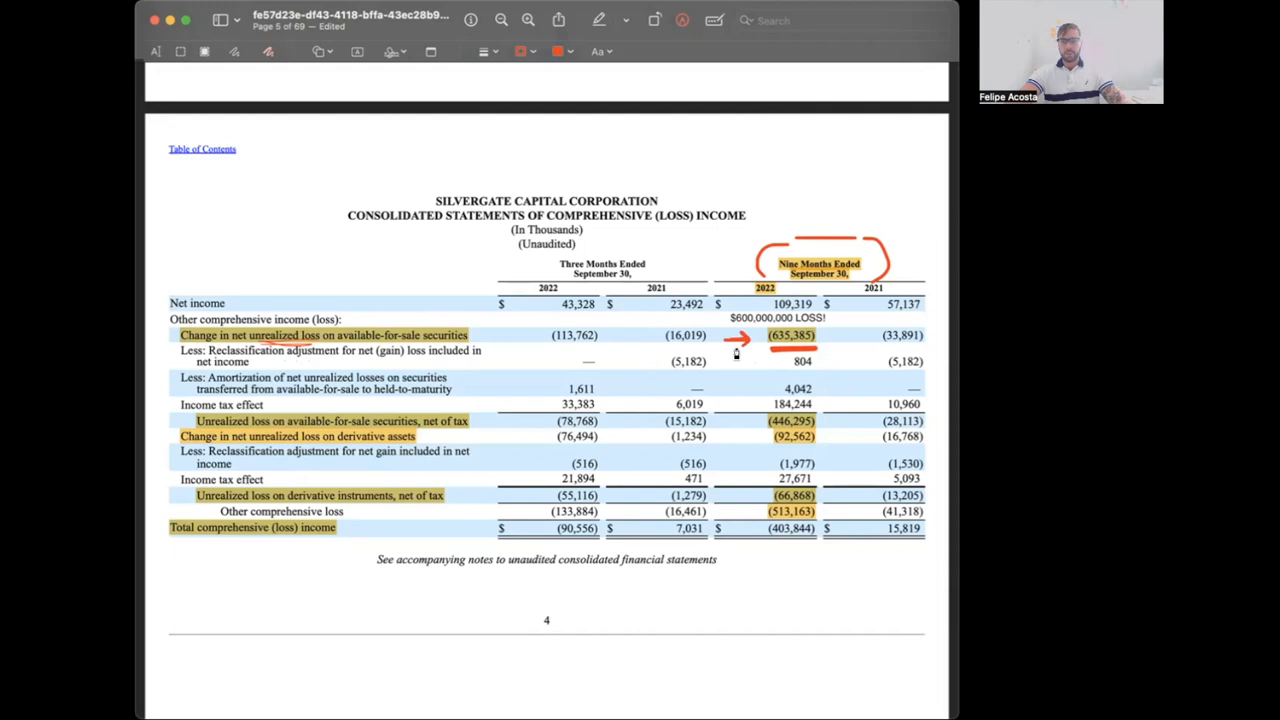
pyautogui.moveTo(737, 368)
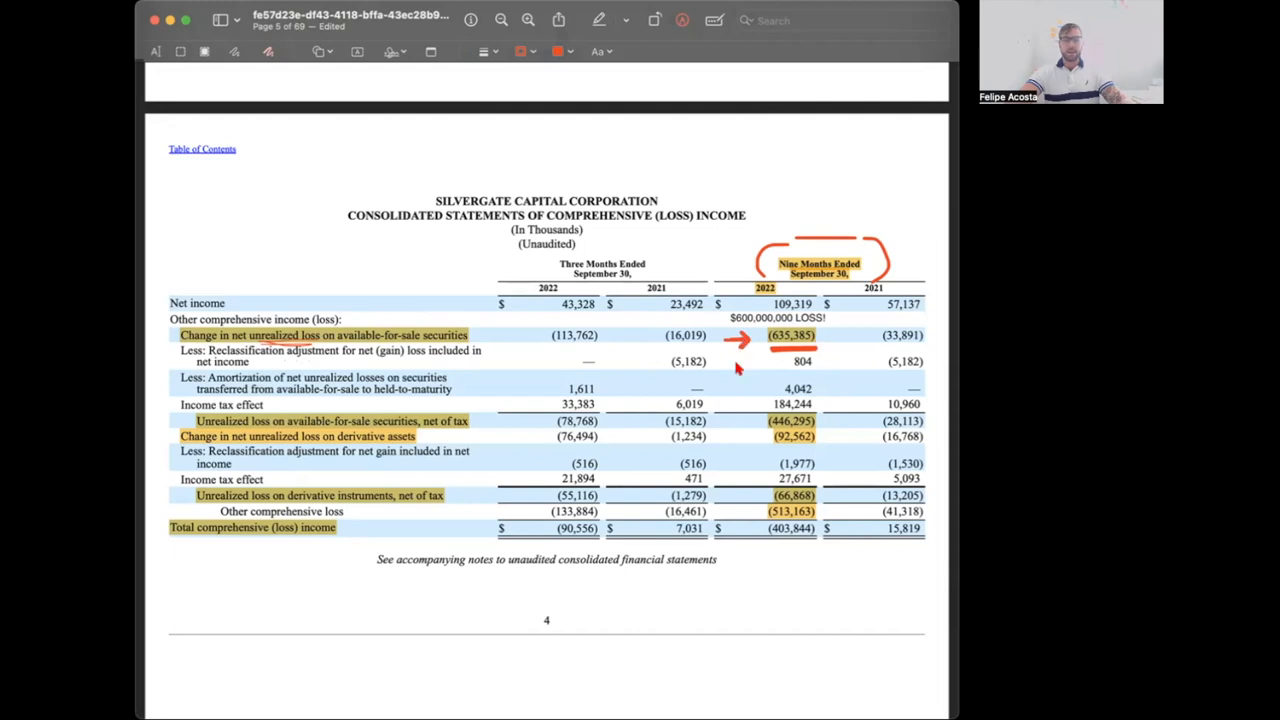
pyautogui.moveTo(808, 308)
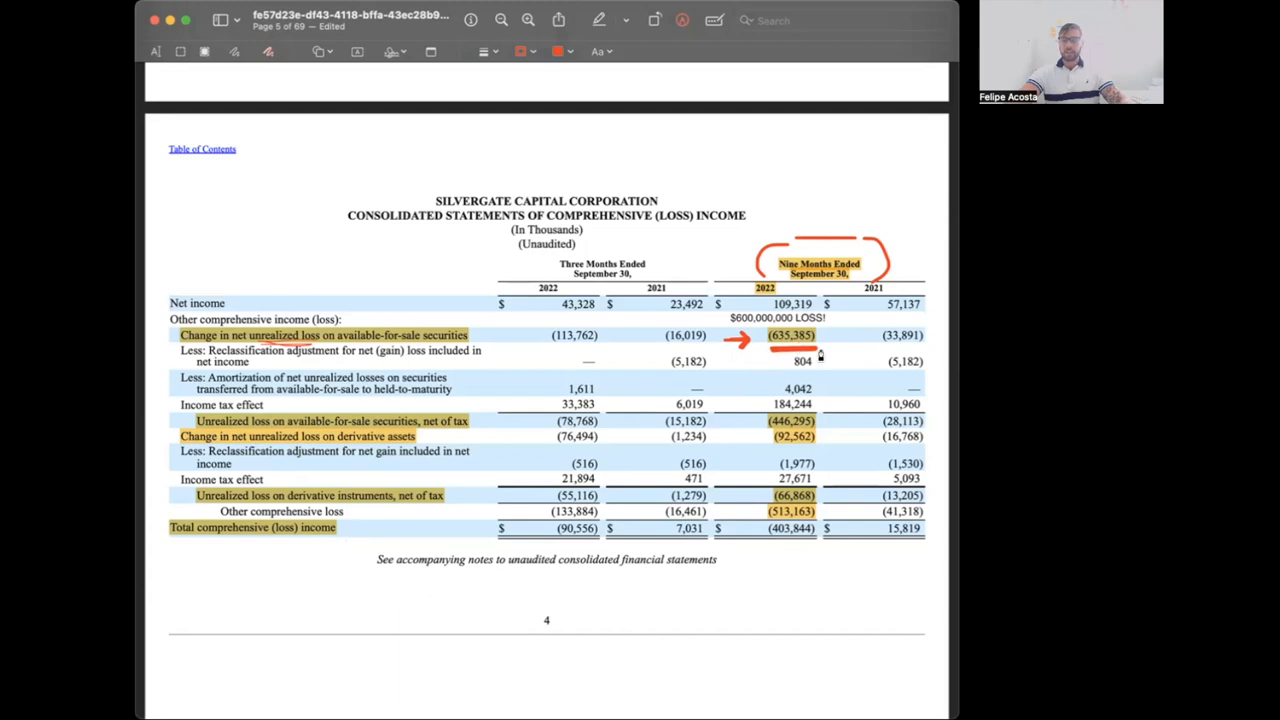
# - Scroll past page 4 and the equity table, then back to the top of page 5's shareholders' equity statement
pyautogui.scroll(-3)
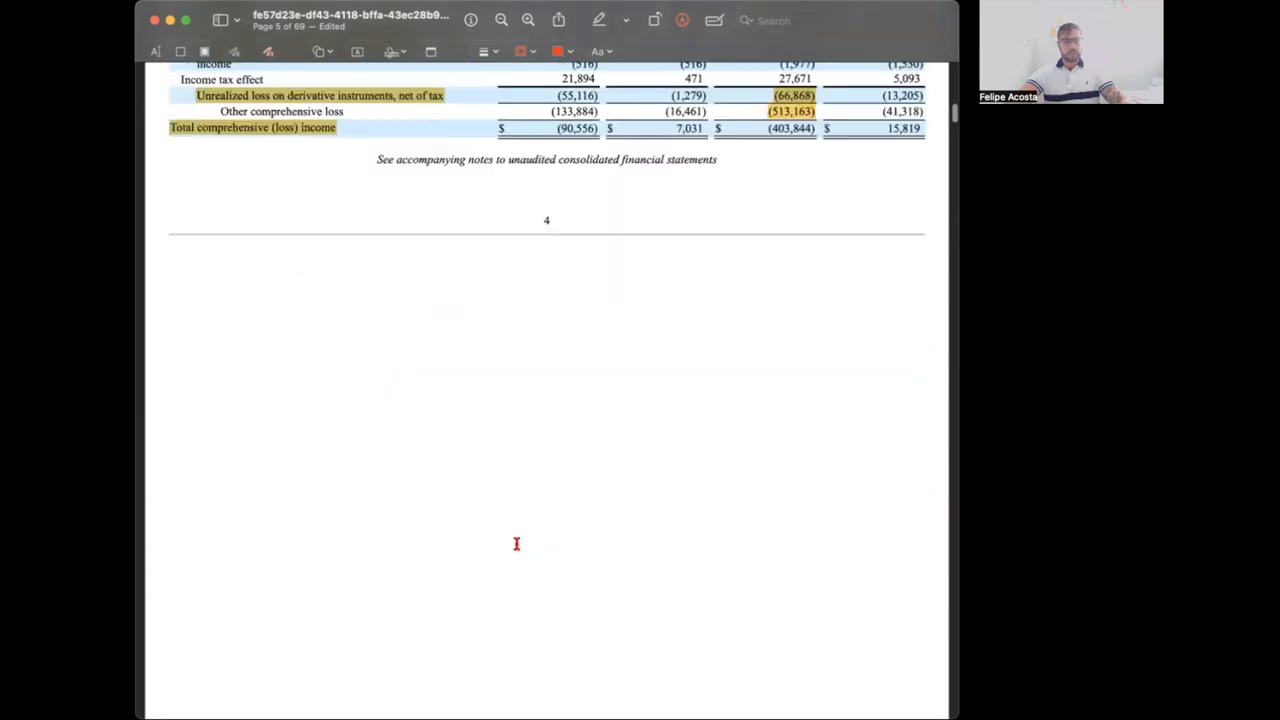
pyautogui.scroll(-3)
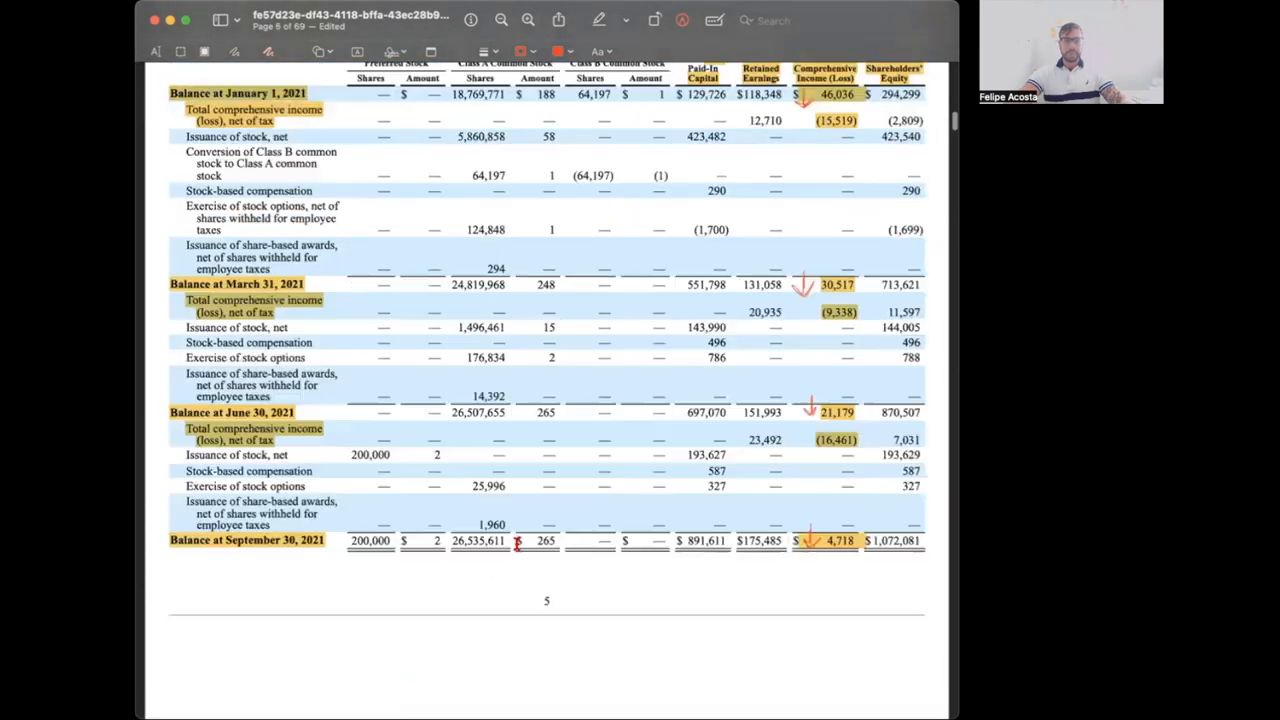
pyautogui.scroll(3)
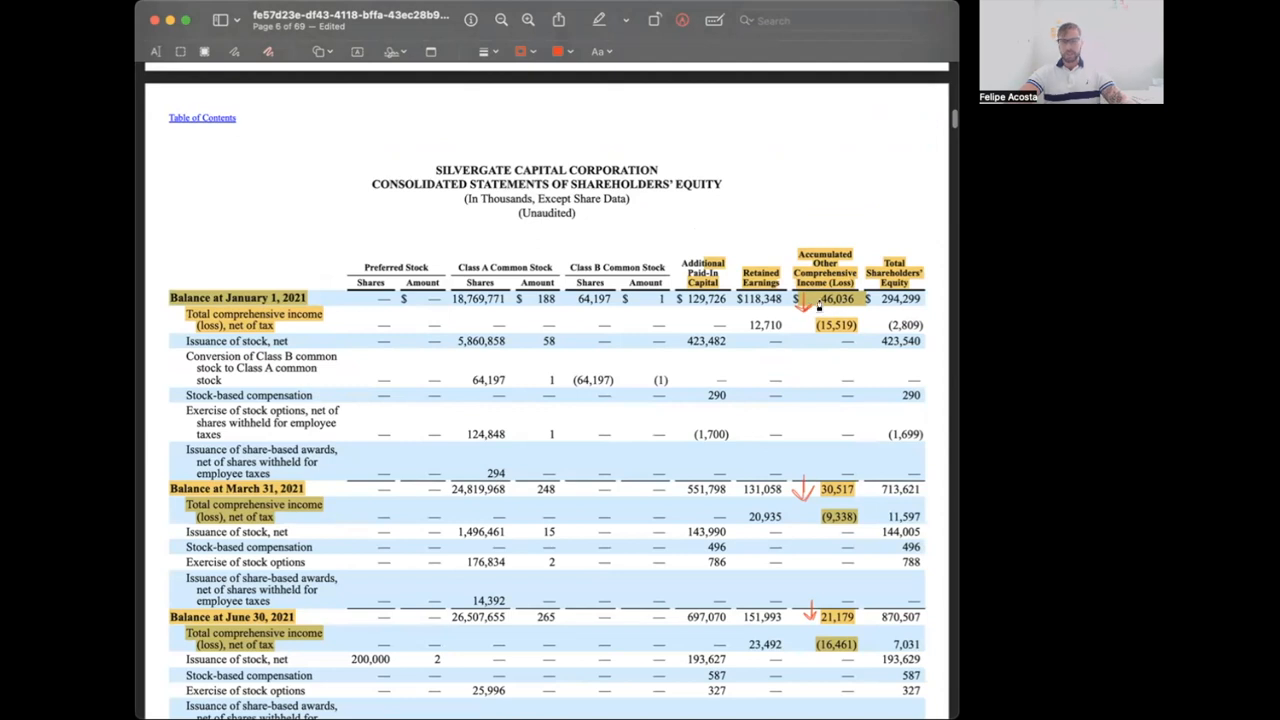
pyautogui.scroll(-3)
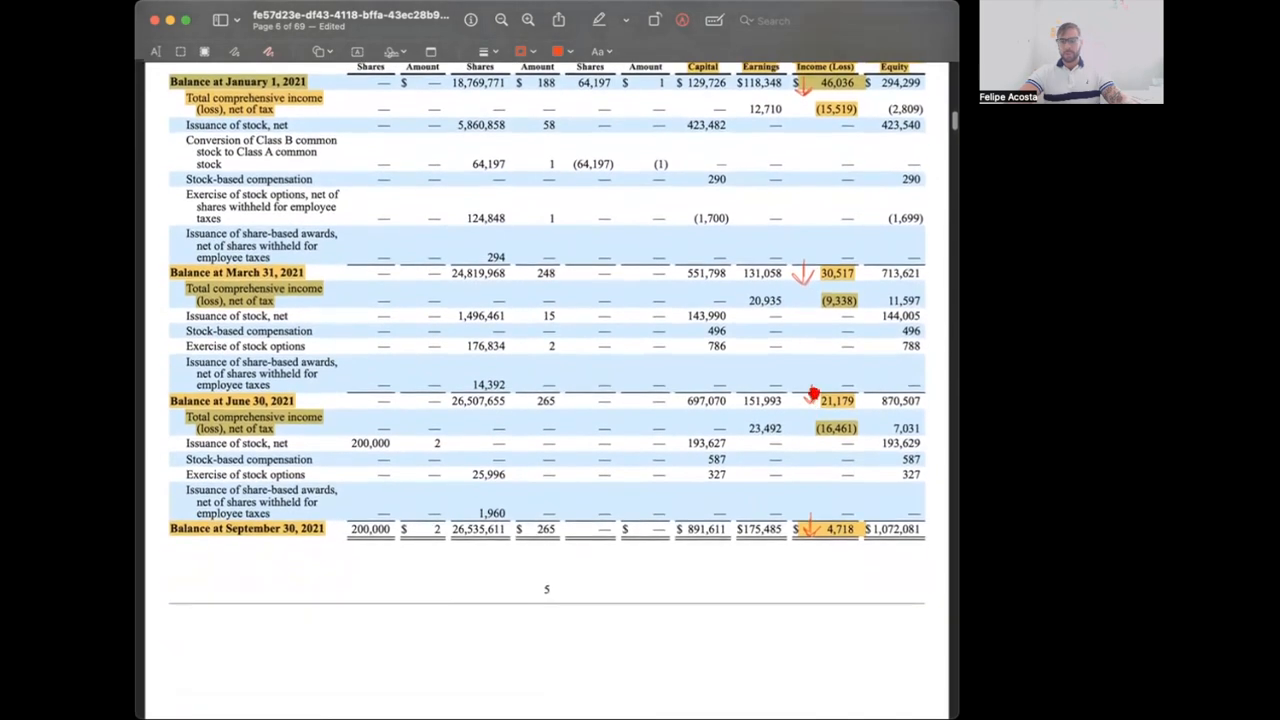
pyautogui.scroll(3)
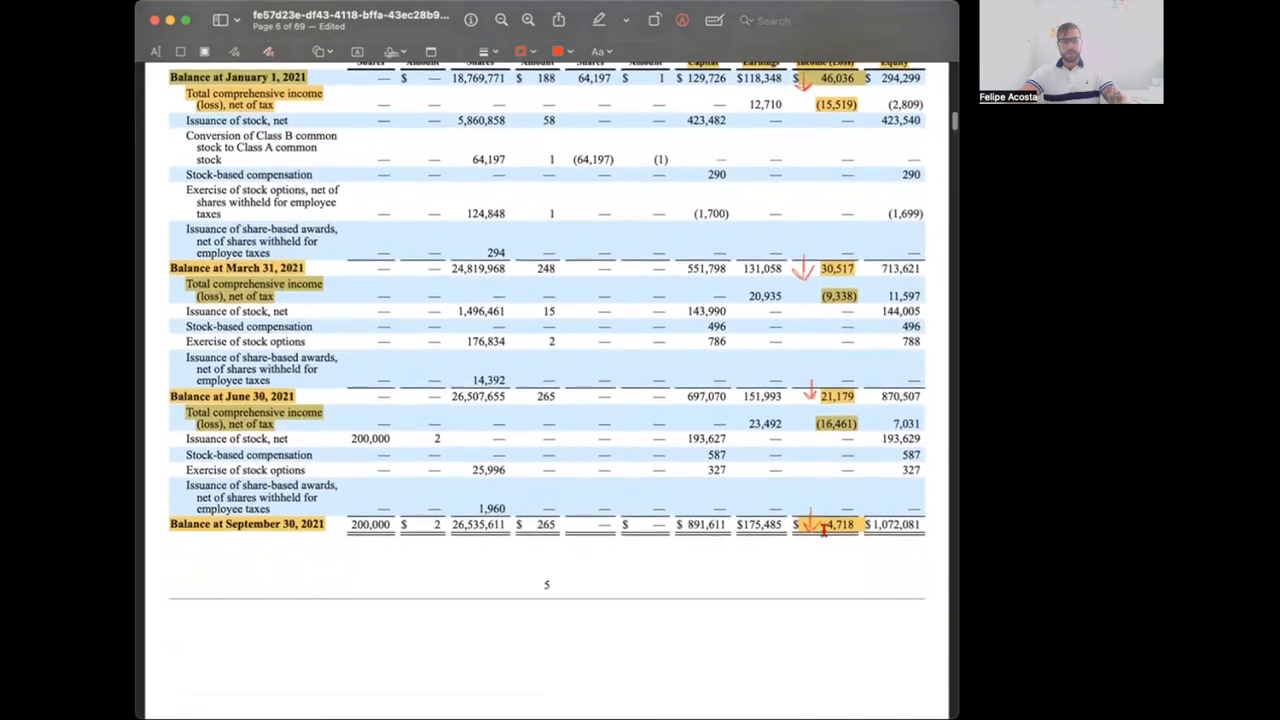
pyautogui.scroll(-3)
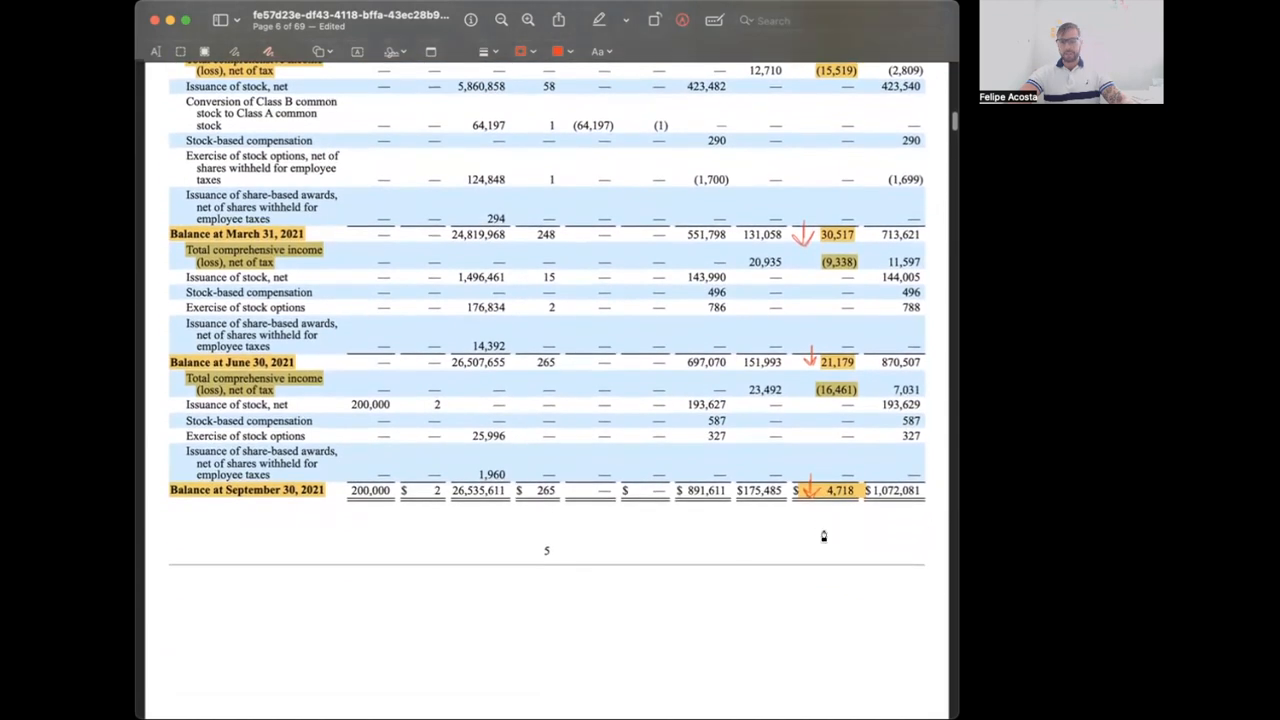
pyautogui.moveTo(822, 505)
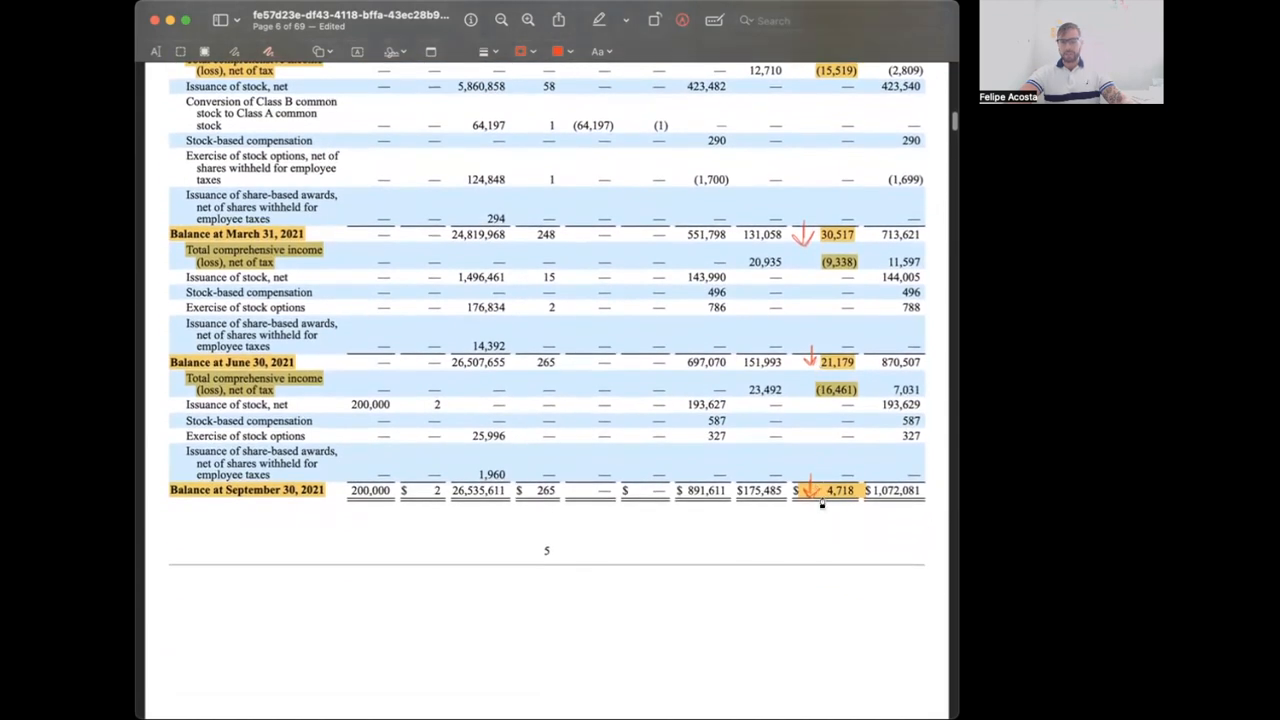
pyautogui.scroll(-3)
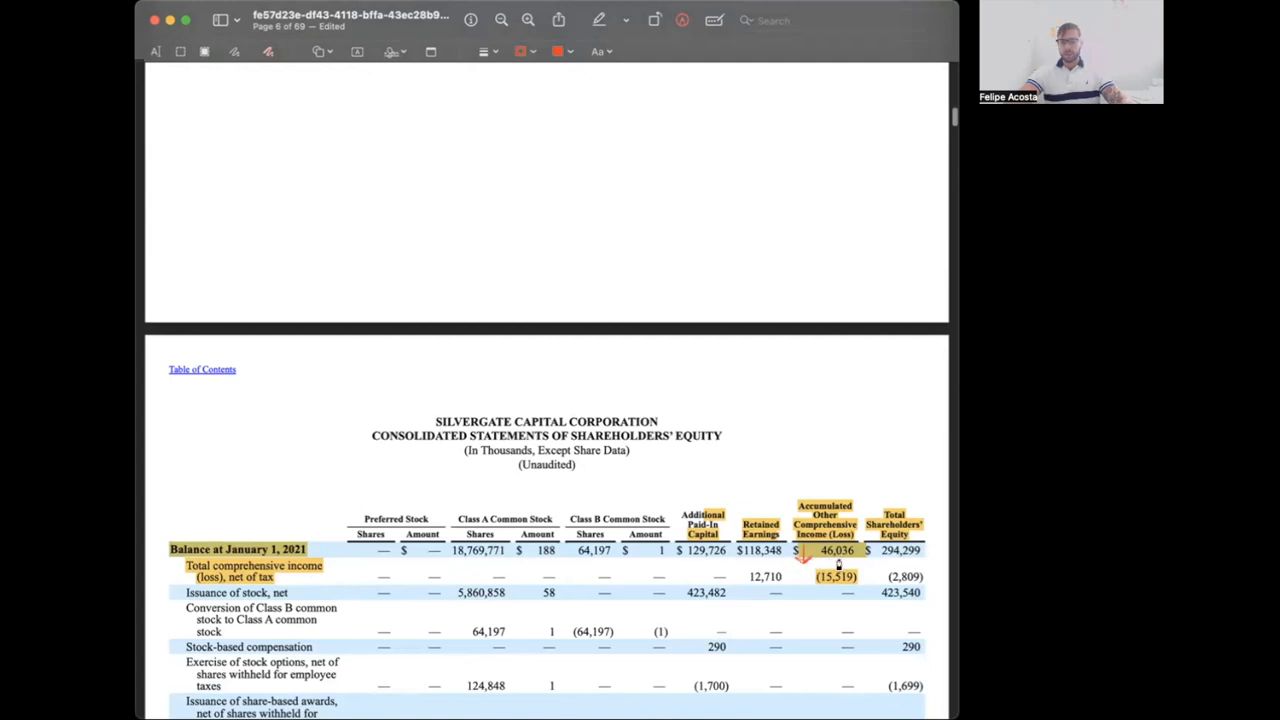
# - Scroll to page 6's (520,085) September 30, 2022 balance for the red underline
pyautogui.scroll(-3)
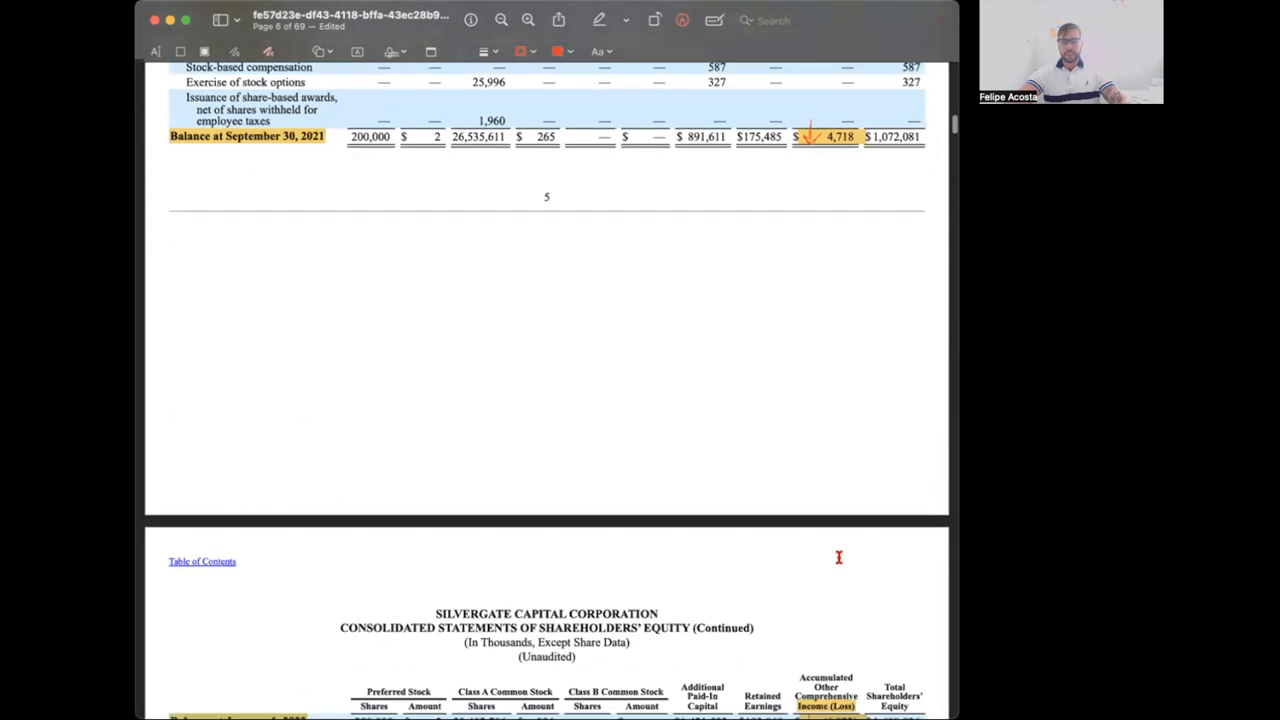
pyautogui.scroll(-3)
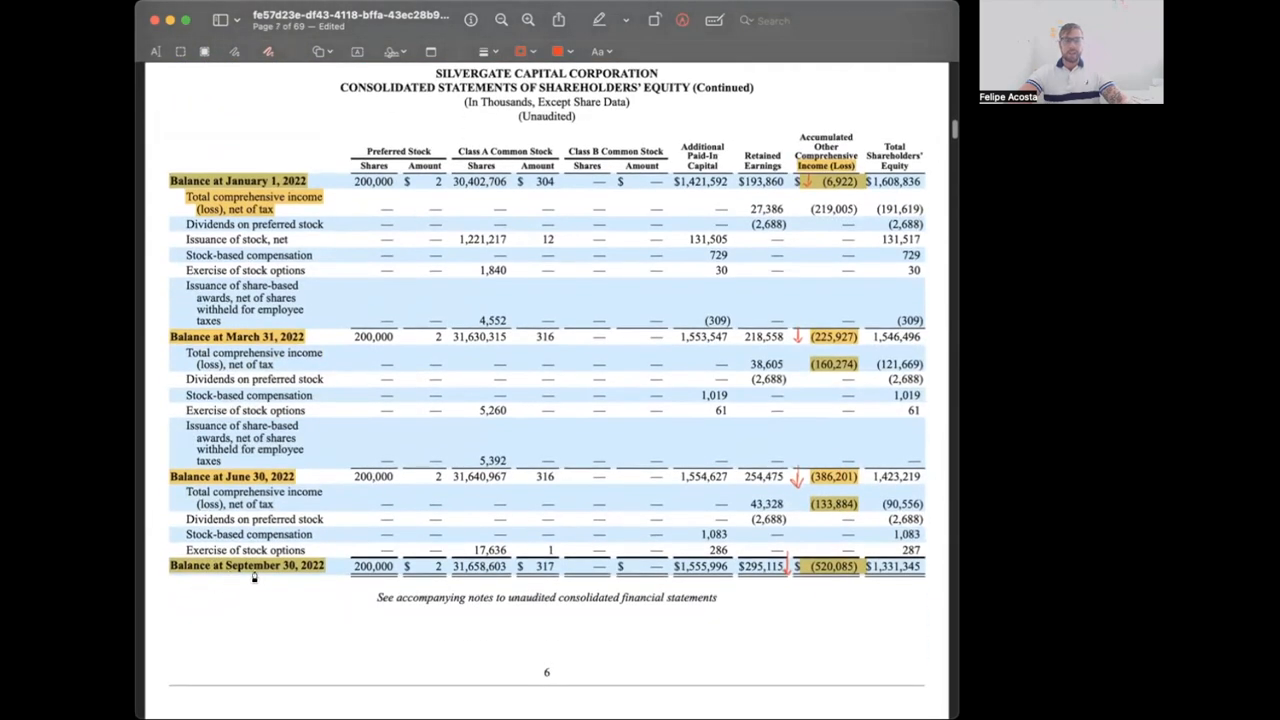
pyautogui.moveTo(813, 585)
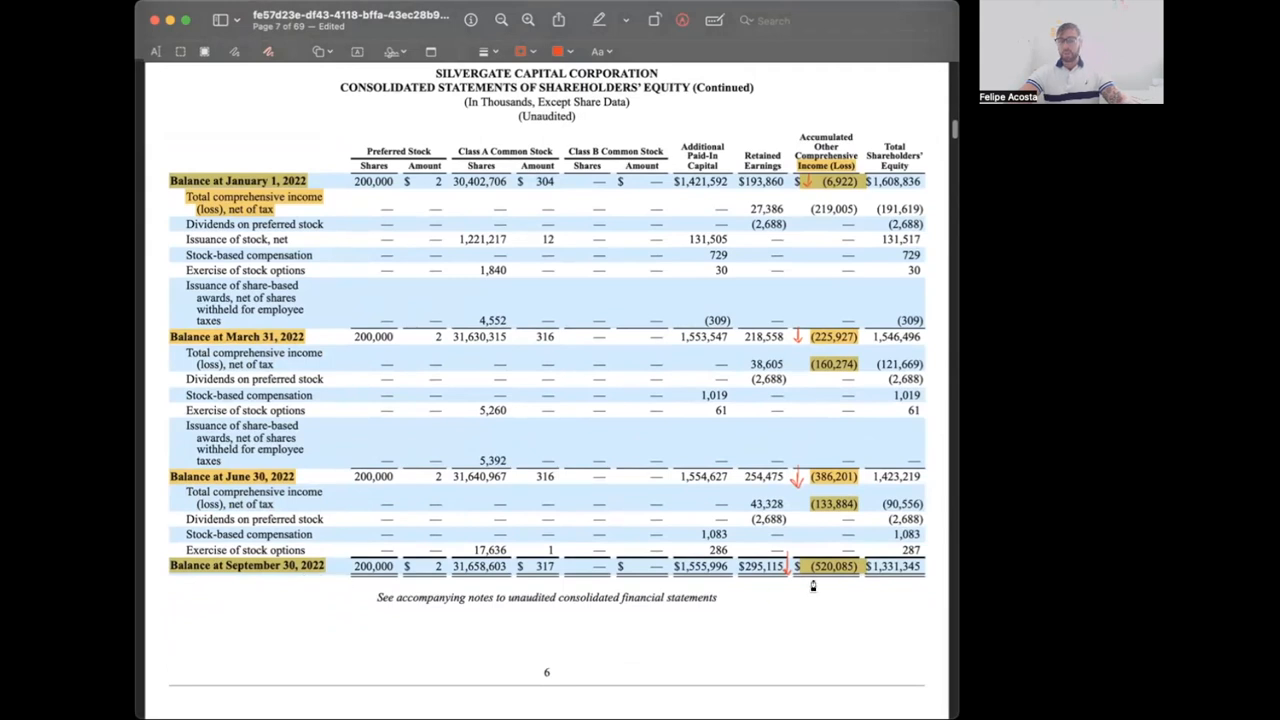
pyautogui.moveTo(857, 585)
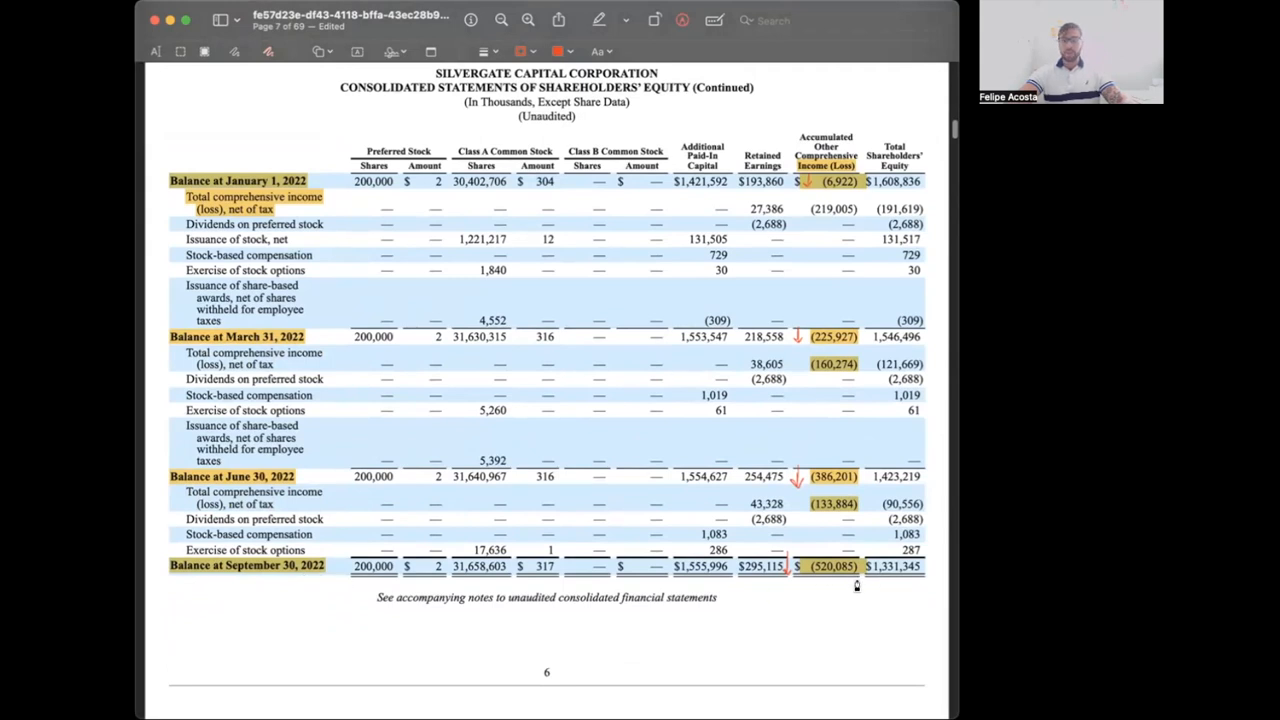
pyautogui.scroll(-3)
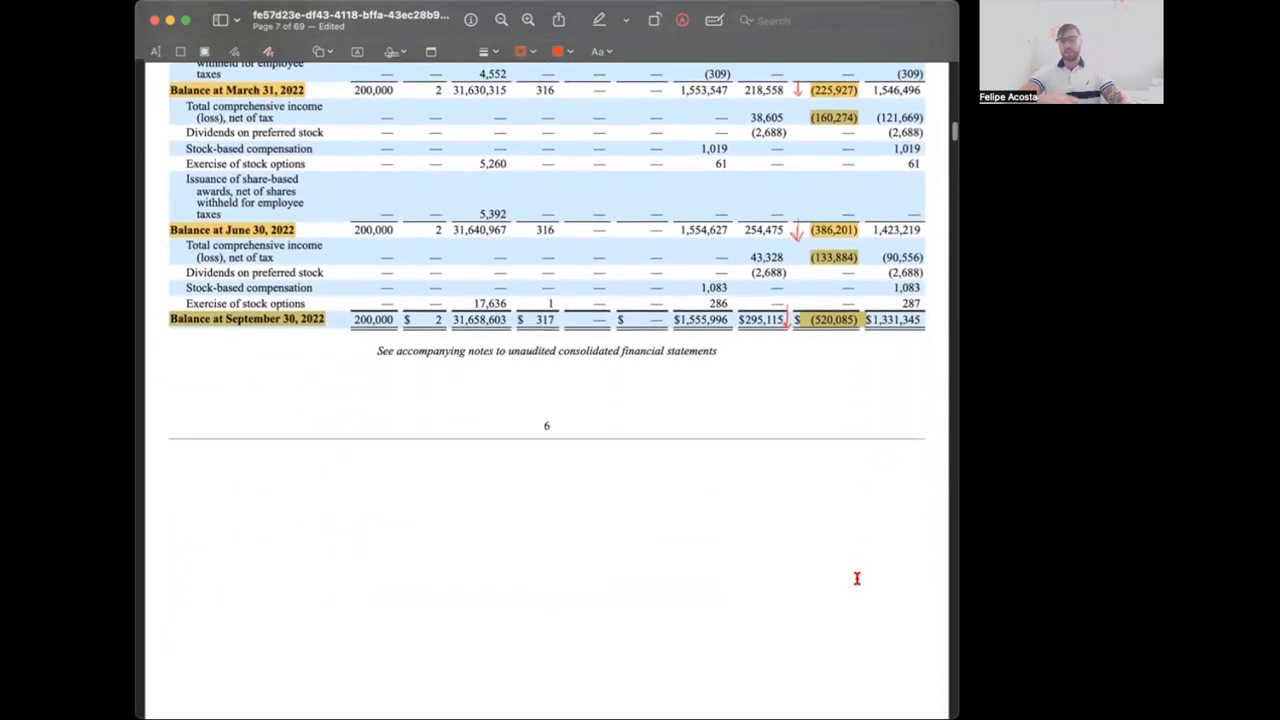
pyautogui.scroll(-3)
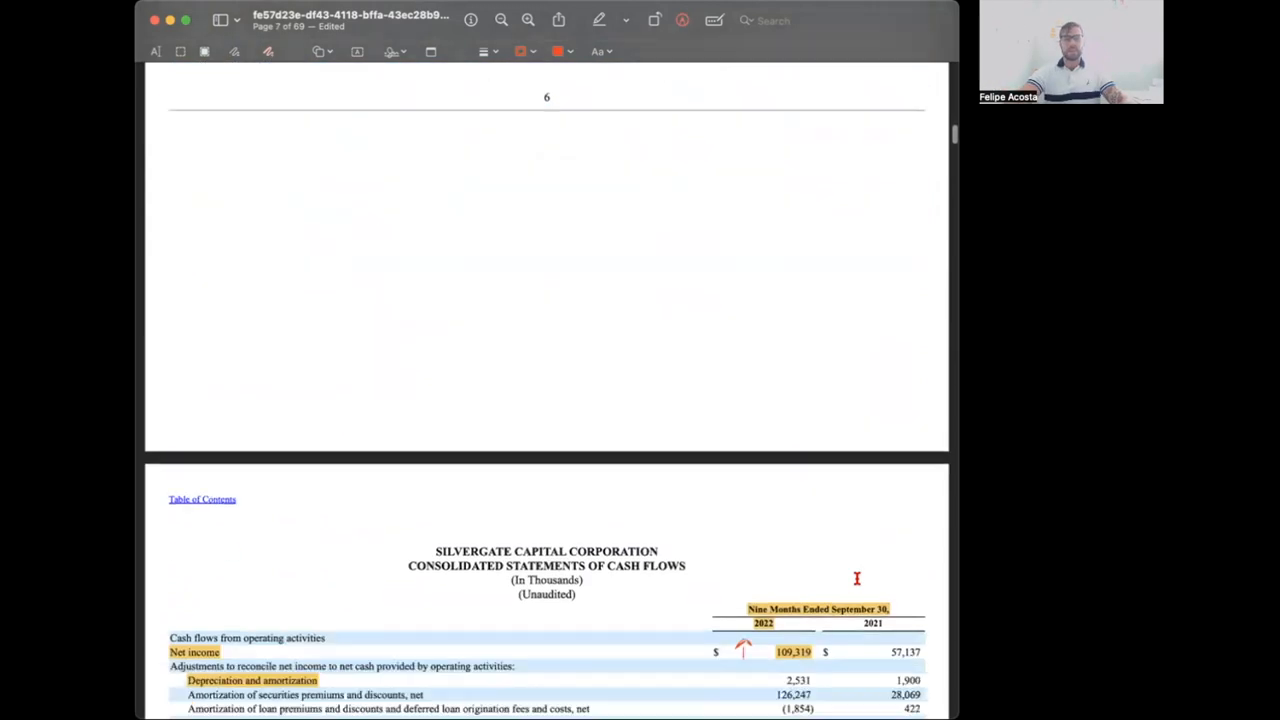
# - Scroll on to the Consolidated Statements of Cash Flows with its highlighted line items
pyautogui.scroll(-3)
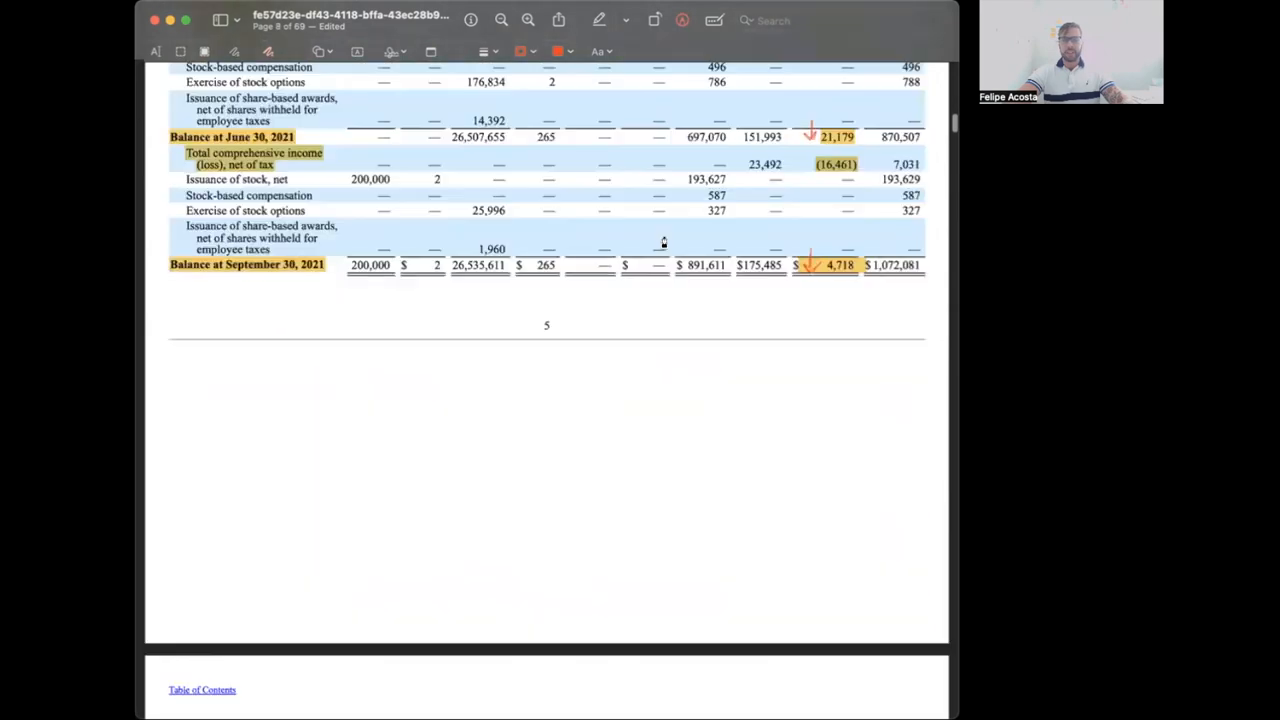
pyautogui.scroll(3)
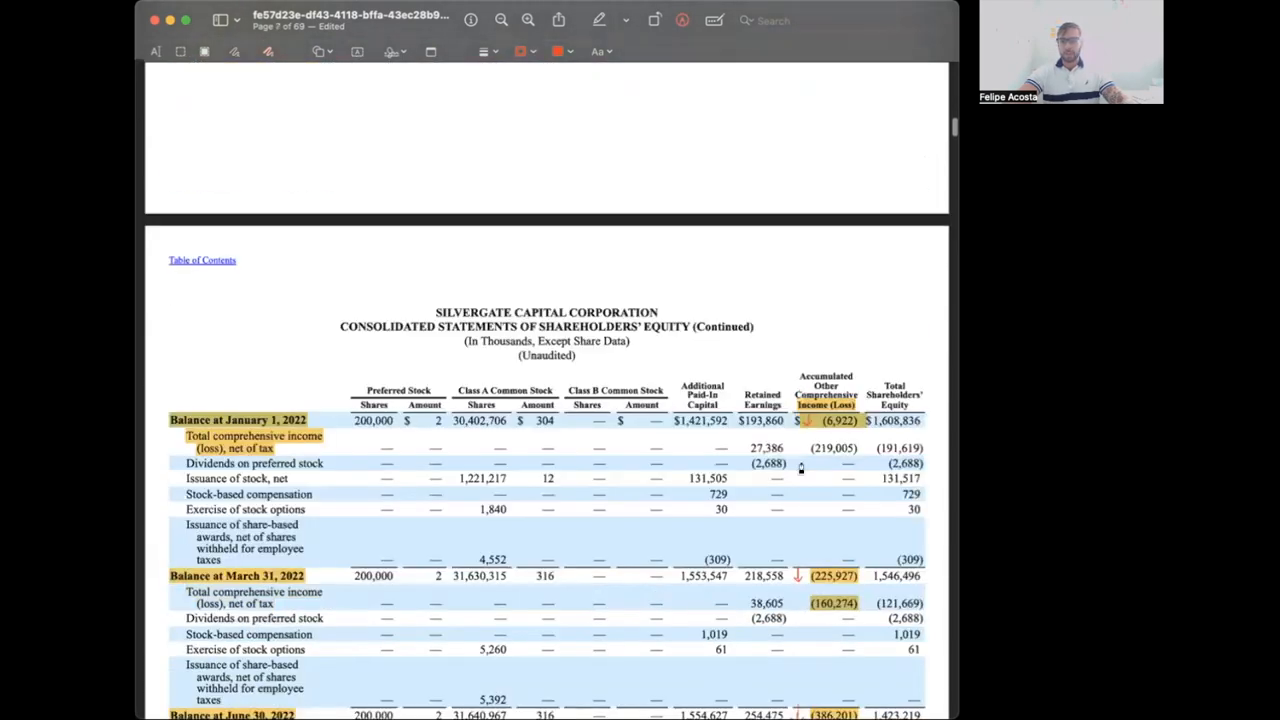
pyautogui.scroll(-3)
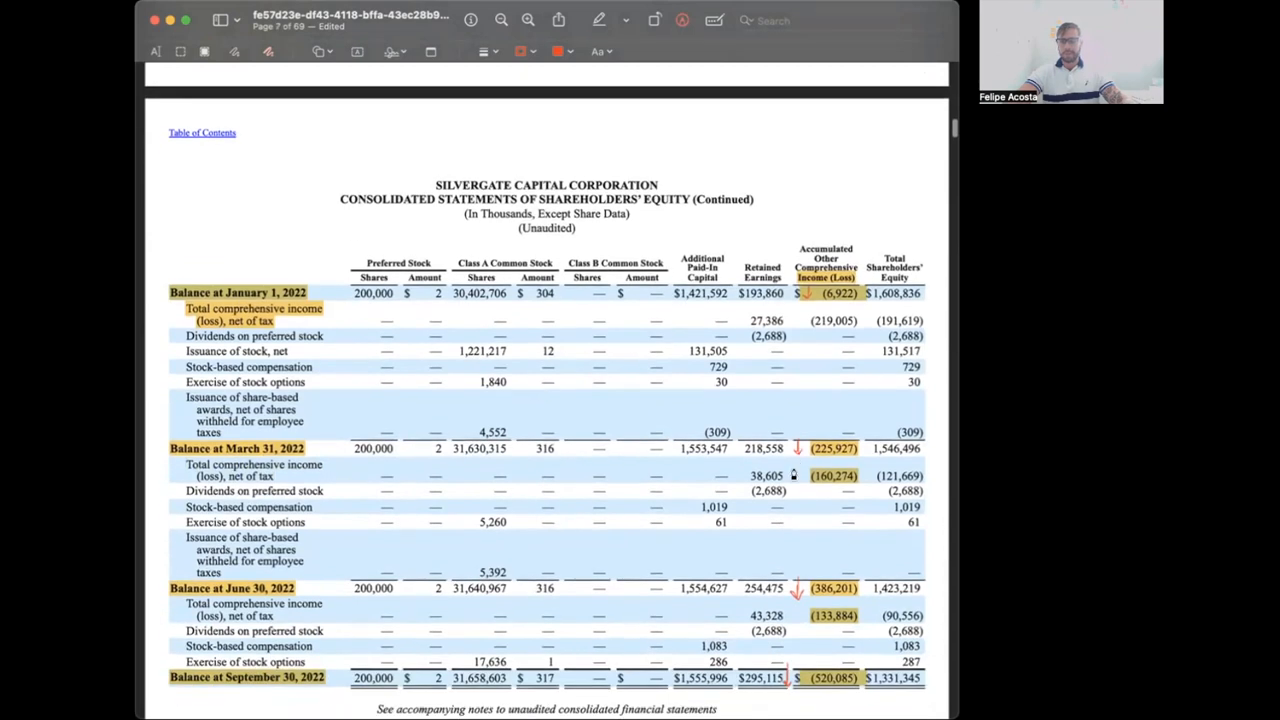
pyautogui.scroll(-3)
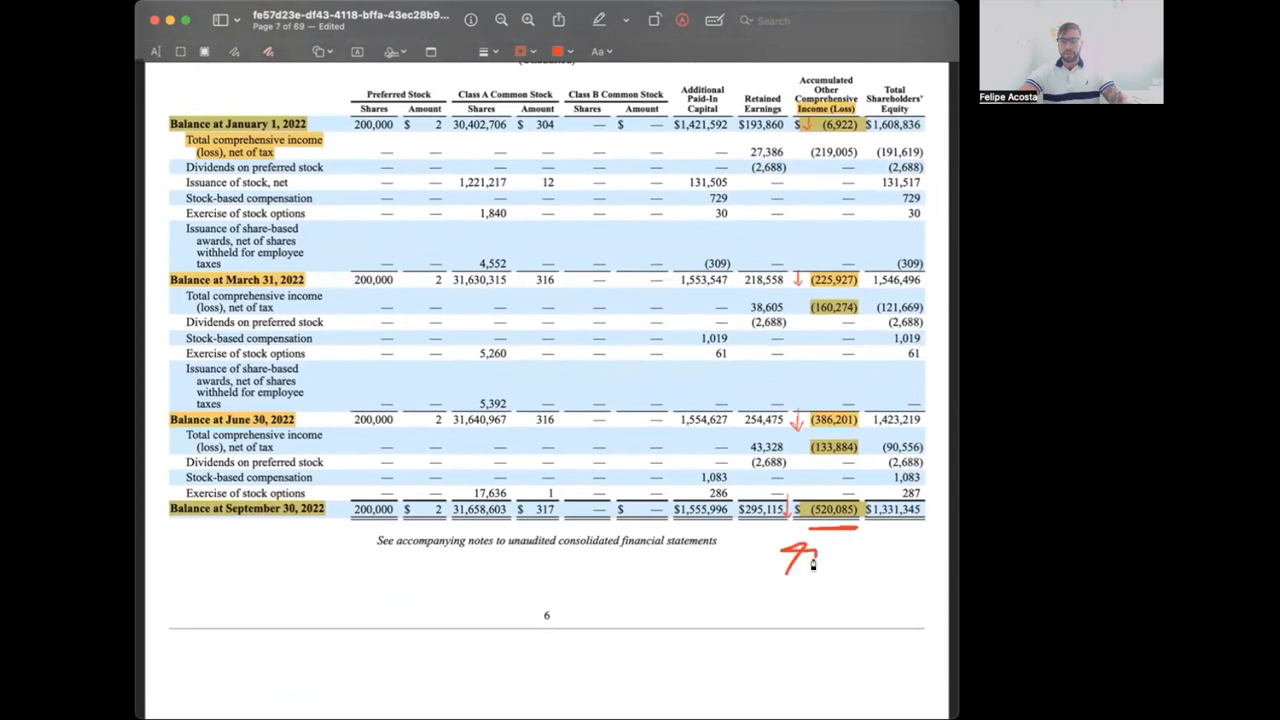
pyautogui.scroll(-3)
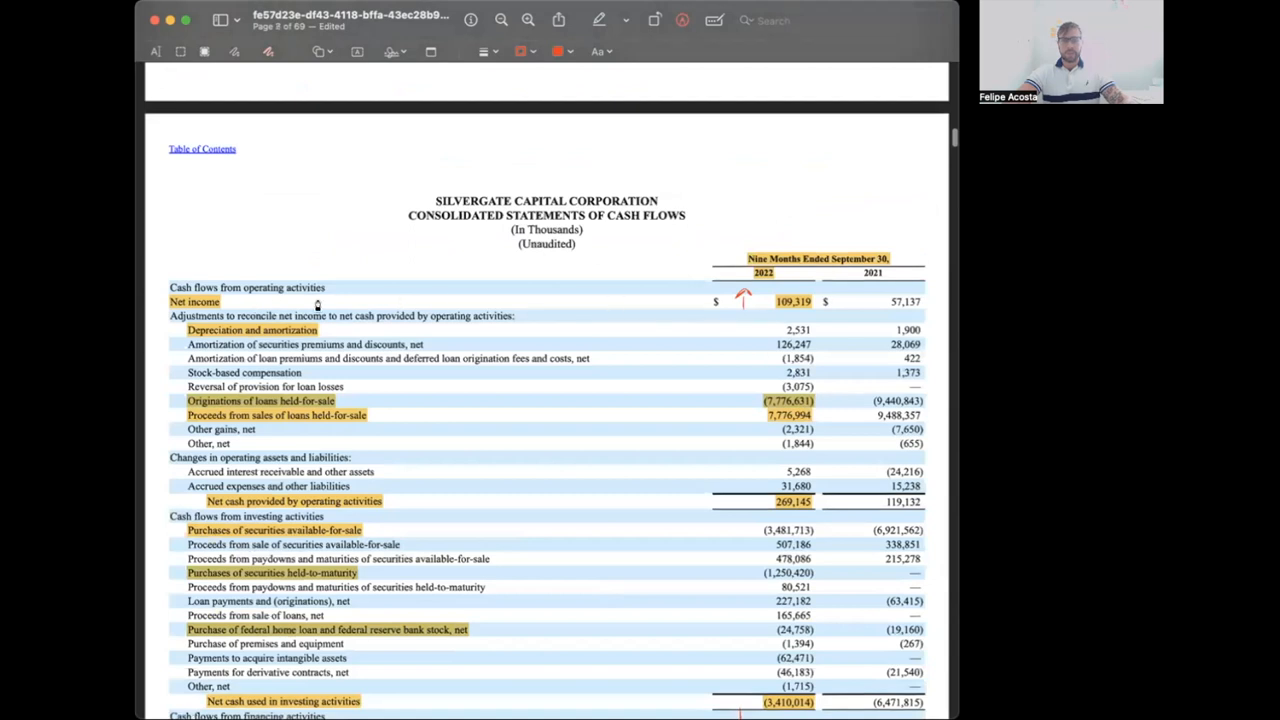
pyautogui.moveTo(617, 313)
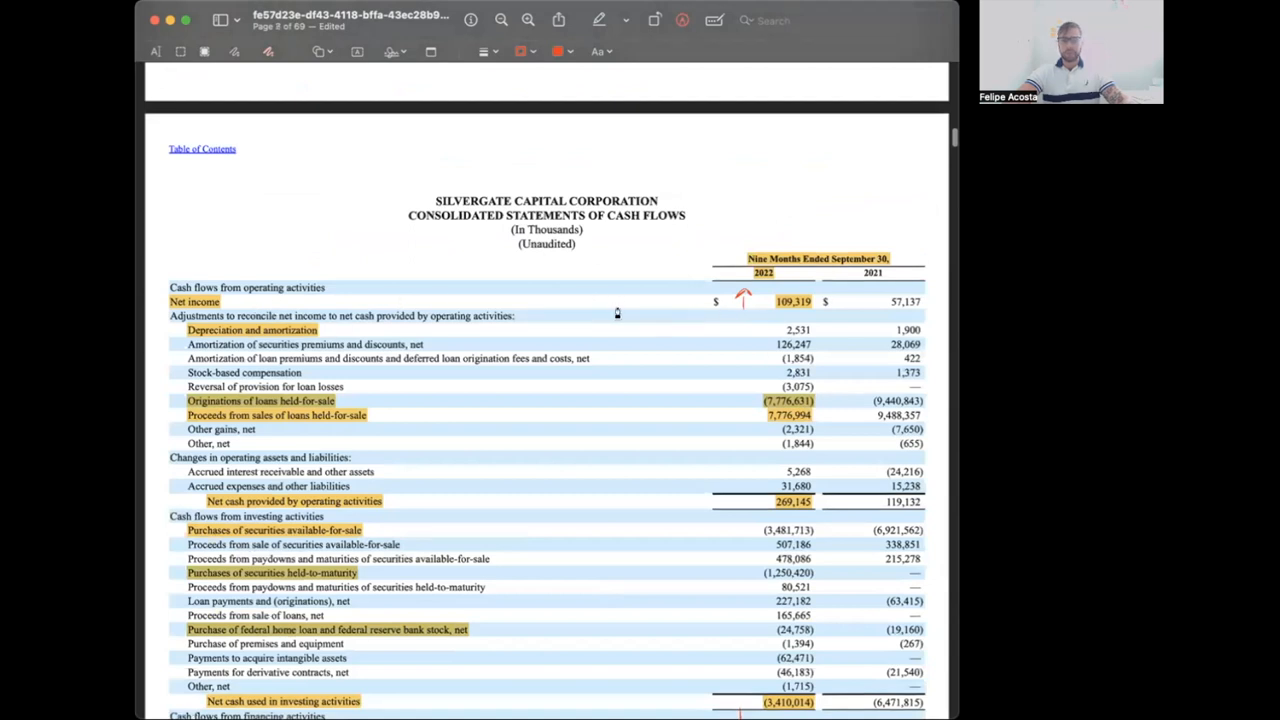
# - Draw a red arrow at Net income and underline the 109,319 figure on the cash flow statement
pyautogui.moveTo(620, 305); pyautogui.dragTo(655, 305)
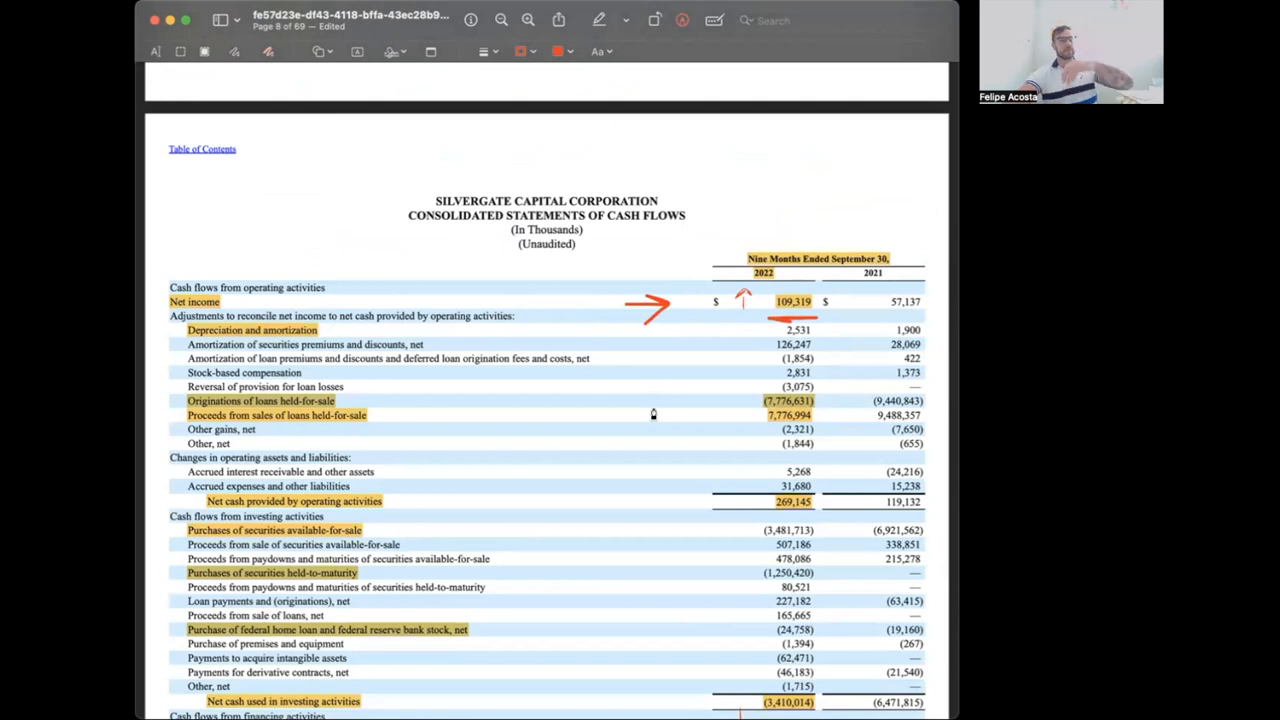
pyautogui.moveTo(390, 421)
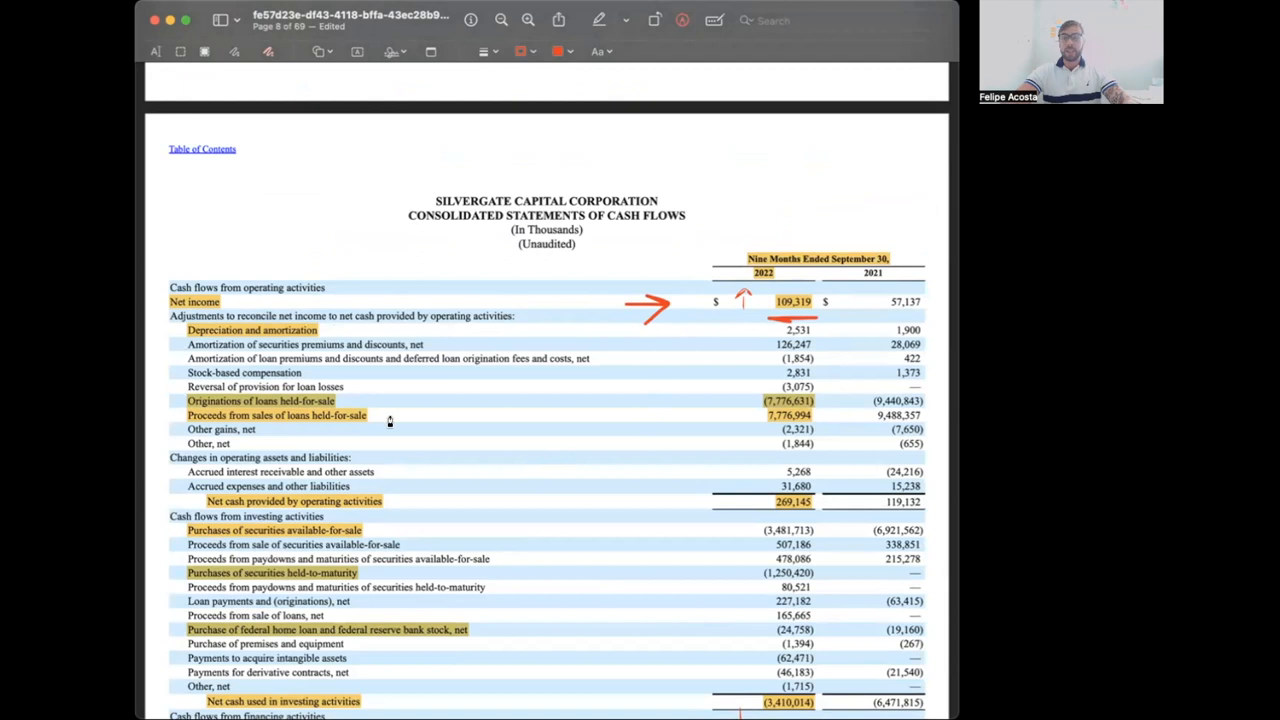
pyautogui.moveTo(645, 412)
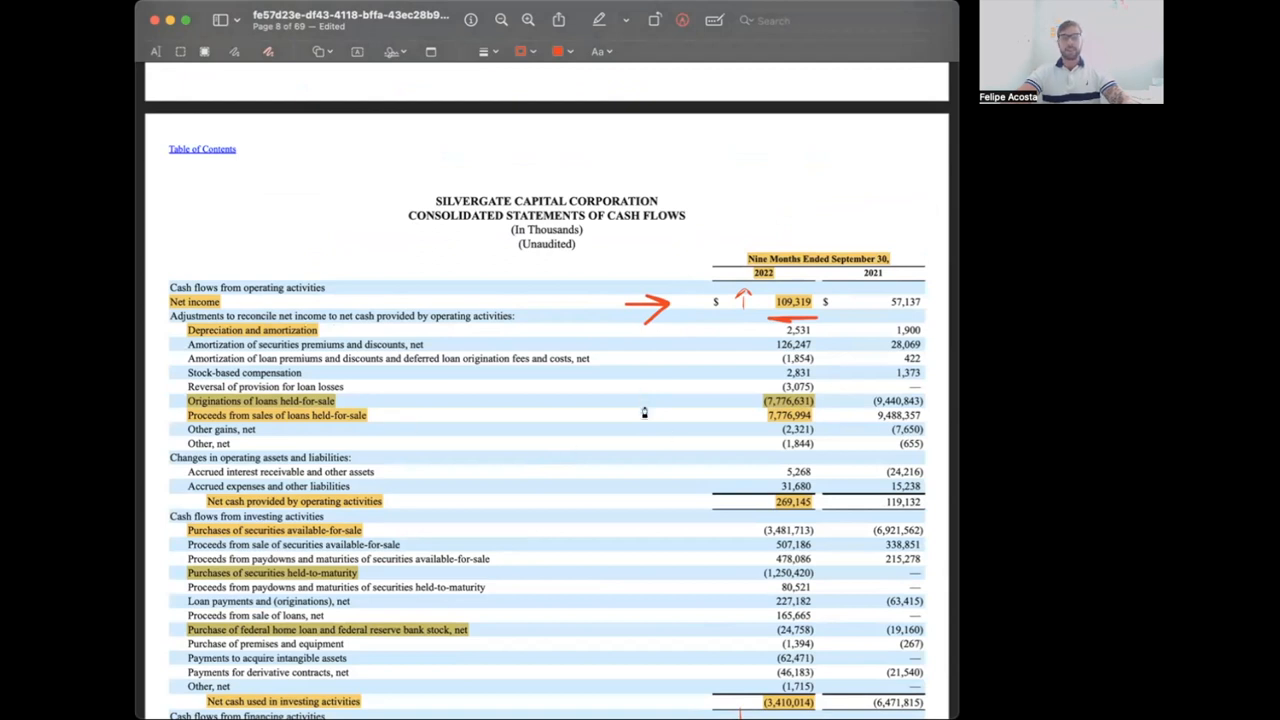
pyautogui.moveTo(629, 405)
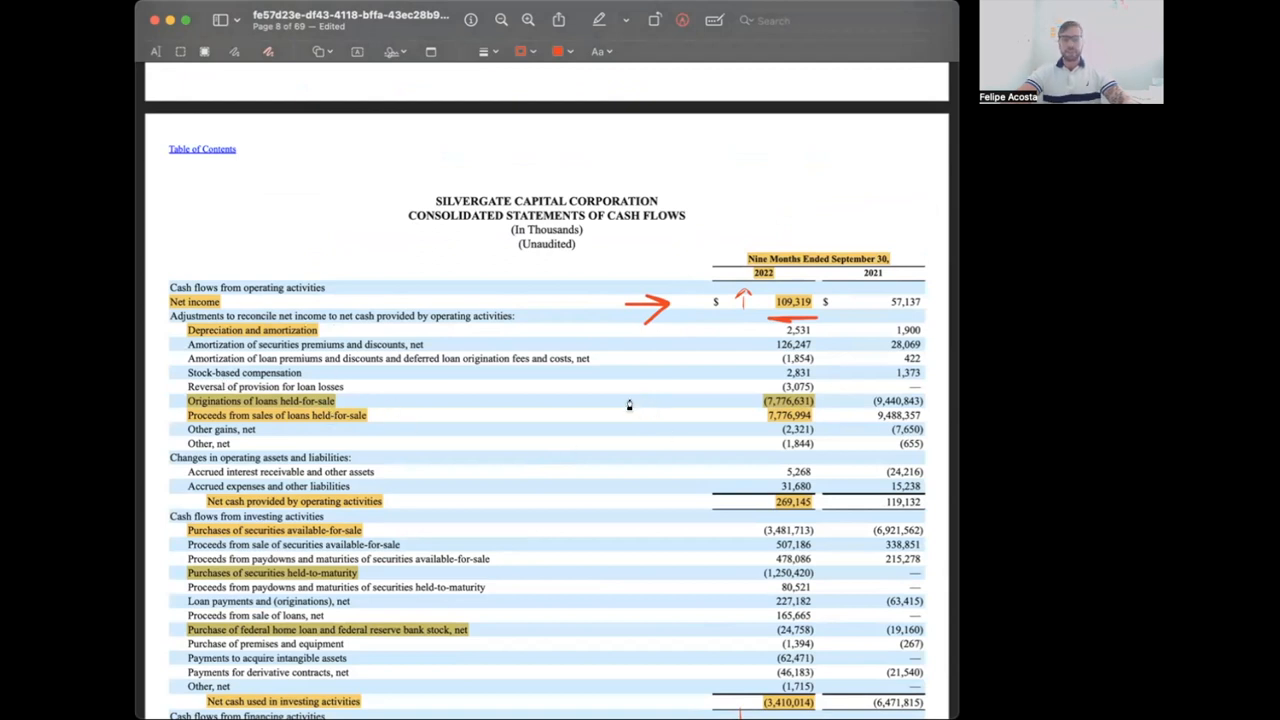
pyautogui.moveTo(285, 418)
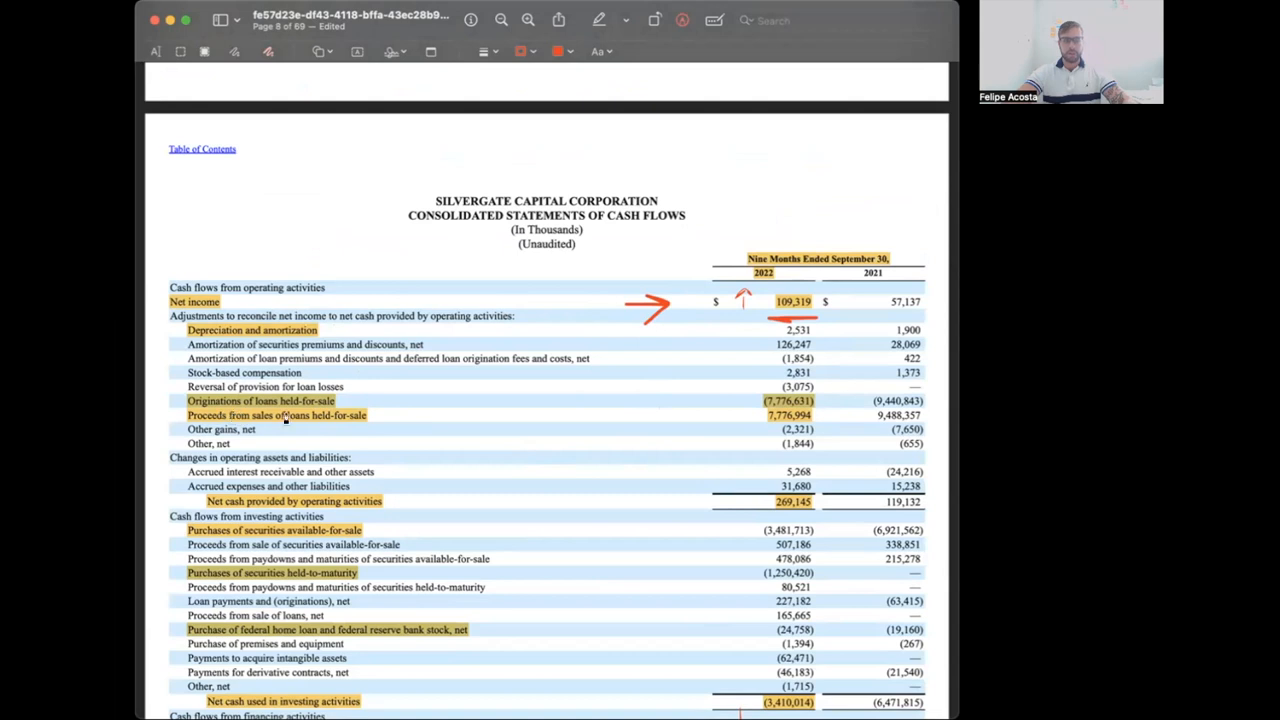
pyautogui.scroll(-3)
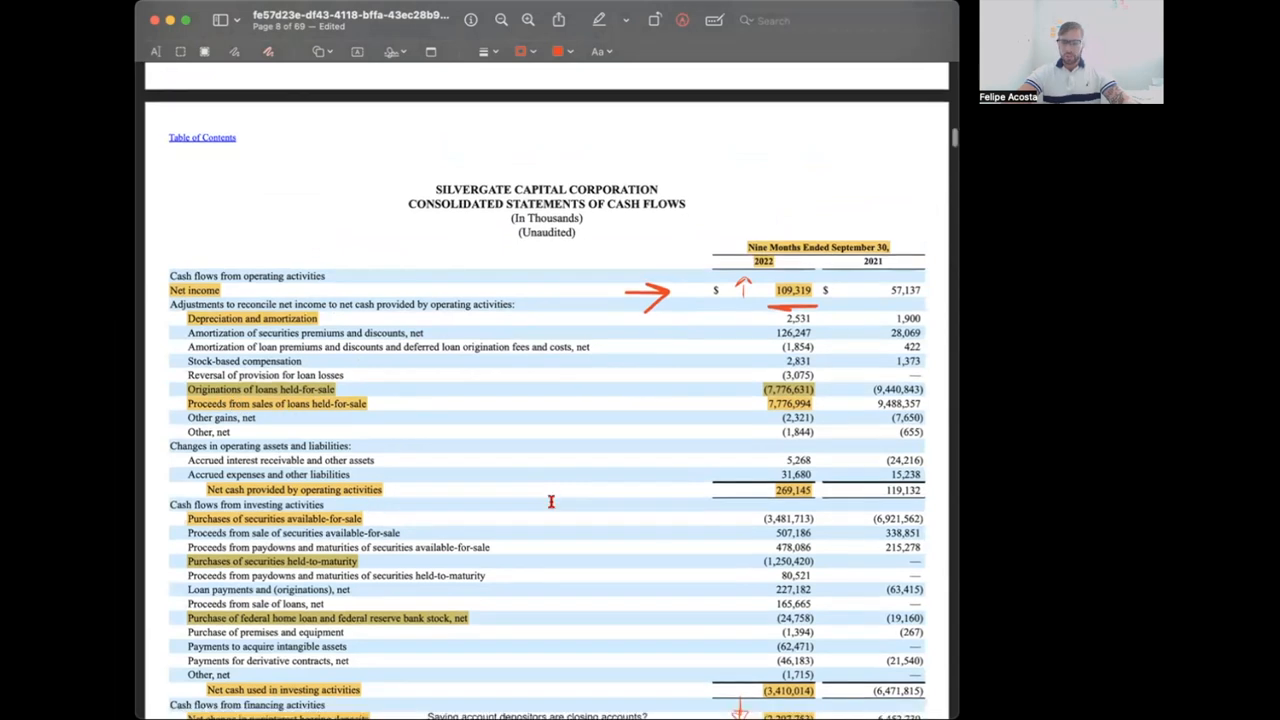
# - Scroll to the financing section's (2,207,753) and 6,452,739 noninterest-bearing deposit changes for the two-way arrow
pyautogui.scroll(-3)
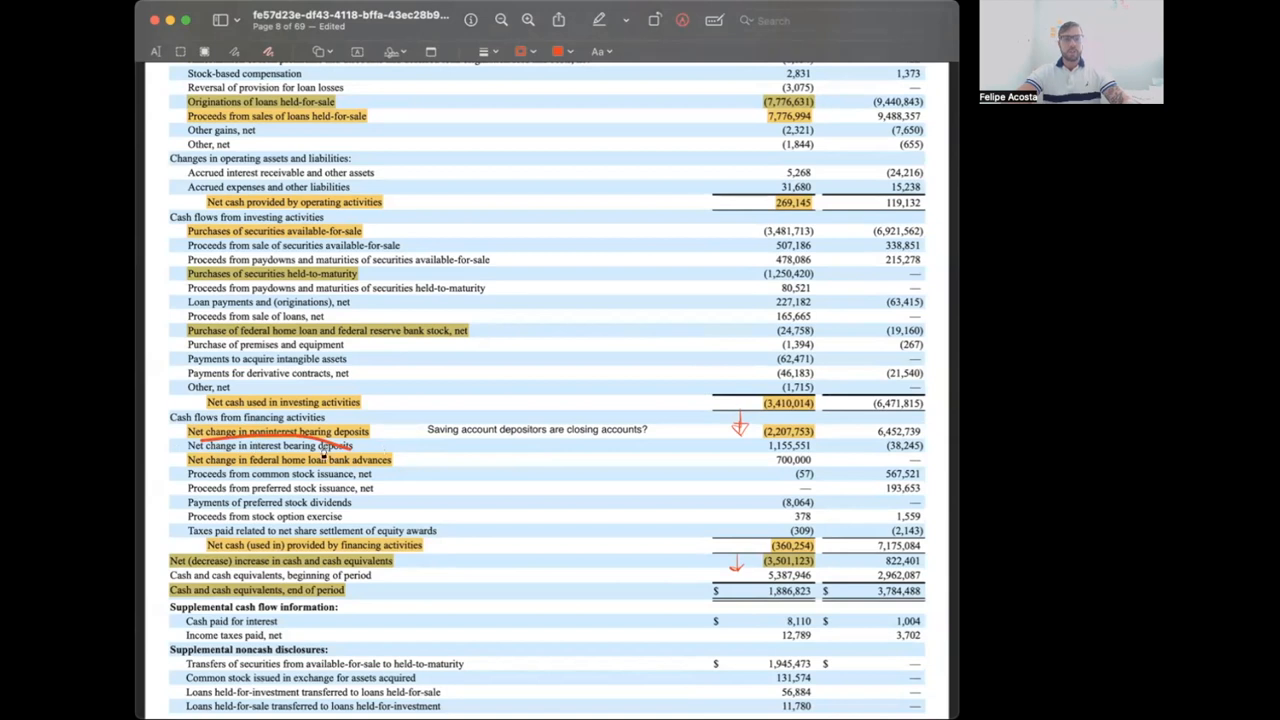
pyautogui.moveTo(328, 494)
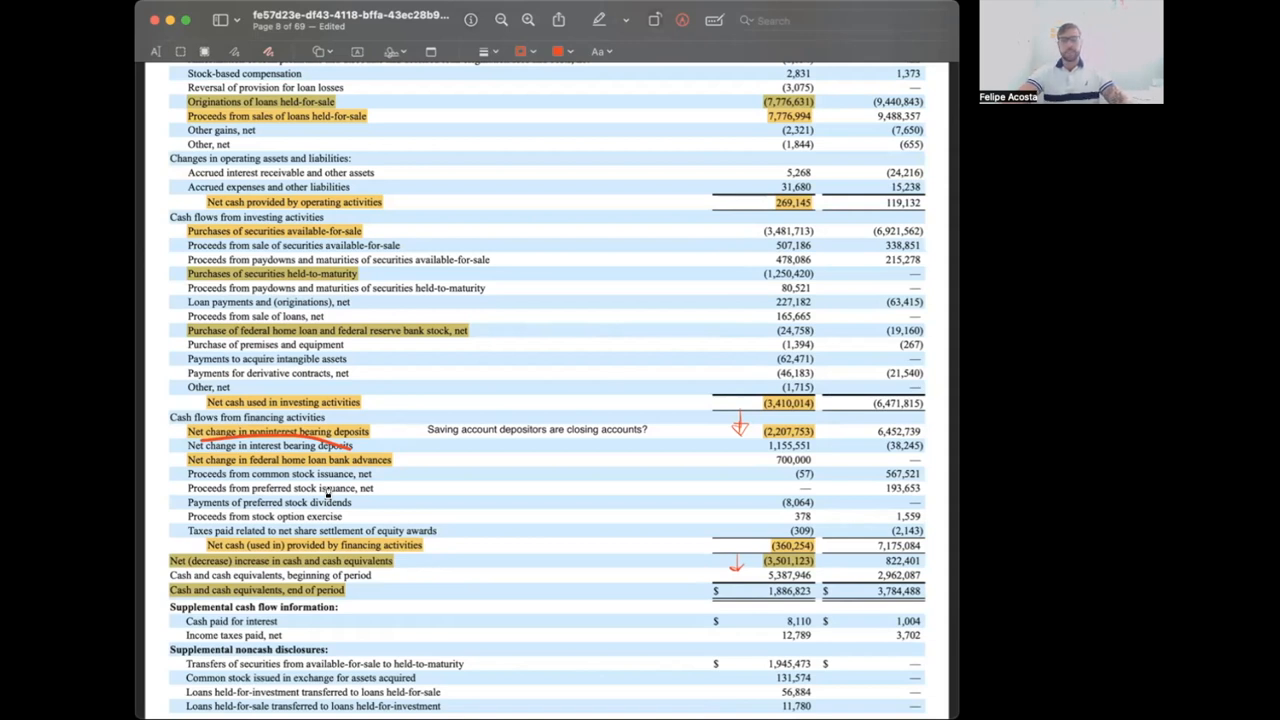
pyautogui.moveTo(702, 400)
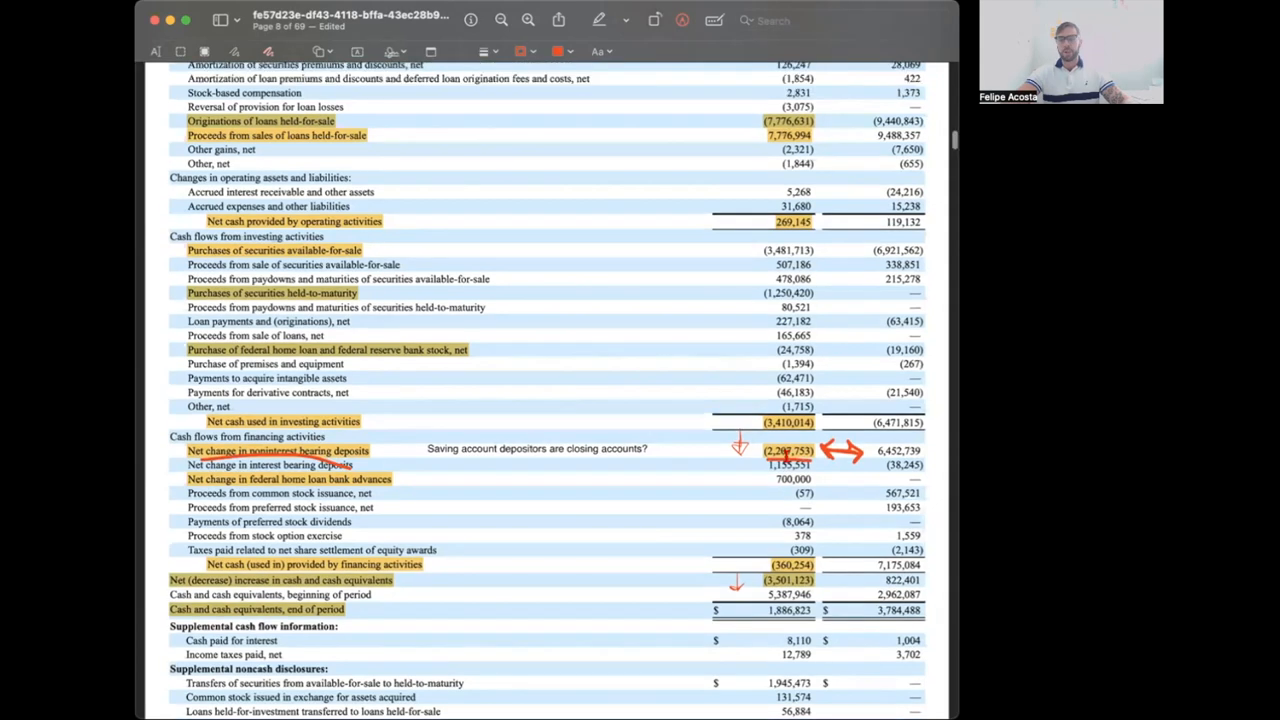
# - Scroll to the (3,501,123) and 822,401 net decrease in cash figures for the red underlines
pyautogui.scroll(3)
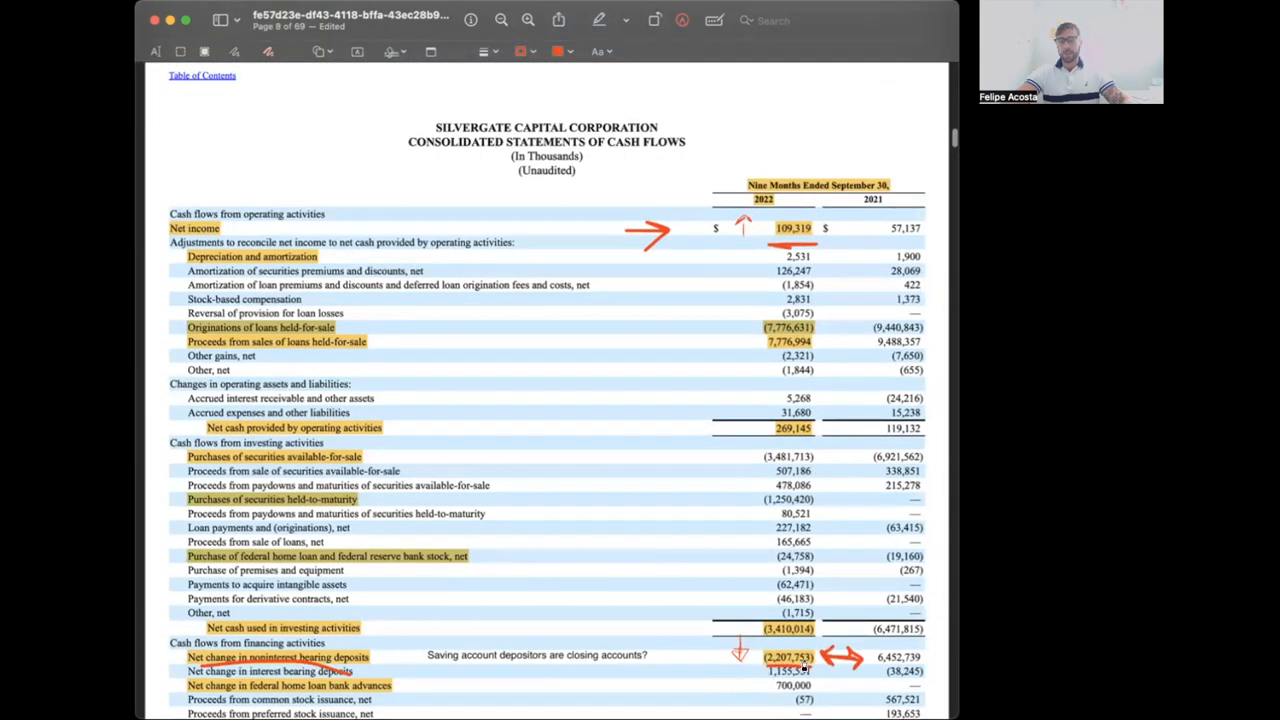
pyautogui.scroll(-3)
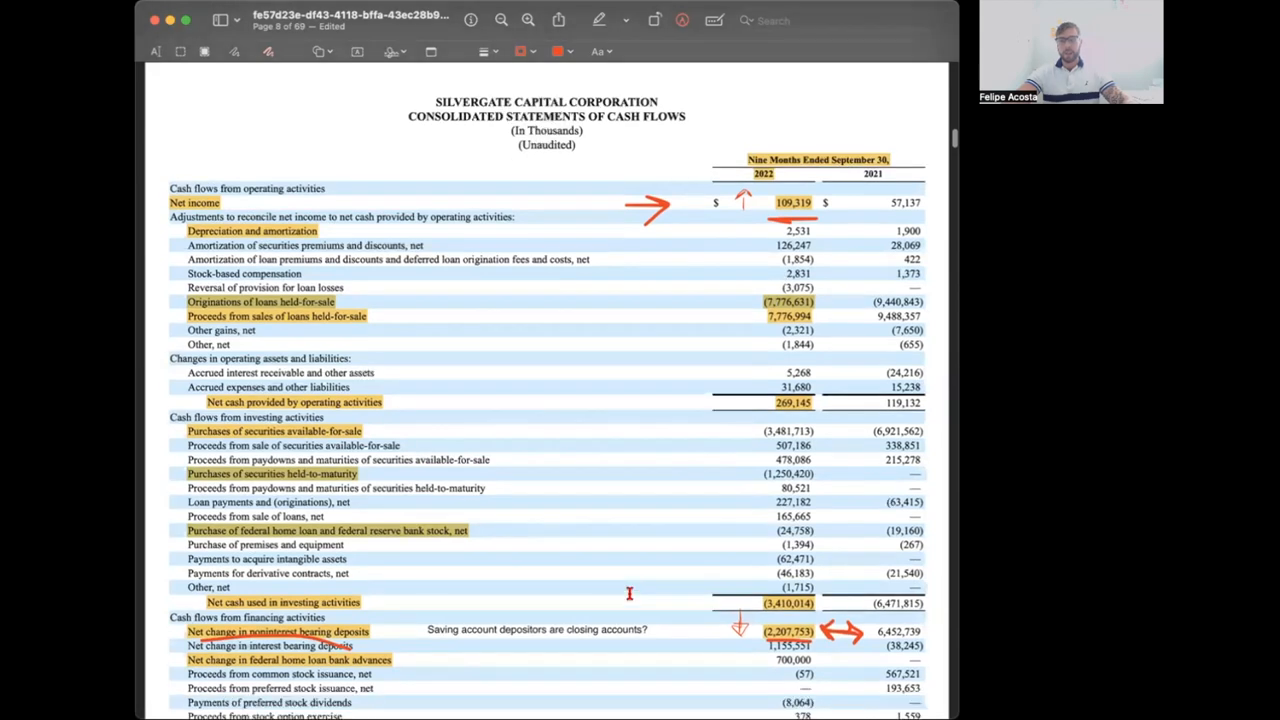
pyautogui.scroll(-3)
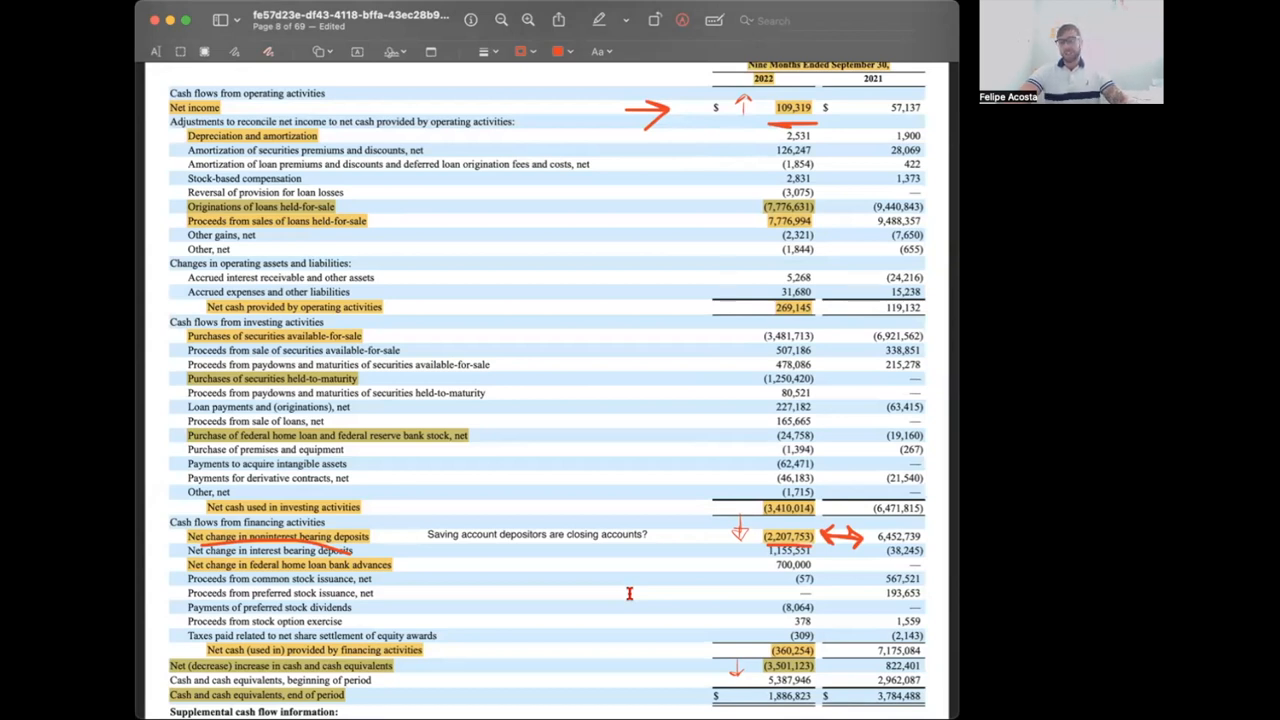
pyautogui.moveTo(667, 559)
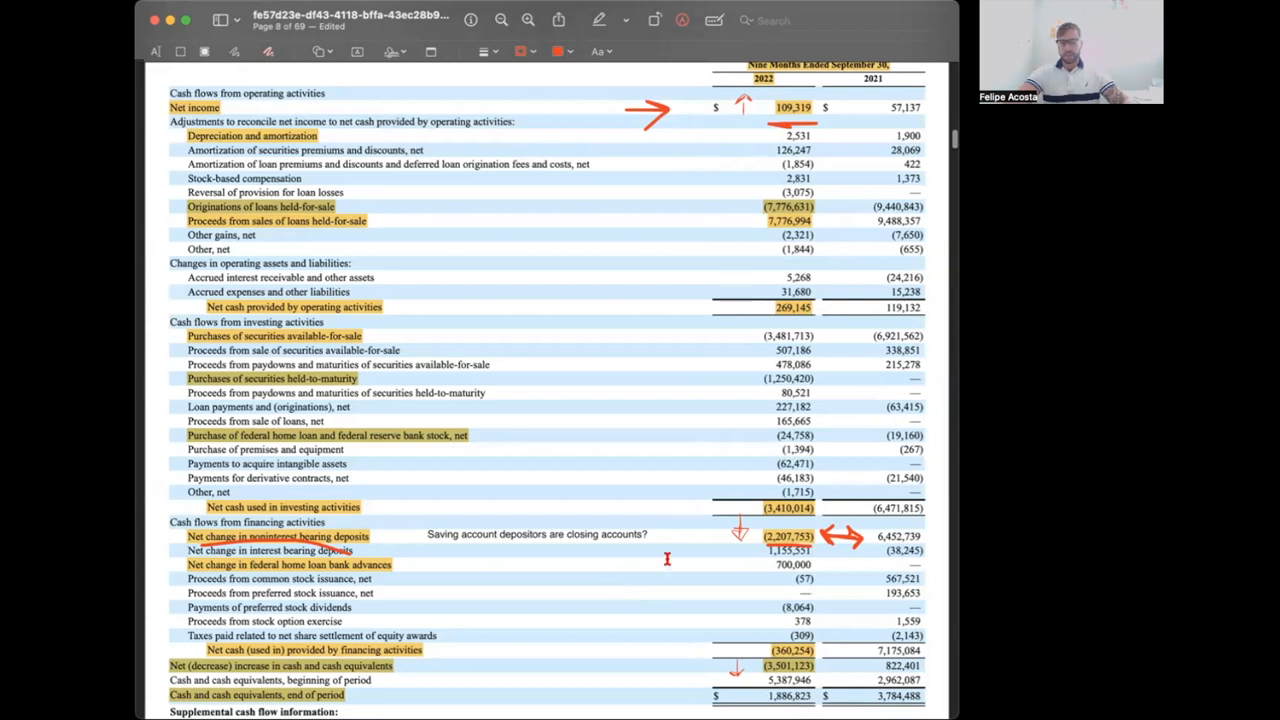
# - Scroll on to page 9's accounting guidance notes
pyautogui.scroll(-3)
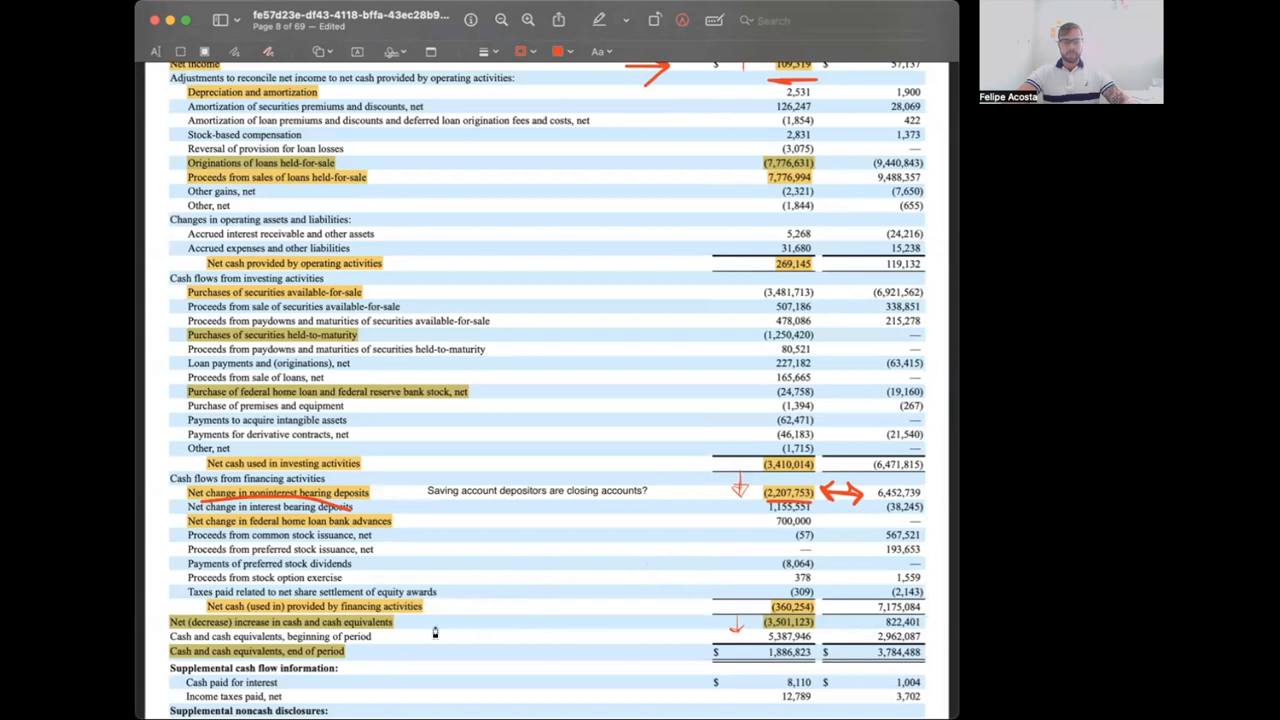
pyautogui.scroll(-3)
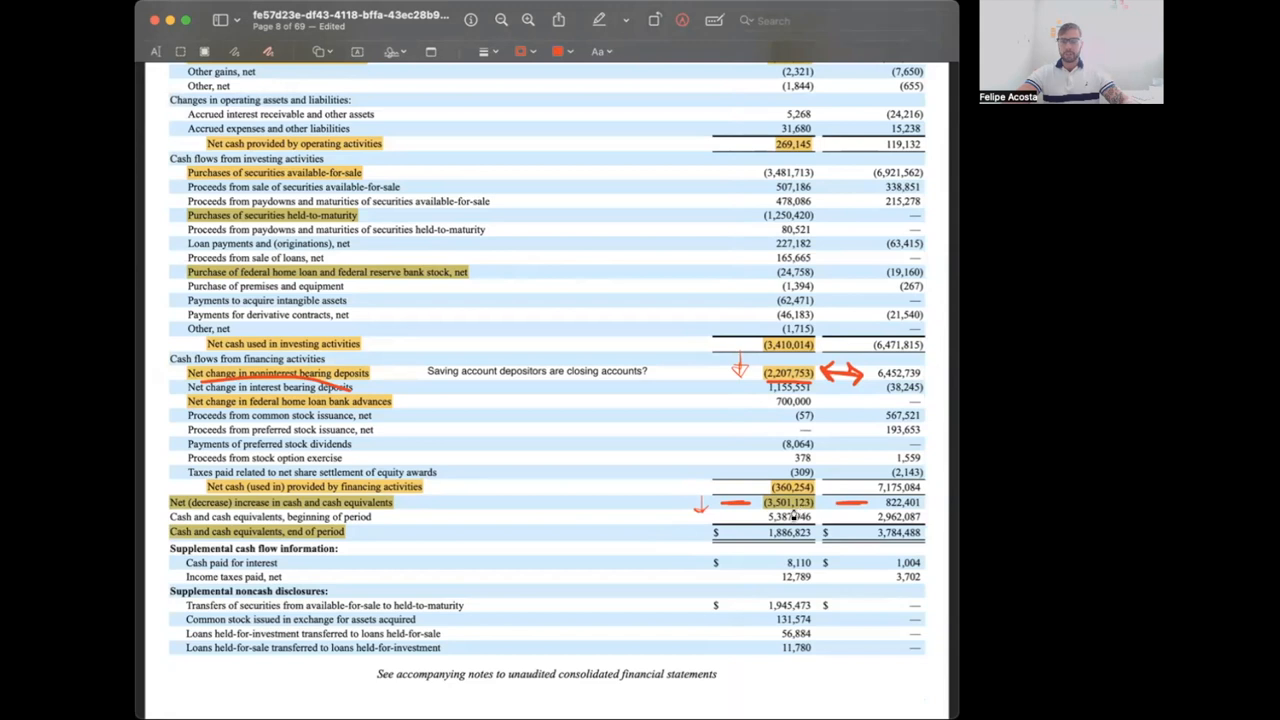
pyautogui.moveTo(605, 543)
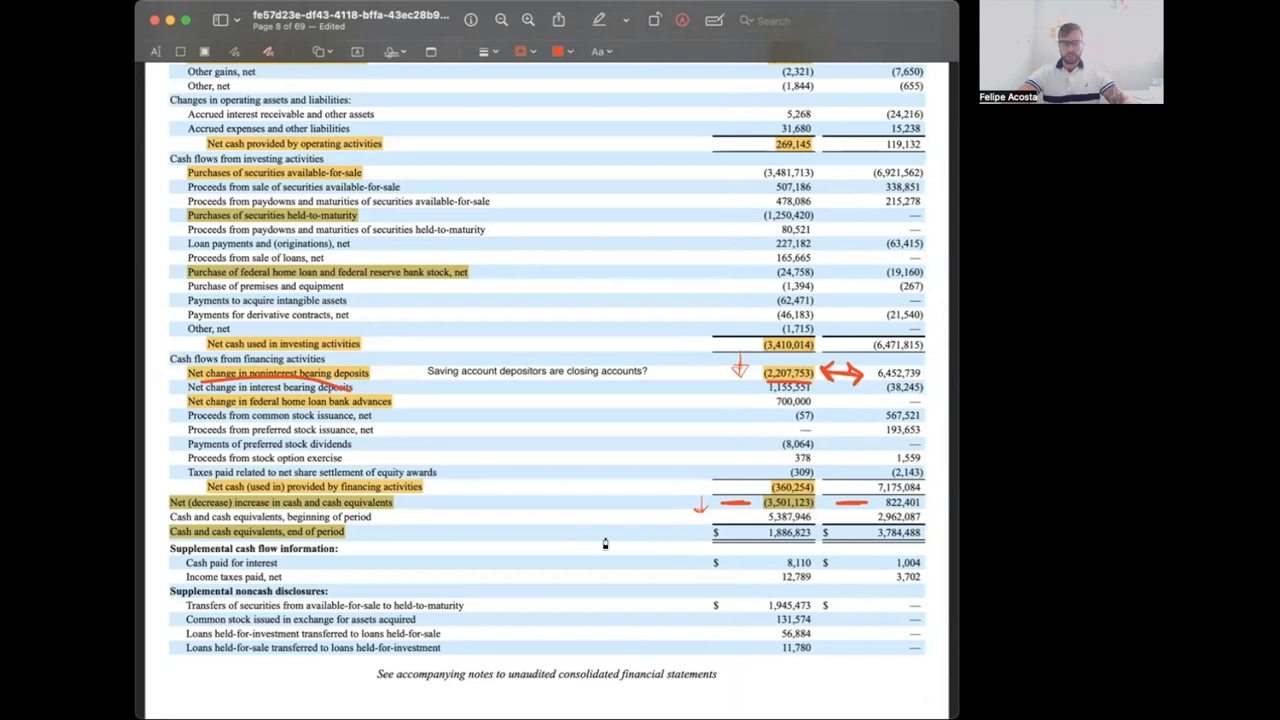
pyautogui.scroll(-3)
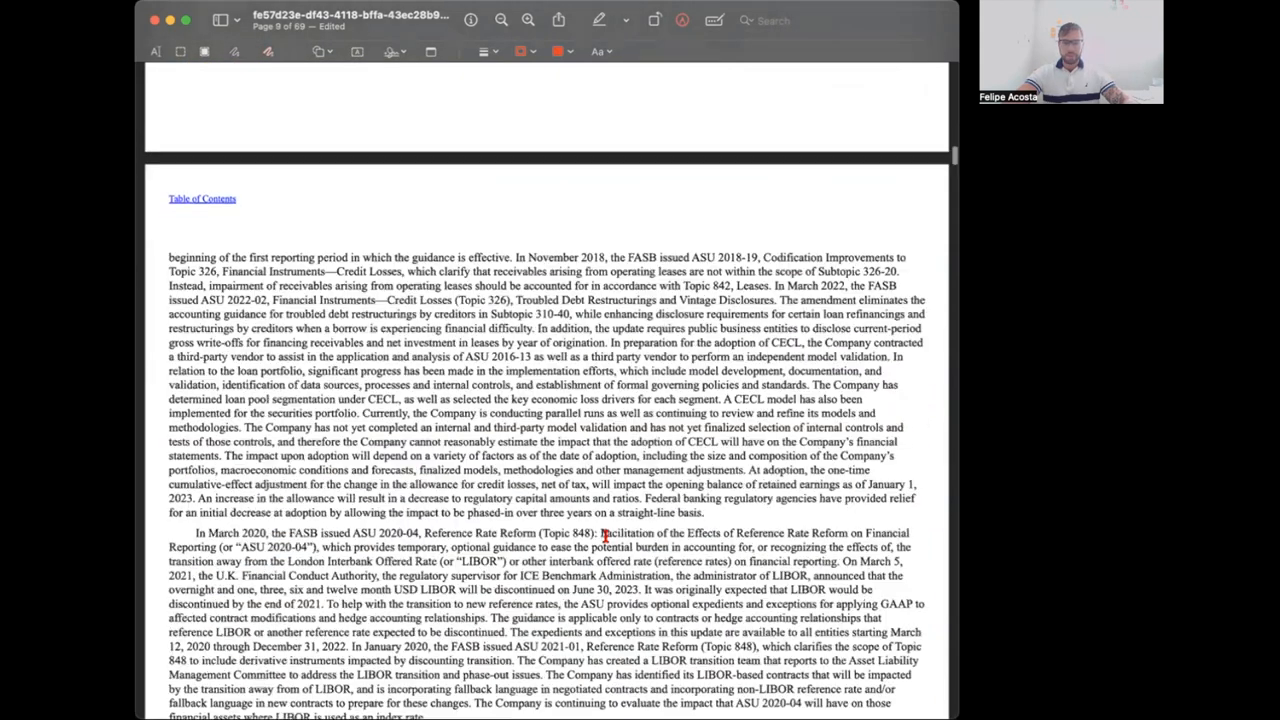
# - Scroll to the SAB 121 Adopted Accounting Pronouncements section and the SEN Leverage bitcoin collateral wording
pyautogui.scroll(-3)
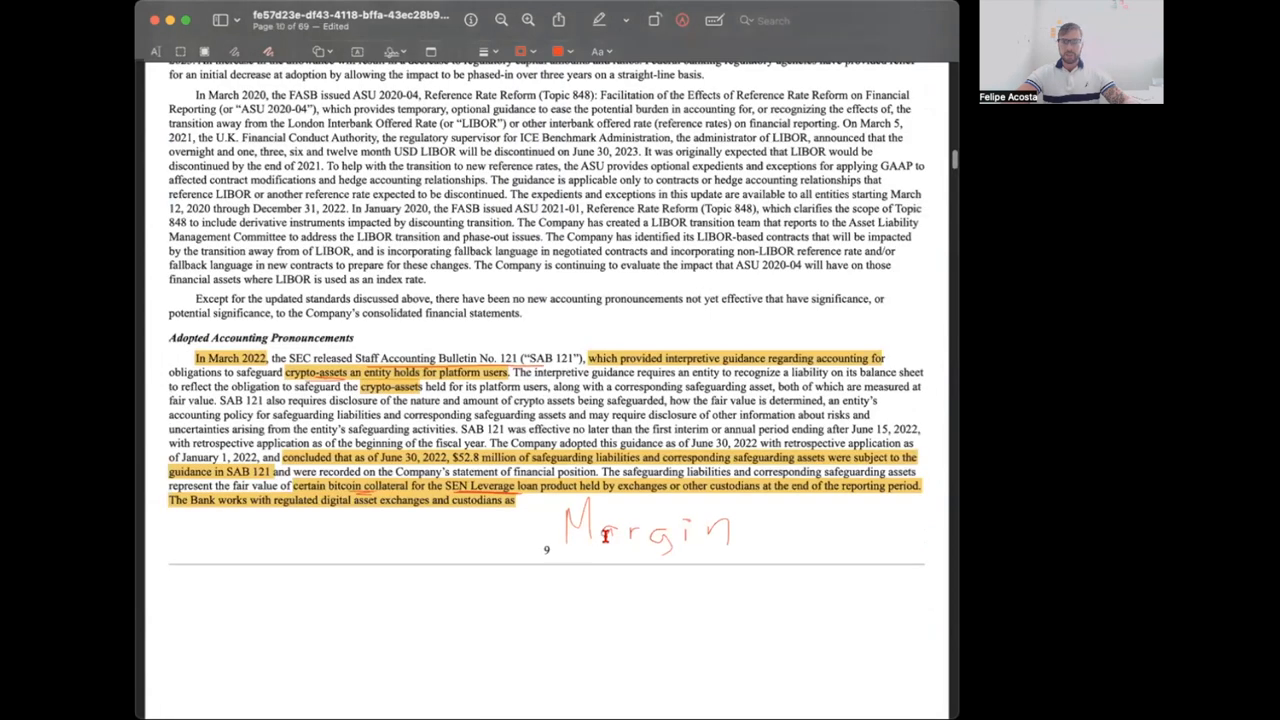
pyautogui.scroll(3)
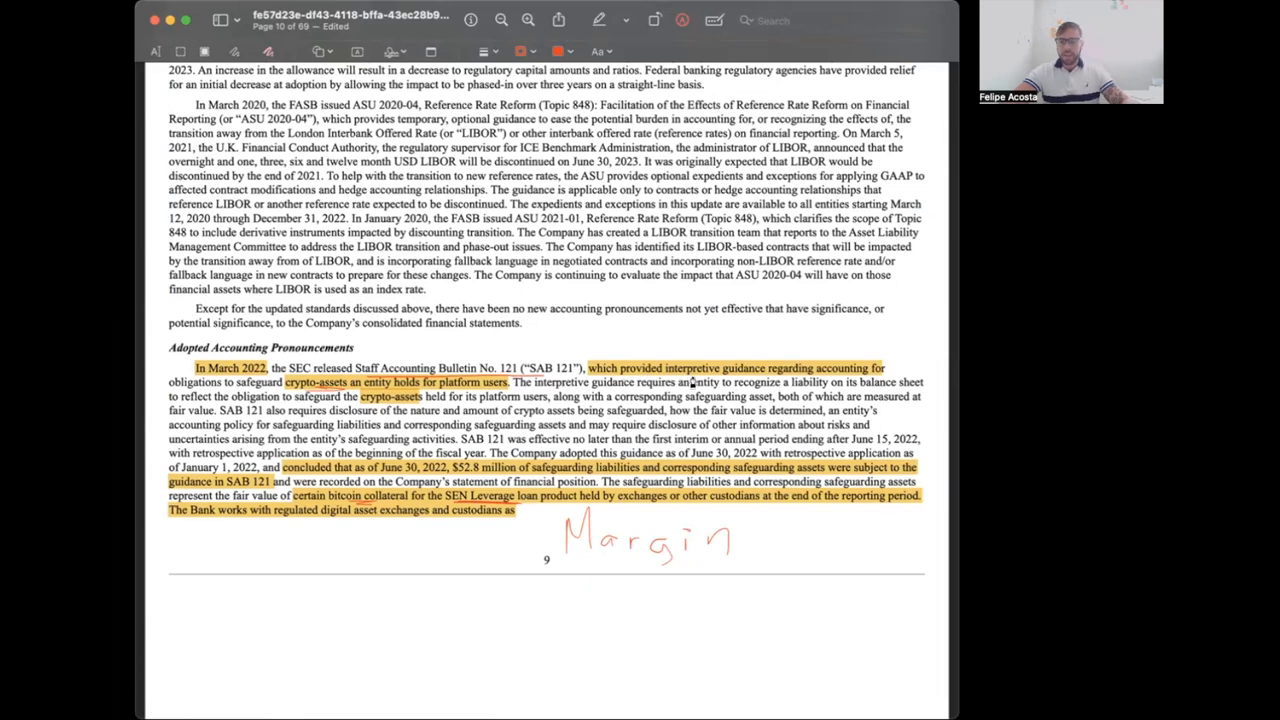
pyautogui.moveTo(810, 383)
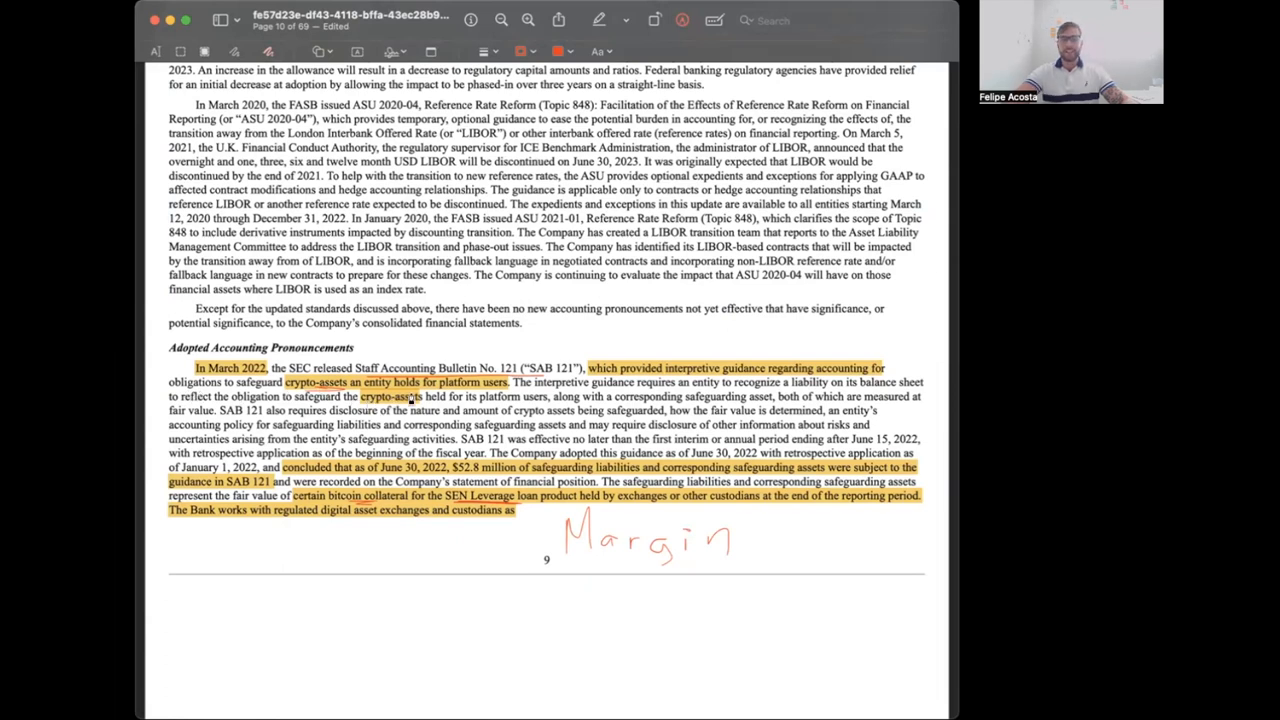
pyautogui.moveTo(483, 400)
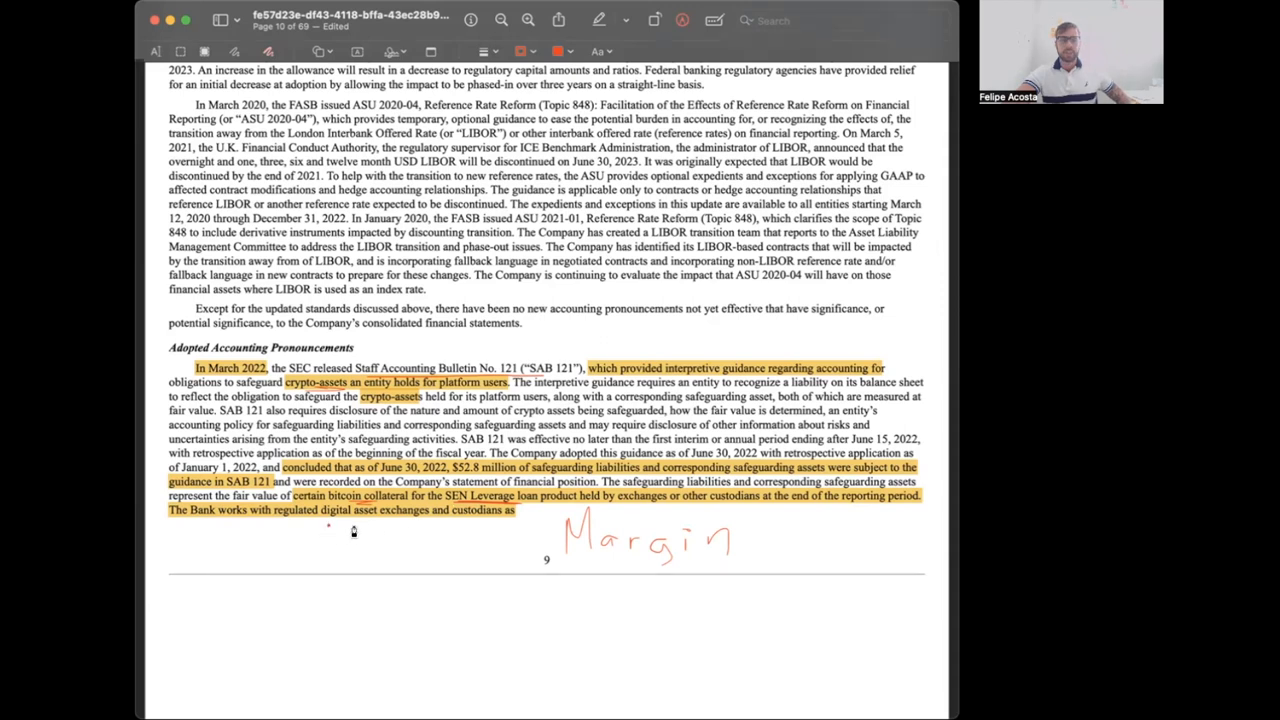
# - Underline the regulated digital asset exchanges phrase in red and draw an upward arrow at it
pyautogui.moveTo(290, 525); pyautogui.dragTo(400, 525)
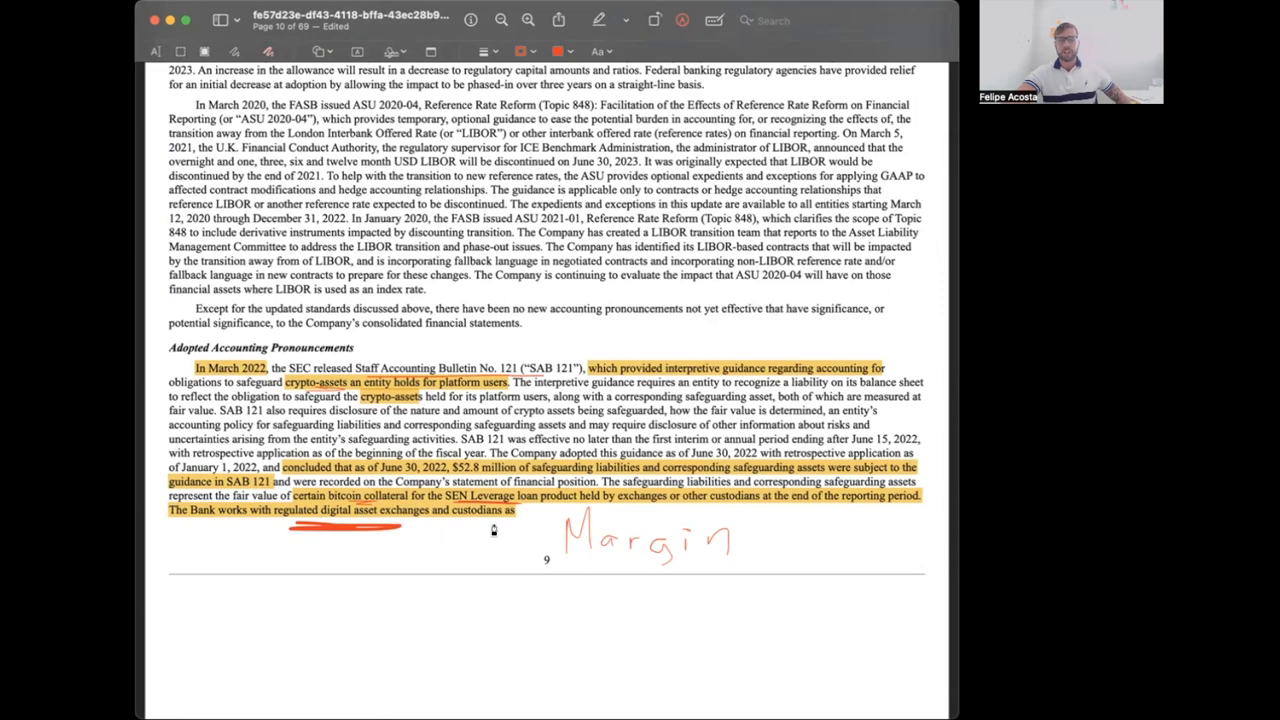
pyautogui.scroll(-3)
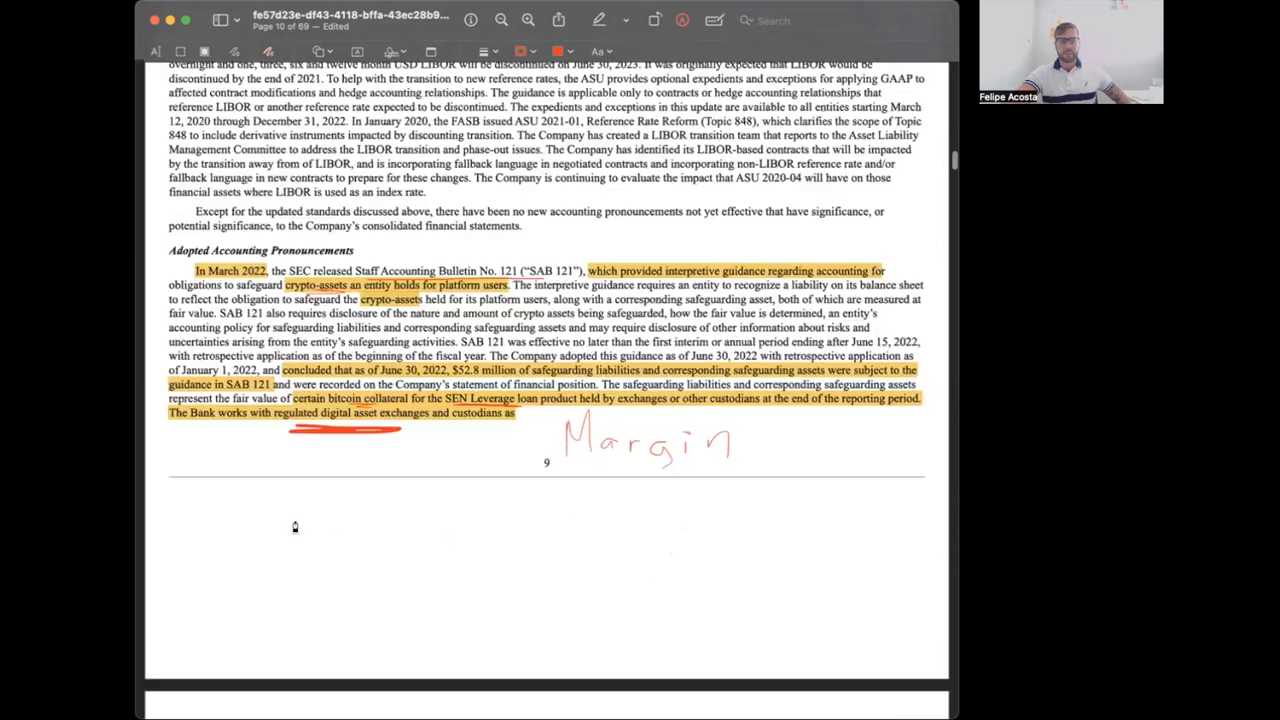
pyautogui.moveTo(333, 515); pyautogui.dragTo(320, 475)
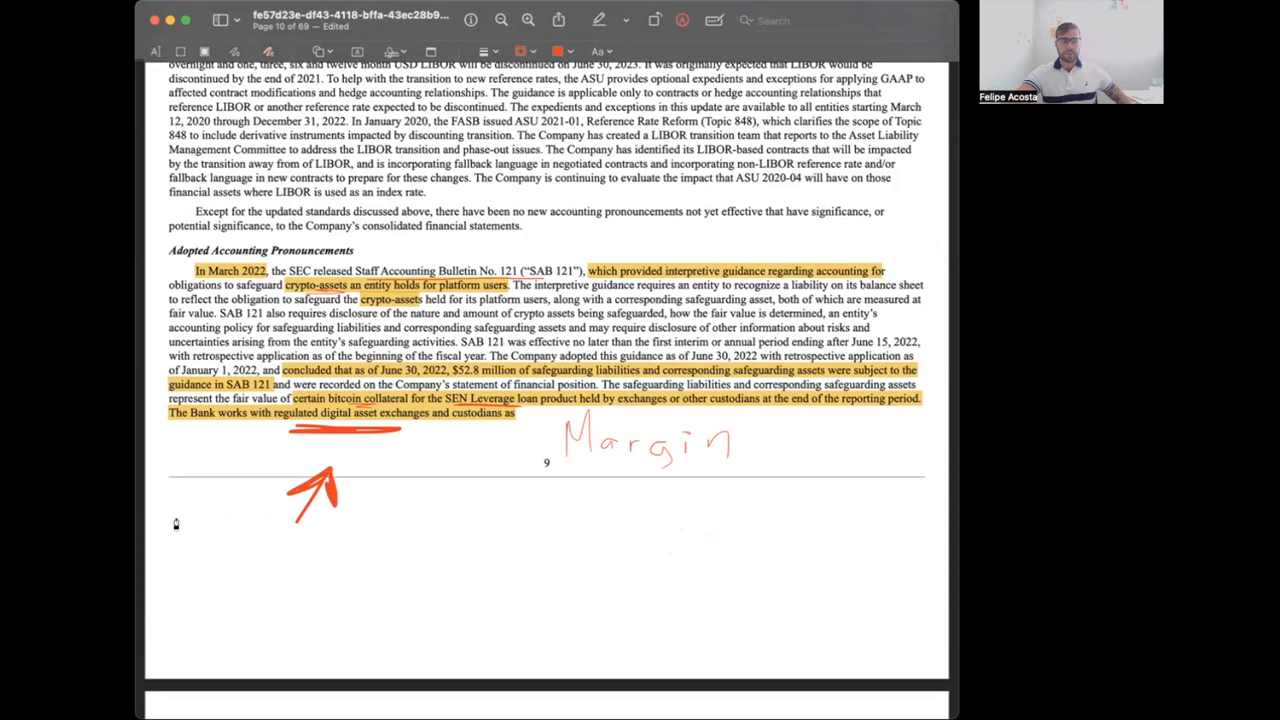
pyautogui.moveTo(433, 517)
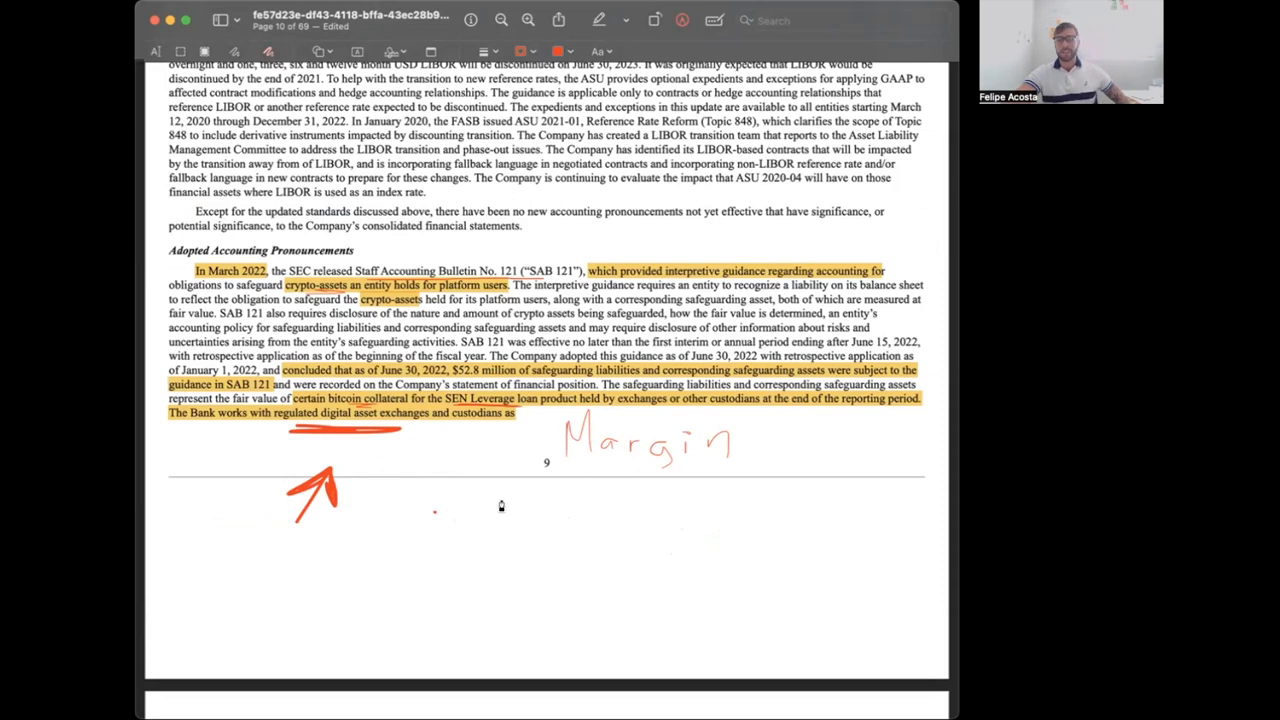
pyautogui.moveTo(503, 504)
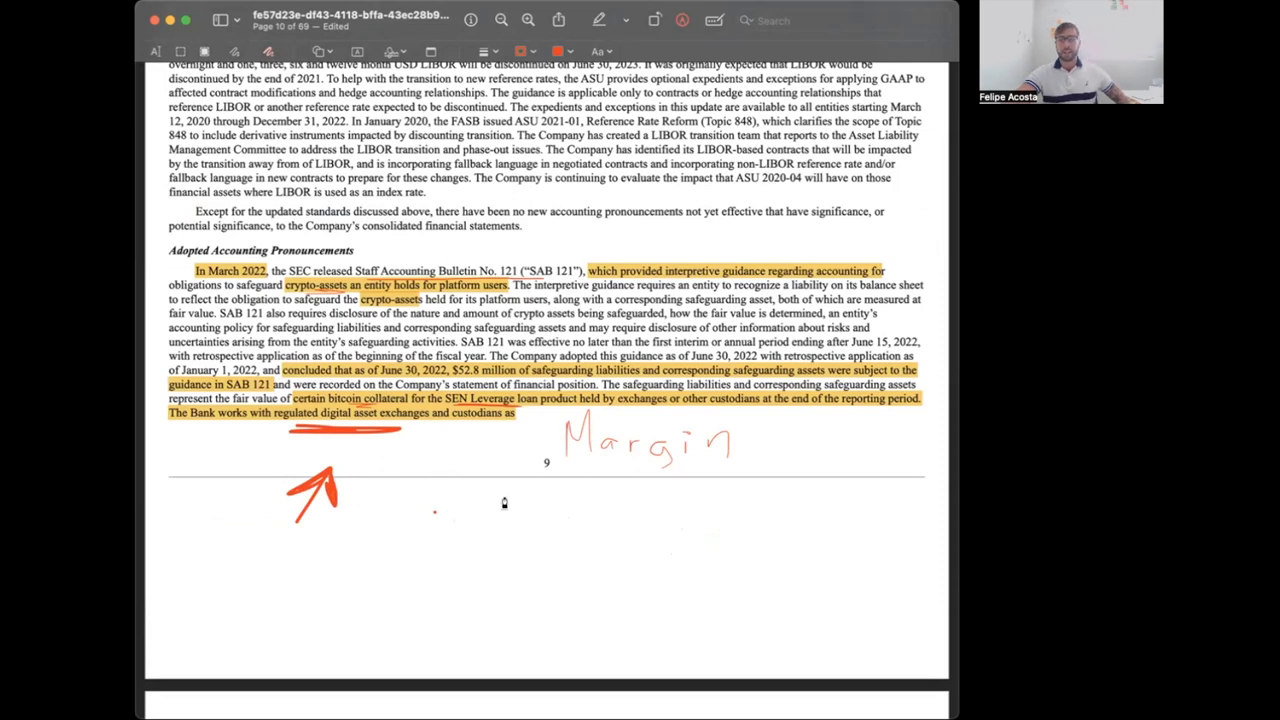
pyautogui.moveTo(388, 453)
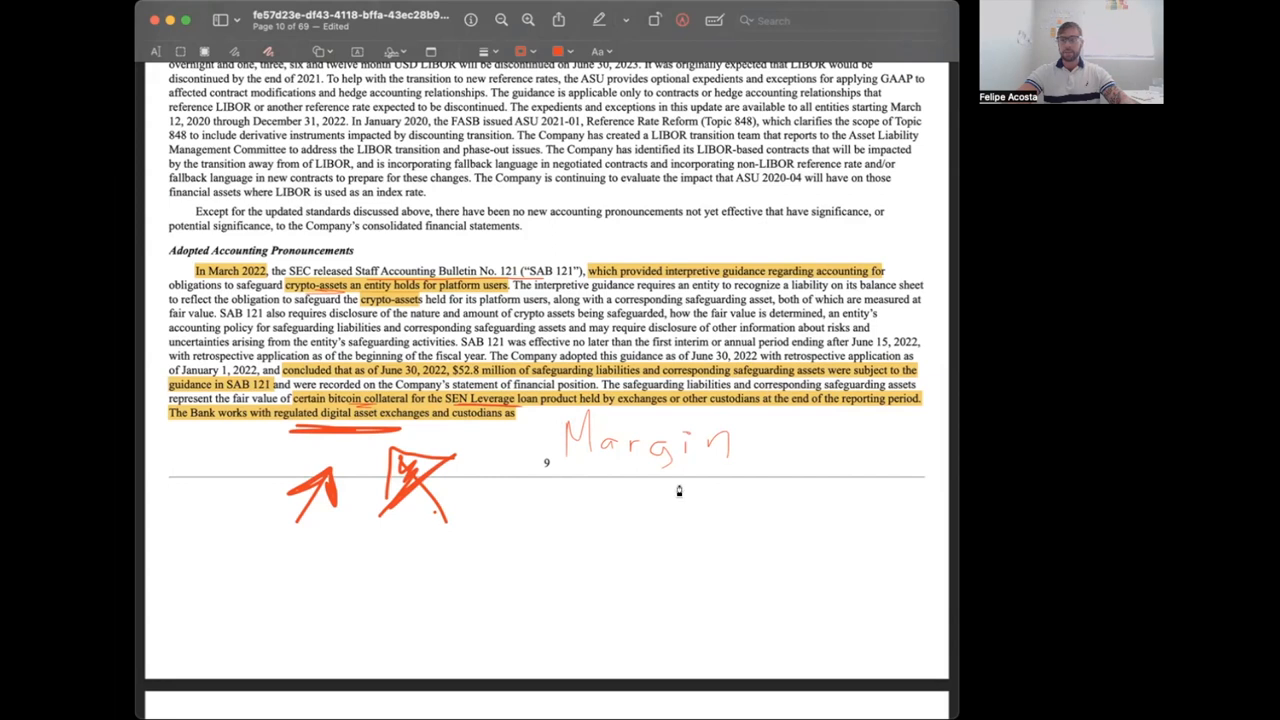
pyautogui.moveTo(685, 500)
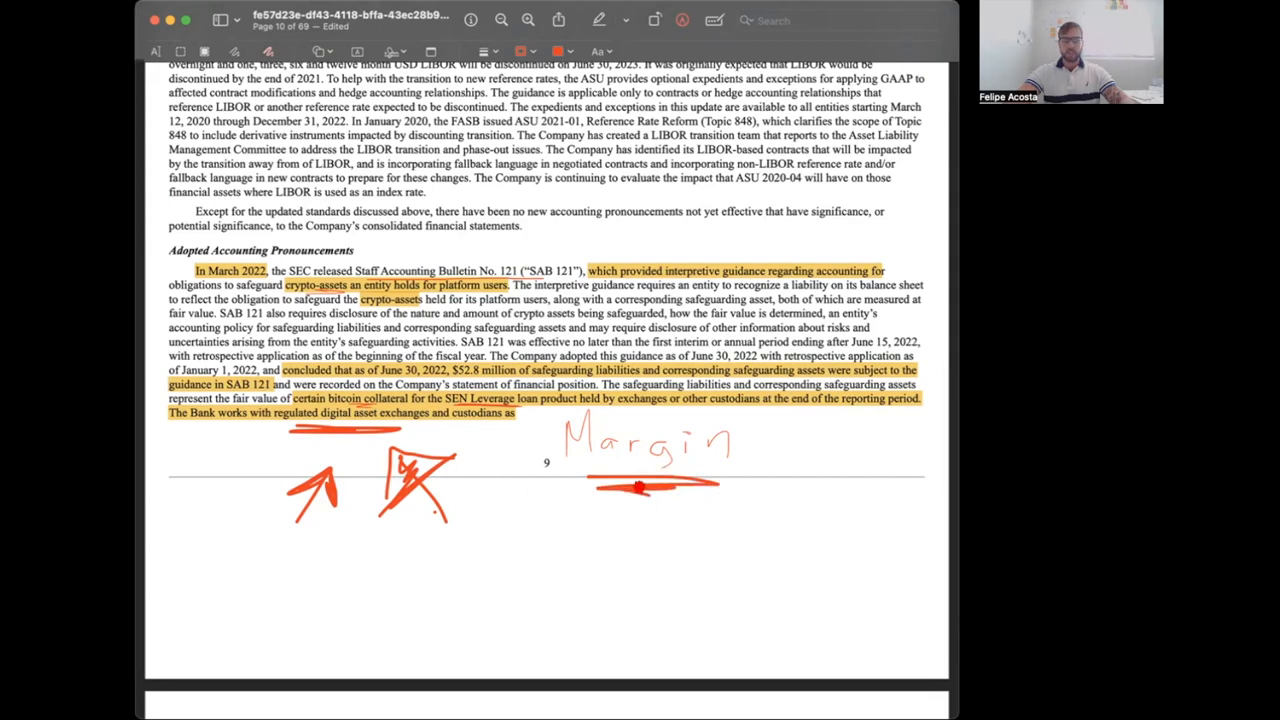
pyautogui.scroll(-3)
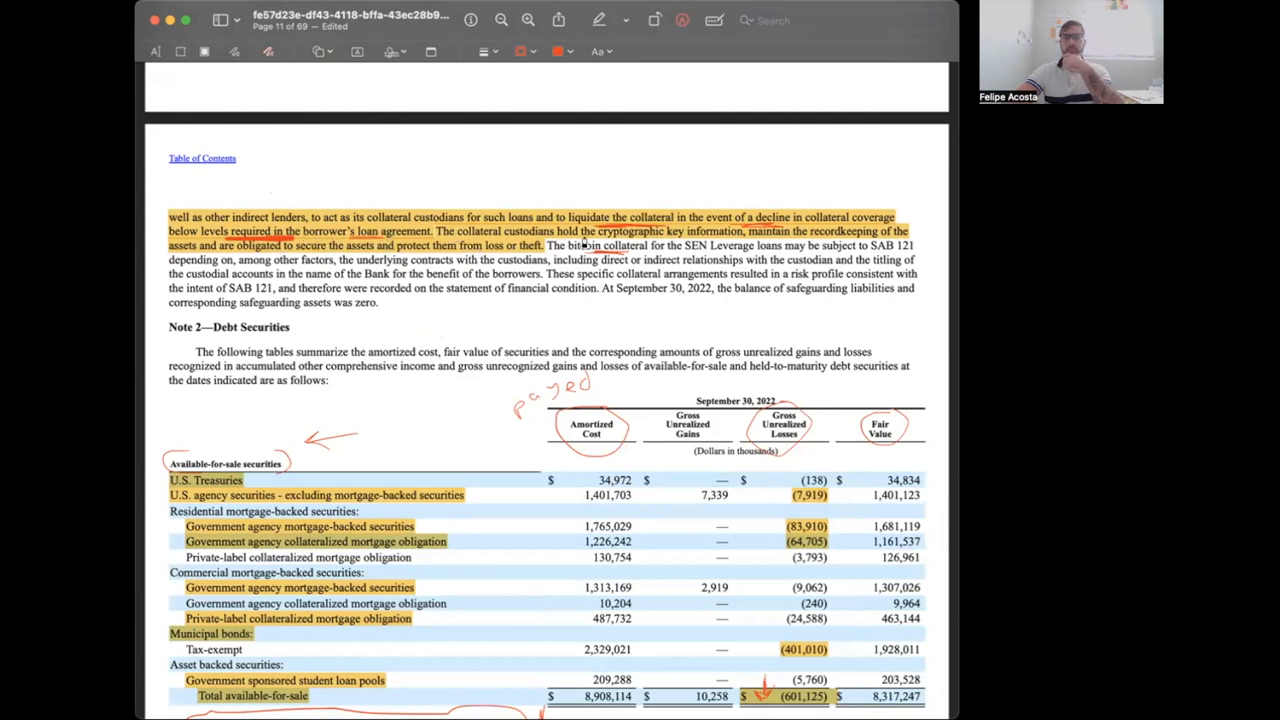
# - Scroll to the Note 2—Debt Securities available-for-sale securities table
pyautogui.scroll(3)
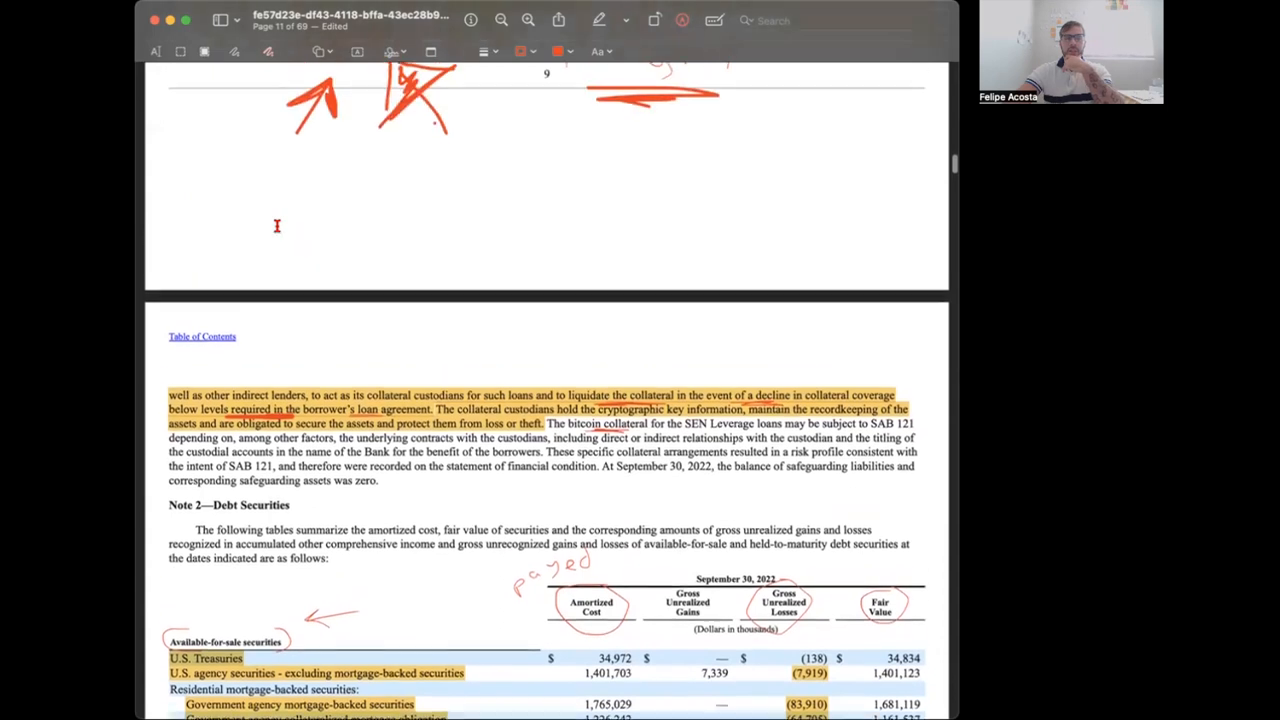
pyautogui.scroll(3)
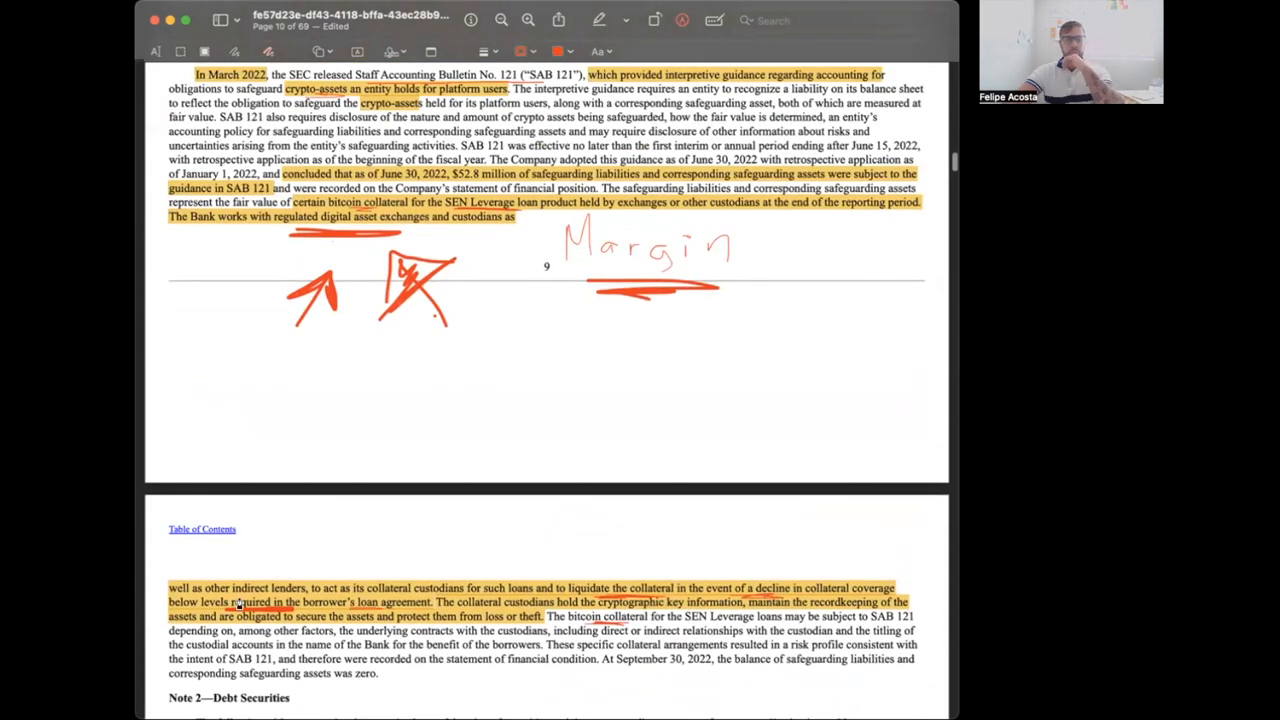
pyautogui.scroll(-3)
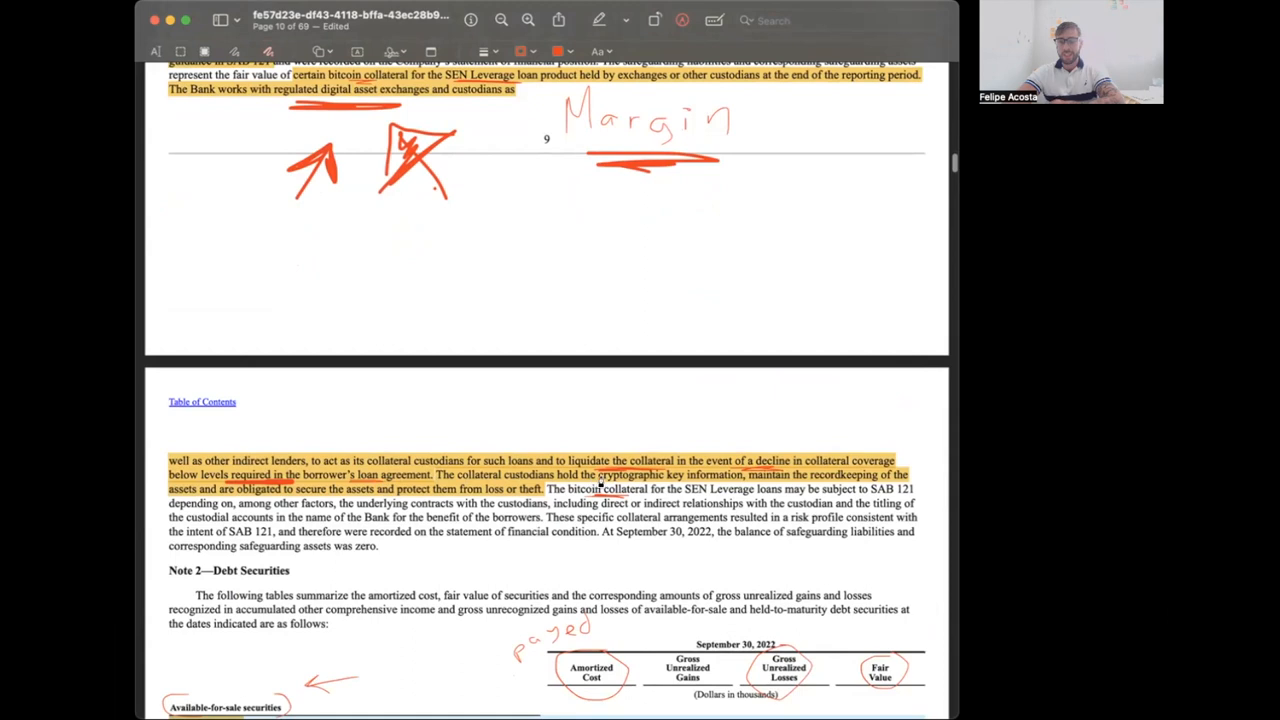
pyautogui.moveTo(705, 480)
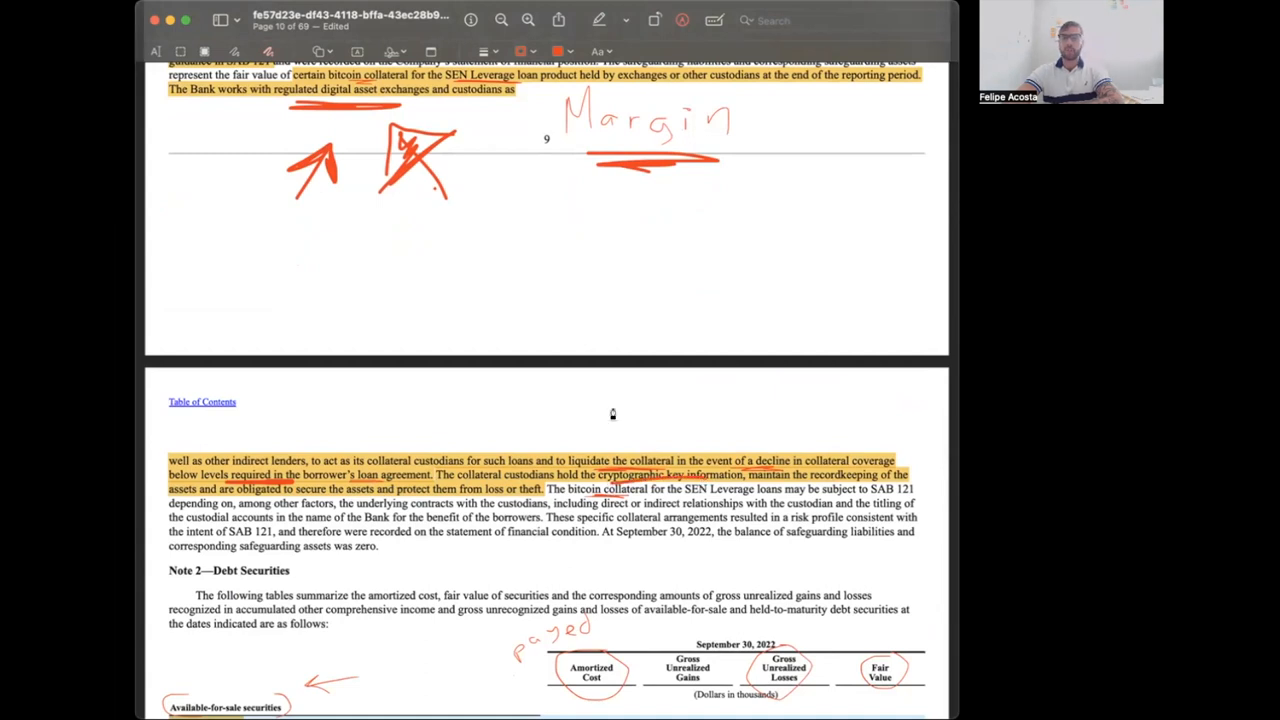
pyautogui.moveTo(376, 431)
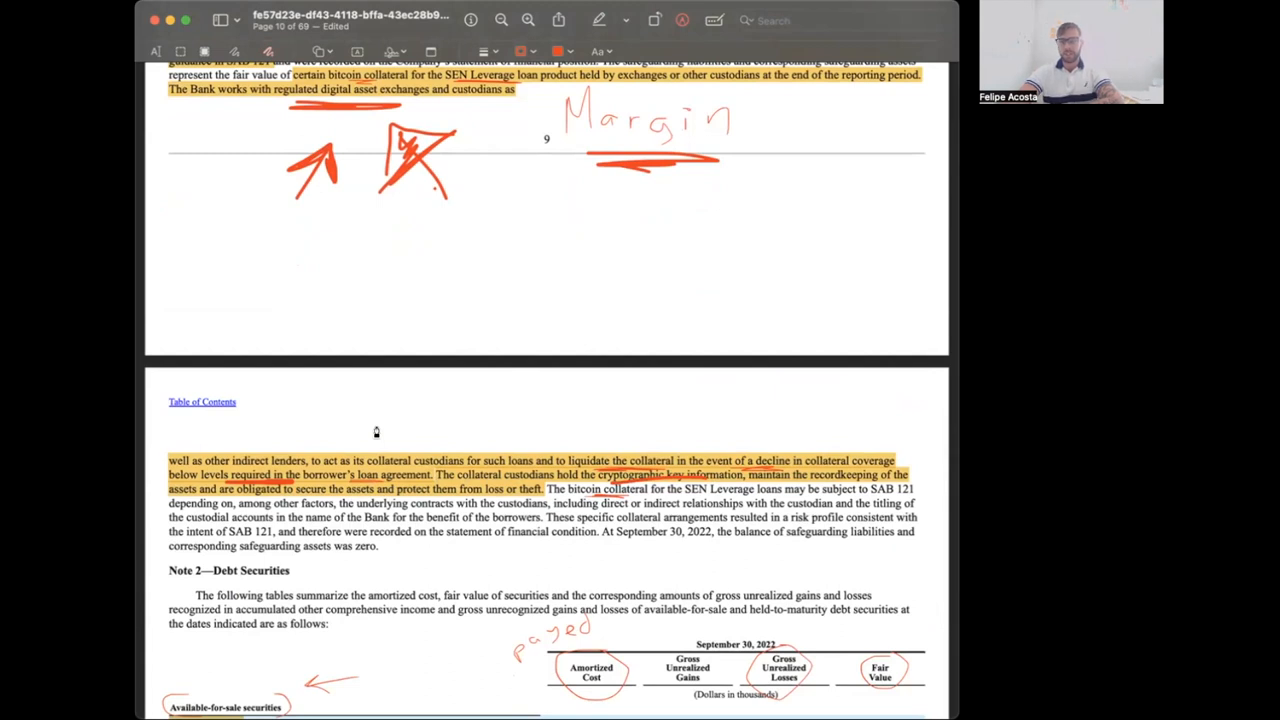
pyautogui.moveTo(429, 429)
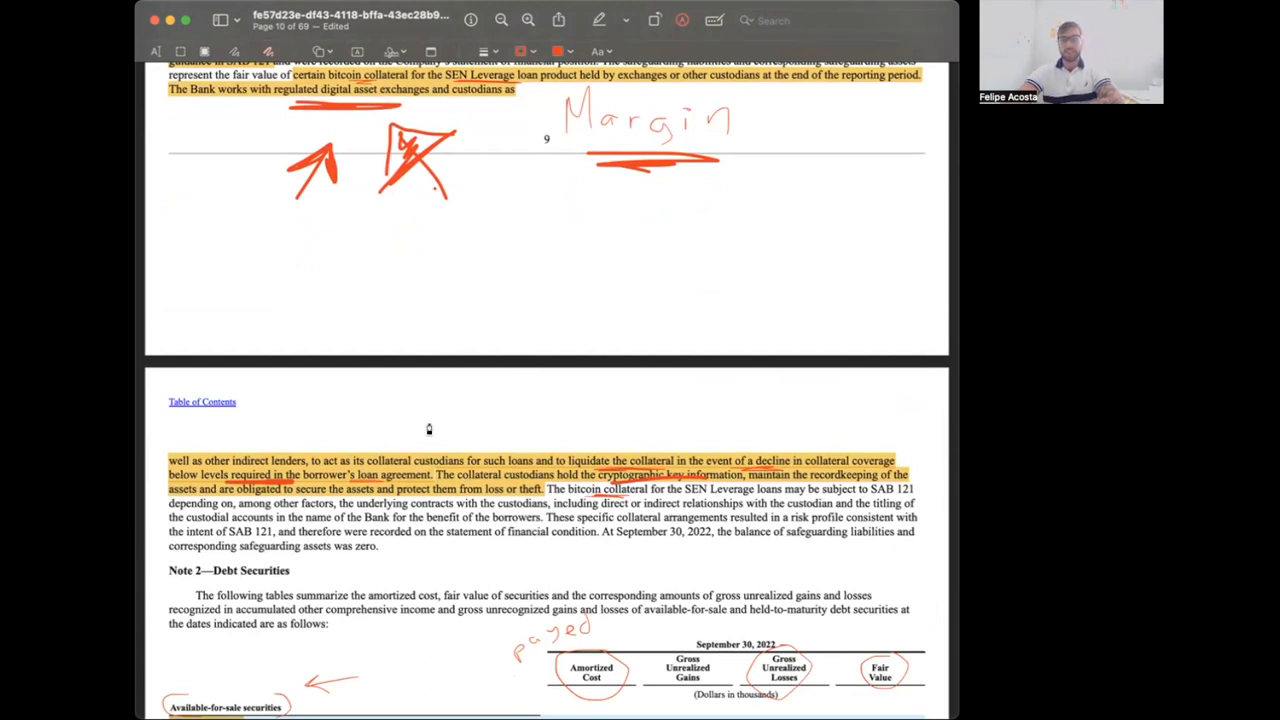
pyautogui.moveTo(448, 541)
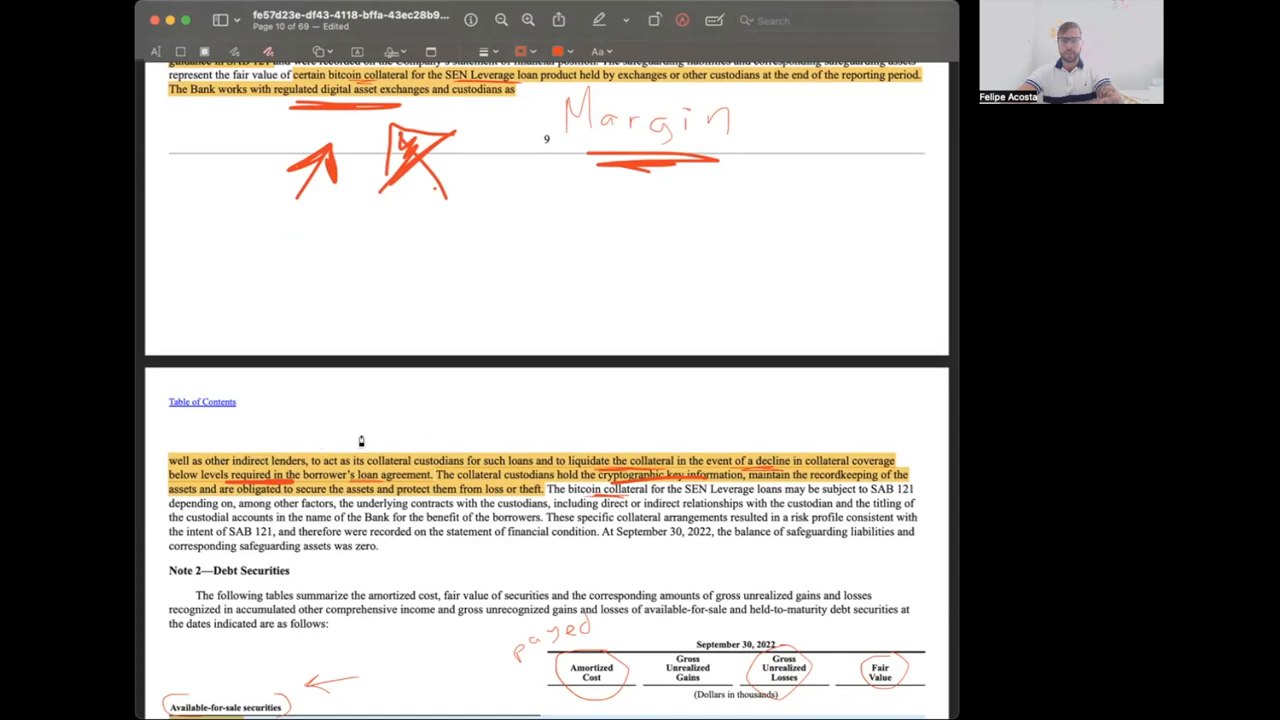
pyautogui.moveTo(443, 483)
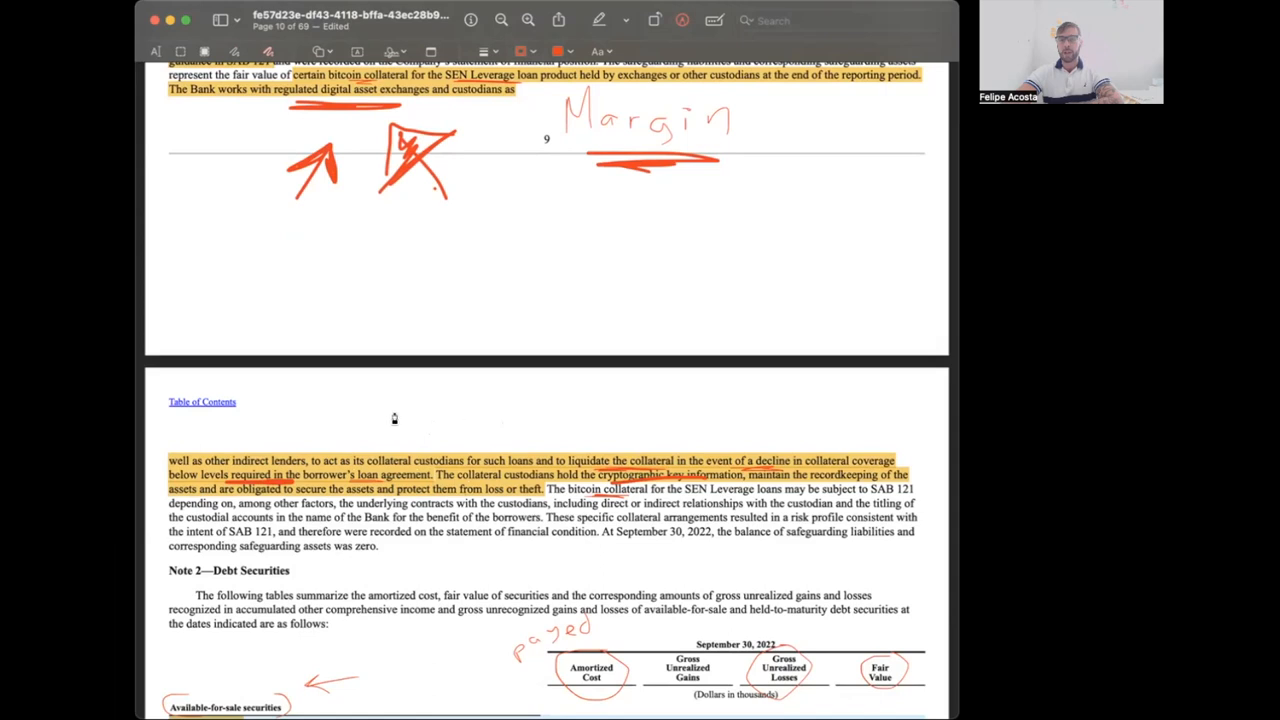
pyautogui.moveTo(285, 402)
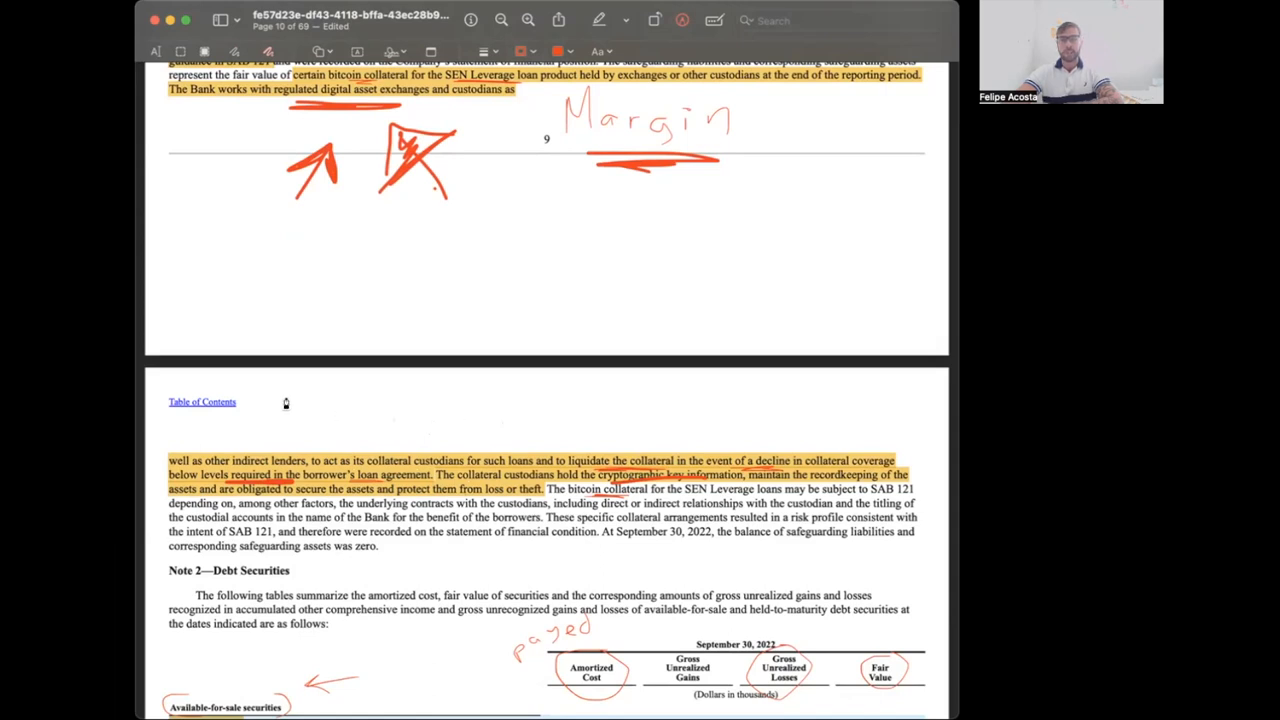
pyautogui.moveTo(290, 401)
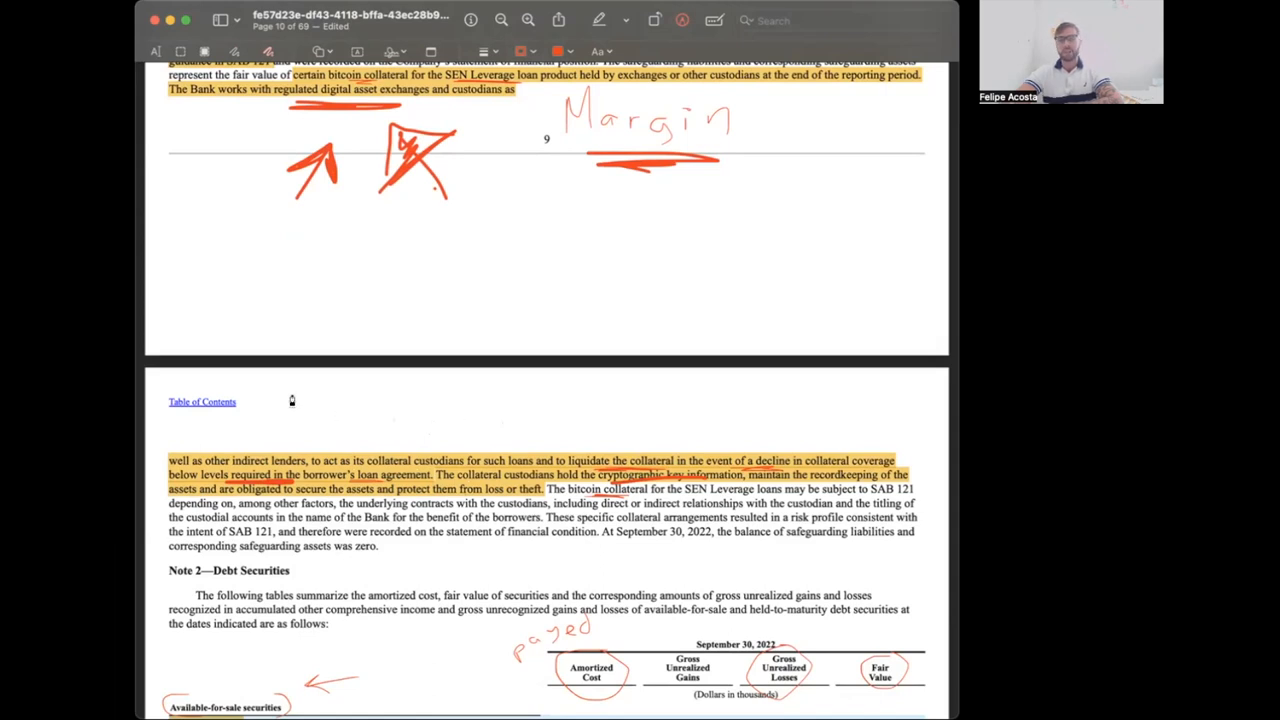
pyautogui.scroll(-3)
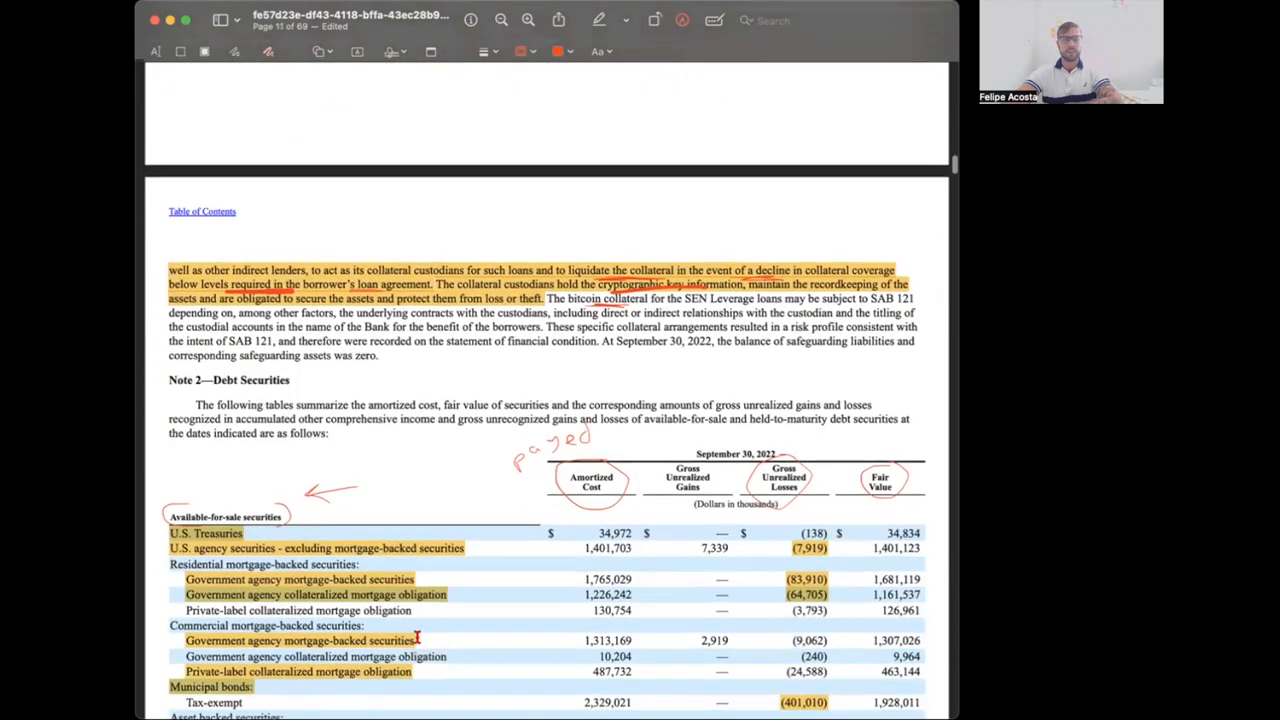
# - Scroll through the mortgage-backed rows down to the (601,125) total unrealized loss
pyautogui.scroll(-3)
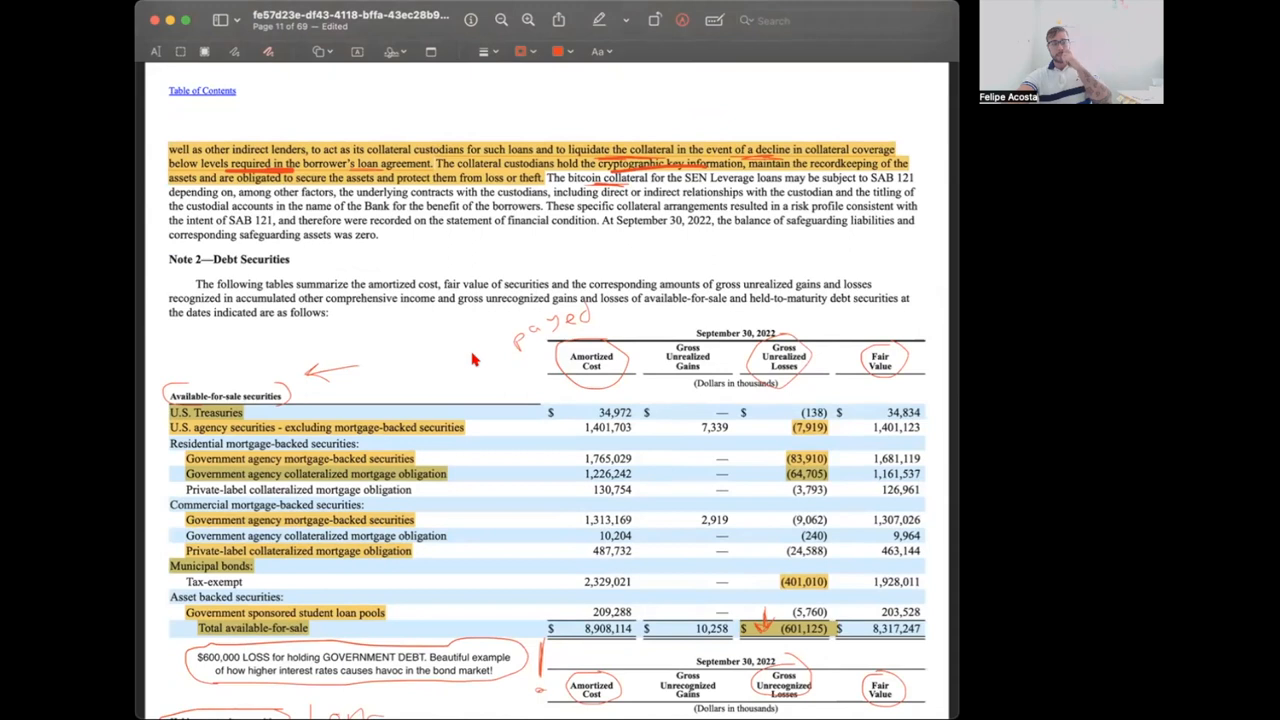
pyautogui.moveTo(369, 381)
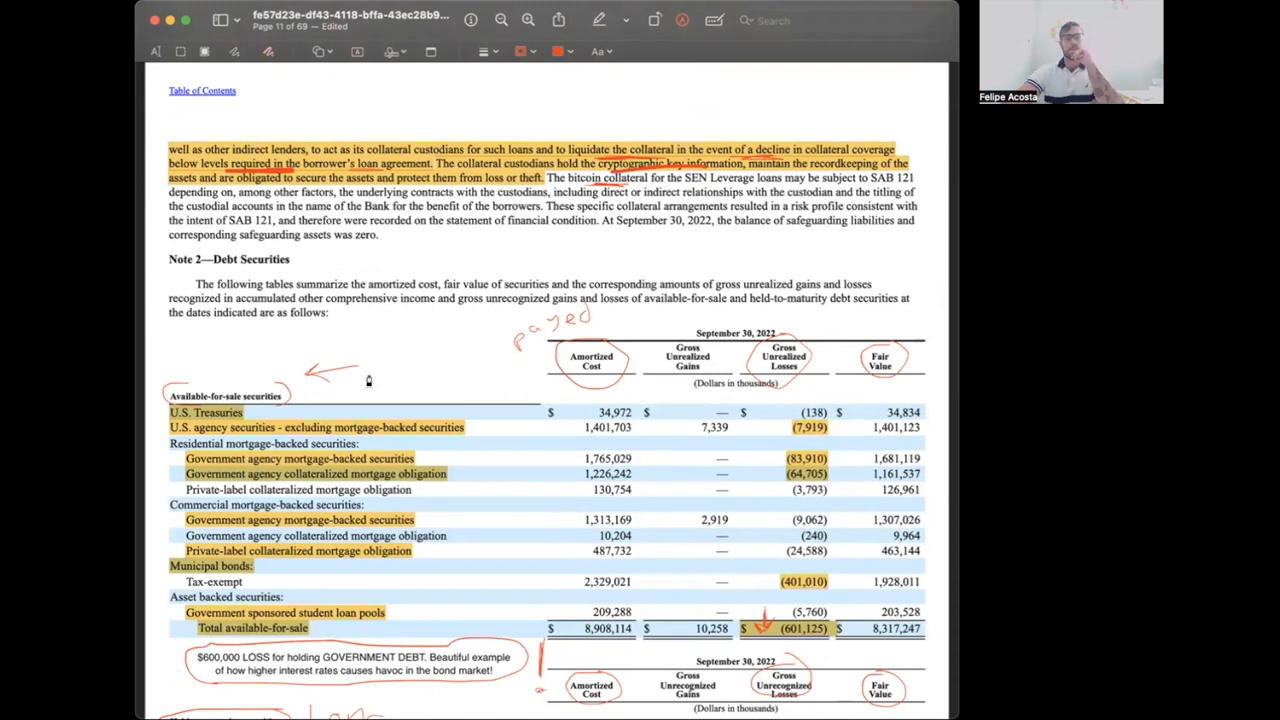
pyautogui.moveTo(471, 393)
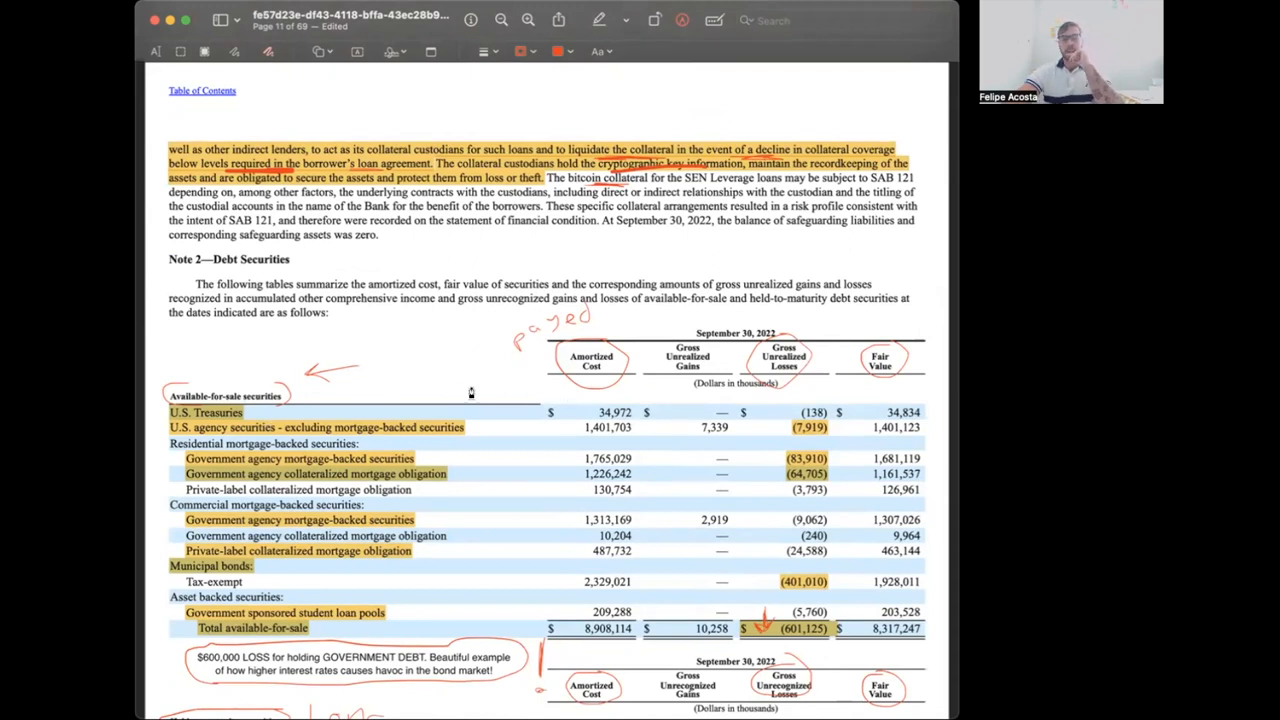
pyautogui.scroll(-3)
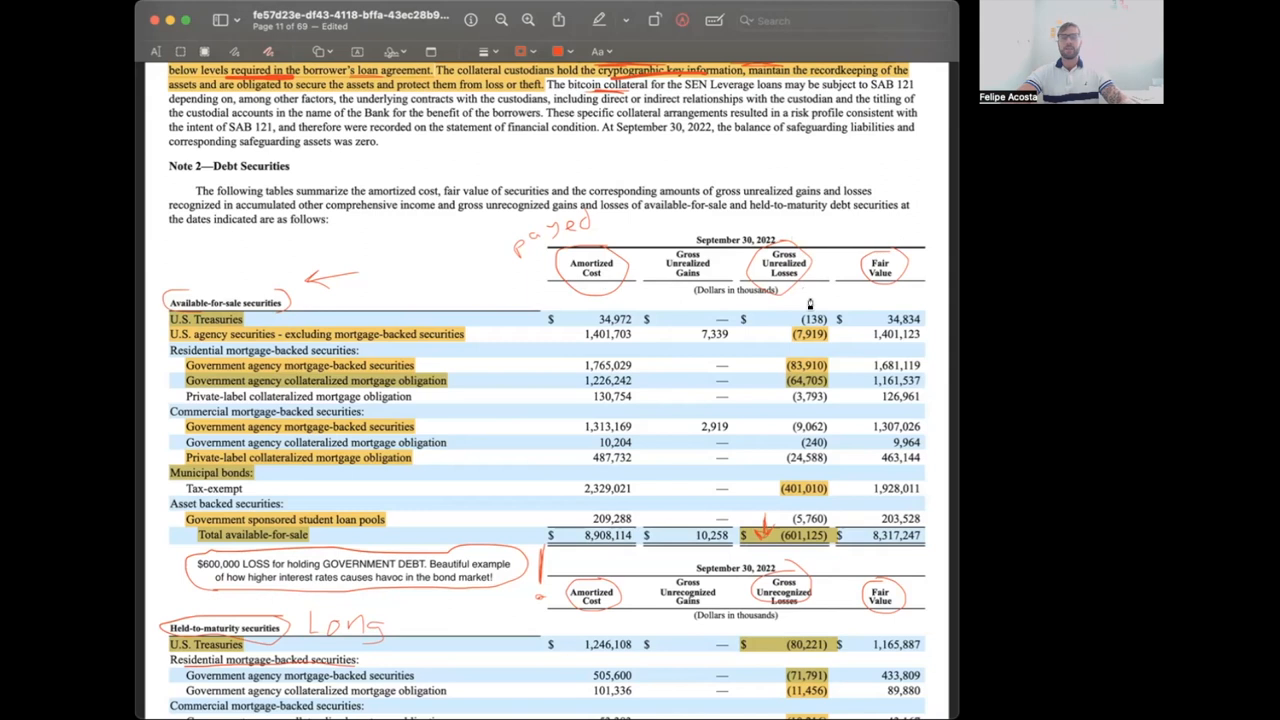
pyautogui.moveTo(375, 304)
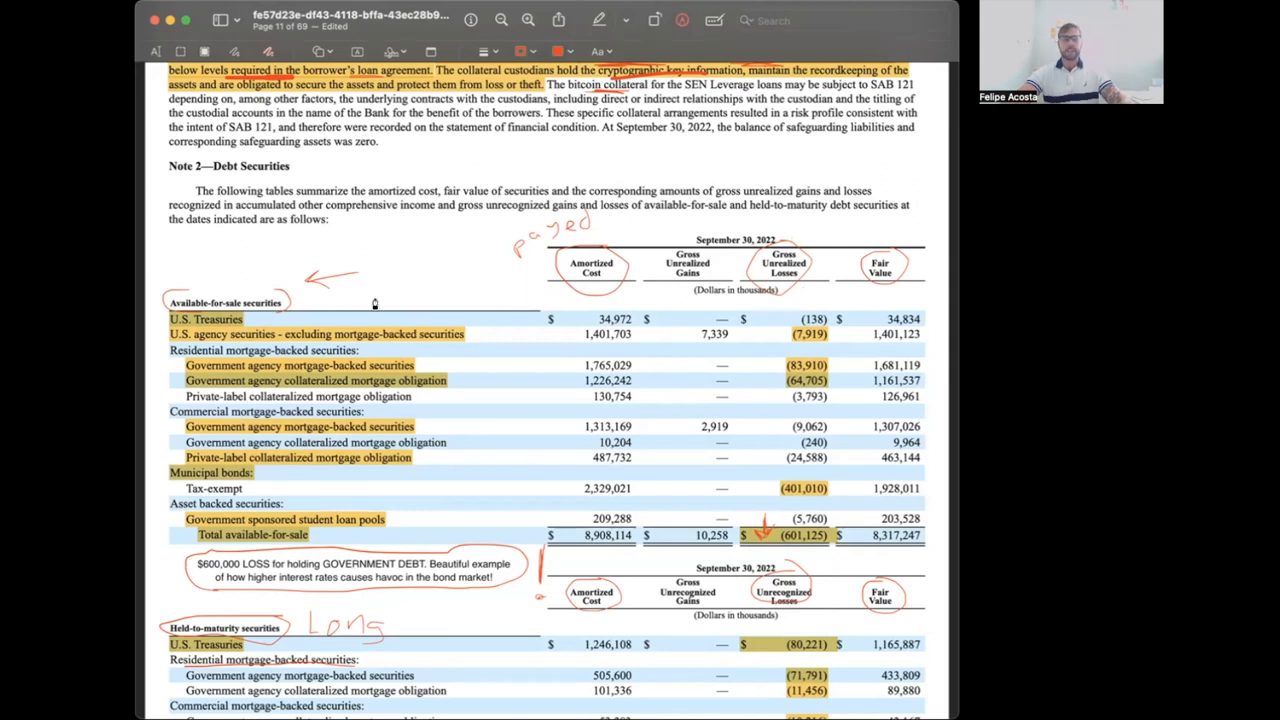
pyautogui.moveTo(688, 340)
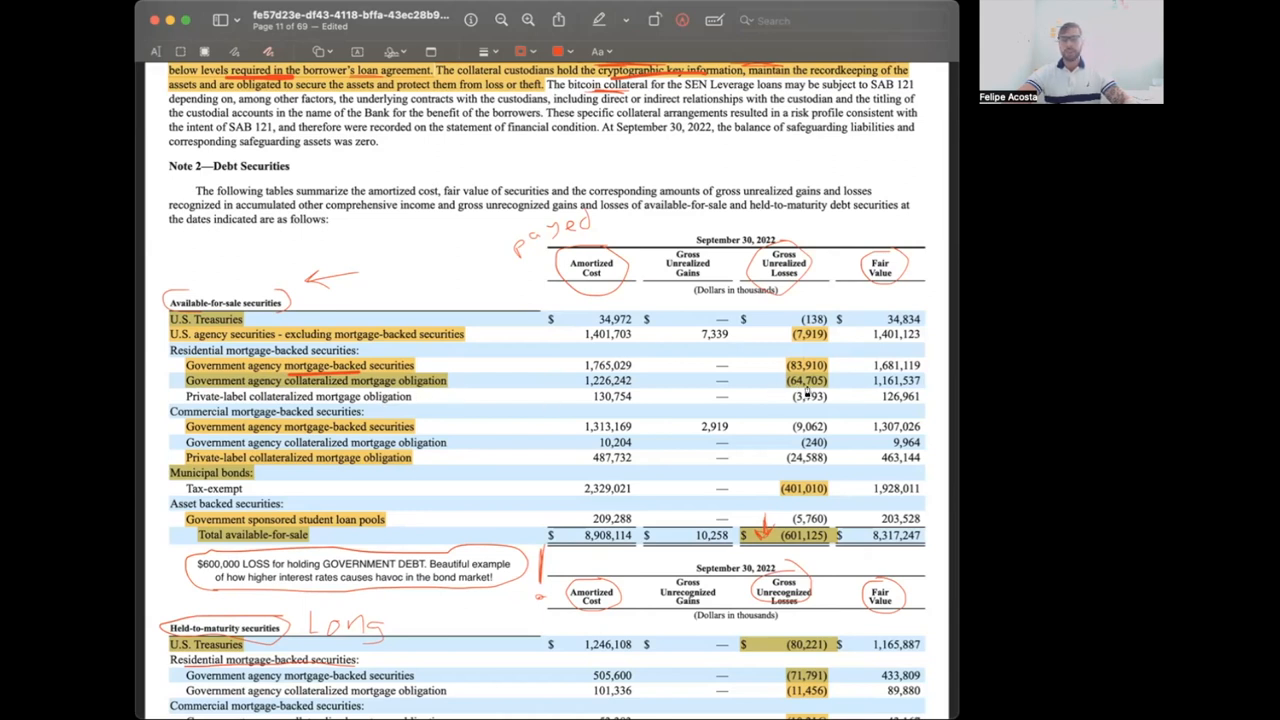
pyautogui.moveTo(272, 548)
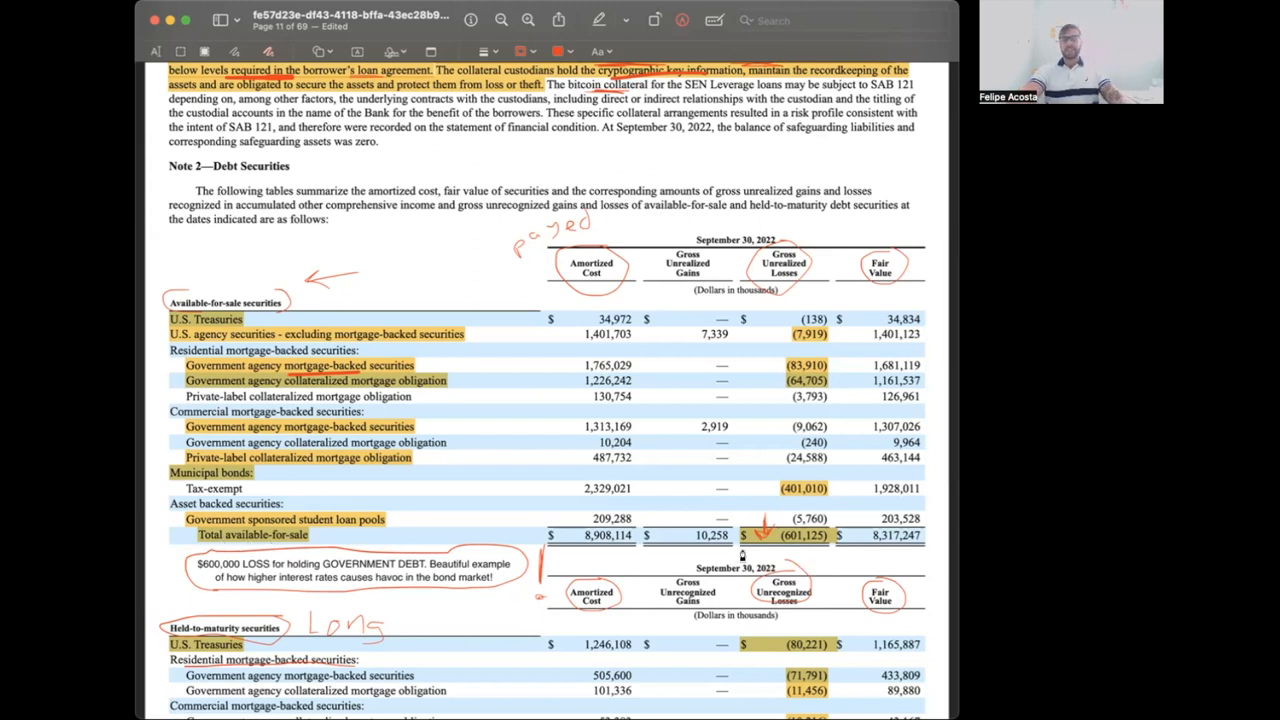
pyautogui.moveTo(790, 550)
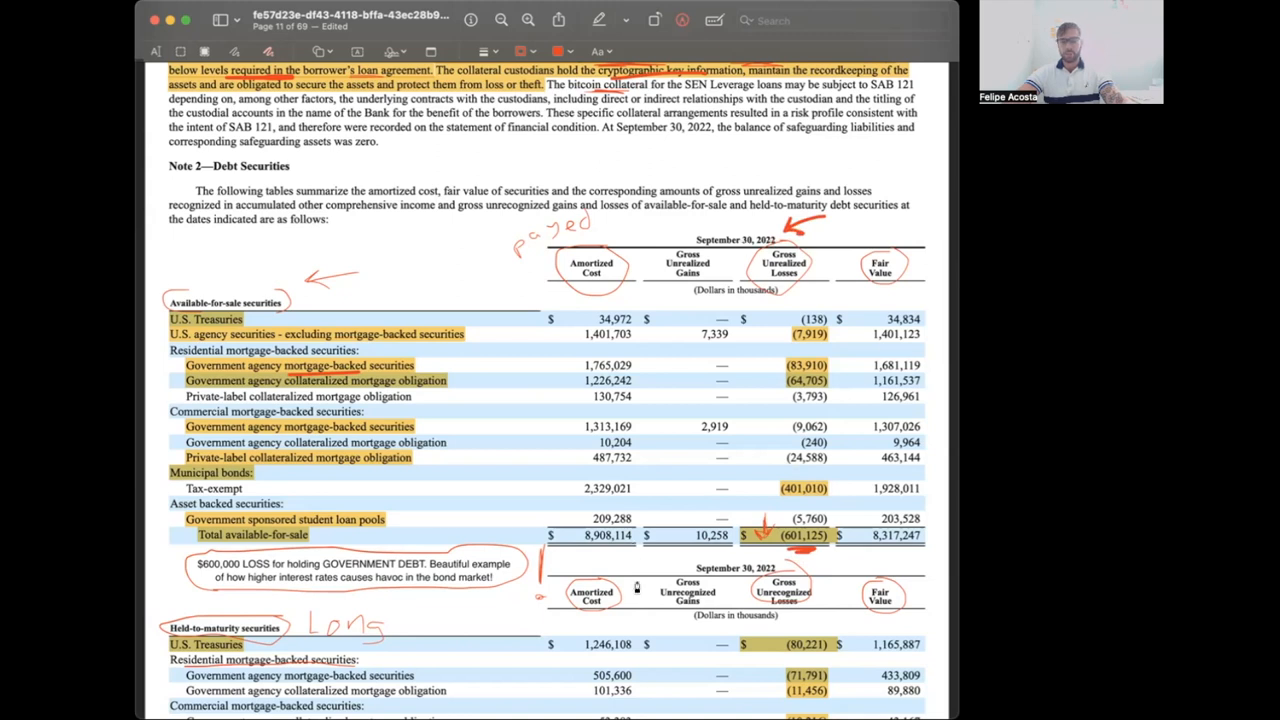
pyautogui.scroll(-3)
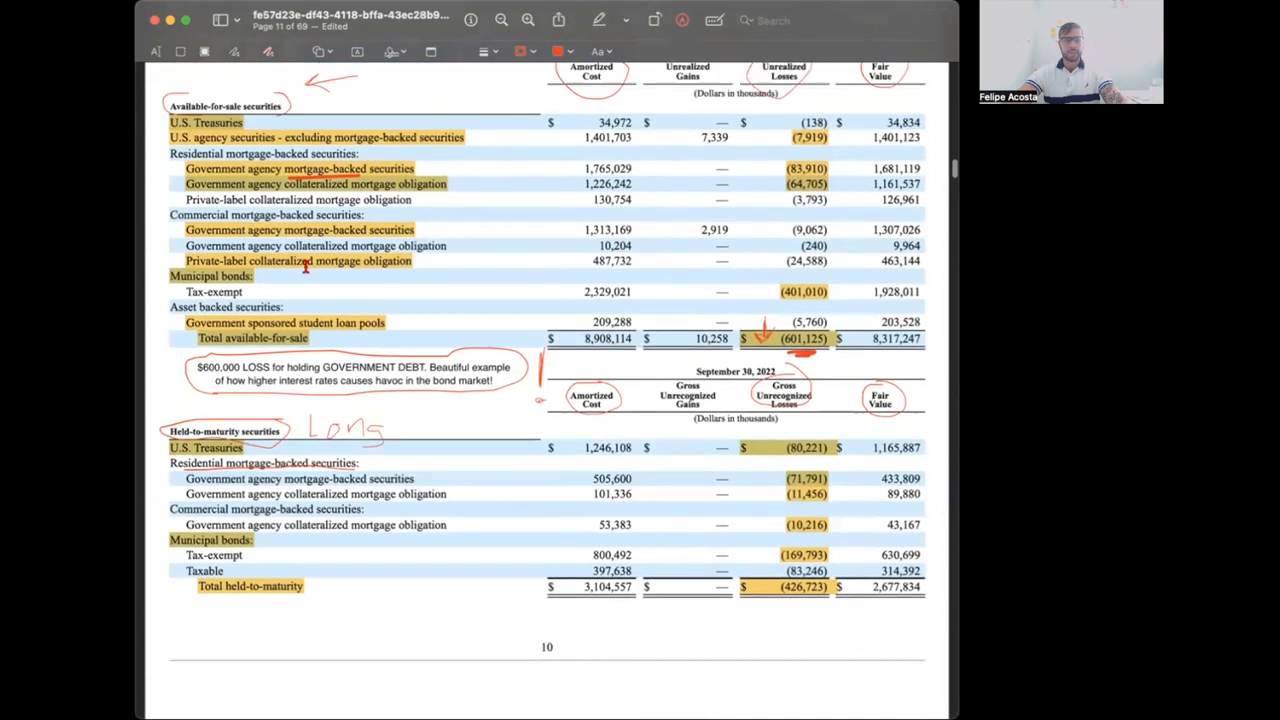
# - Scroll back up to the Municipal bonds row and its (401,010) tax-exempt loss
pyautogui.scroll(3)
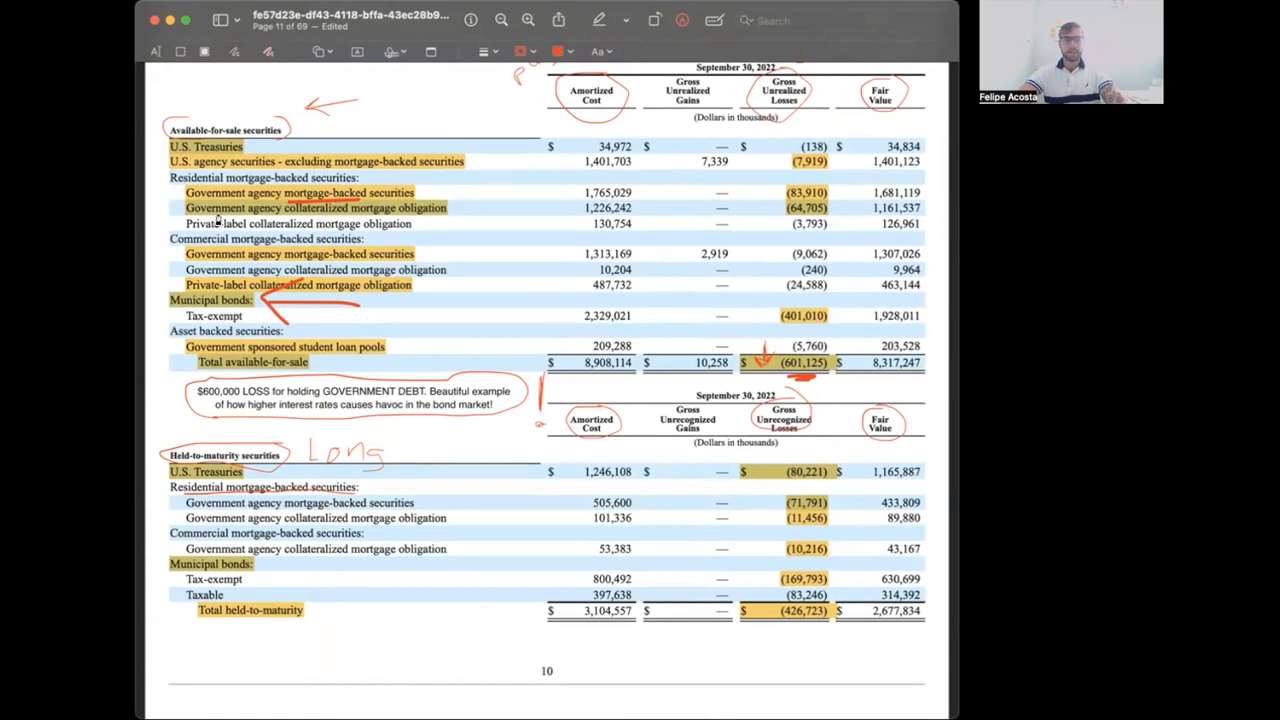
pyautogui.moveTo(228, 161)
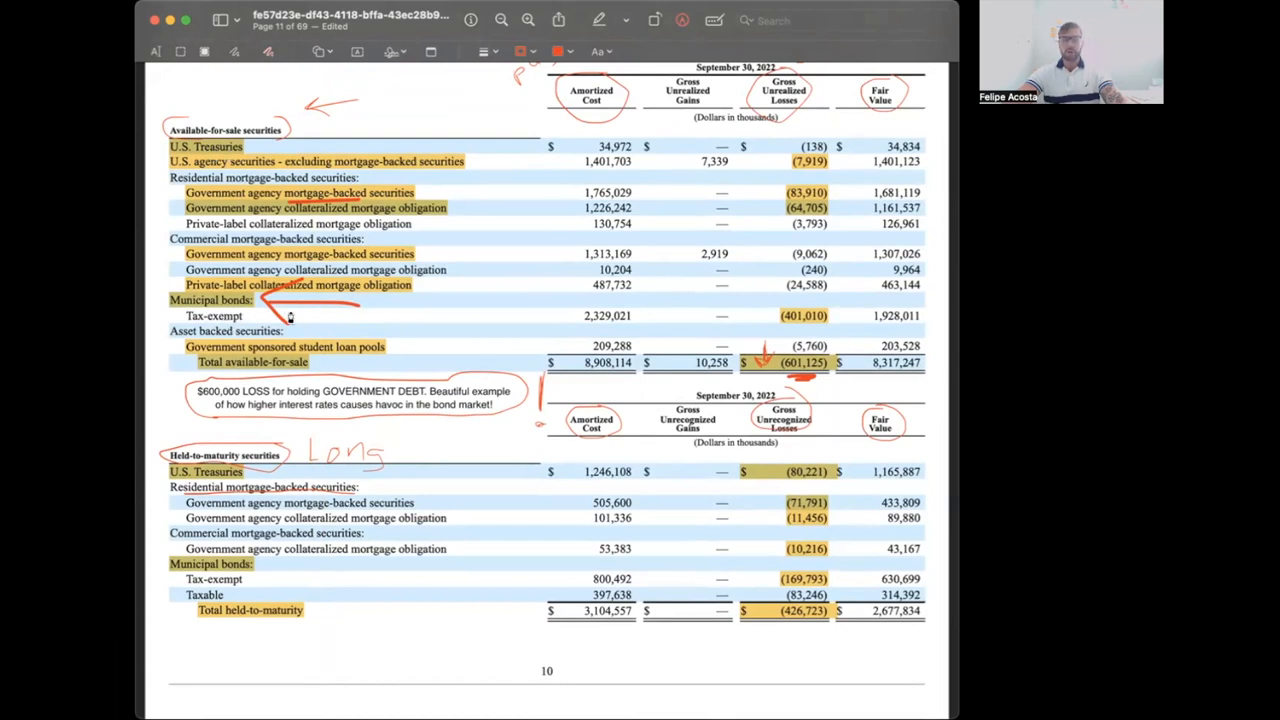
pyautogui.moveTo(439, 318)
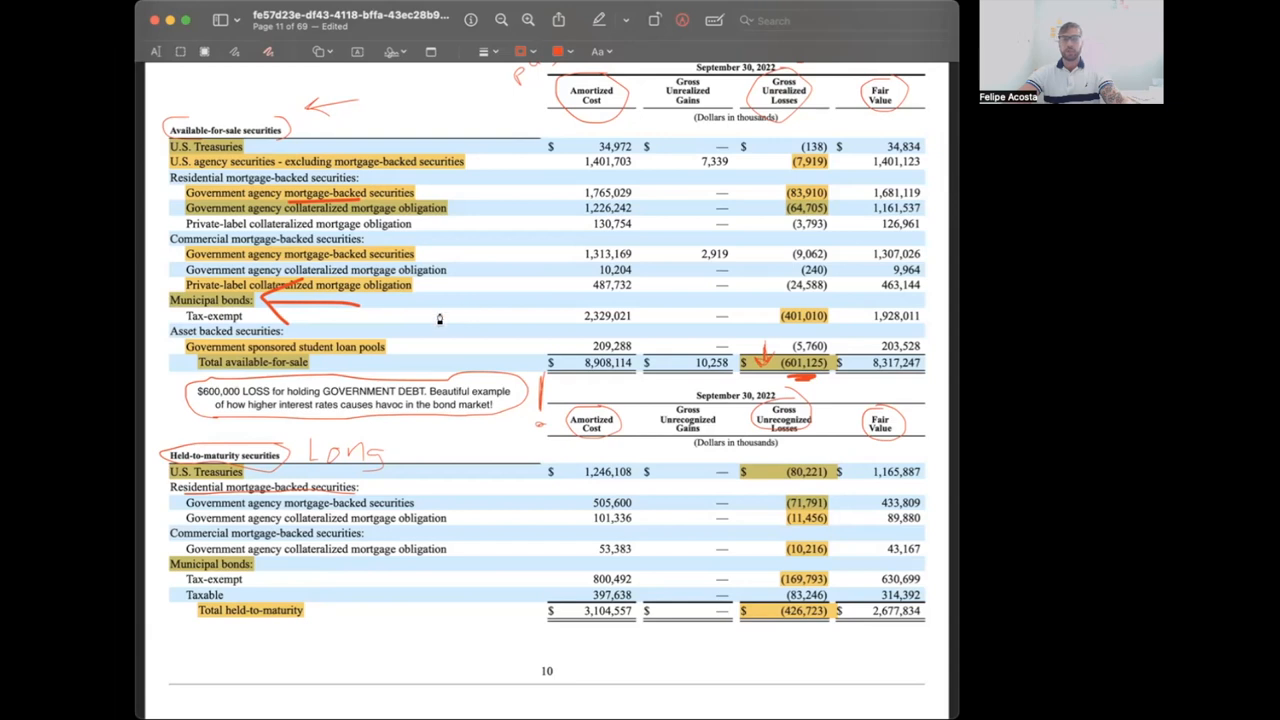
pyautogui.moveTo(383, 320)
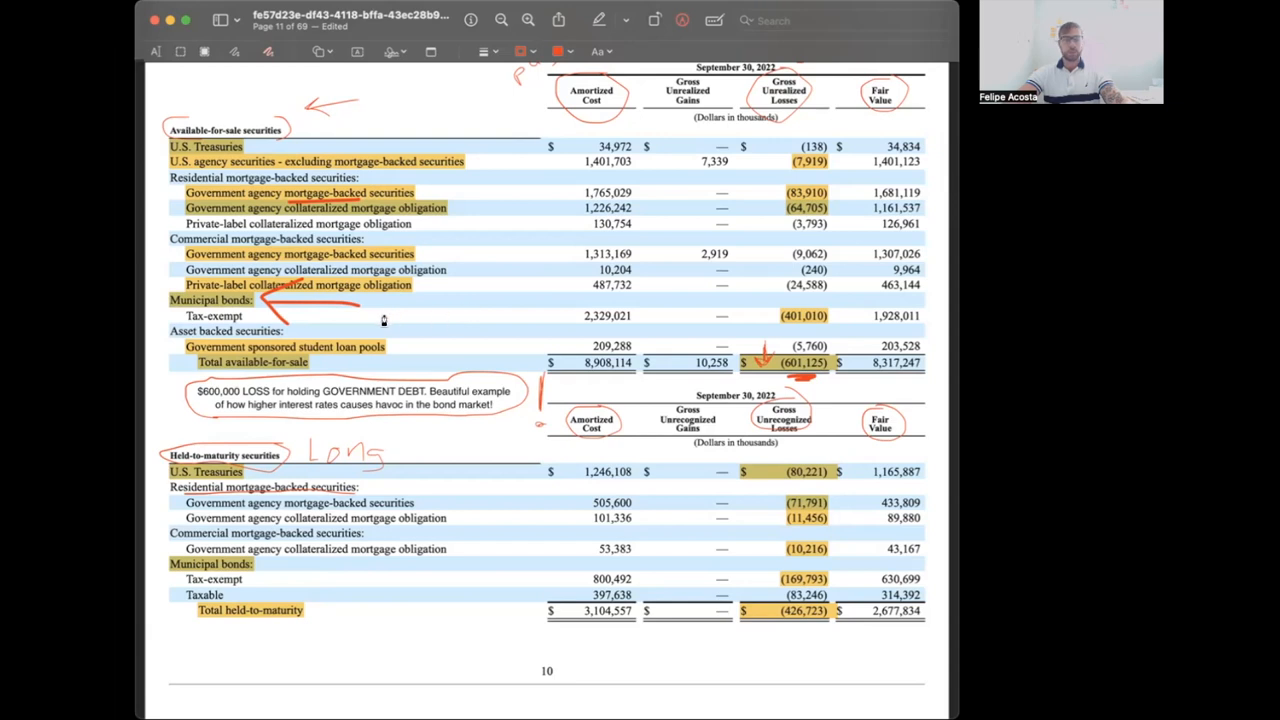
pyautogui.moveTo(427, 319)
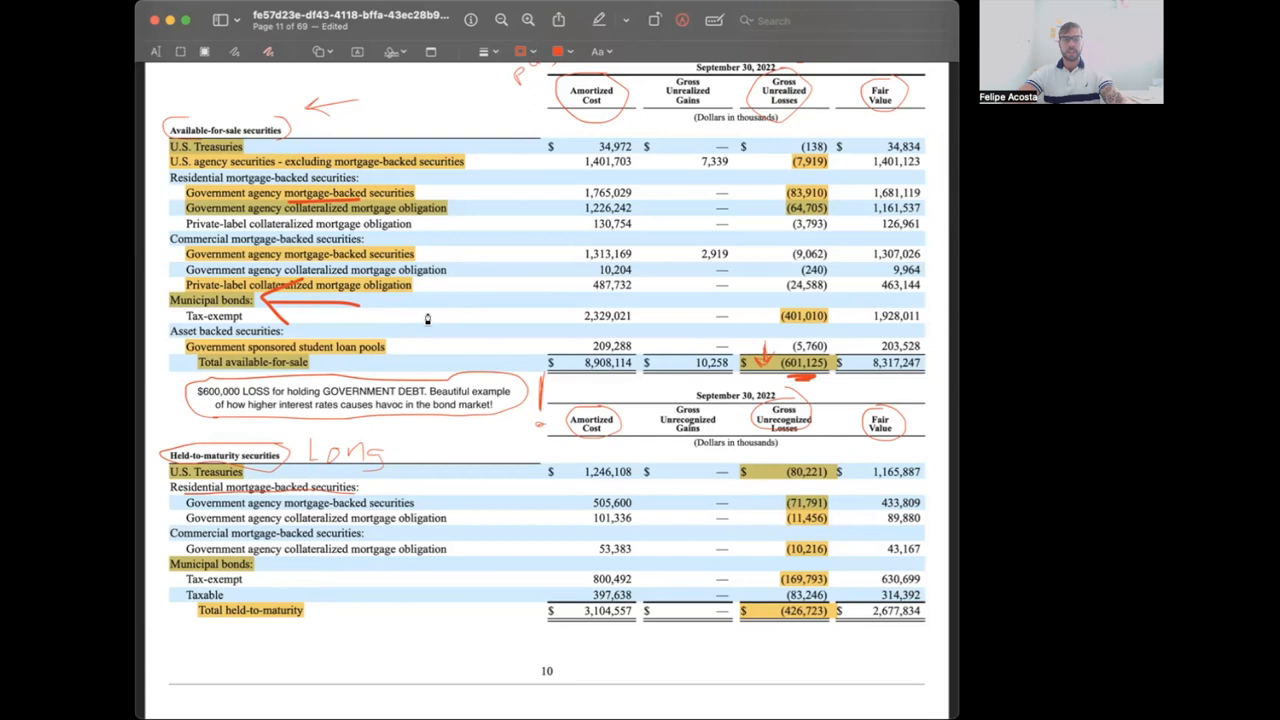
pyautogui.moveTo(477, 317)
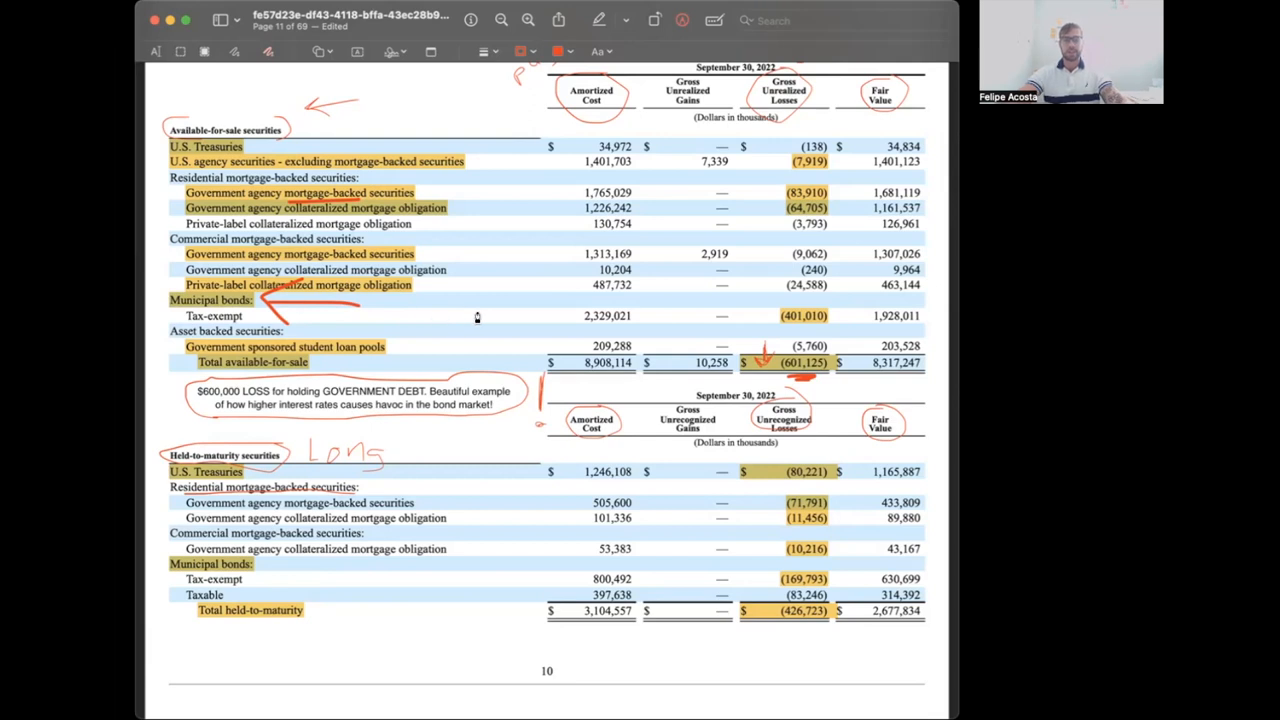
pyautogui.moveTo(710, 300)
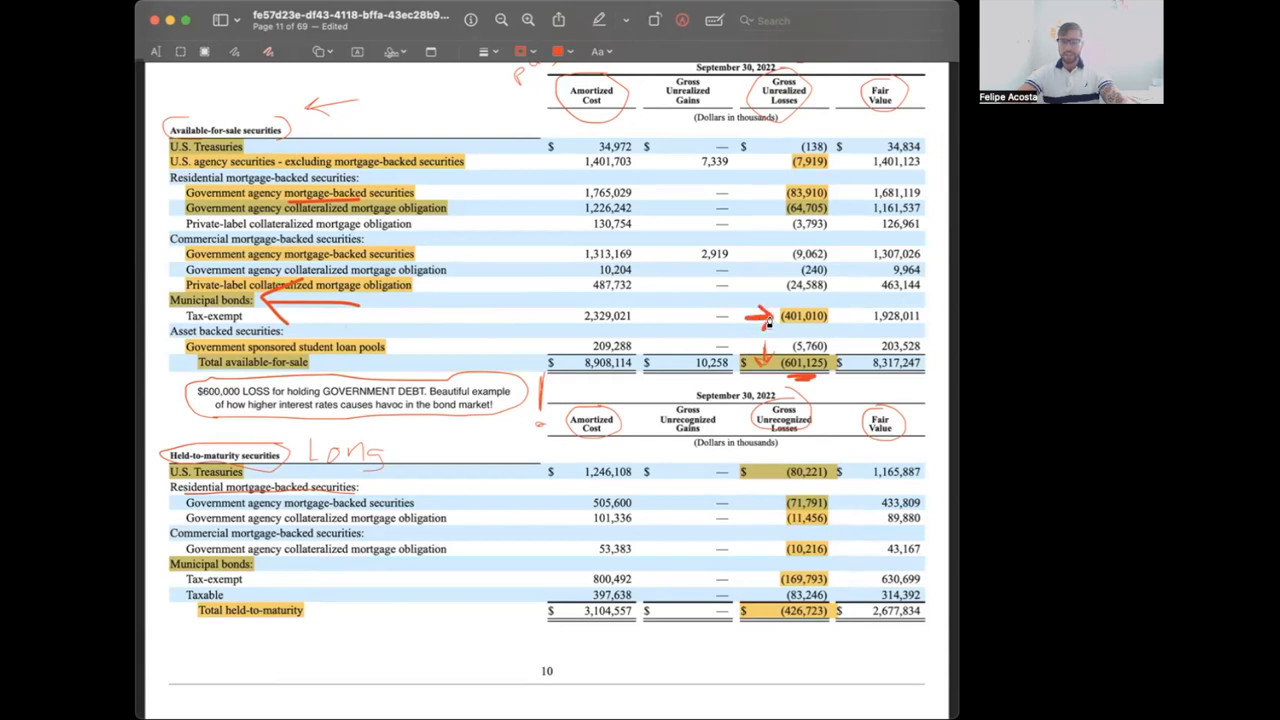
pyautogui.moveTo(790, 332)
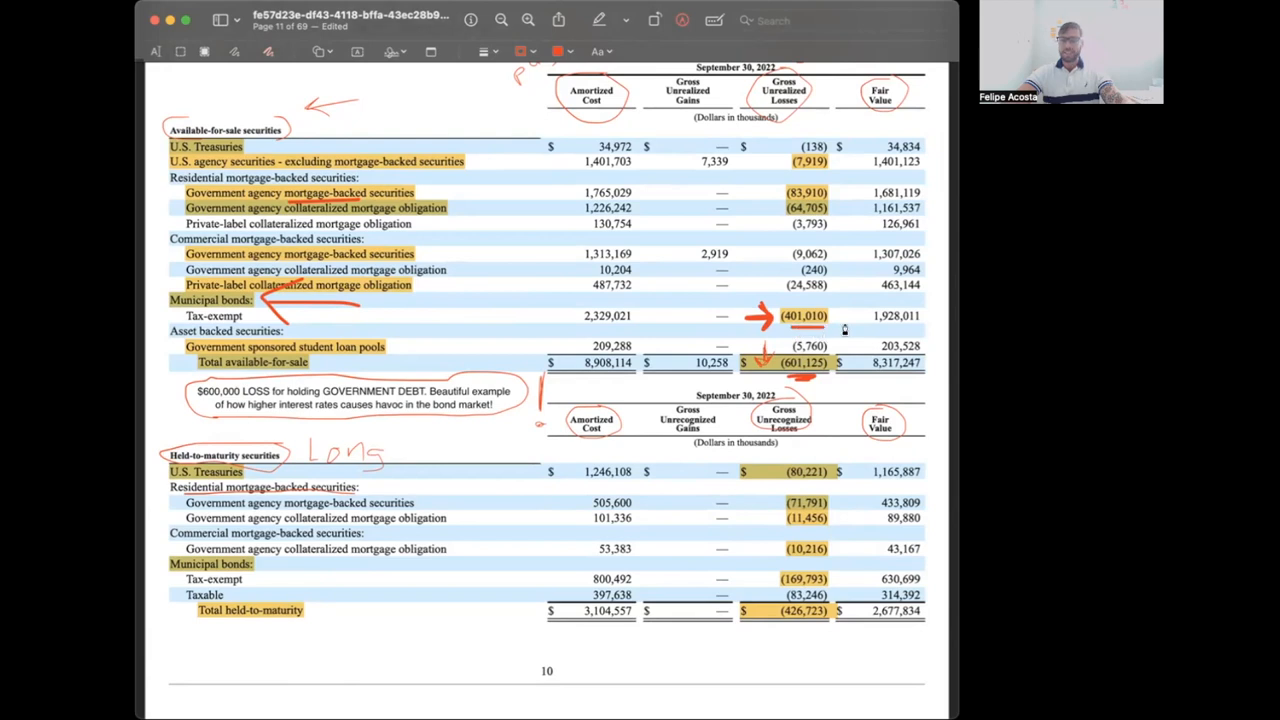
pyautogui.moveTo(536, 305)
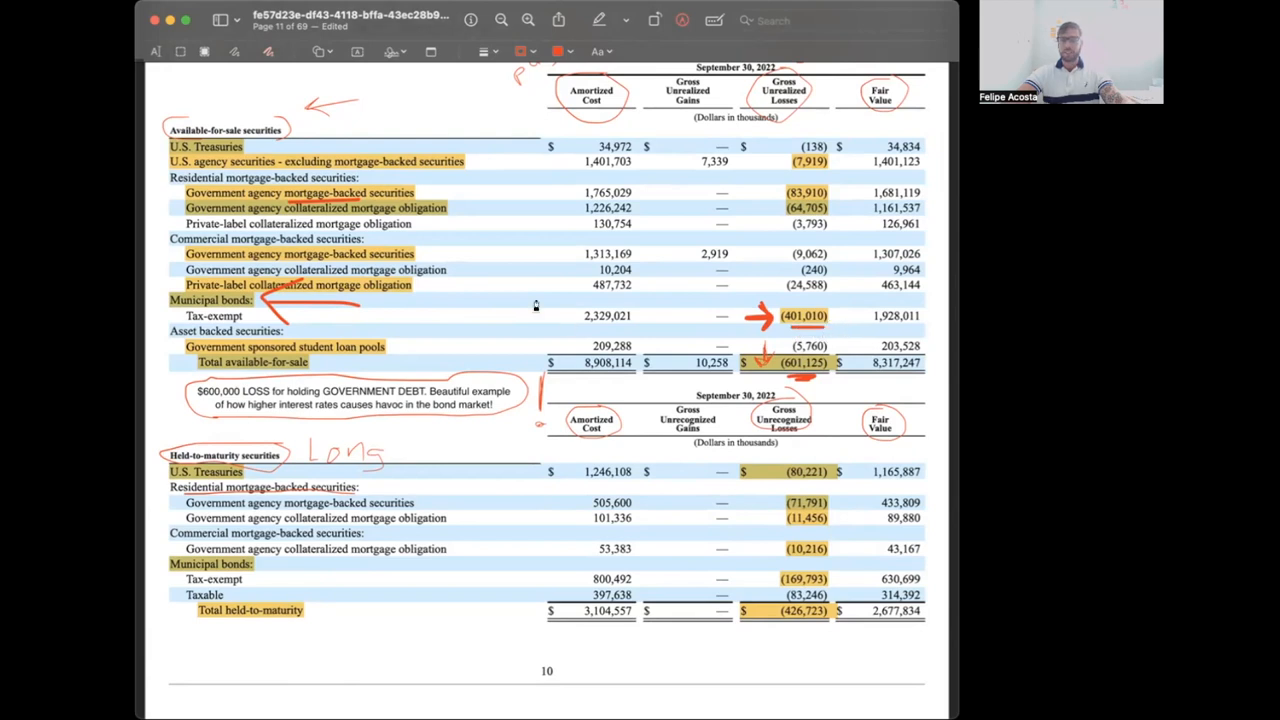
pyautogui.moveTo(742, 300)
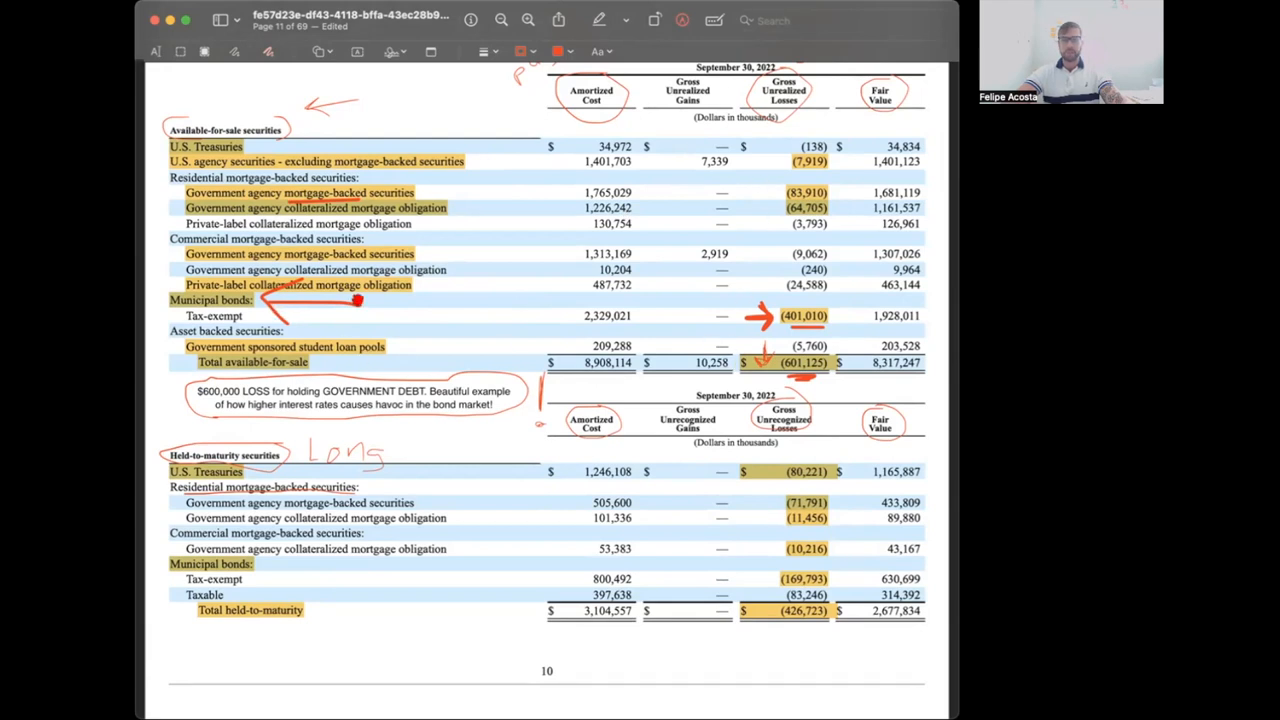
pyautogui.scroll(3)
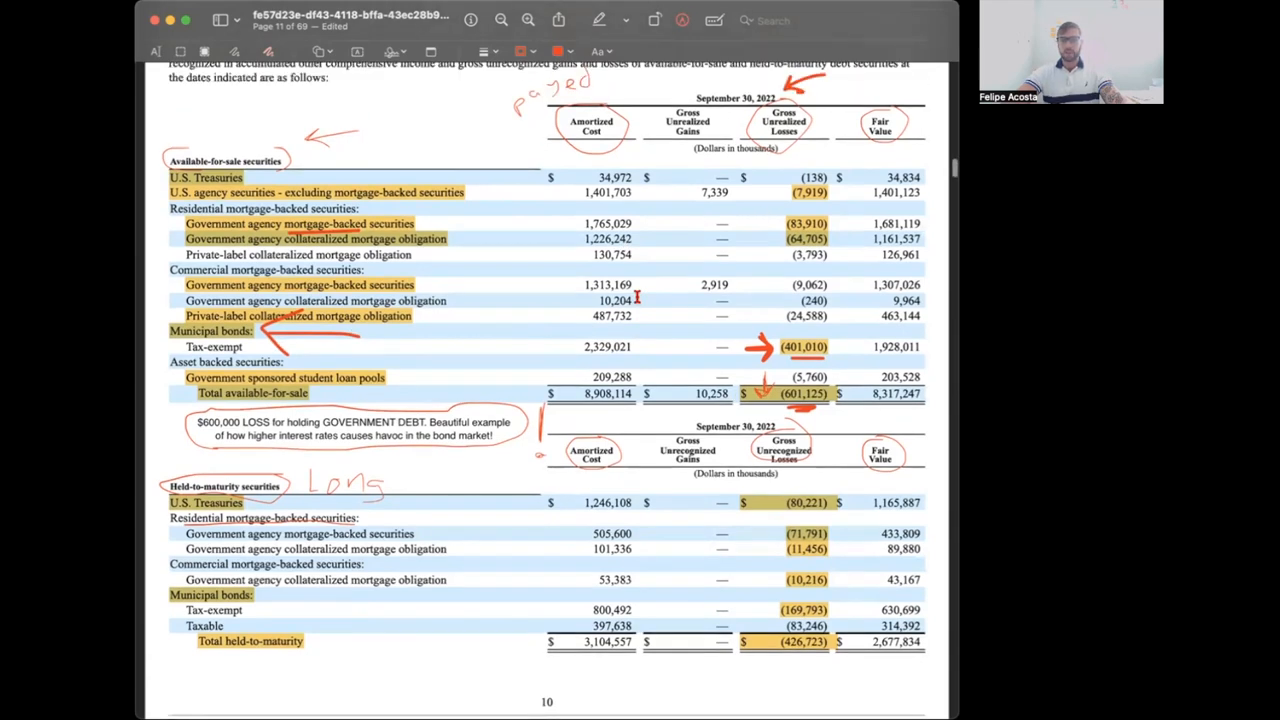
# - Scroll past the held-to-maturity table toward the December 31, 2021 available-for-sale table
pyautogui.scroll(3)
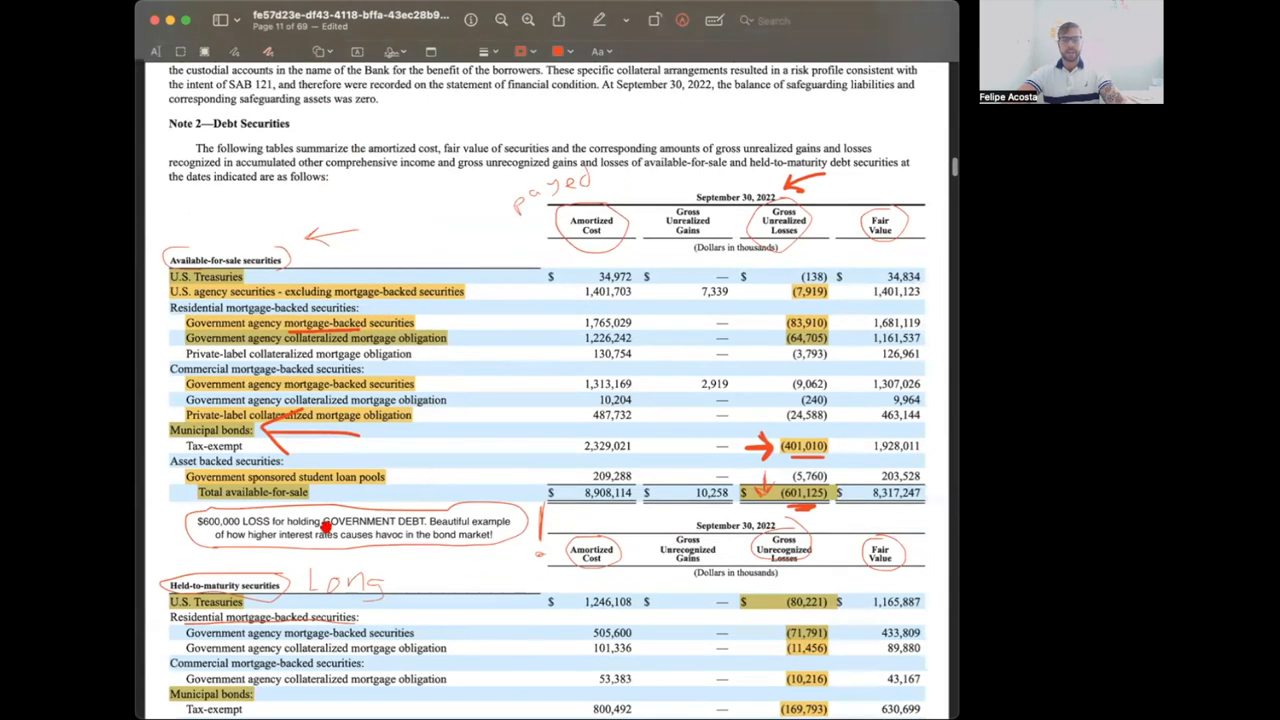
pyautogui.scroll(-3)
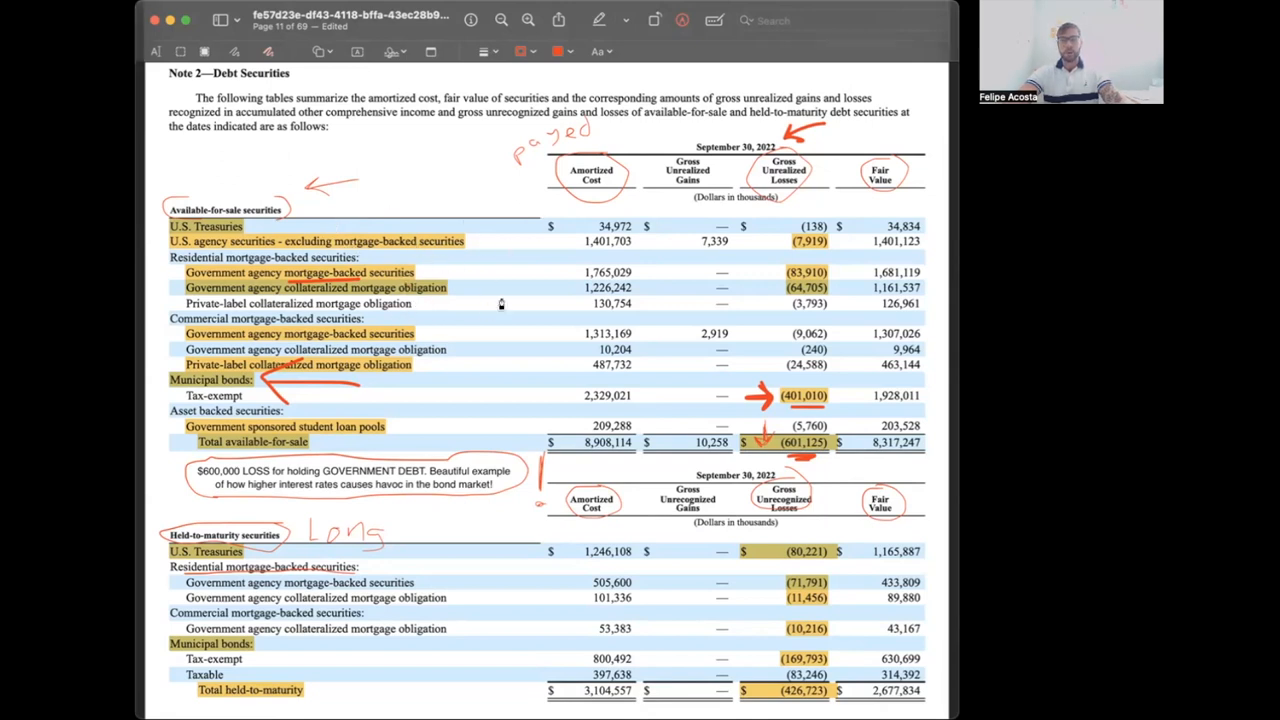
pyautogui.moveTo(513, 346)
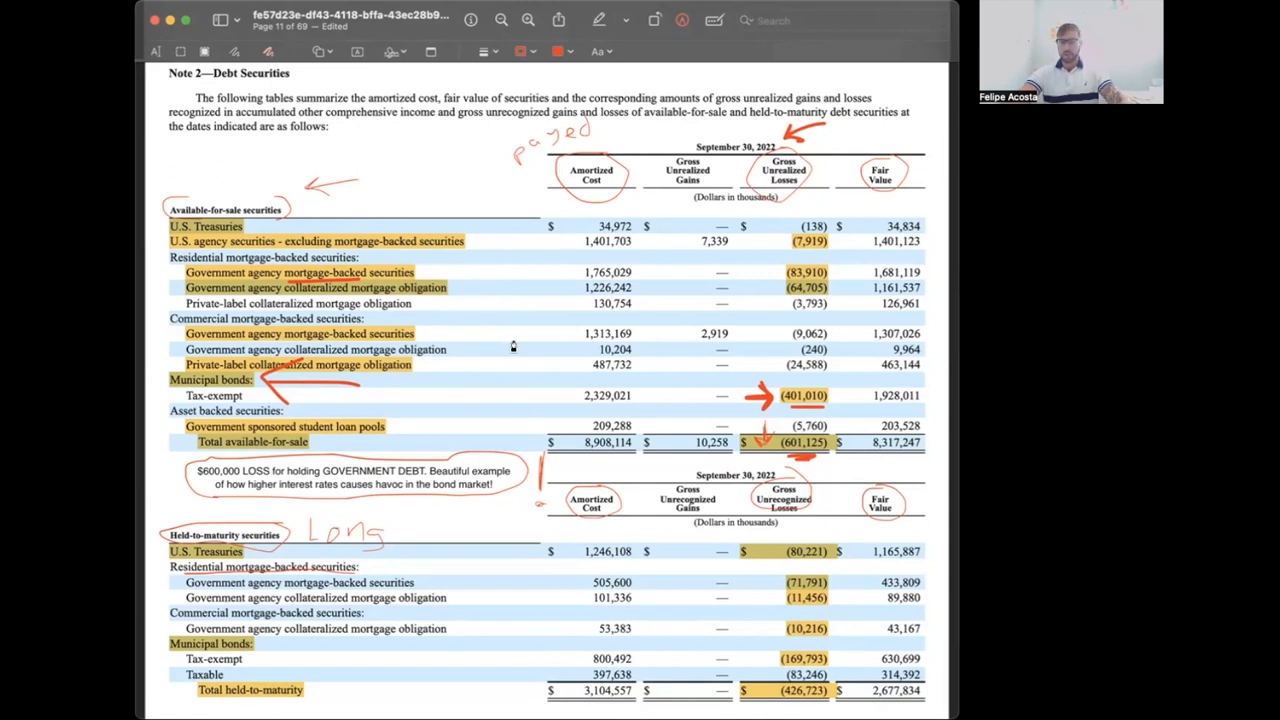
pyautogui.moveTo(225, 395)
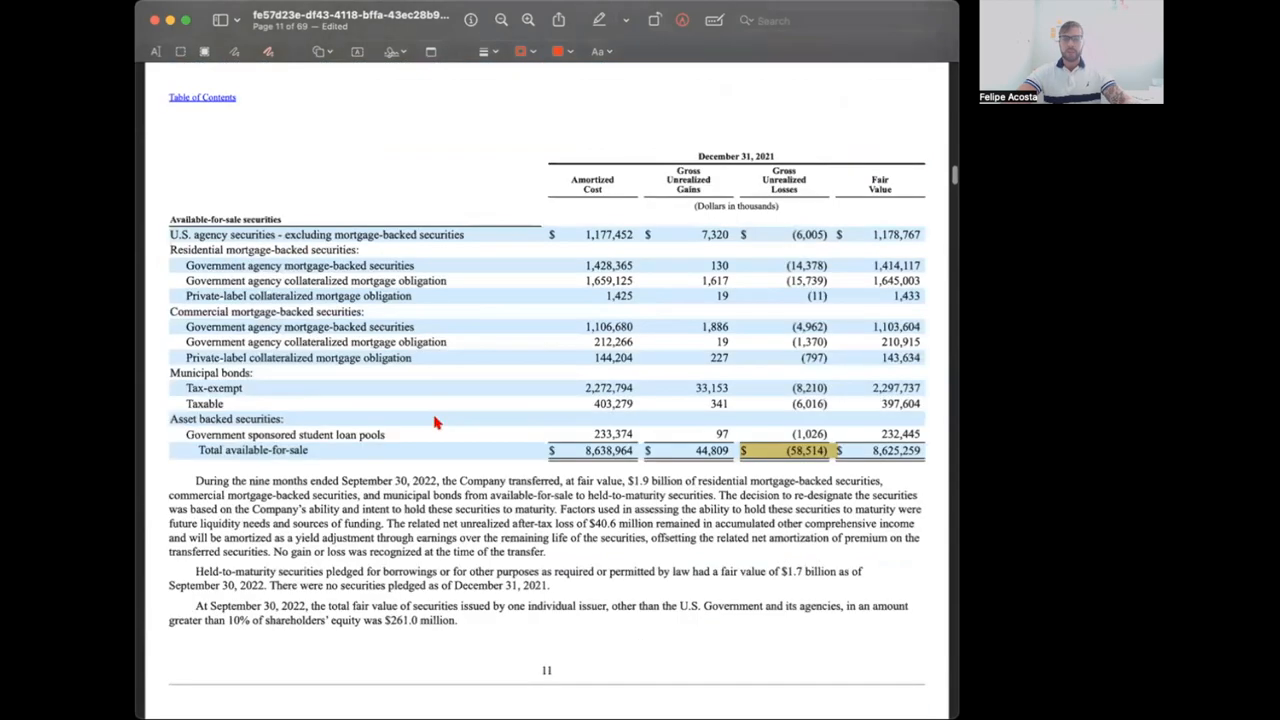
pyautogui.scroll(3)
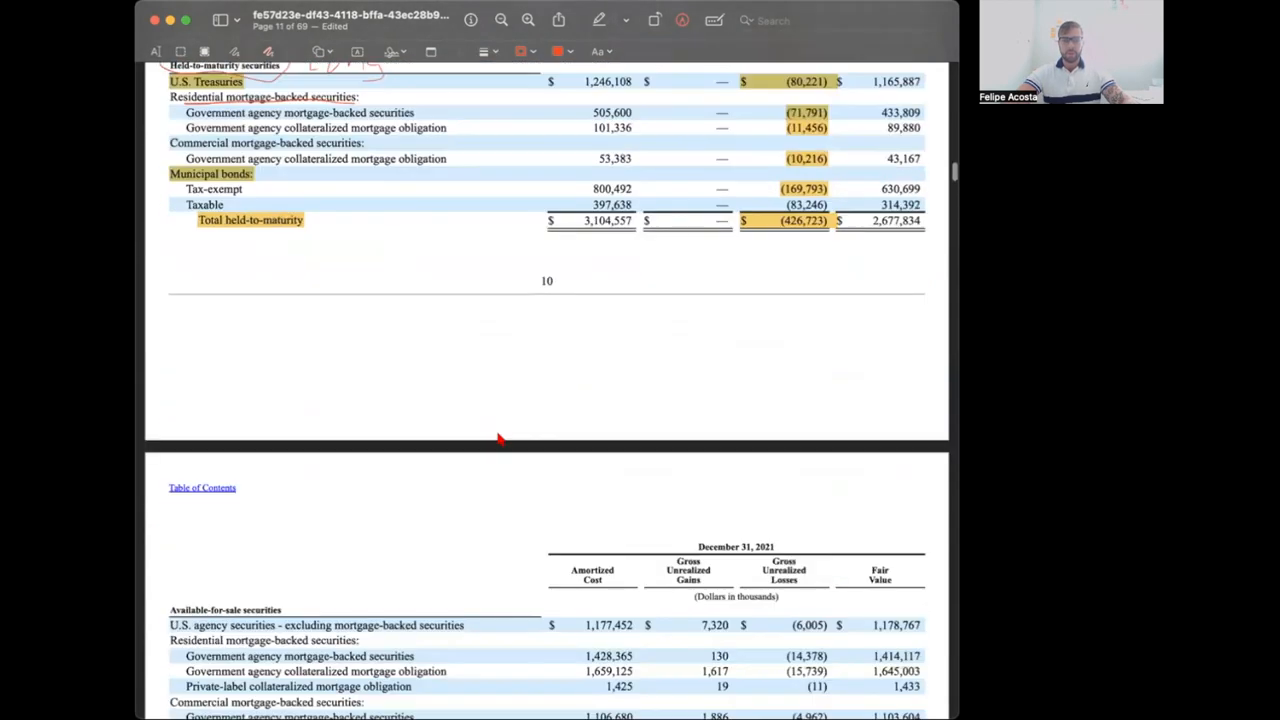
# - Scroll down to the Note 3—Loans real estate paragraph mentioning interest rates
pyautogui.scroll(-3)
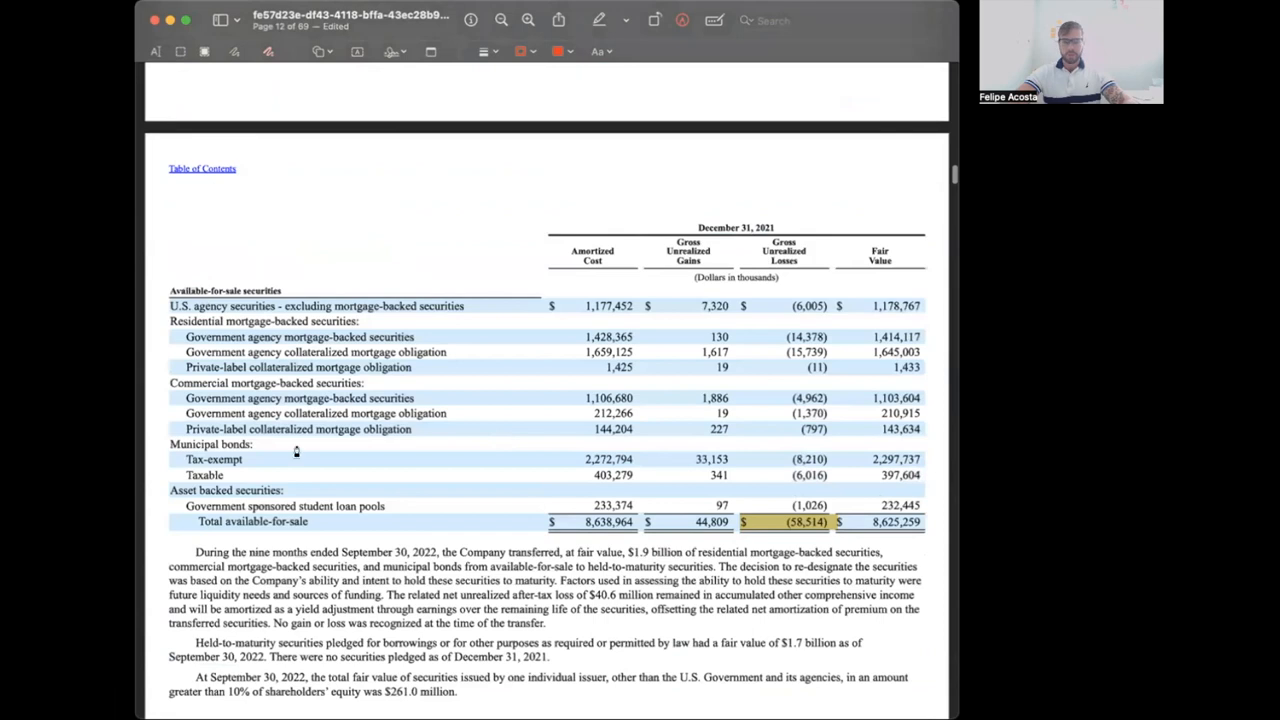
pyautogui.scroll(-3)
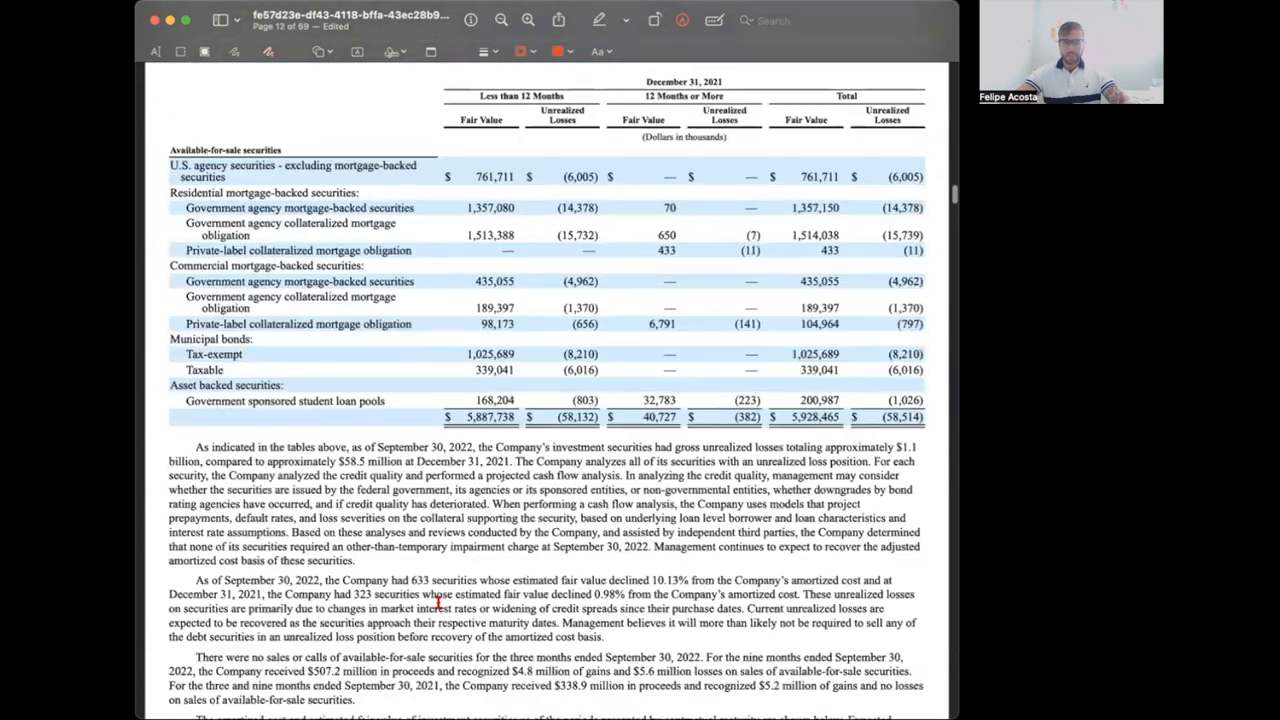
pyautogui.scroll(-3)
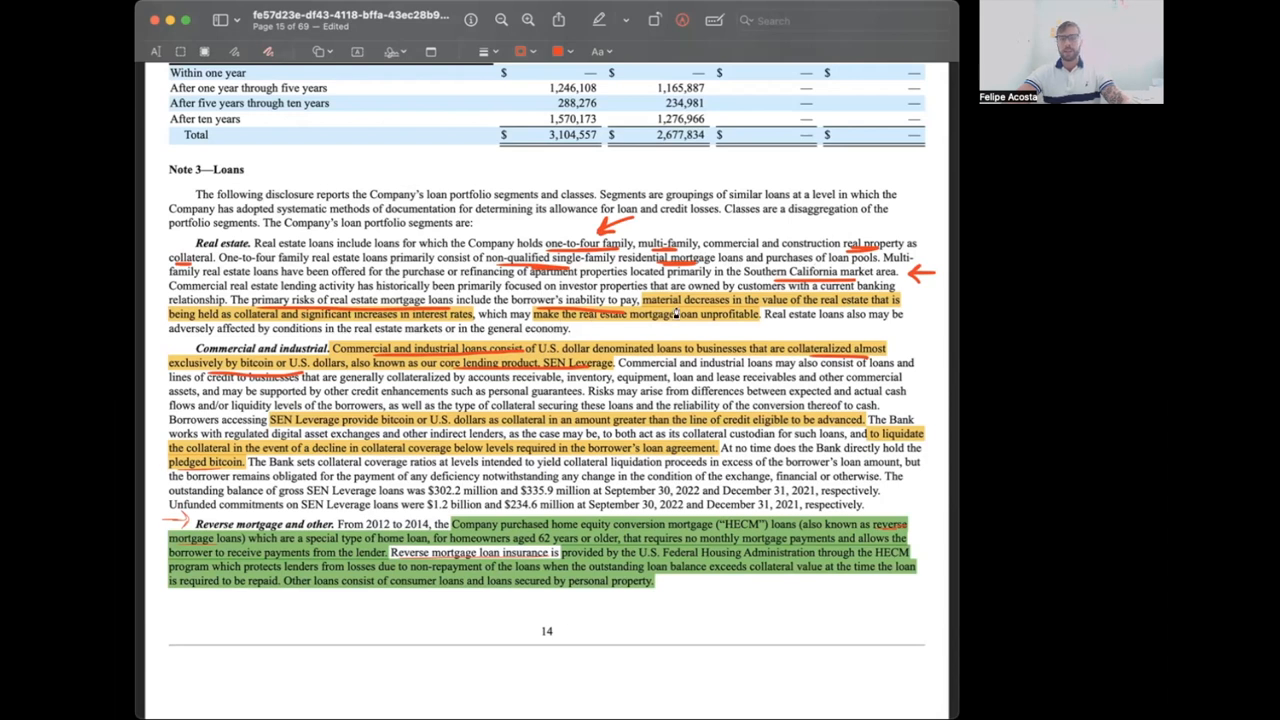
pyautogui.moveTo(813, 315)
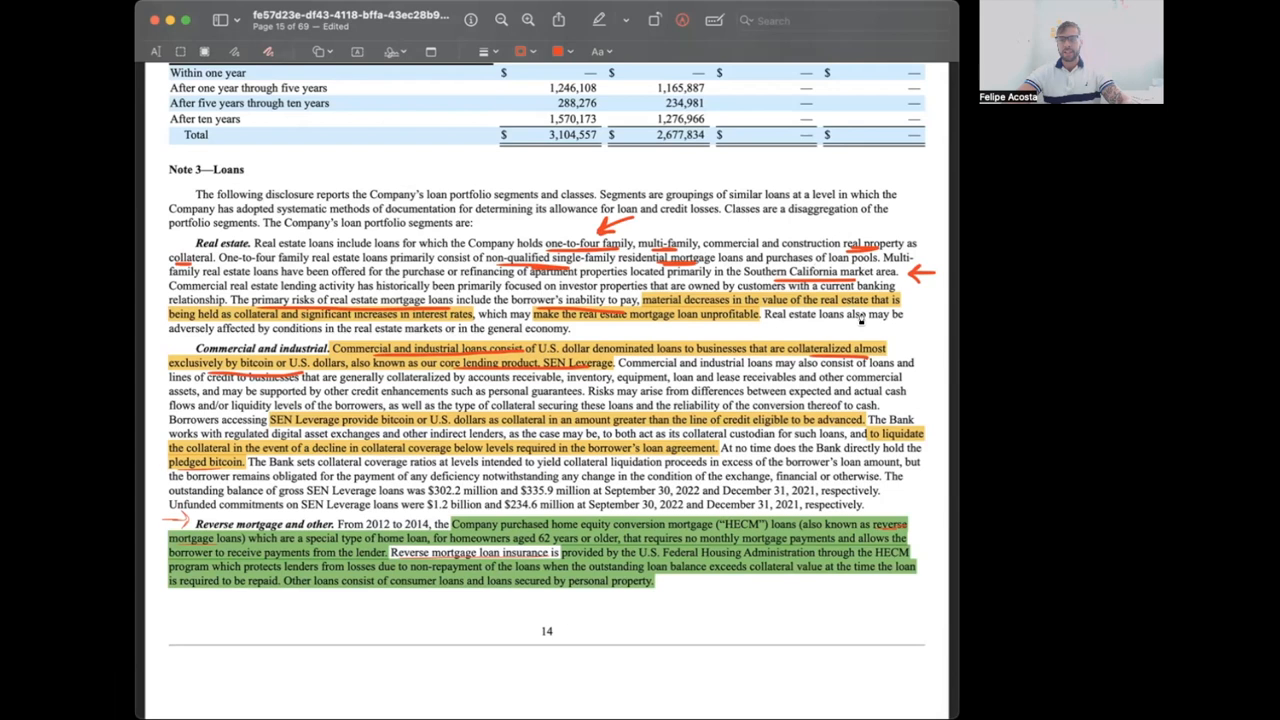
pyautogui.moveTo(330, 330)
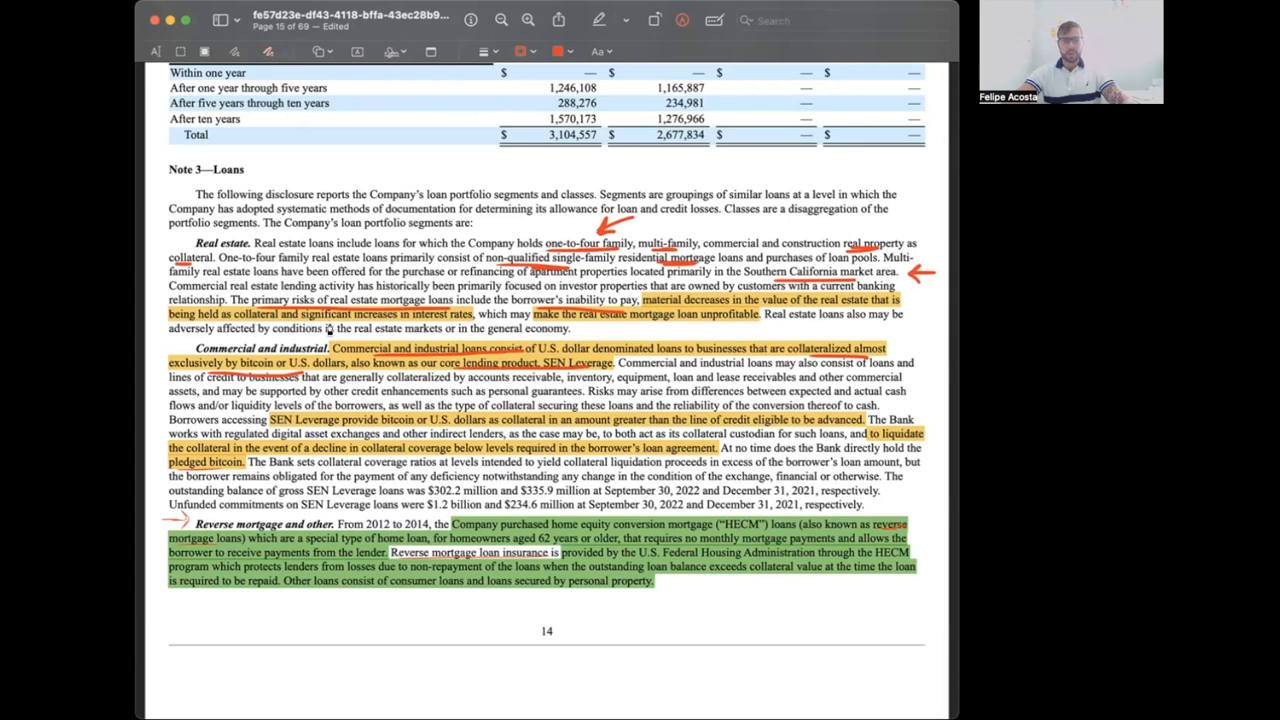
pyautogui.moveTo(462, 328)
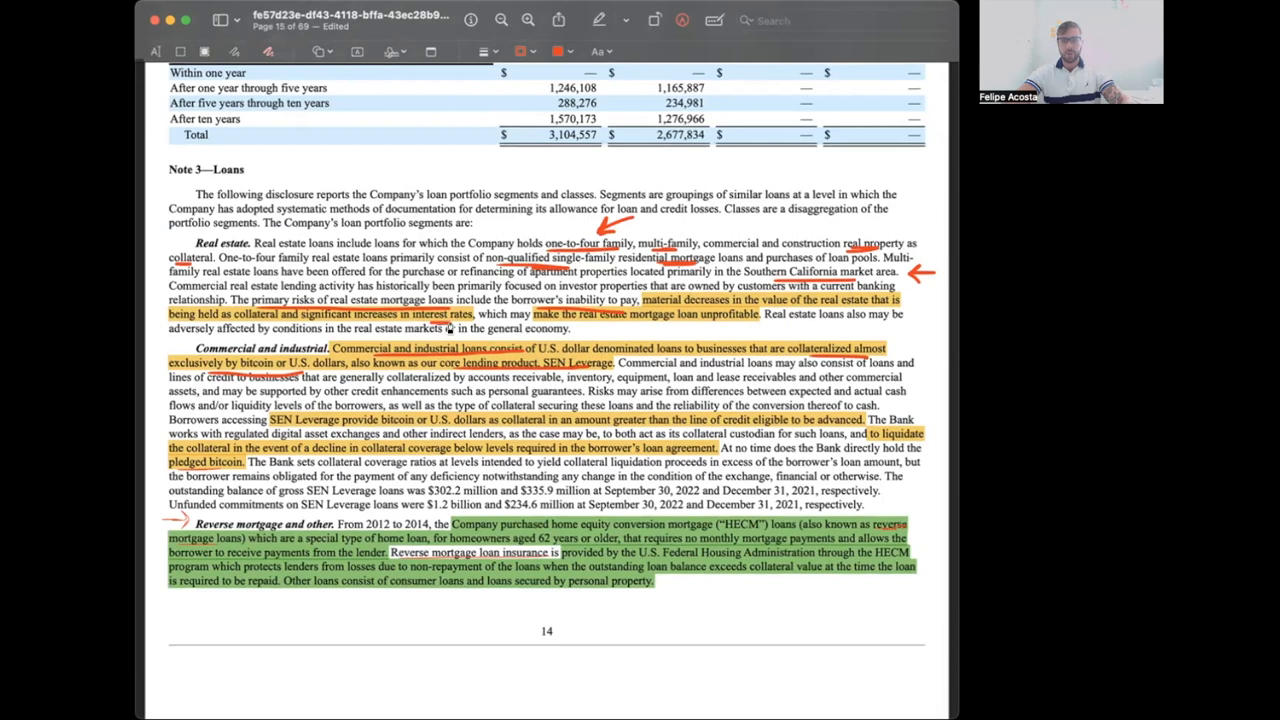
pyautogui.moveTo(418, 347)
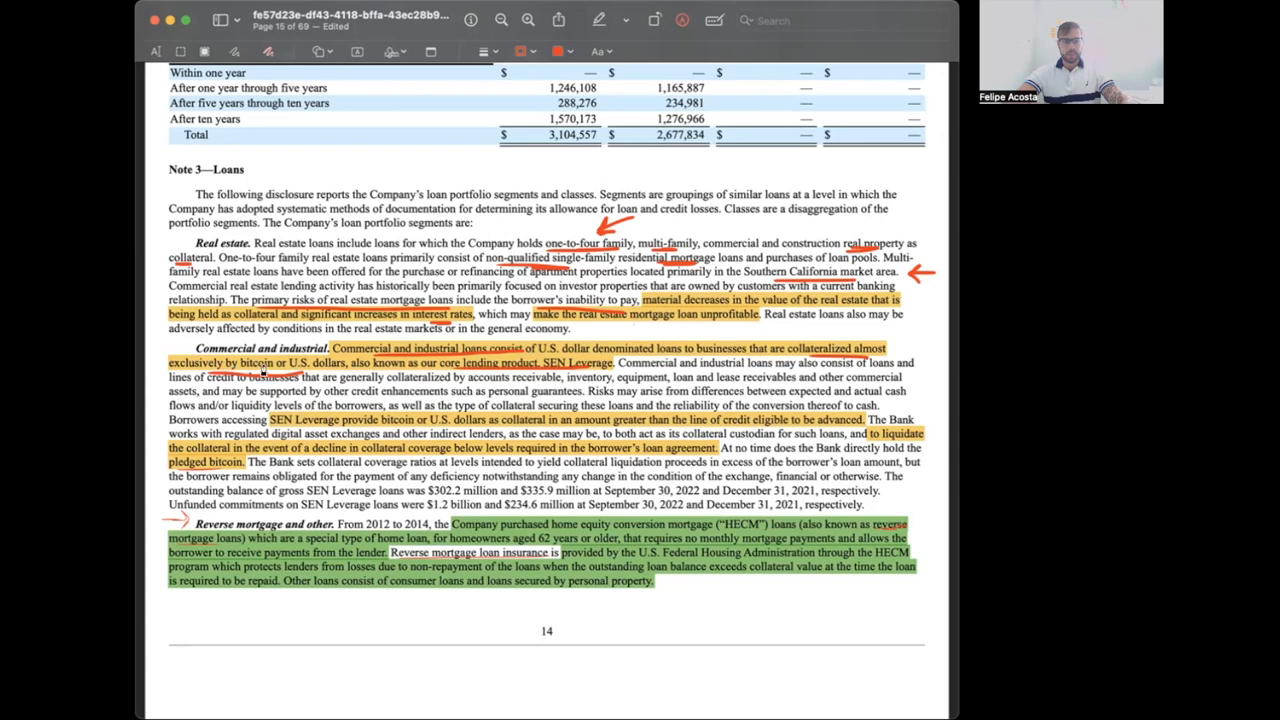
pyautogui.moveTo(470, 370)
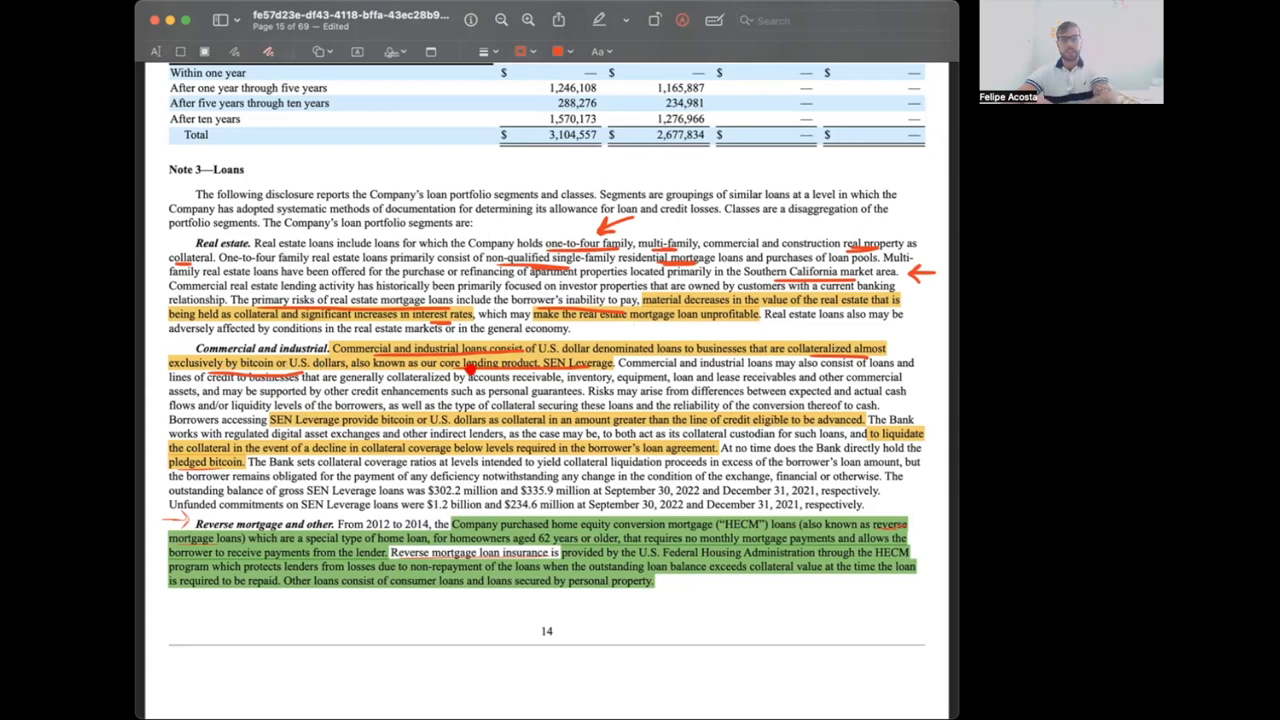
pyautogui.moveTo(576, 361)
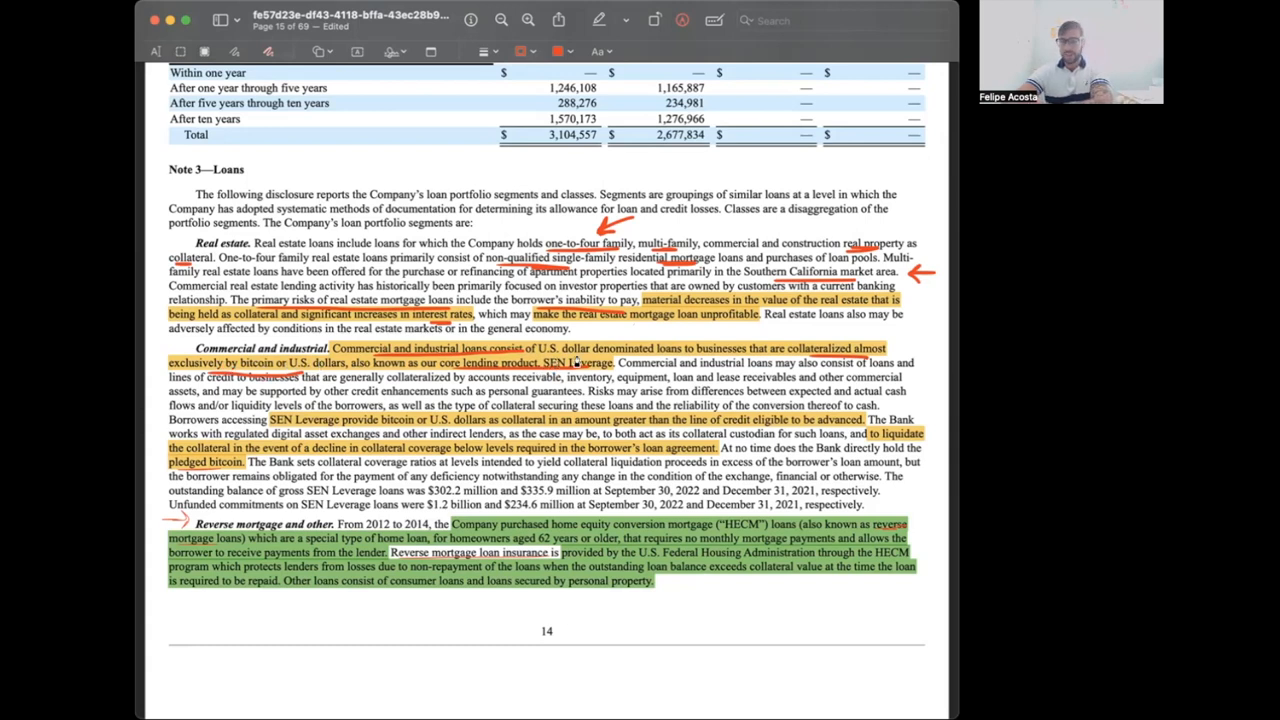
pyautogui.moveTo(685, 362)
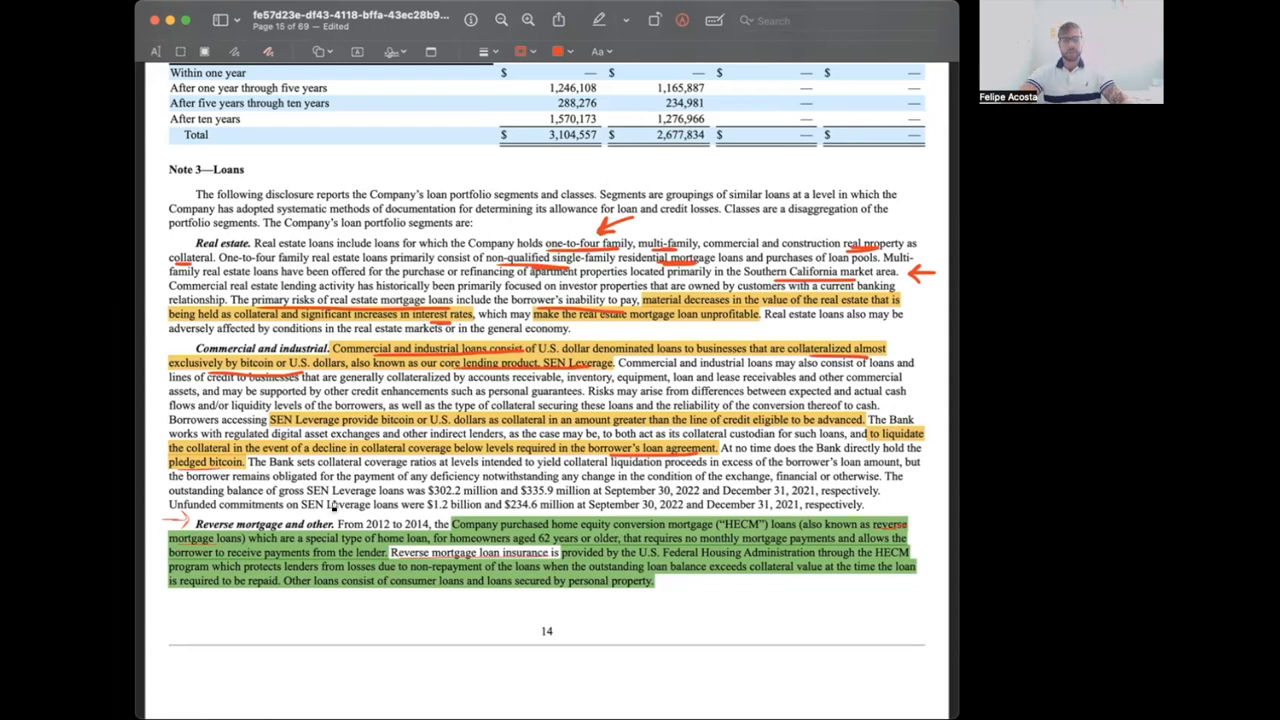
pyautogui.moveTo(875, 470)
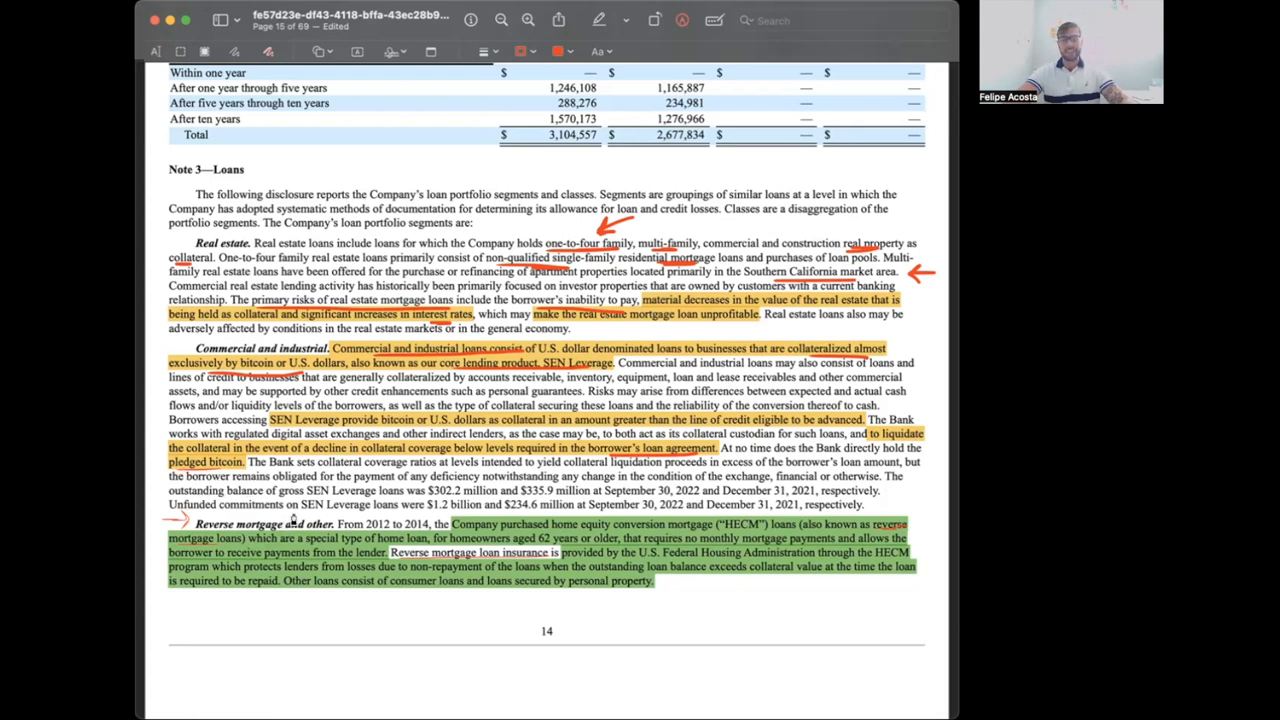
pyautogui.scroll(-3)
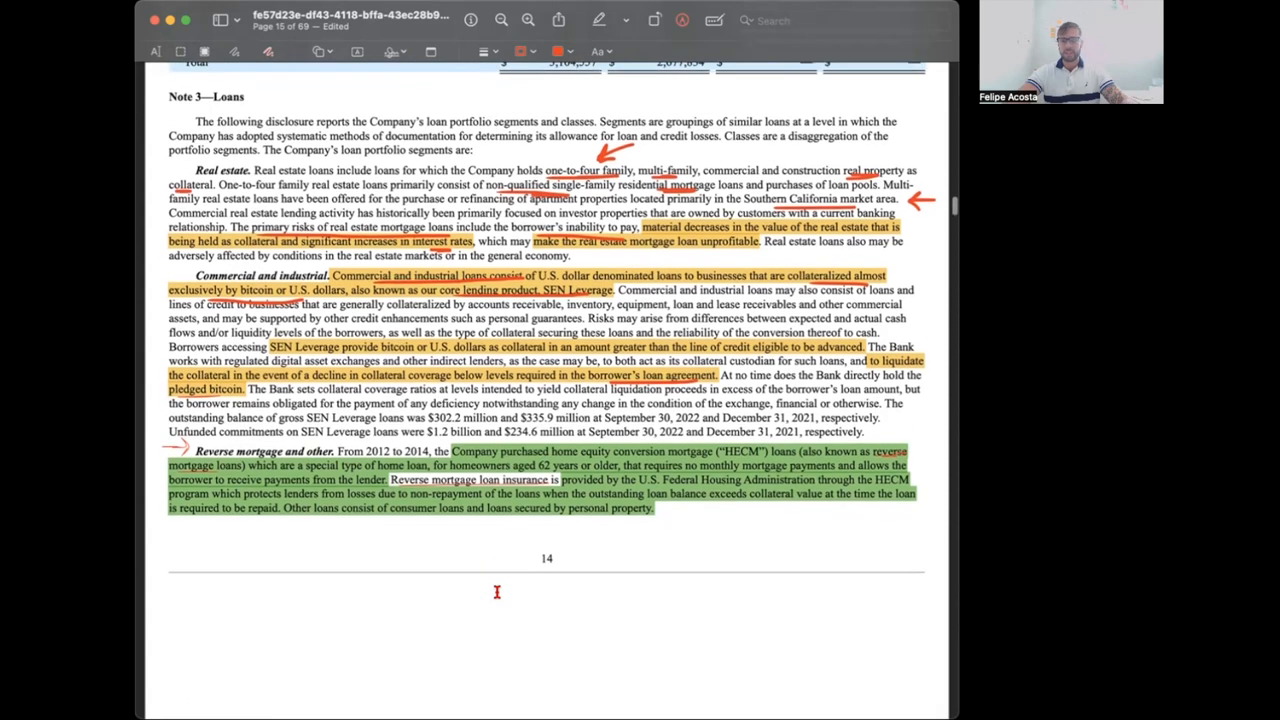
pyautogui.scroll(3)
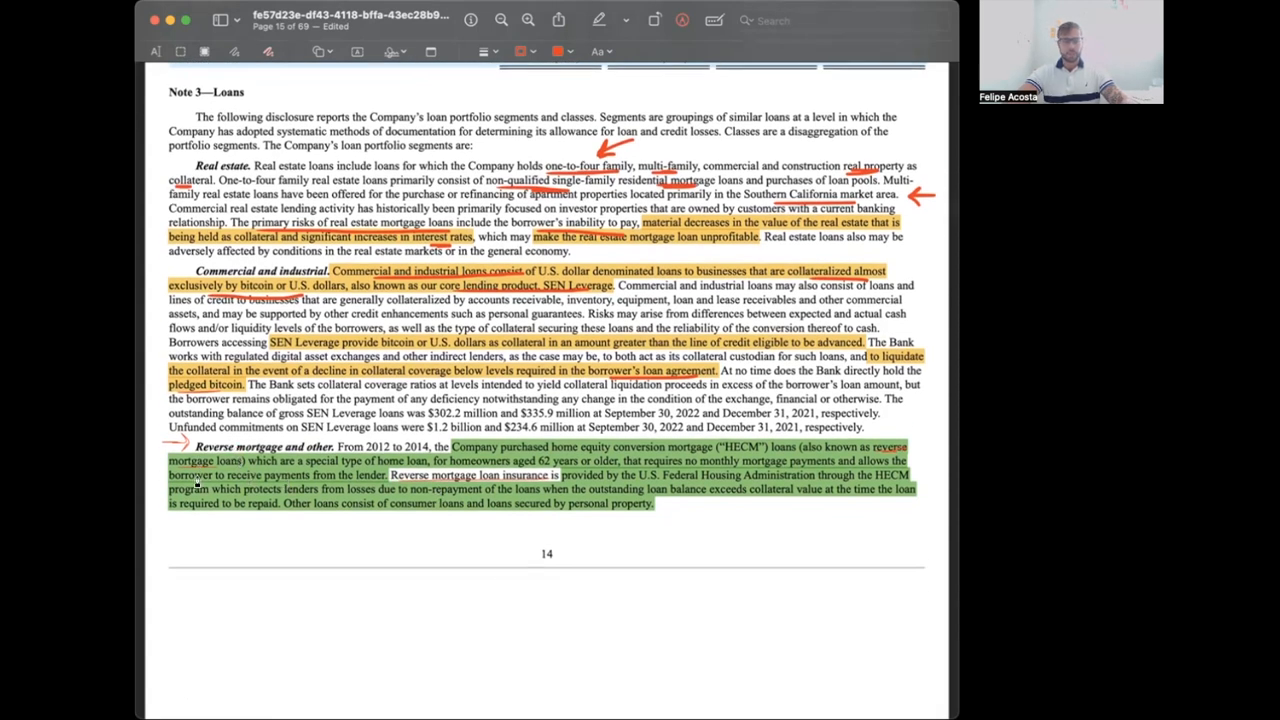
pyautogui.scroll(-3)
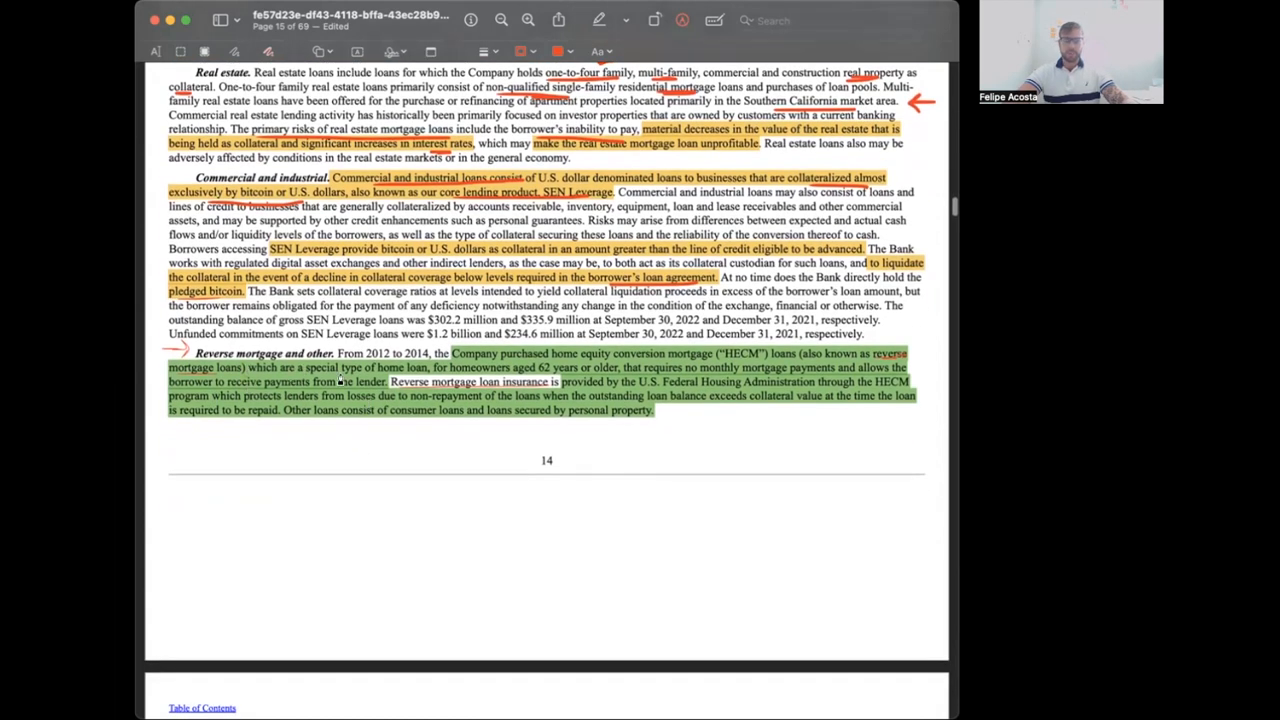
pyautogui.moveTo(597, 398)
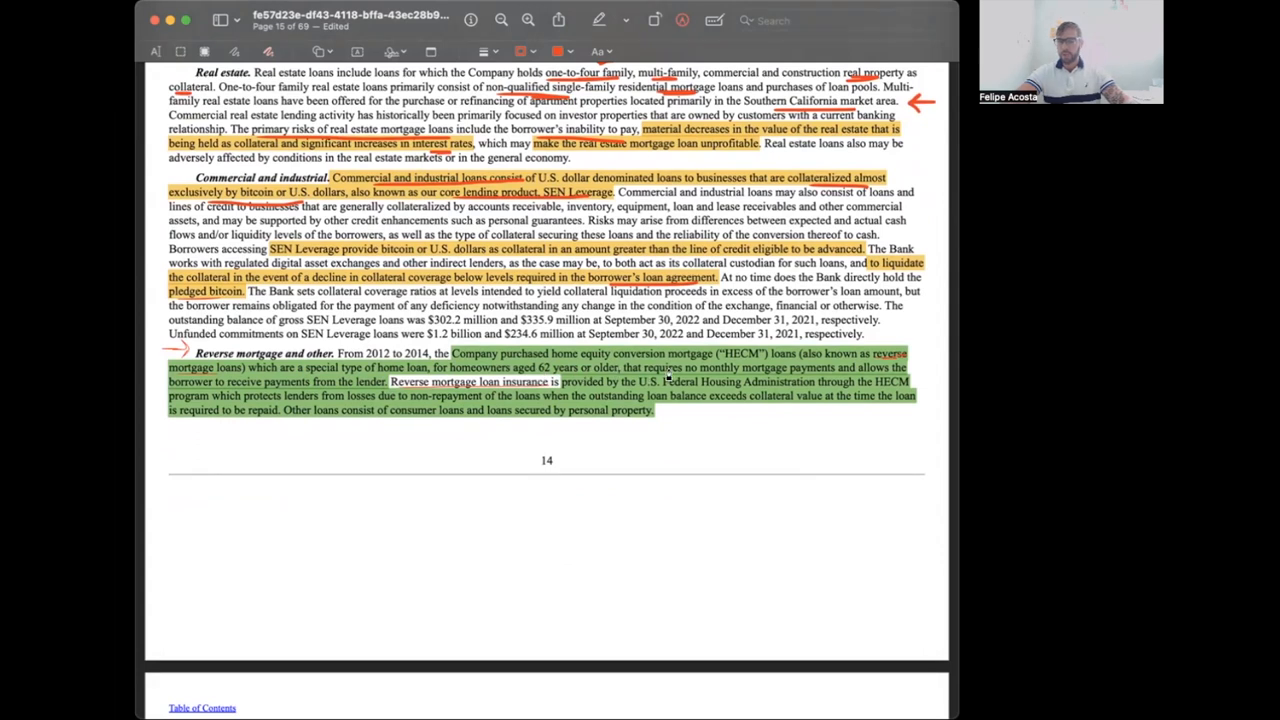
pyautogui.moveTo(740, 373)
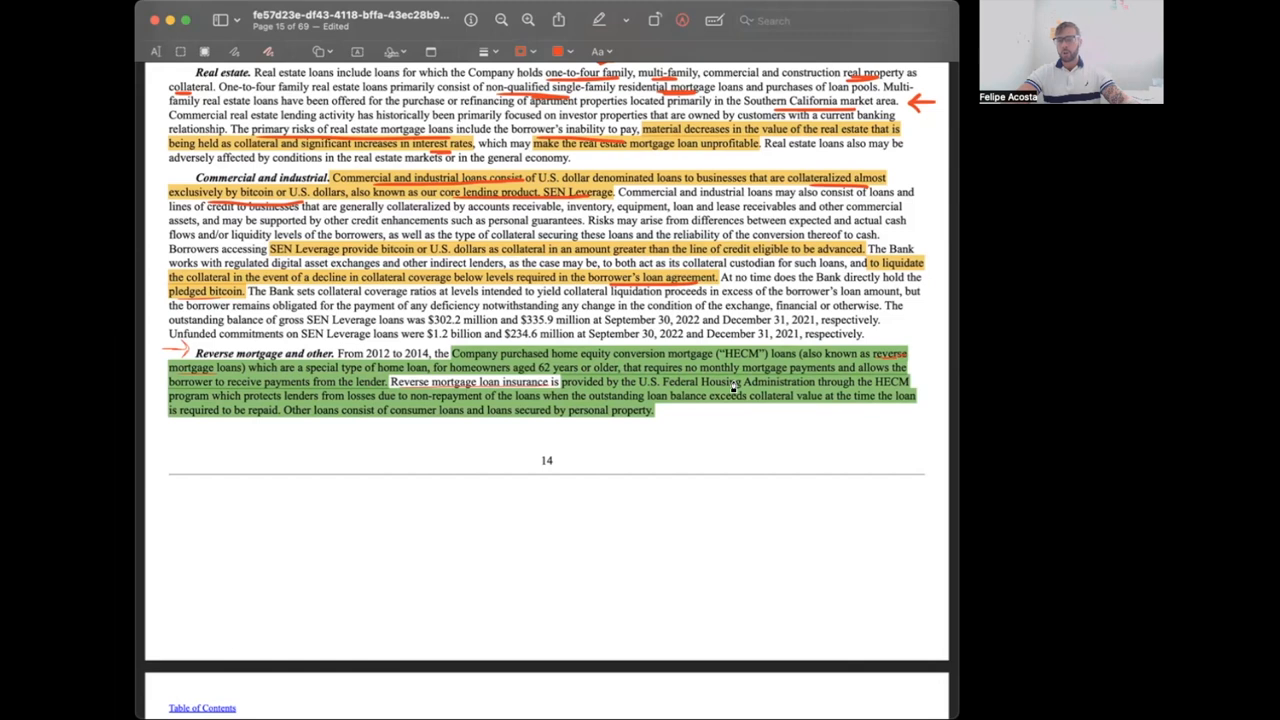
pyautogui.moveTo(245, 398)
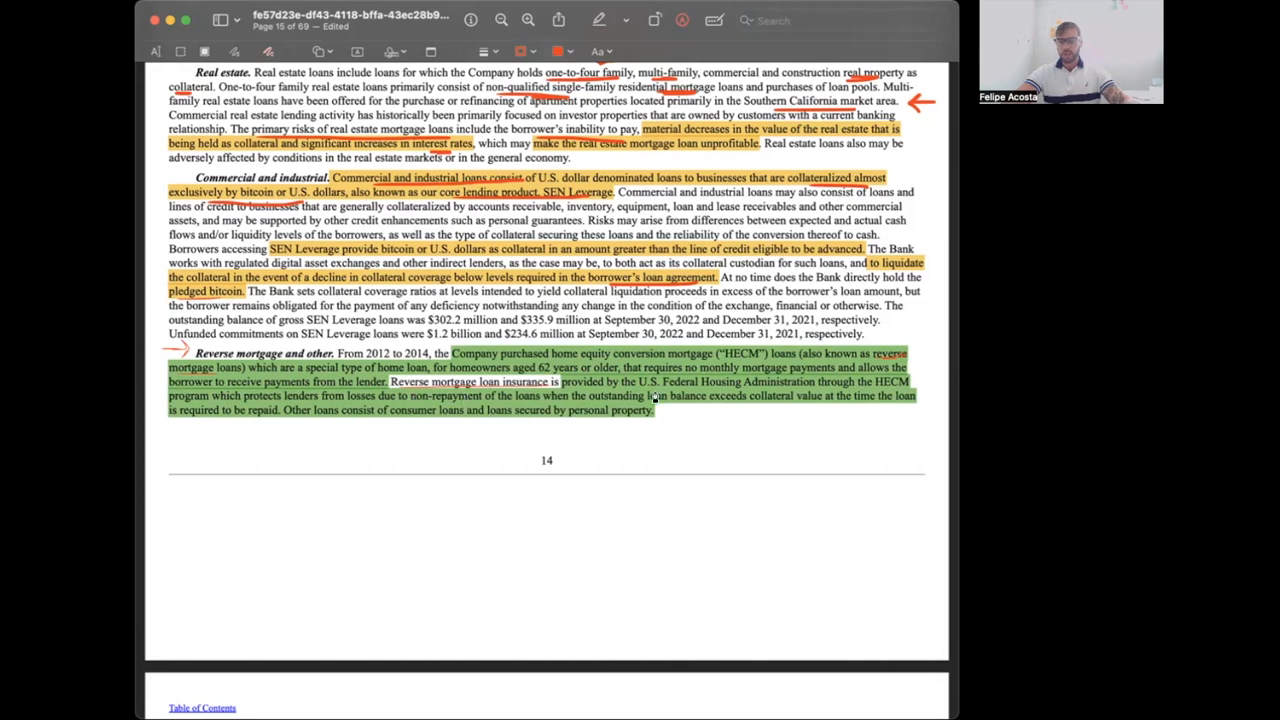
pyautogui.moveTo(775, 395)
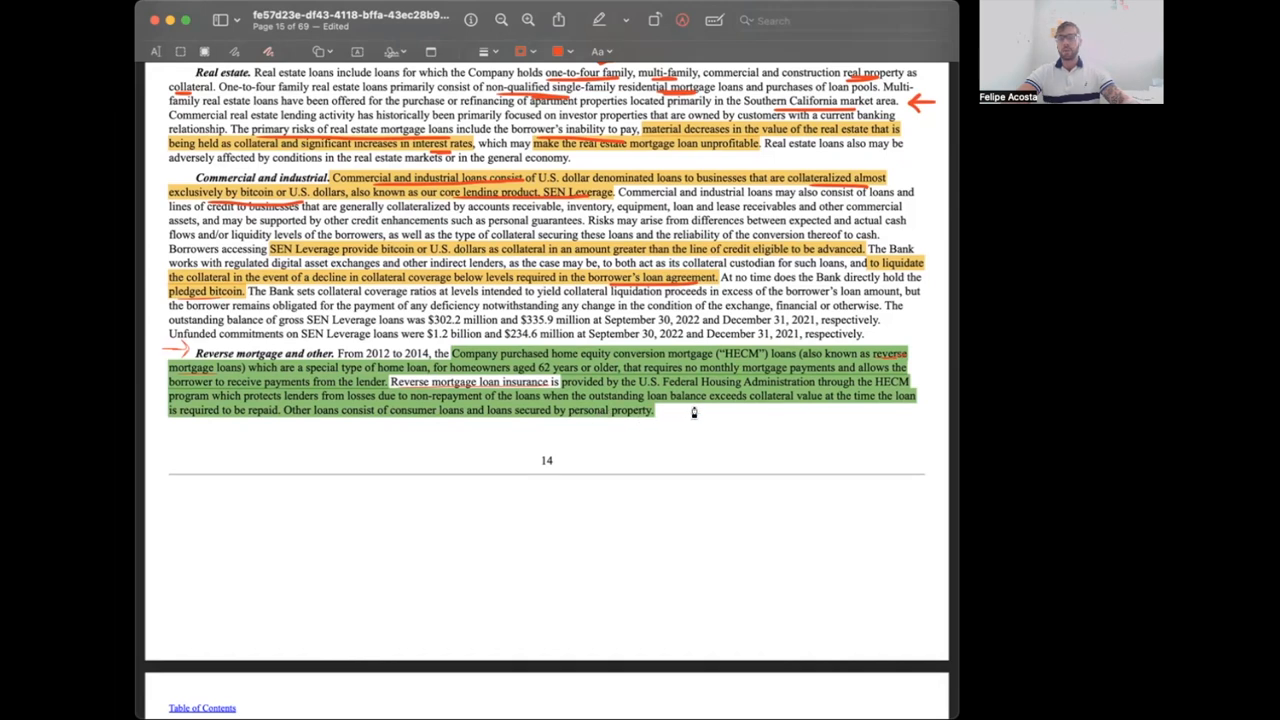
pyautogui.moveTo(751, 416)
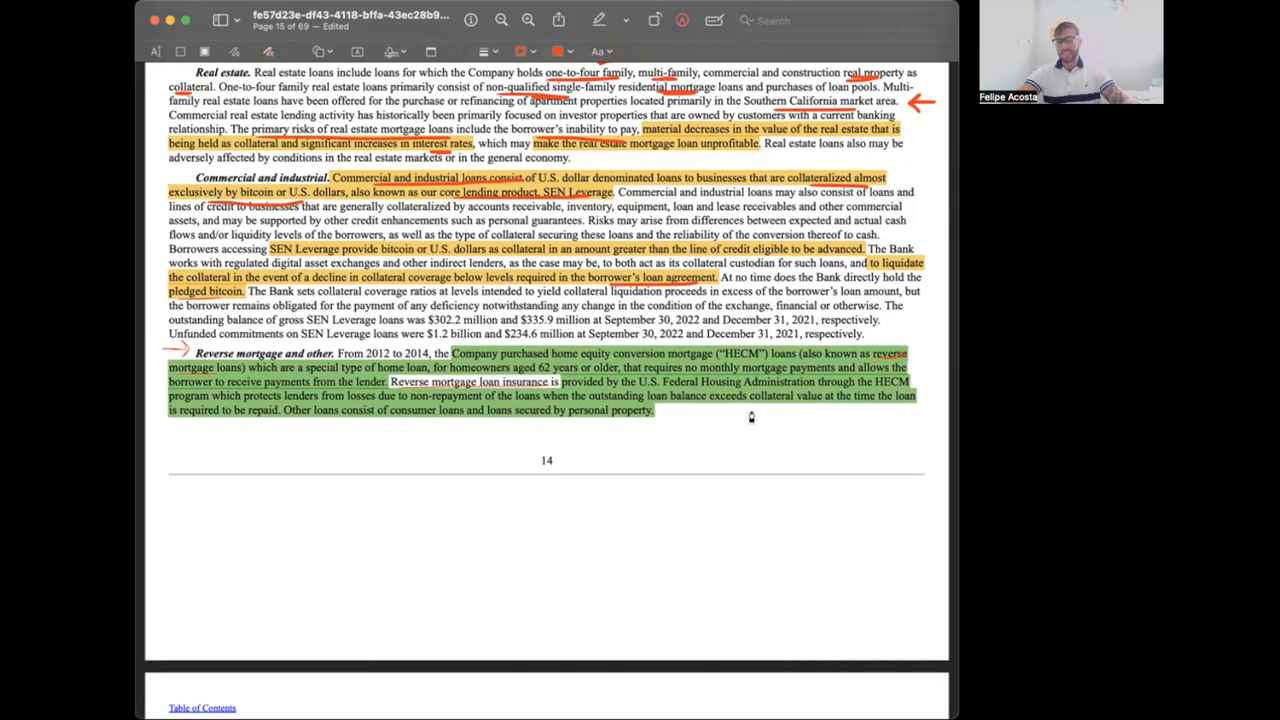
pyautogui.moveTo(838, 414)
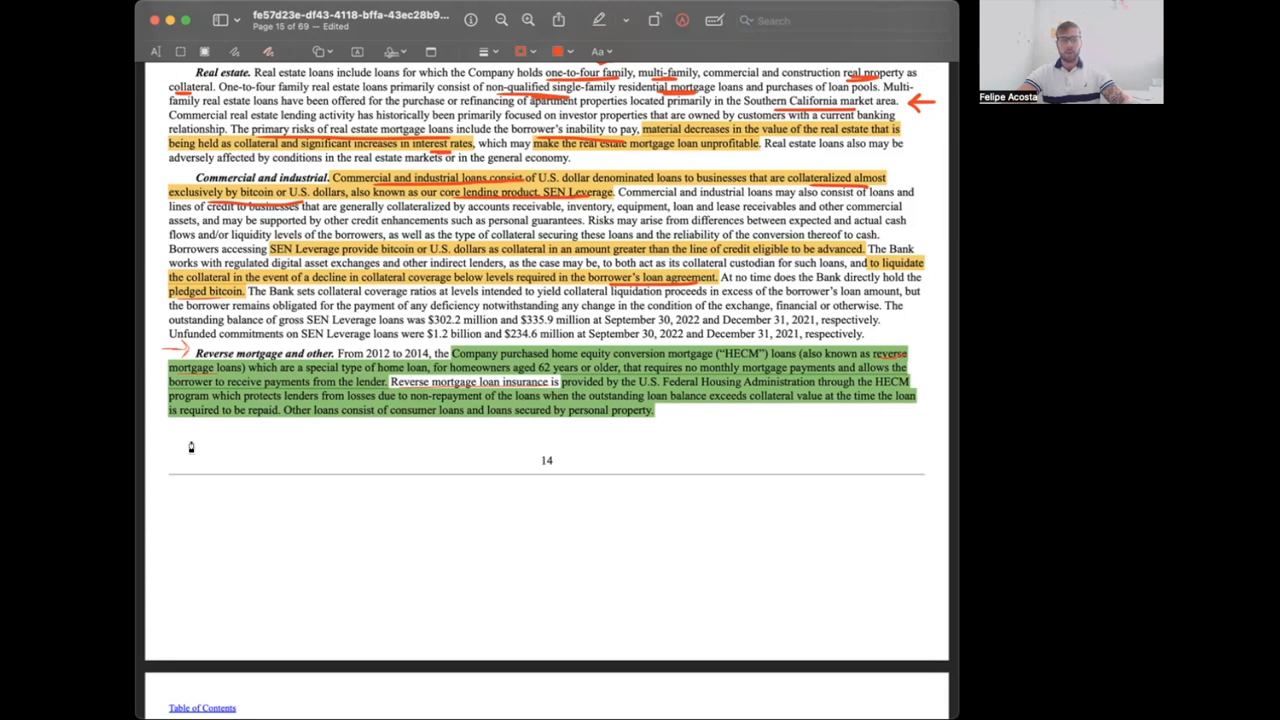
pyautogui.moveTo(320, 431)
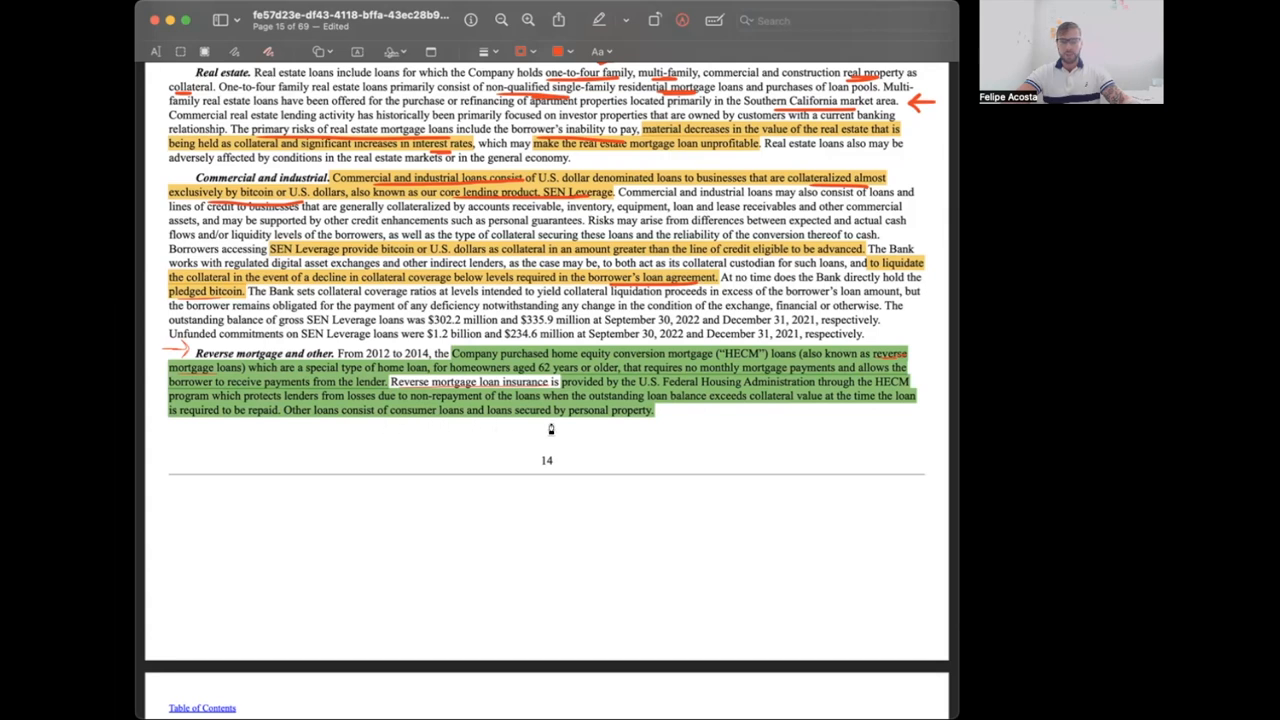
pyautogui.moveTo(682, 441)
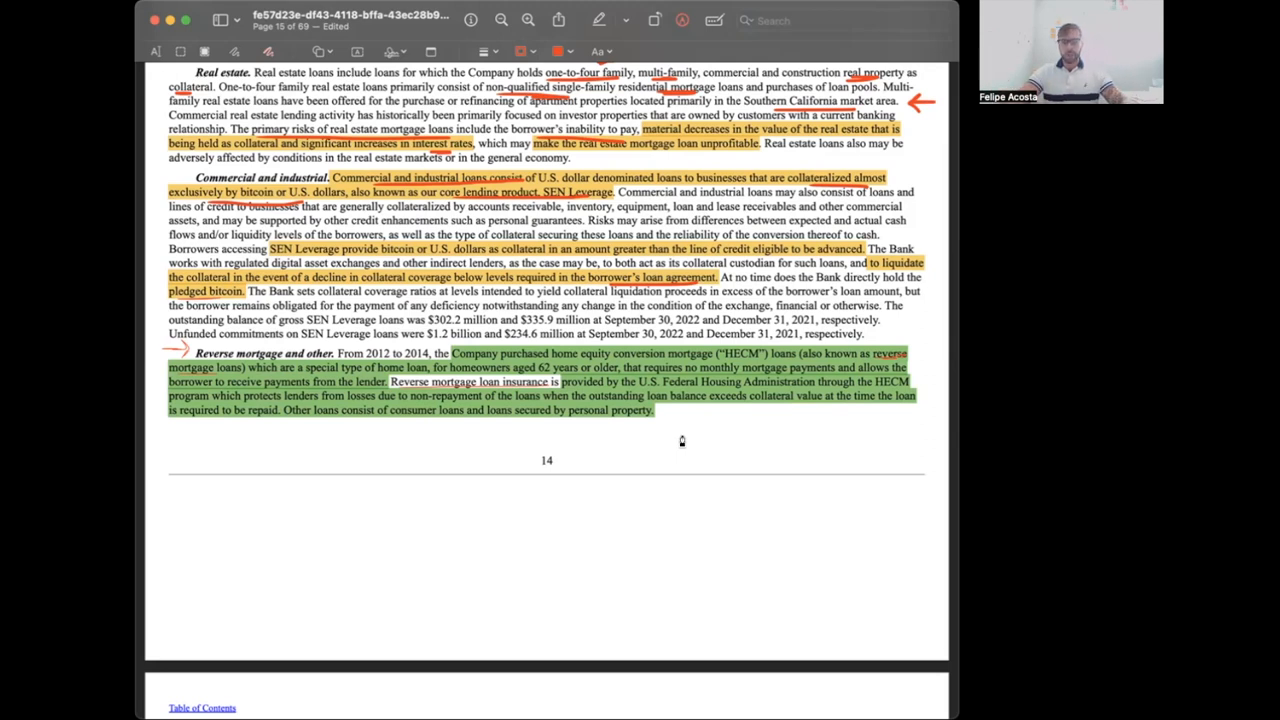
pyautogui.moveTo(290, 368)
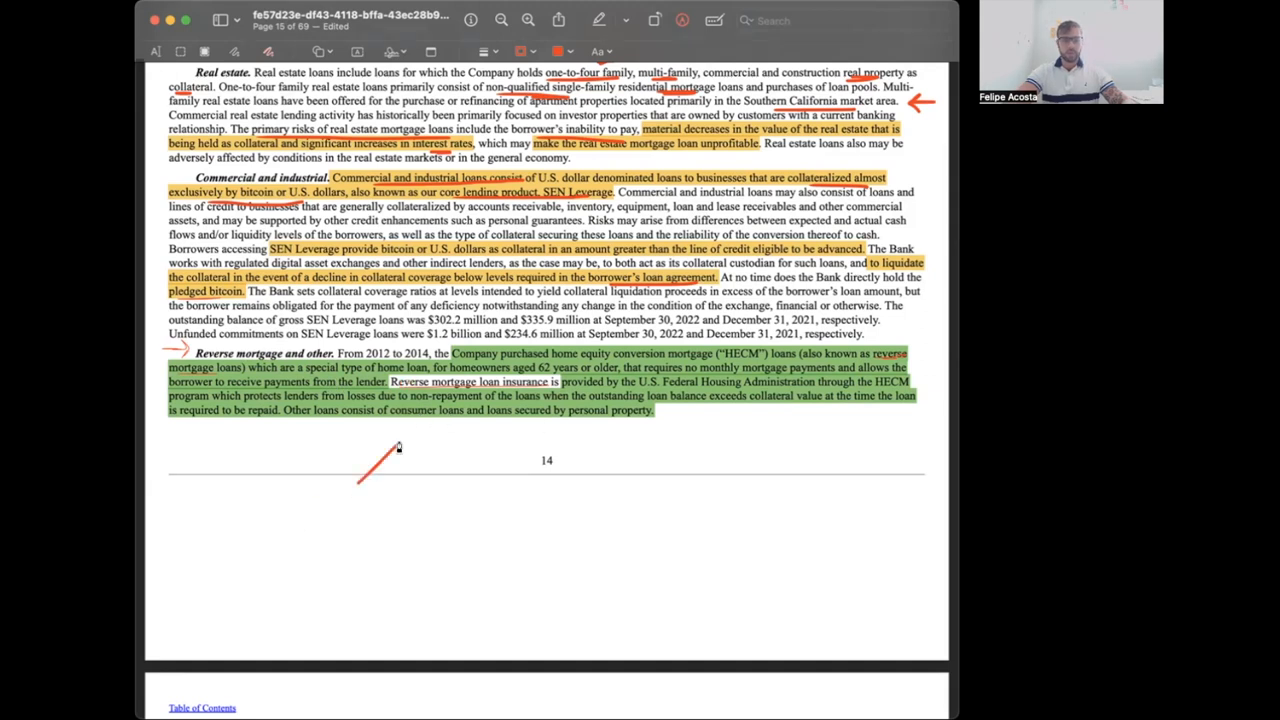
# - Scroll down to page 15's bitcoin collateral risk paragraph
pyautogui.scroll(-3)
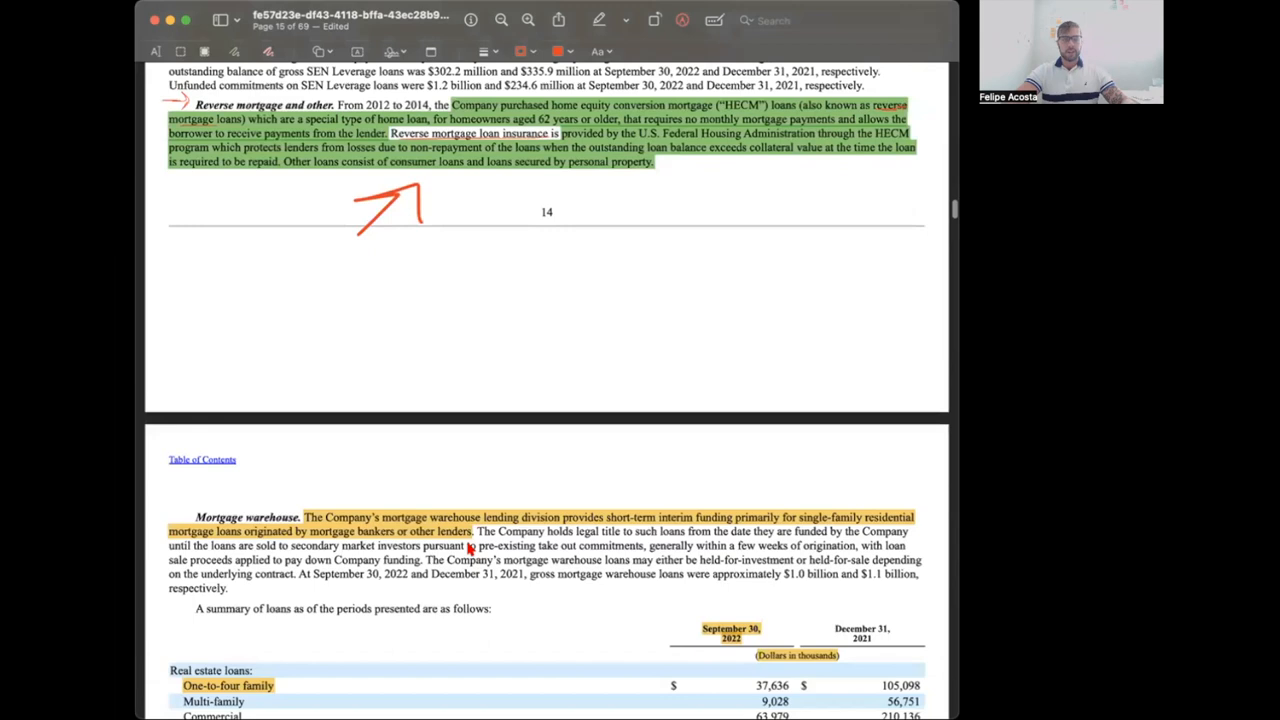
pyautogui.scroll(-3)
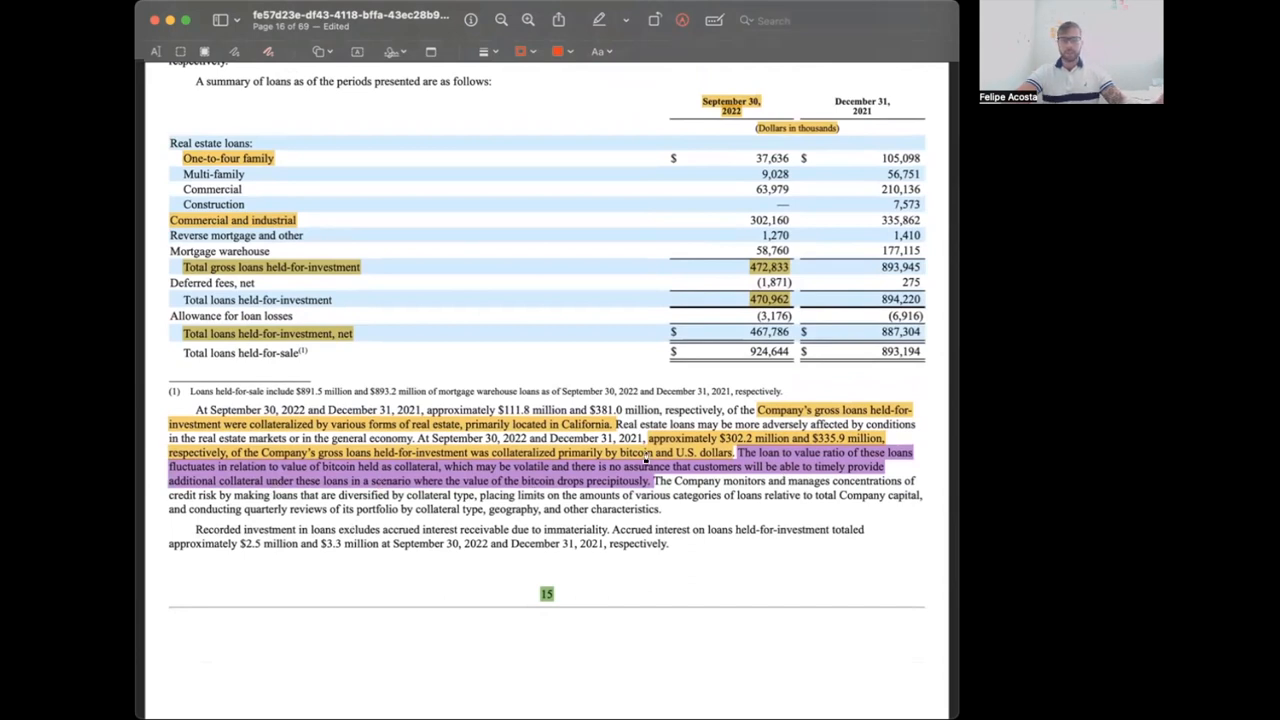
pyautogui.moveTo(830, 475)
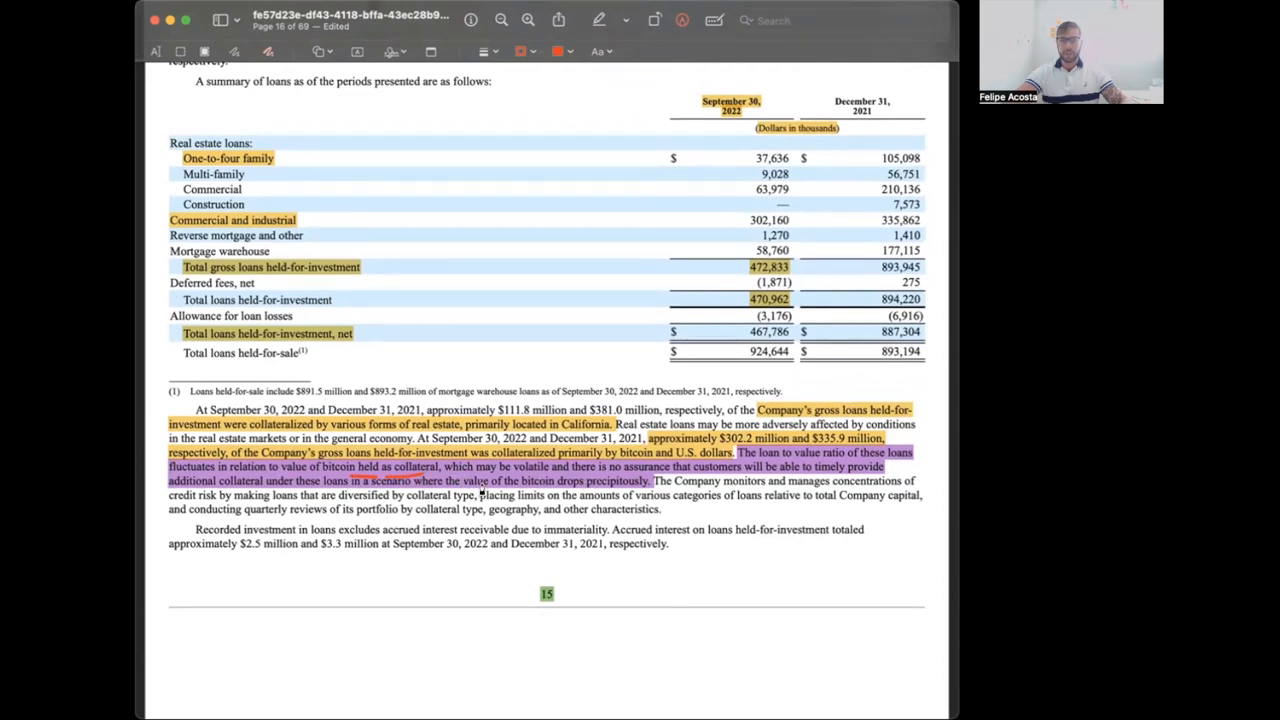
pyautogui.moveTo(518, 481)
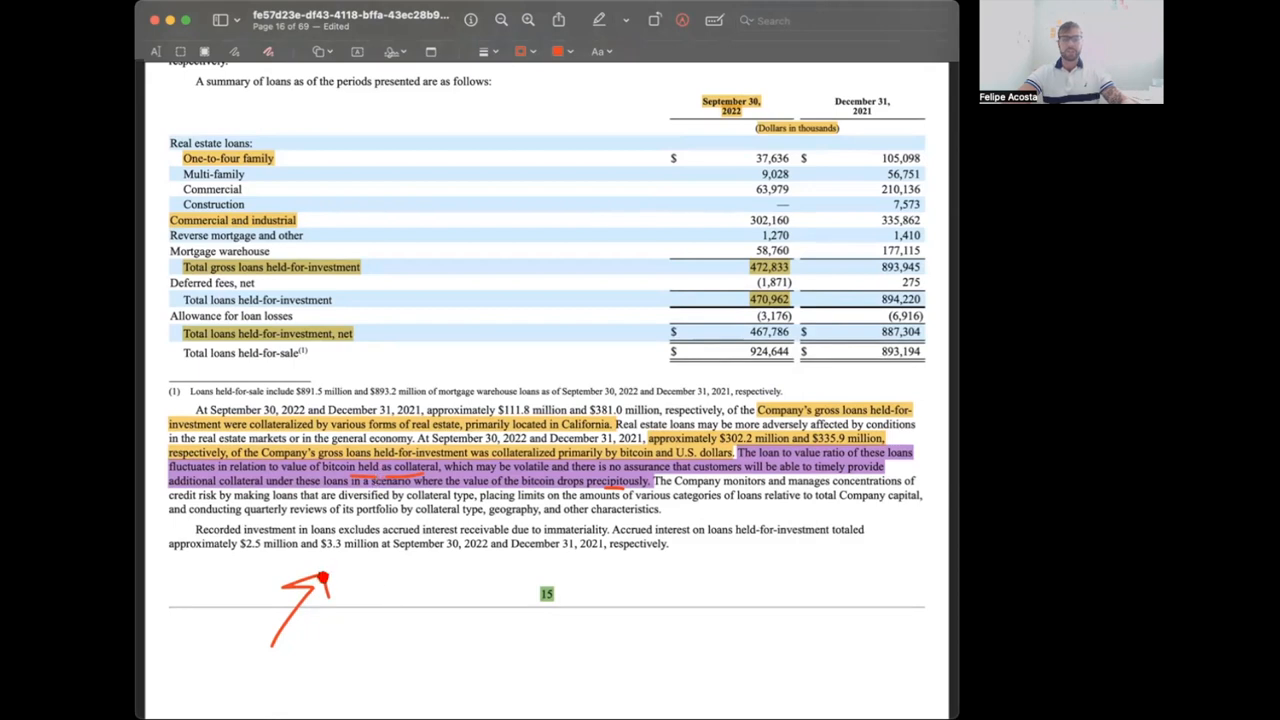
# - Select the newly drawn red arrow beneath the collateral paragraph
pyautogui.click(305, 600)
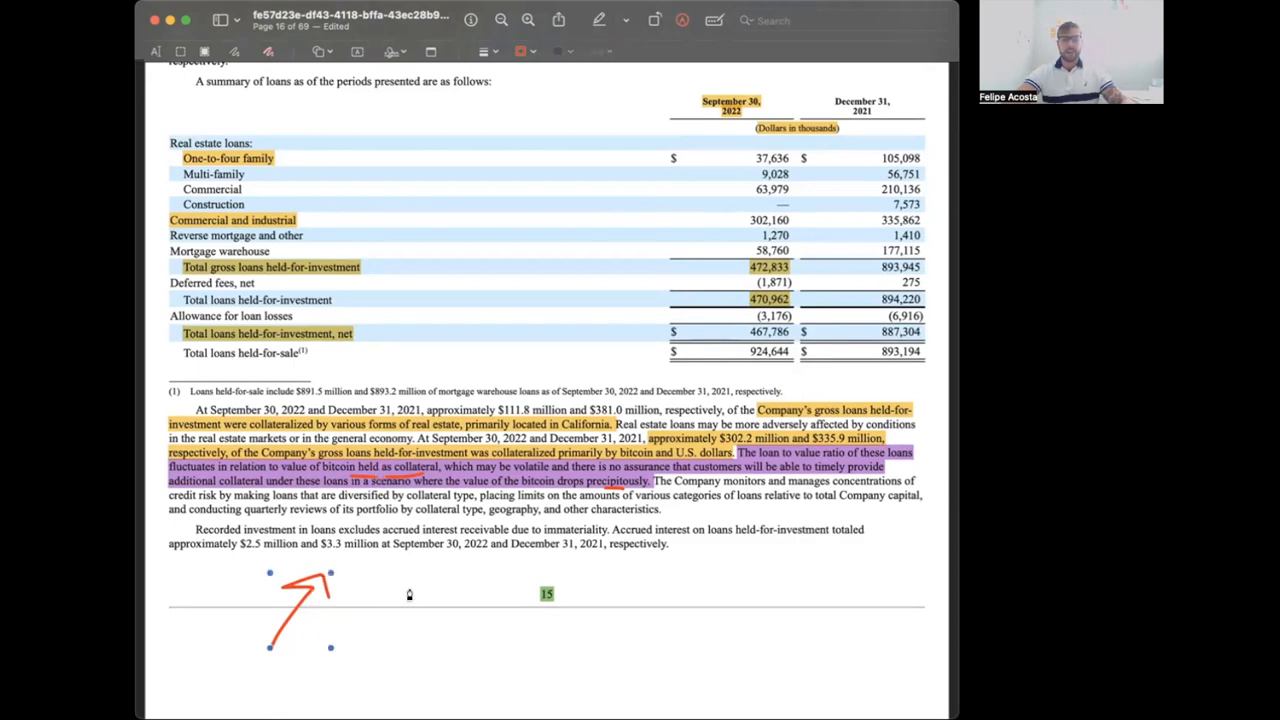
pyautogui.moveTo(578, 600)
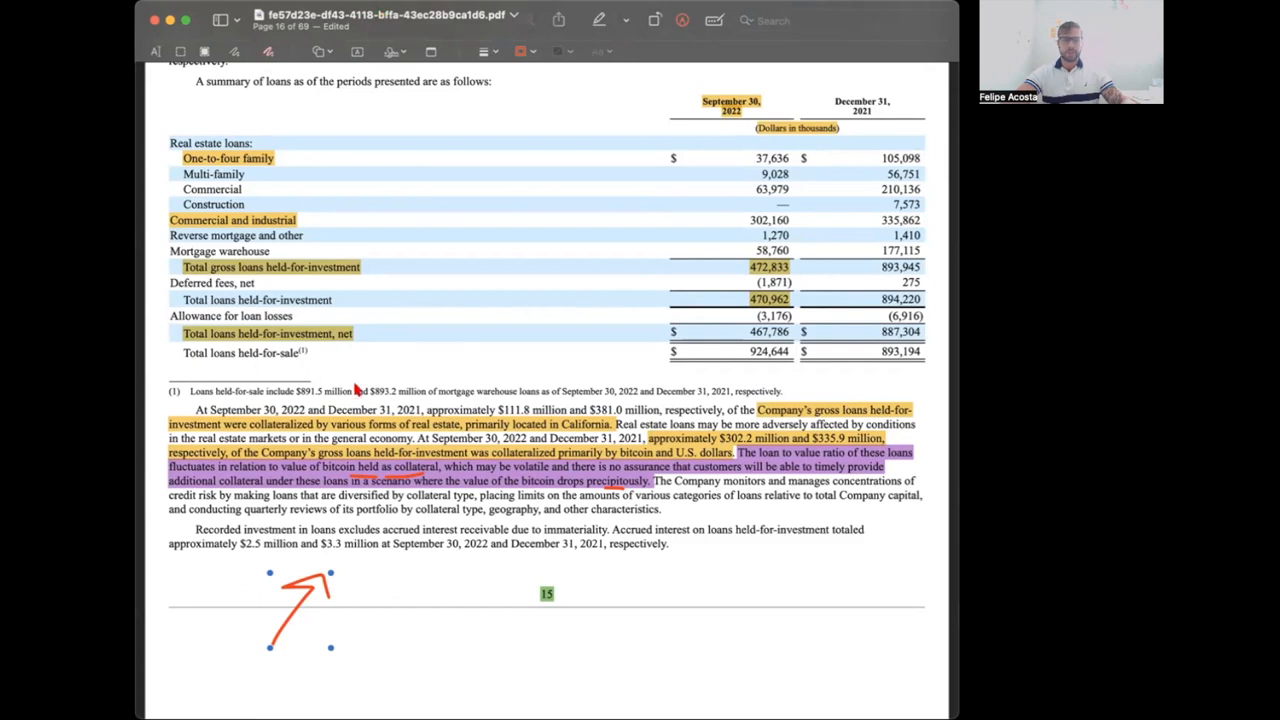
pyautogui.moveTo(420, 363)
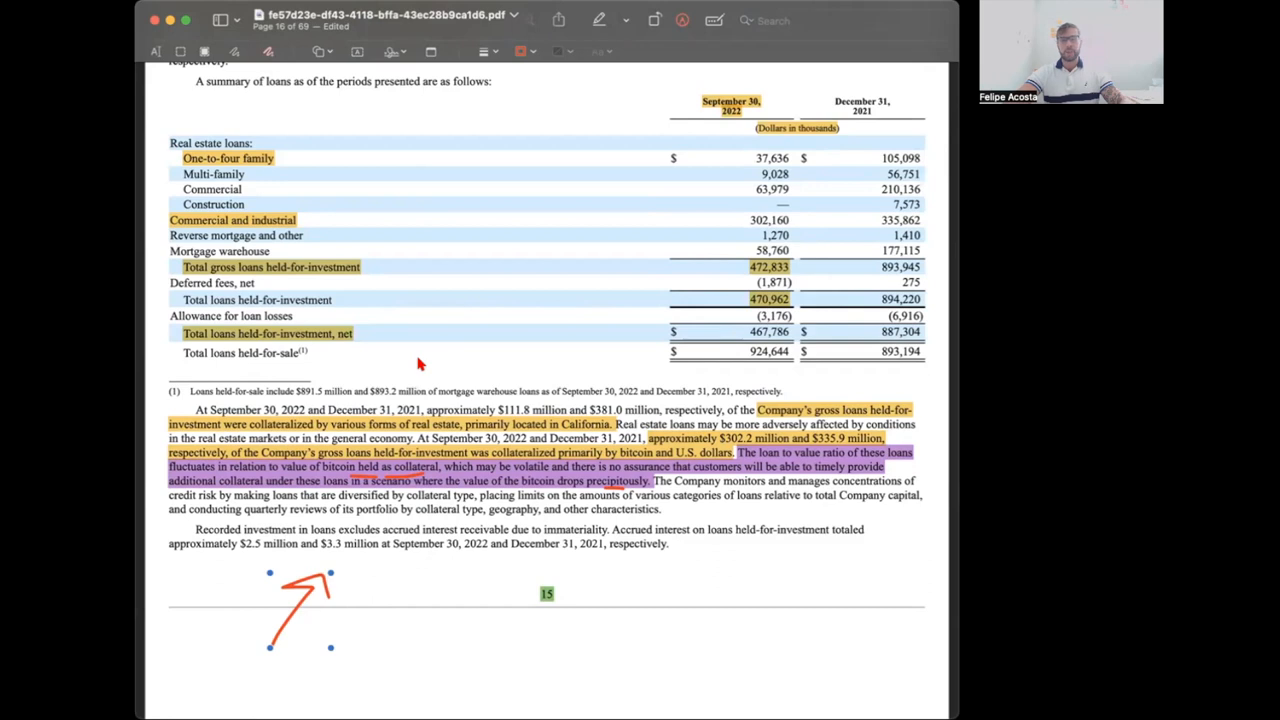
pyautogui.moveTo(453, 380)
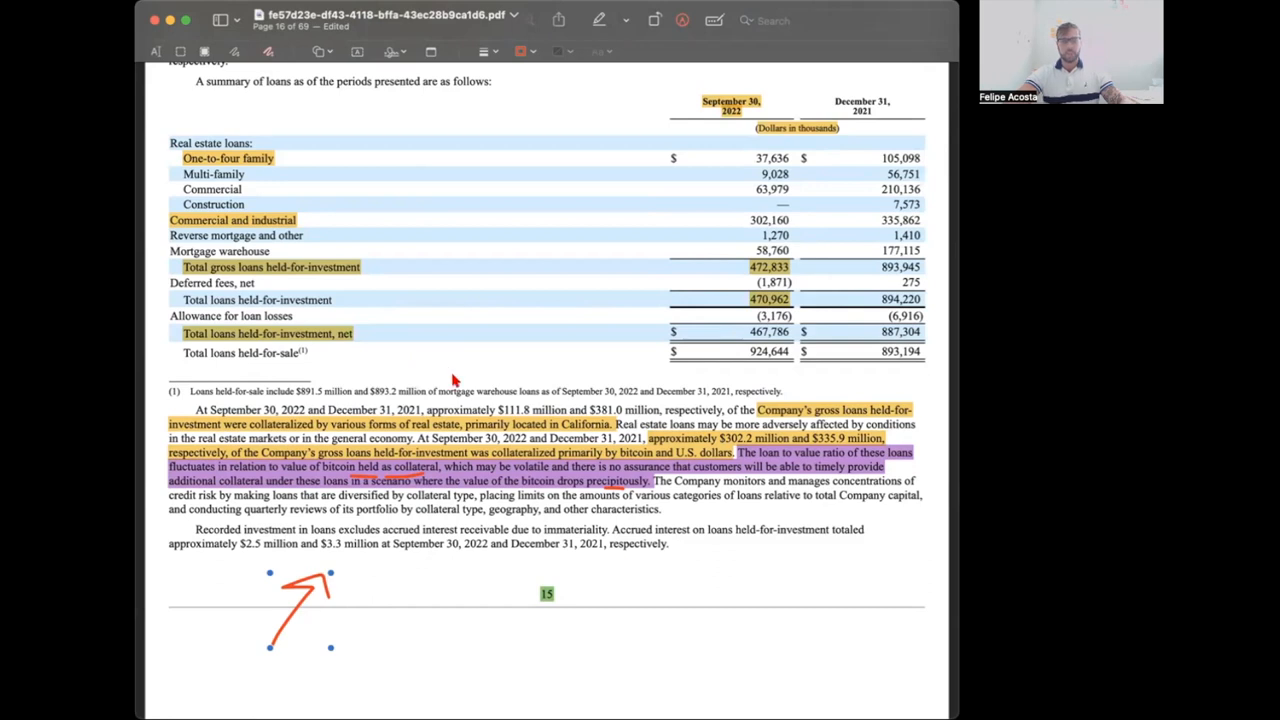
pyautogui.moveTo(677, 620)
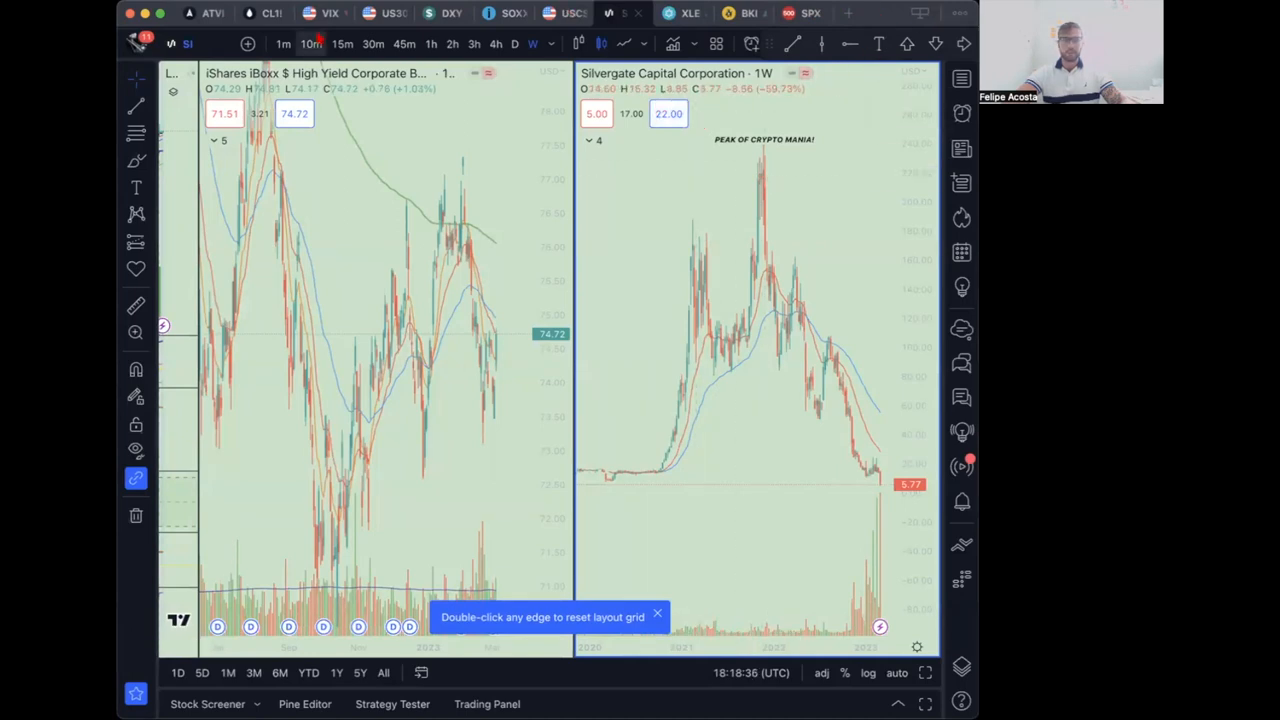
# - Start the Measure tool to gauge the SI chart's peak-to-current drop
pyautogui.click(135, 305)
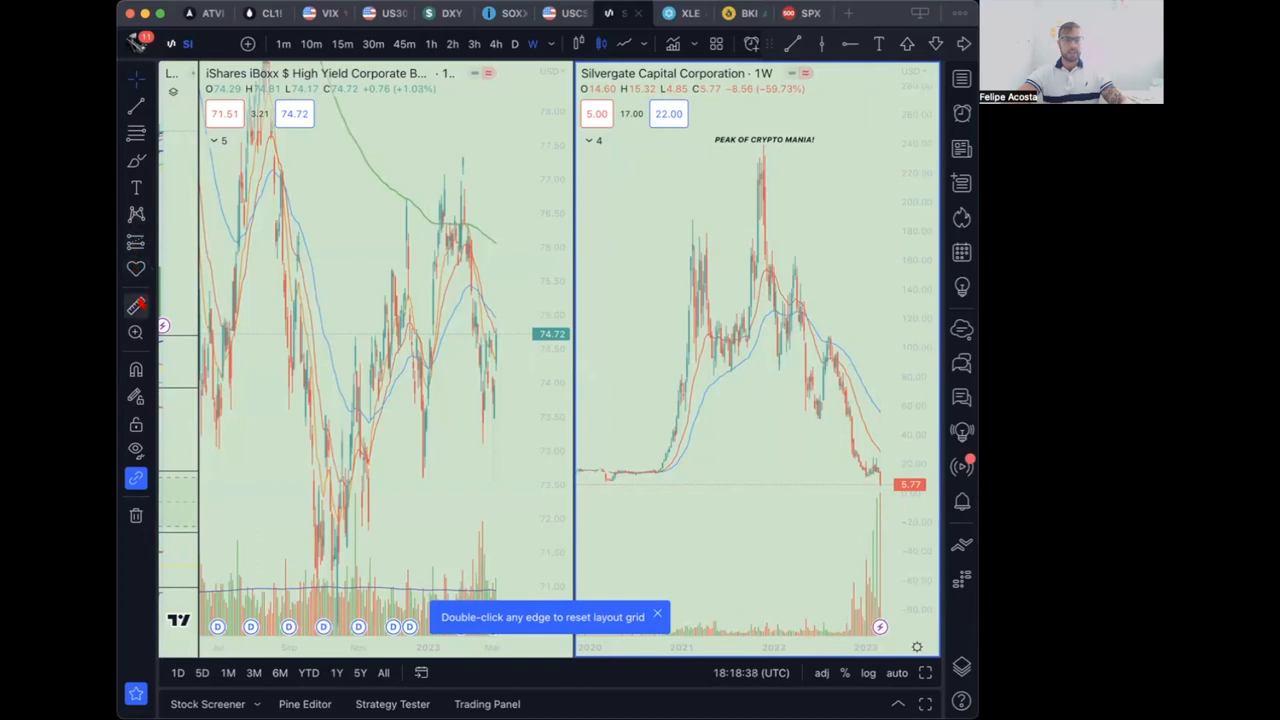
pyautogui.moveTo(694, 148)
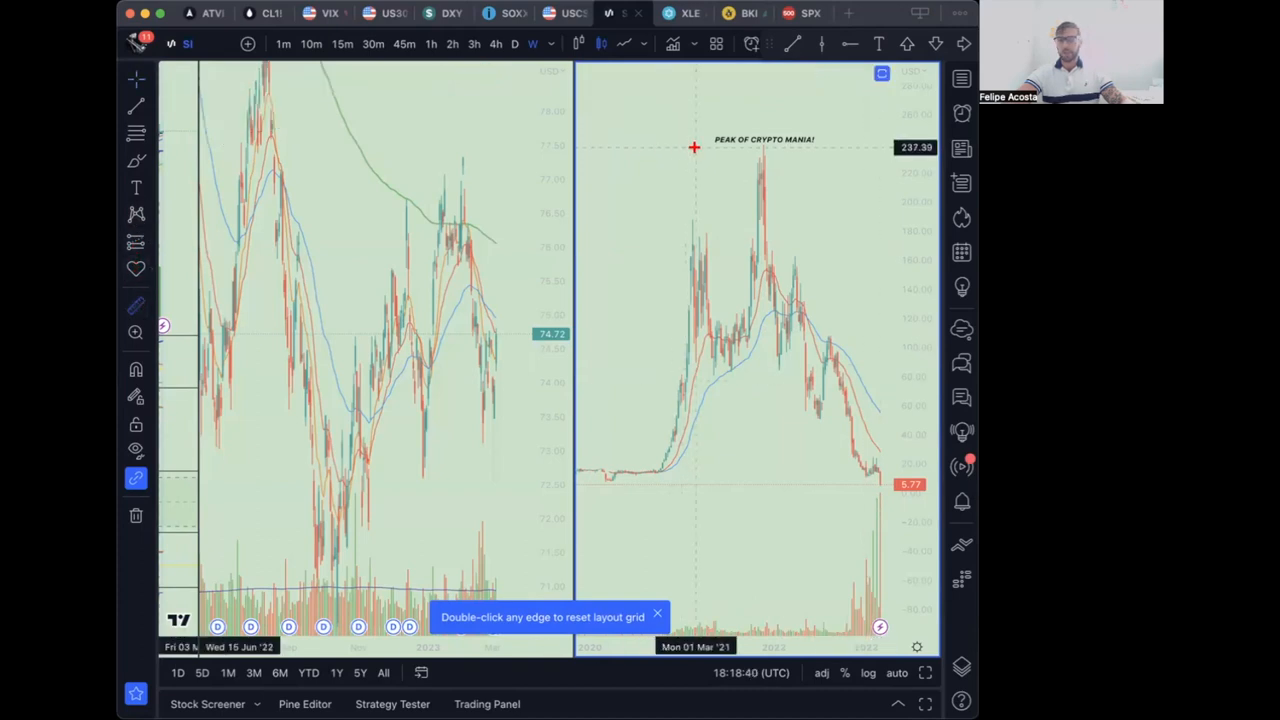
pyautogui.moveTo(700, 154)
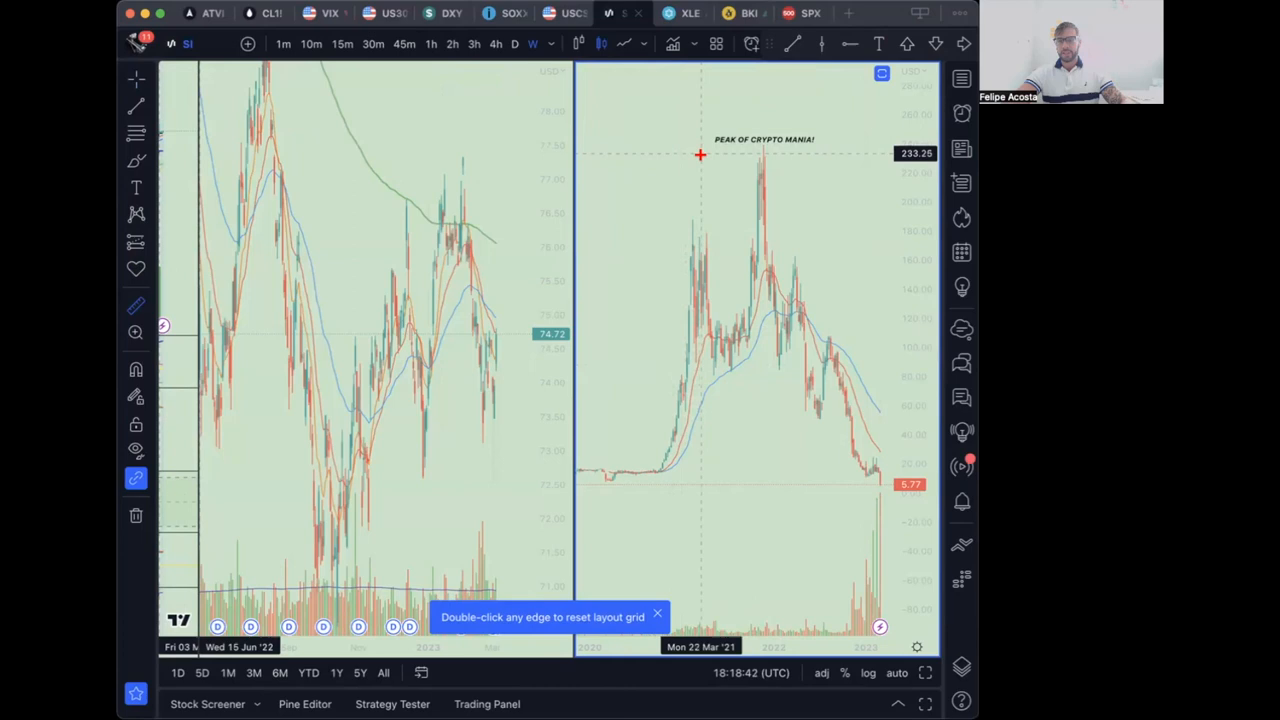
pyautogui.moveTo(786, 153)
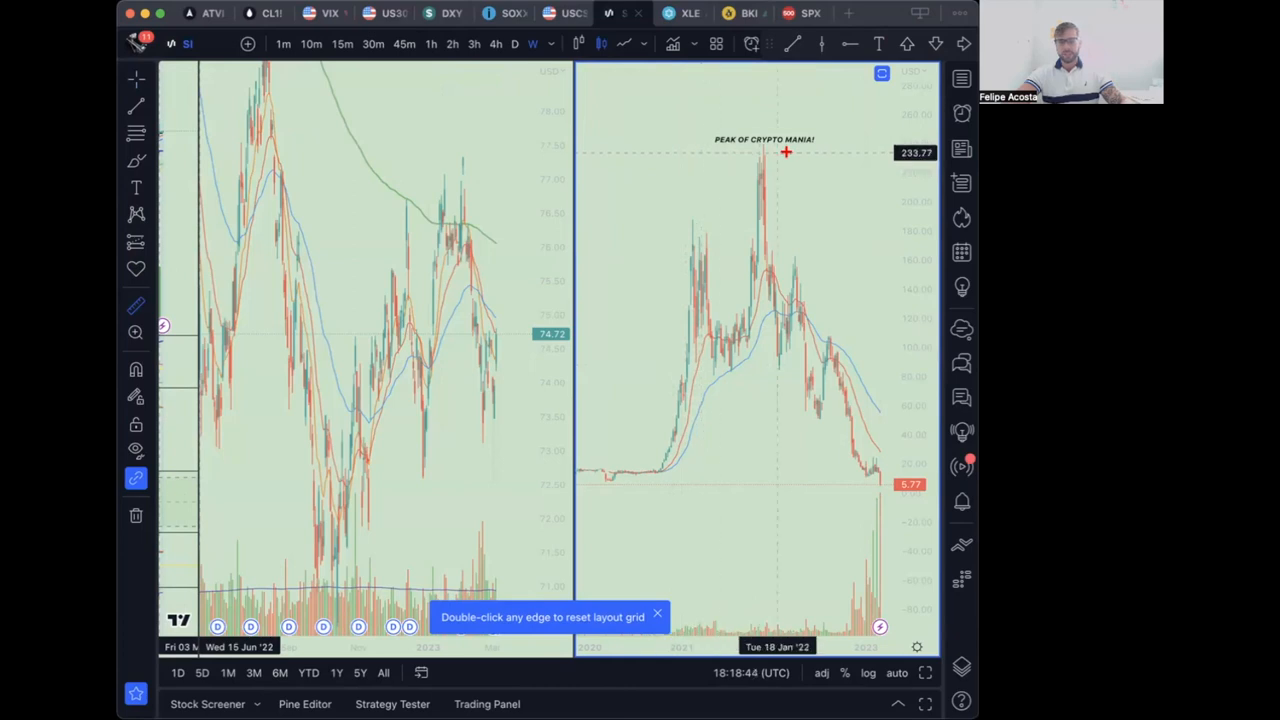
pyautogui.moveTo(762, 164)
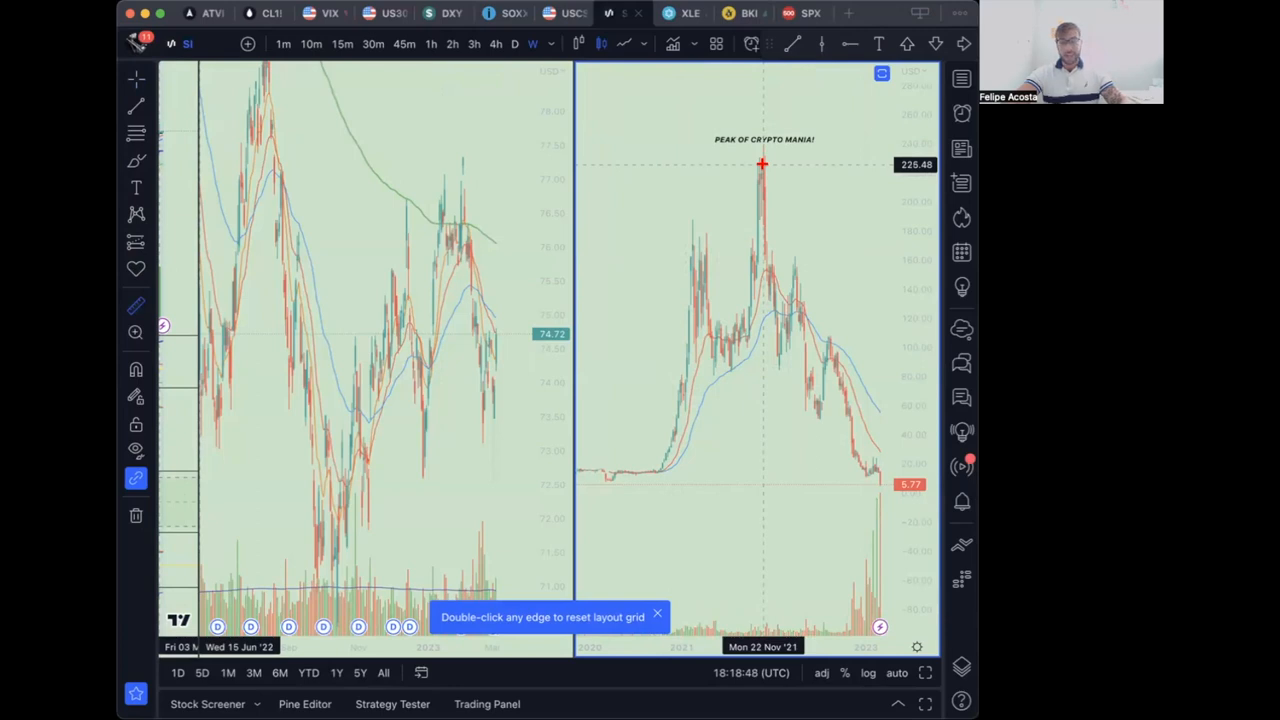
pyautogui.moveTo(660, 143)
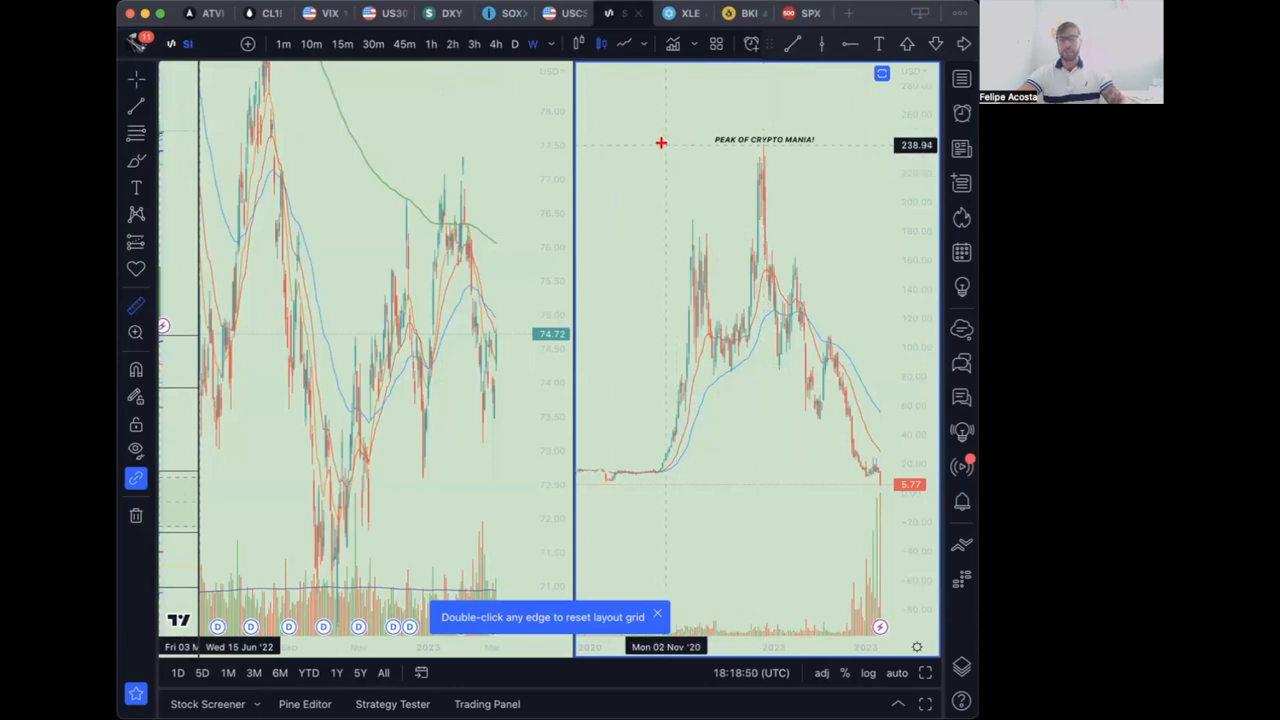
pyautogui.moveTo(790, 143)
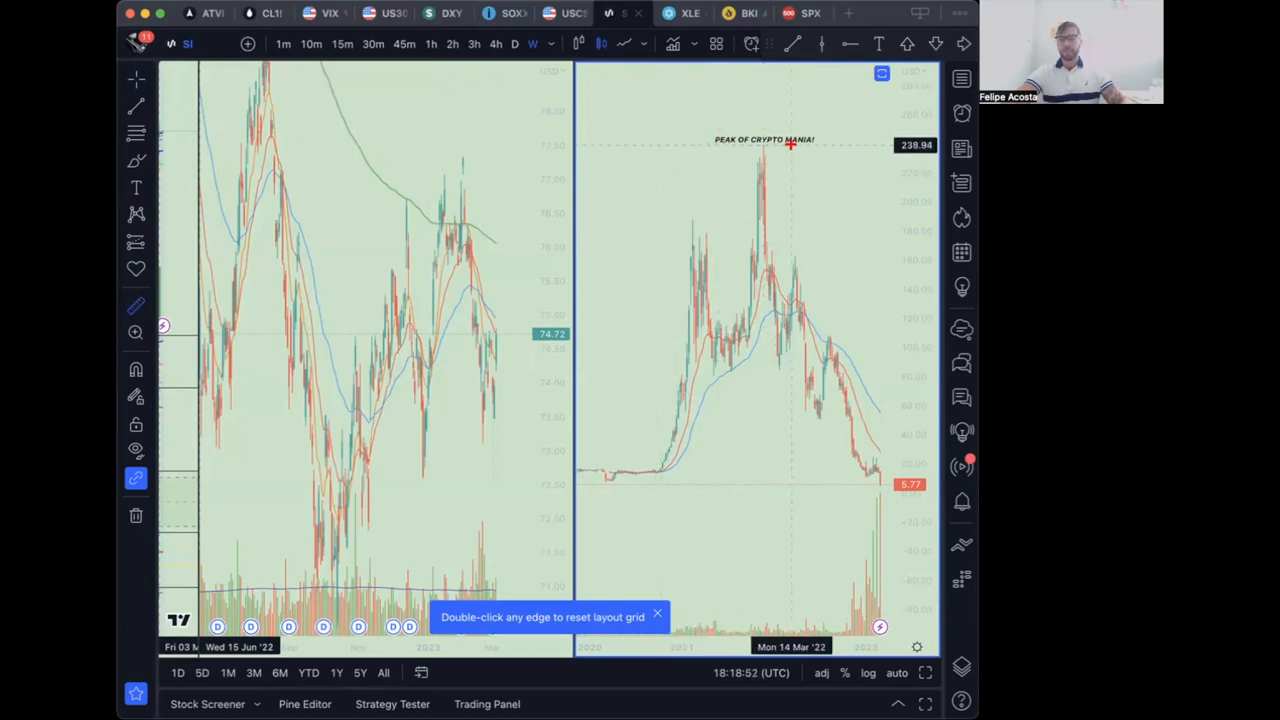
pyautogui.moveTo(655, 145)
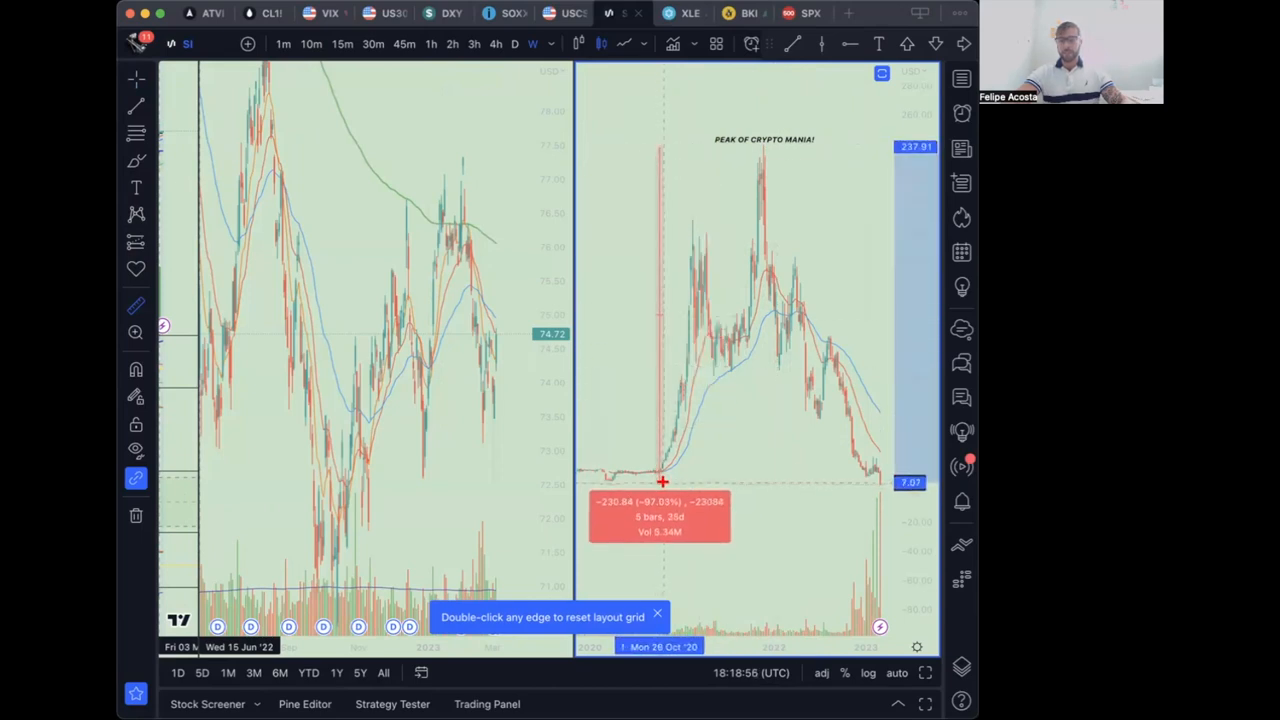
pyautogui.moveTo(829, 515)
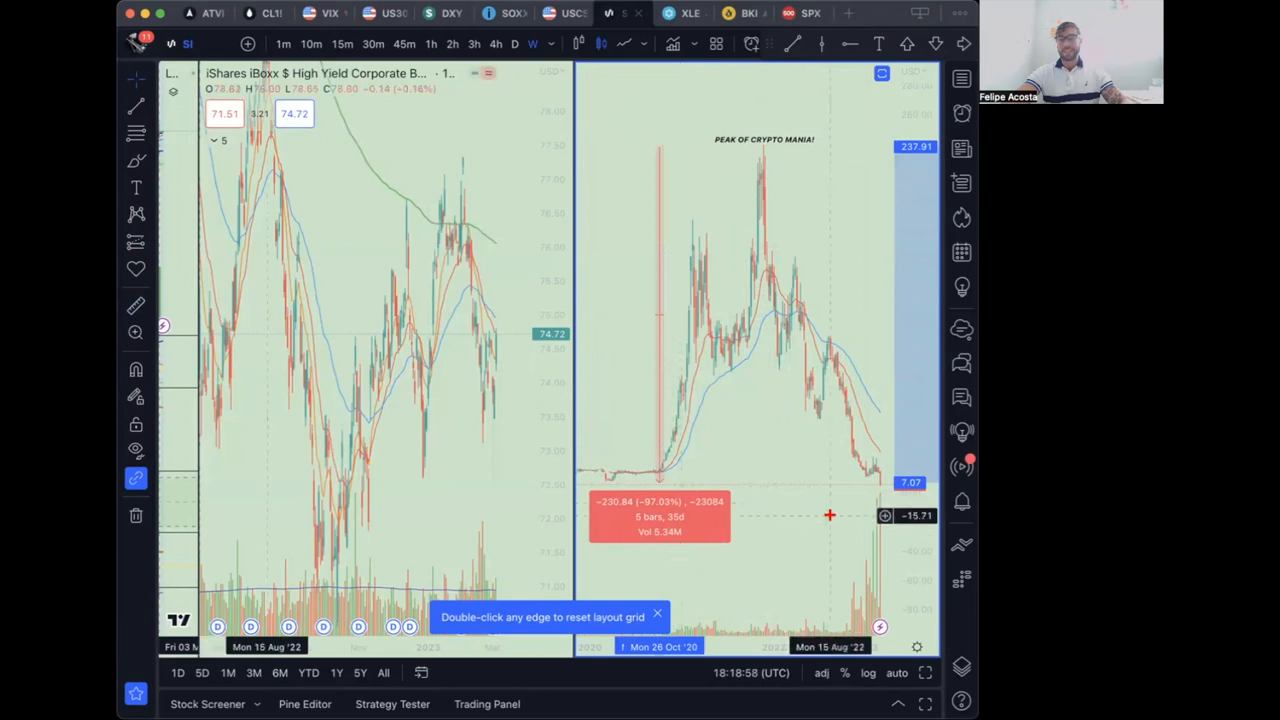
pyautogui.moveTo(715, 289)
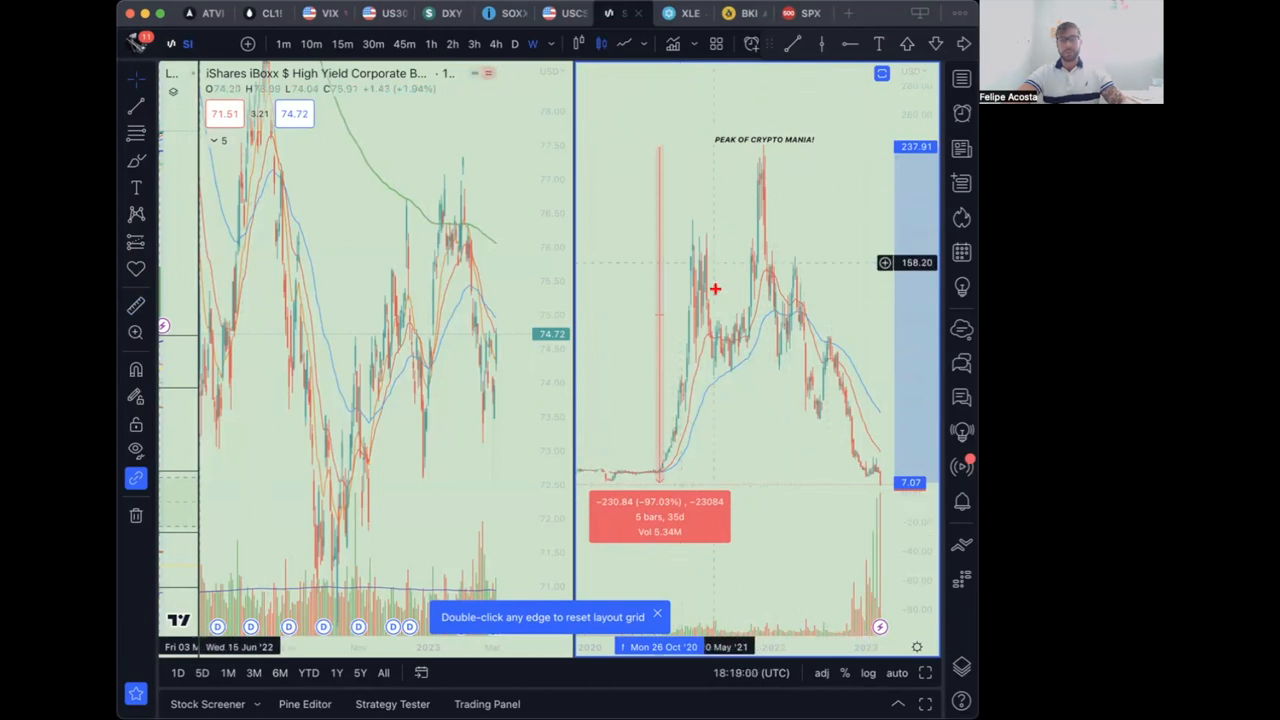
pyautogui.moveTo(745, 375)
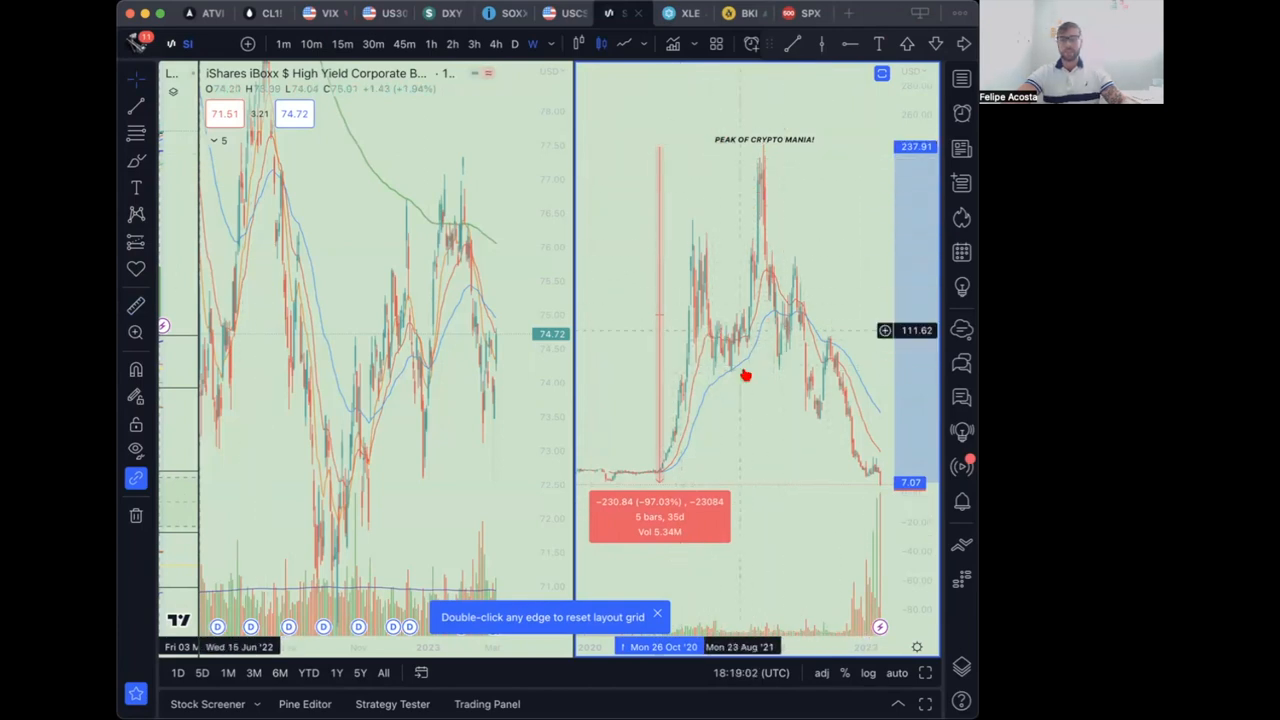
pyautogui.moveTo(768, 164)
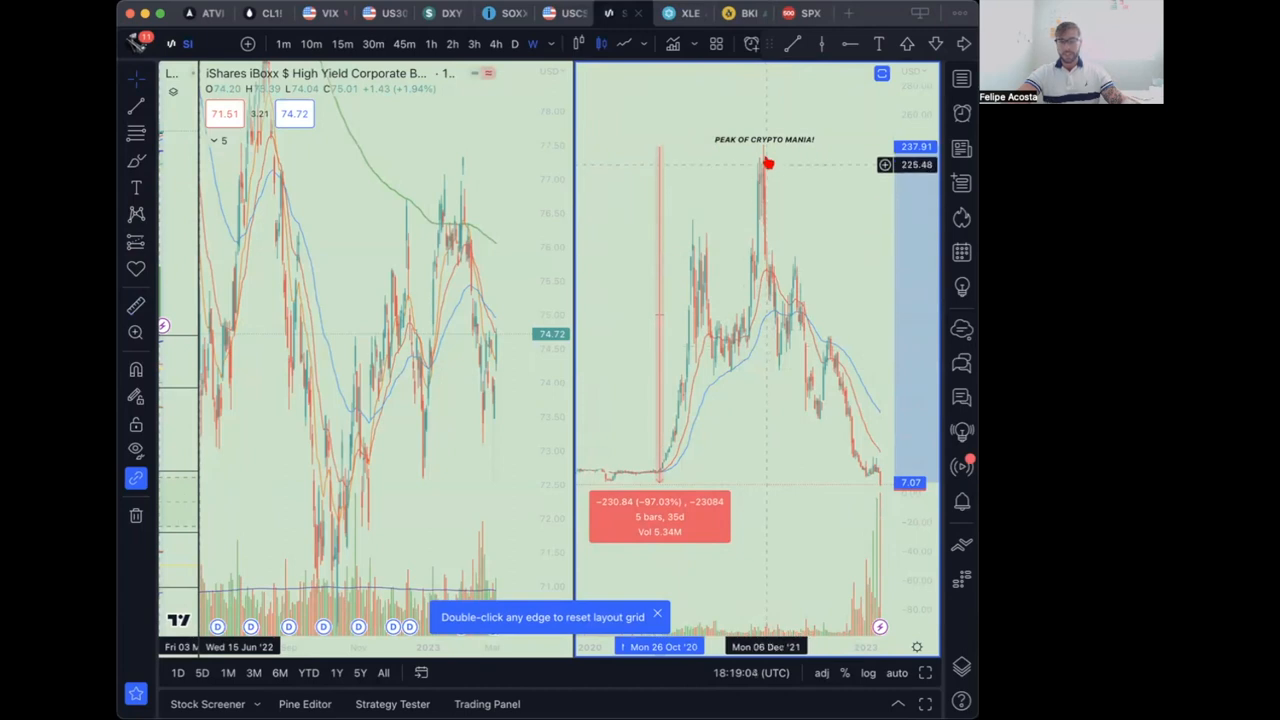
pyautogui.moveTo(855, 453)
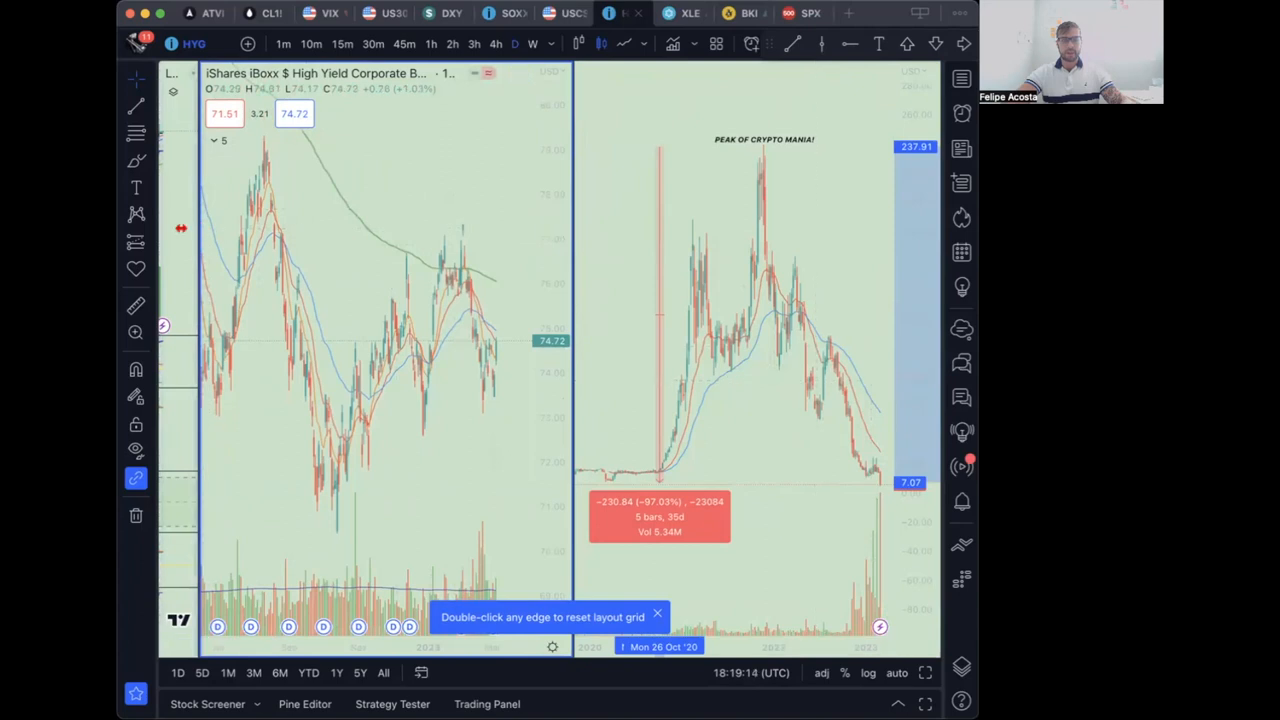
pyautogui.moveTo(392, 190)
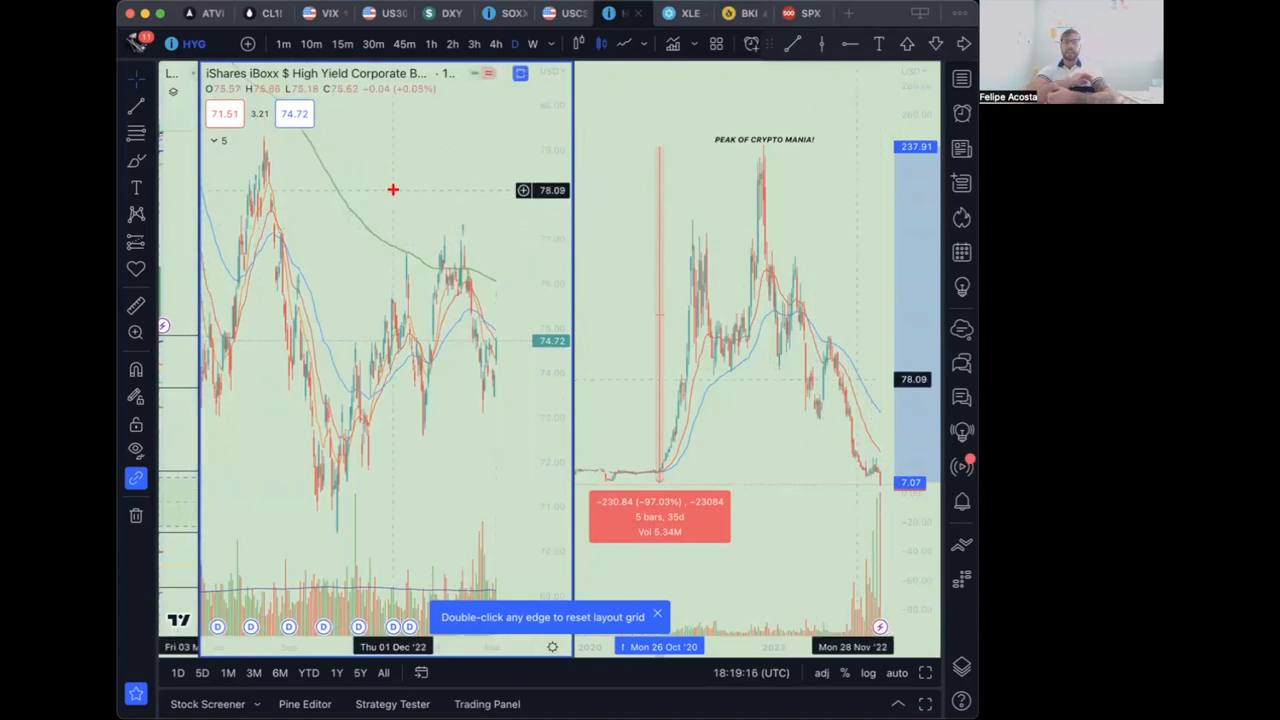
pyautogui.moveTo(495, 247)
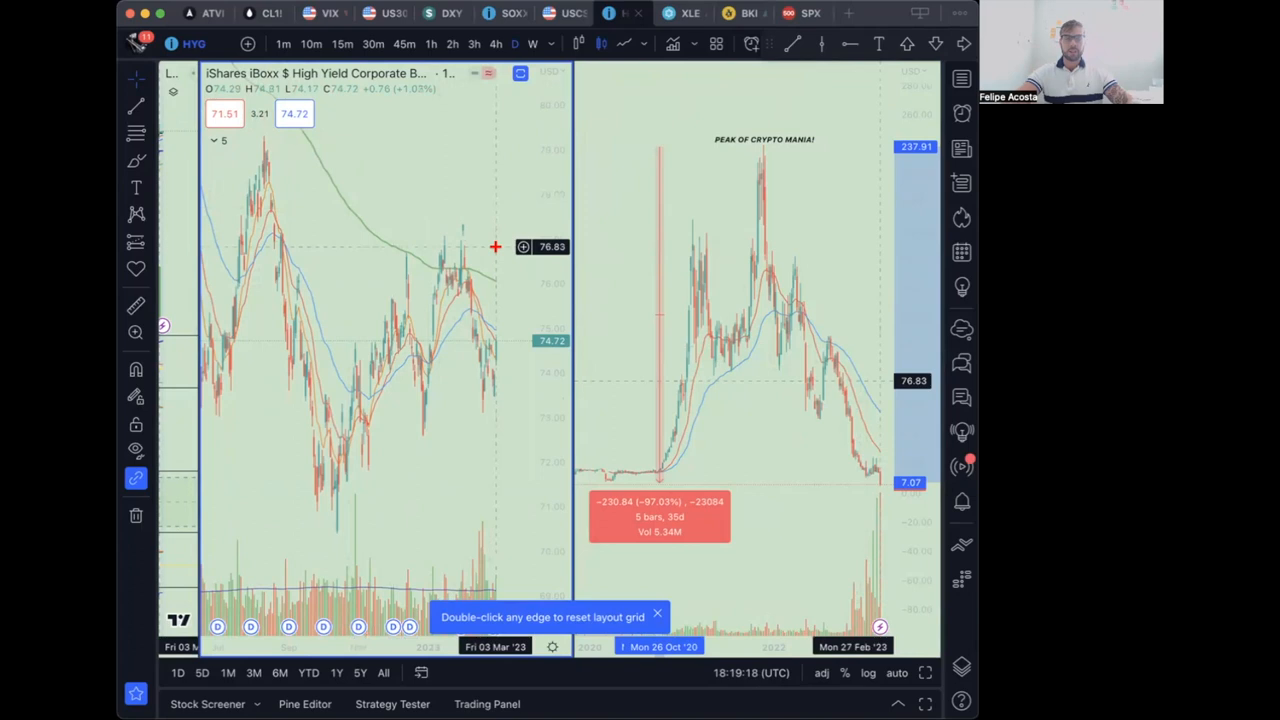
pyautogui.moveTo(510, 345)
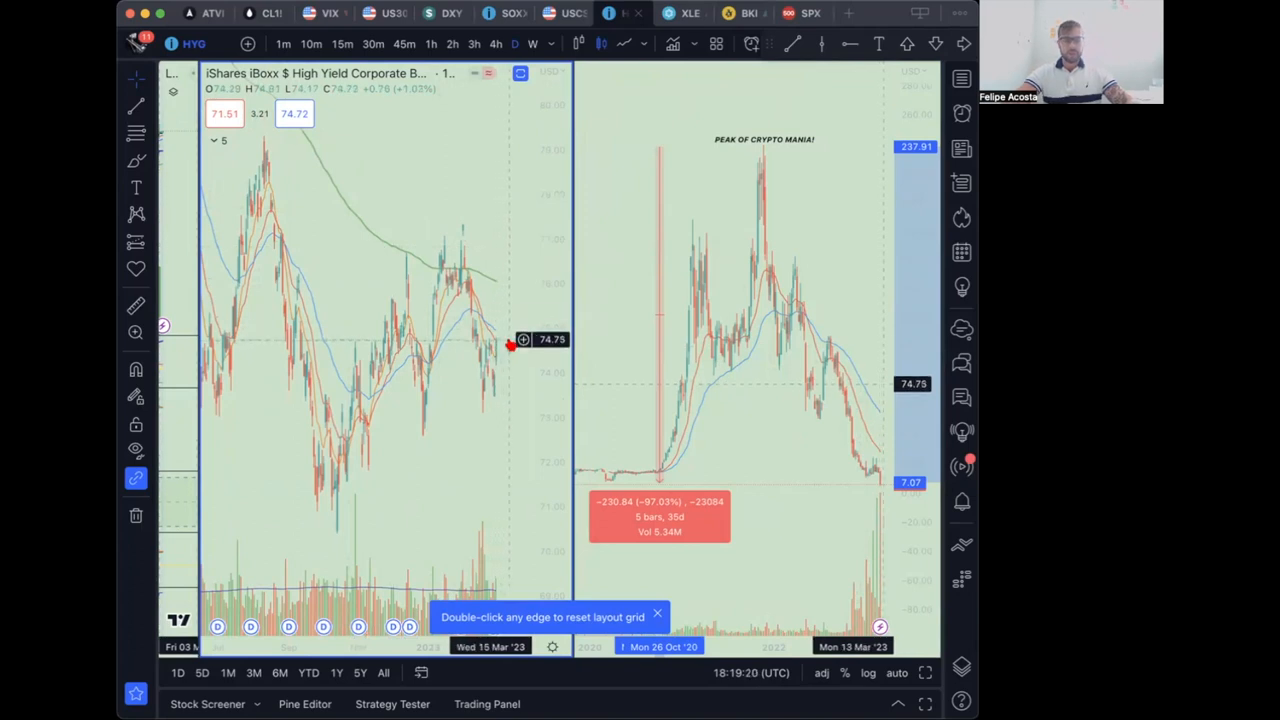
pyautogui.moveTo(490, 370)
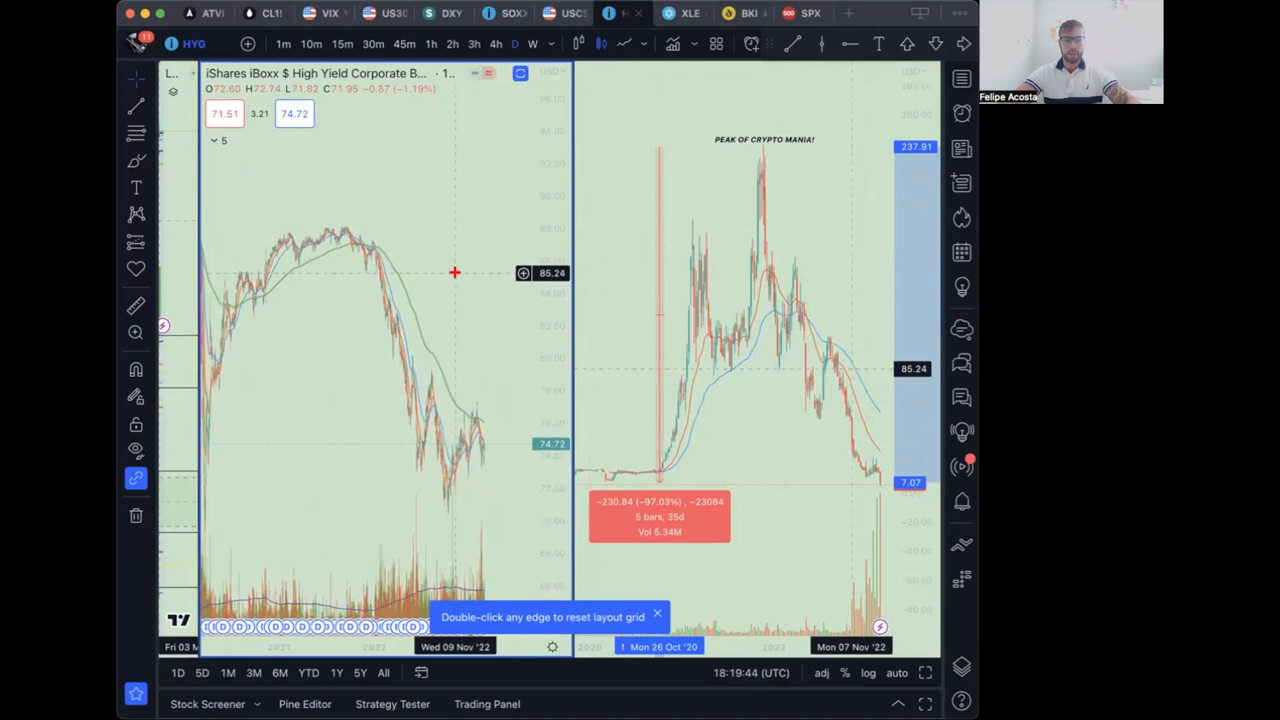
pyautogui.moveTo(503, 287)
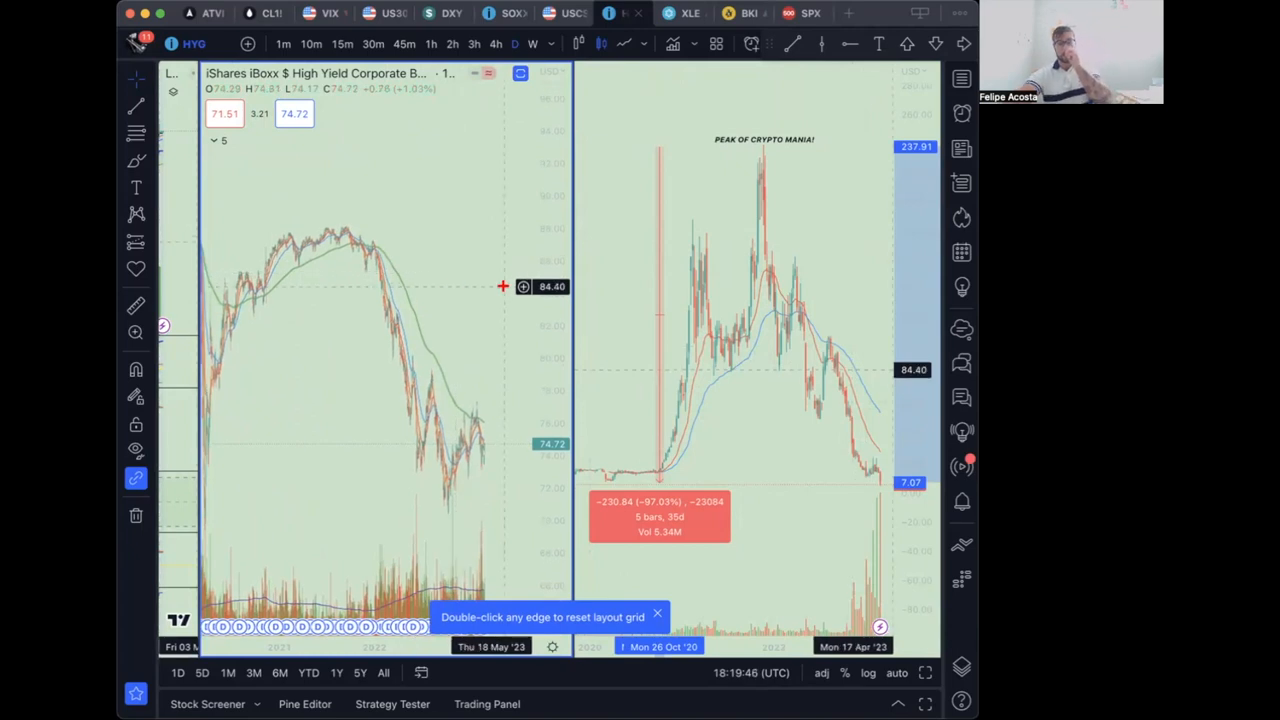
pyautogui.moveTo(832, 232)
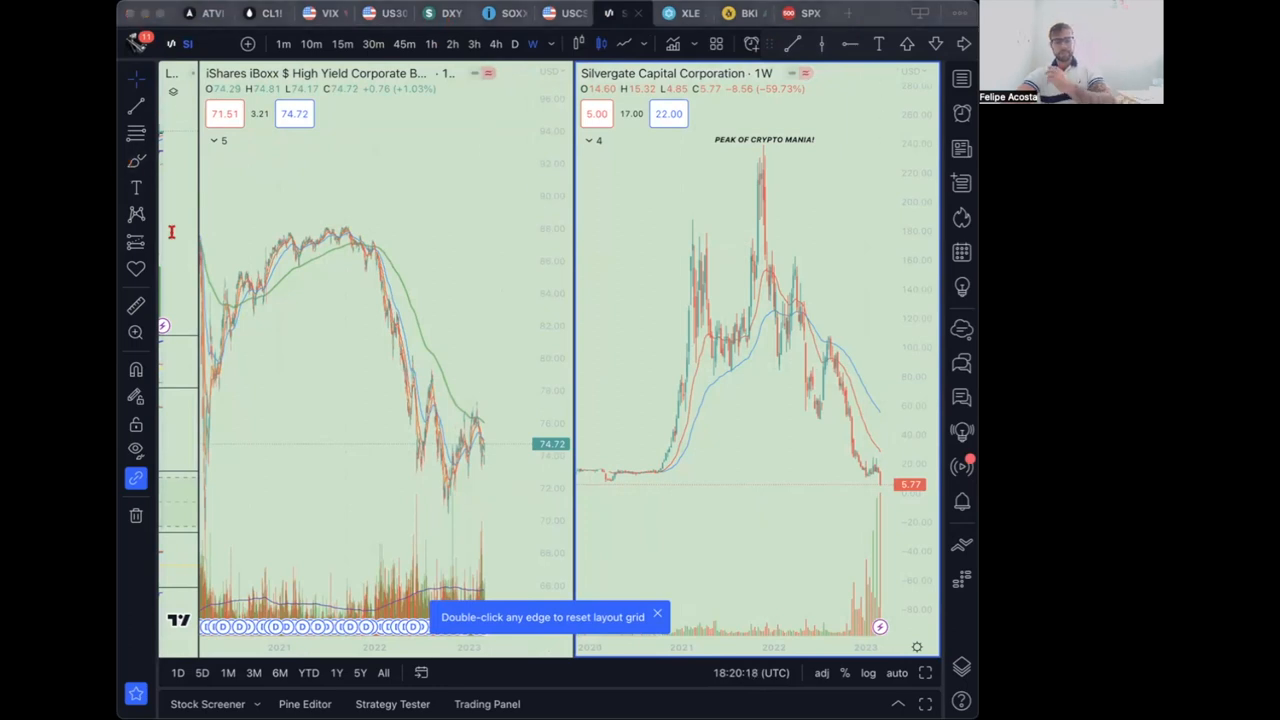
pyautogui.moveTo(166, 355)
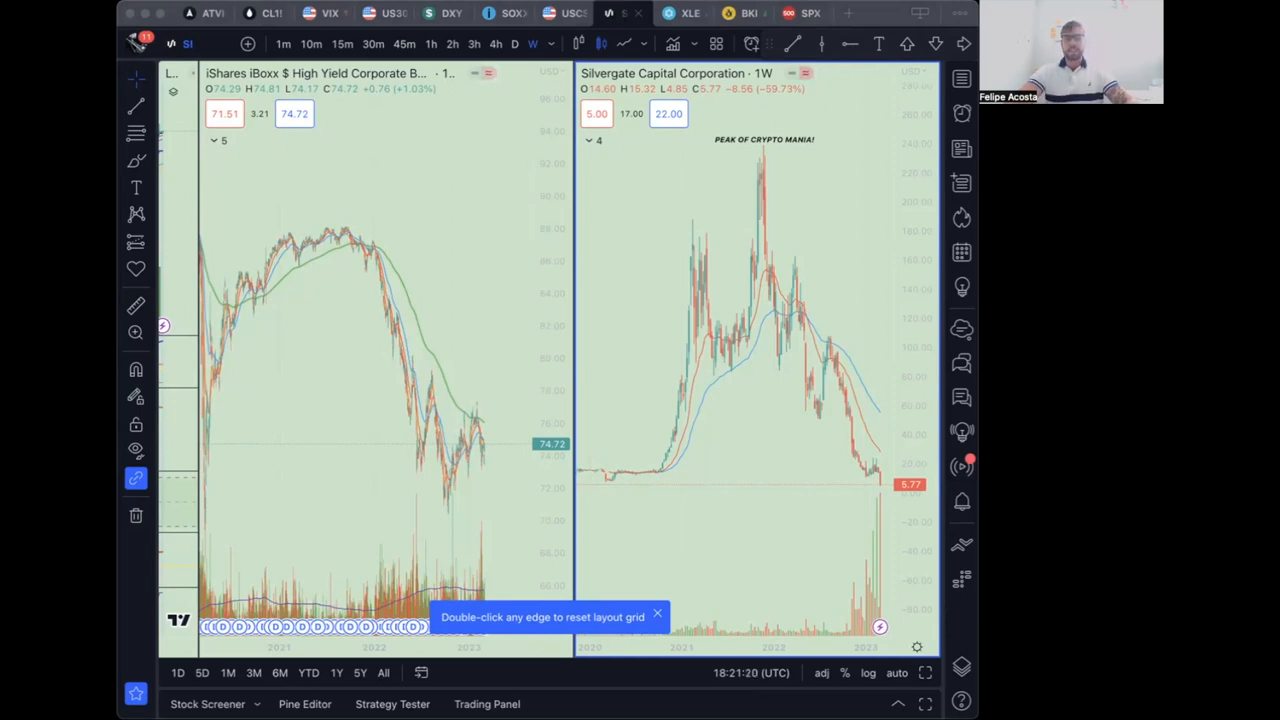
pyautogui.moveTo(233, 350)
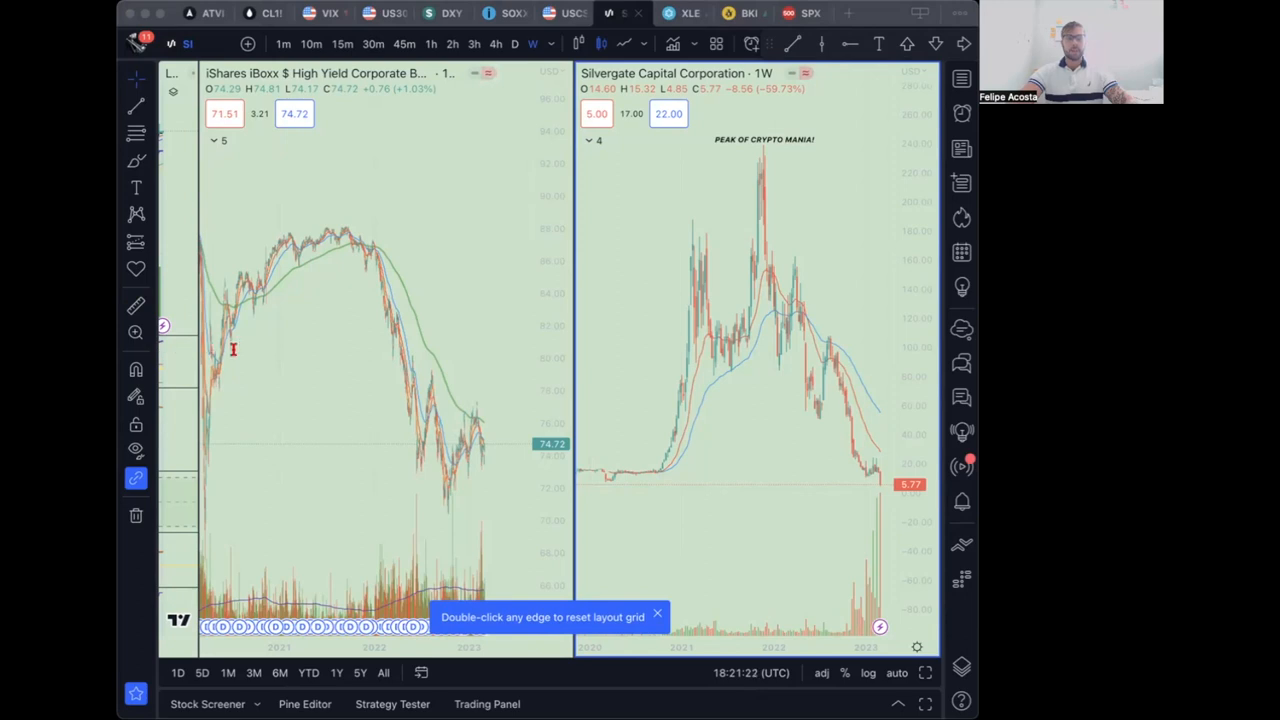
pyautogui.moveTo(234, 349)
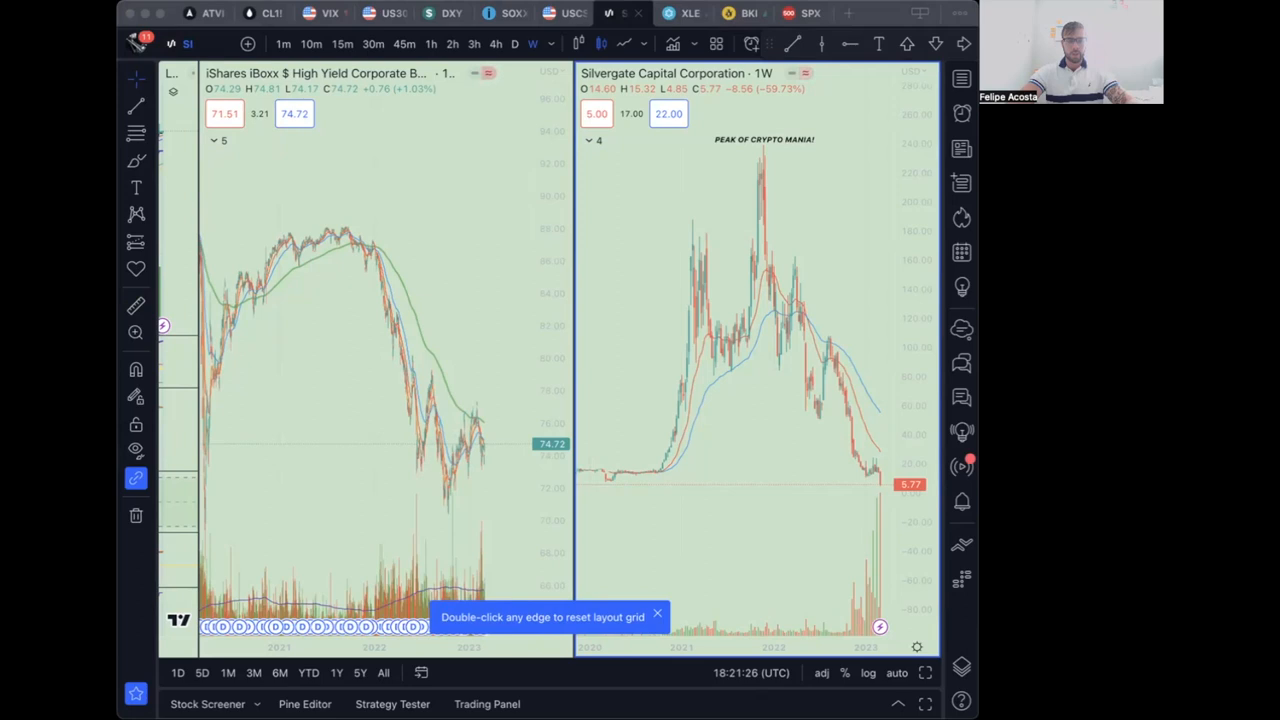
pyautogui.moveTo(182, 358)
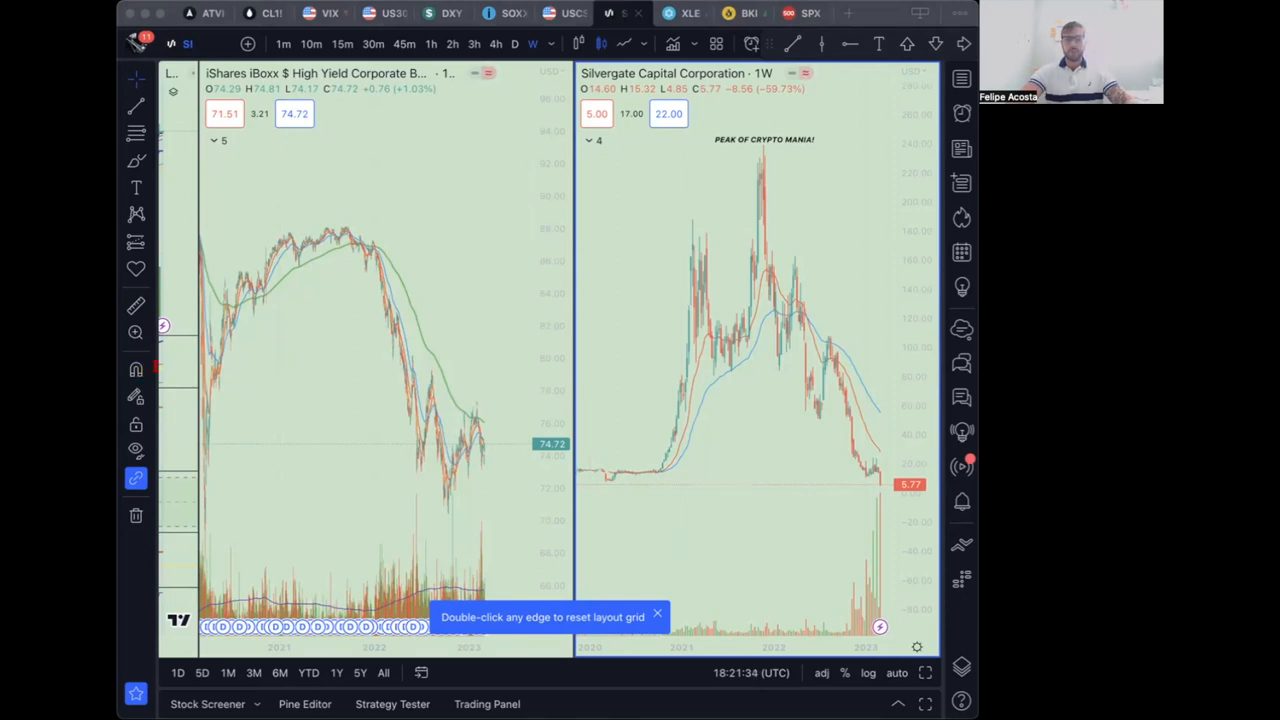
pyautogui.moveTo(303, 371)
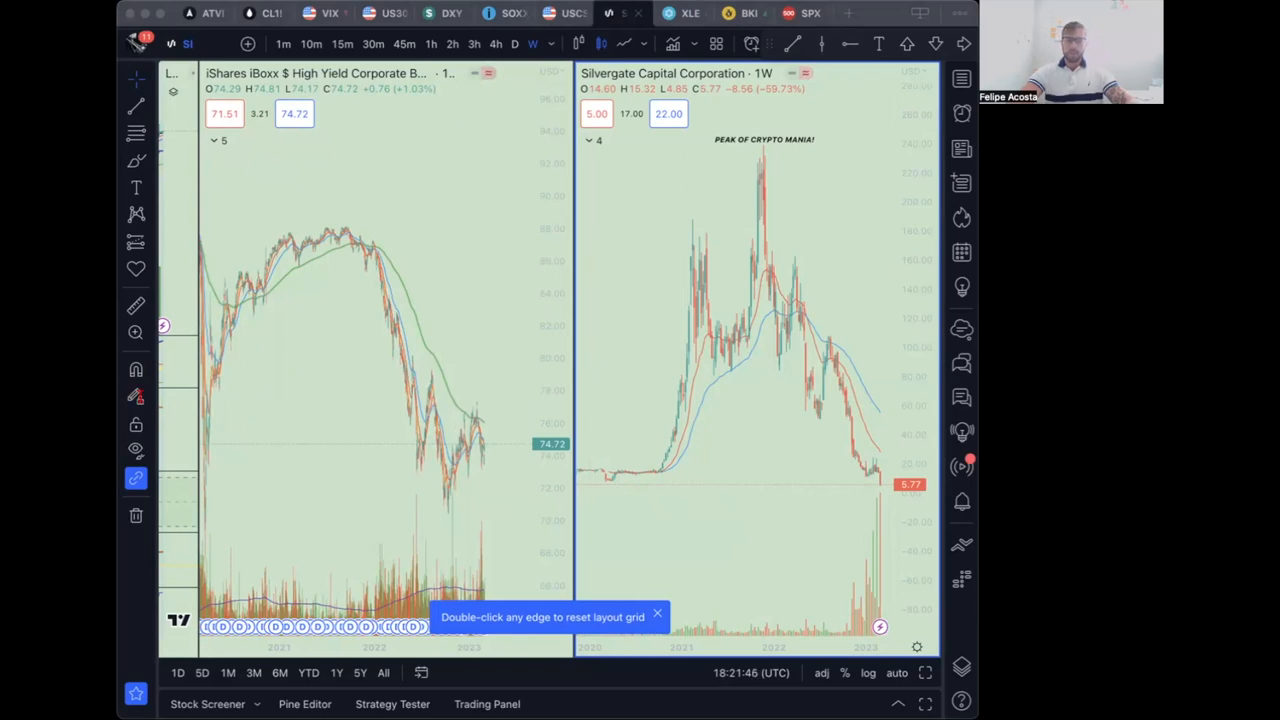
pyautogui.moveTo(295, 393)
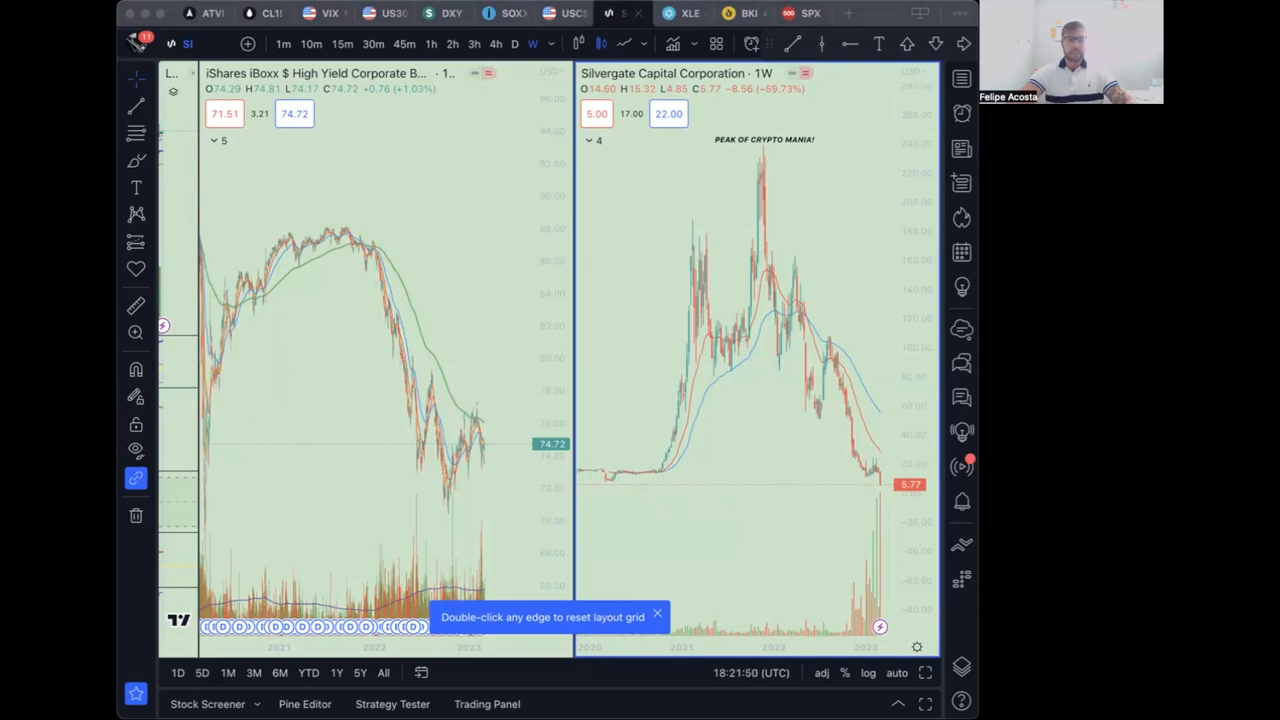
pyautogui.moveTo(219, 413)
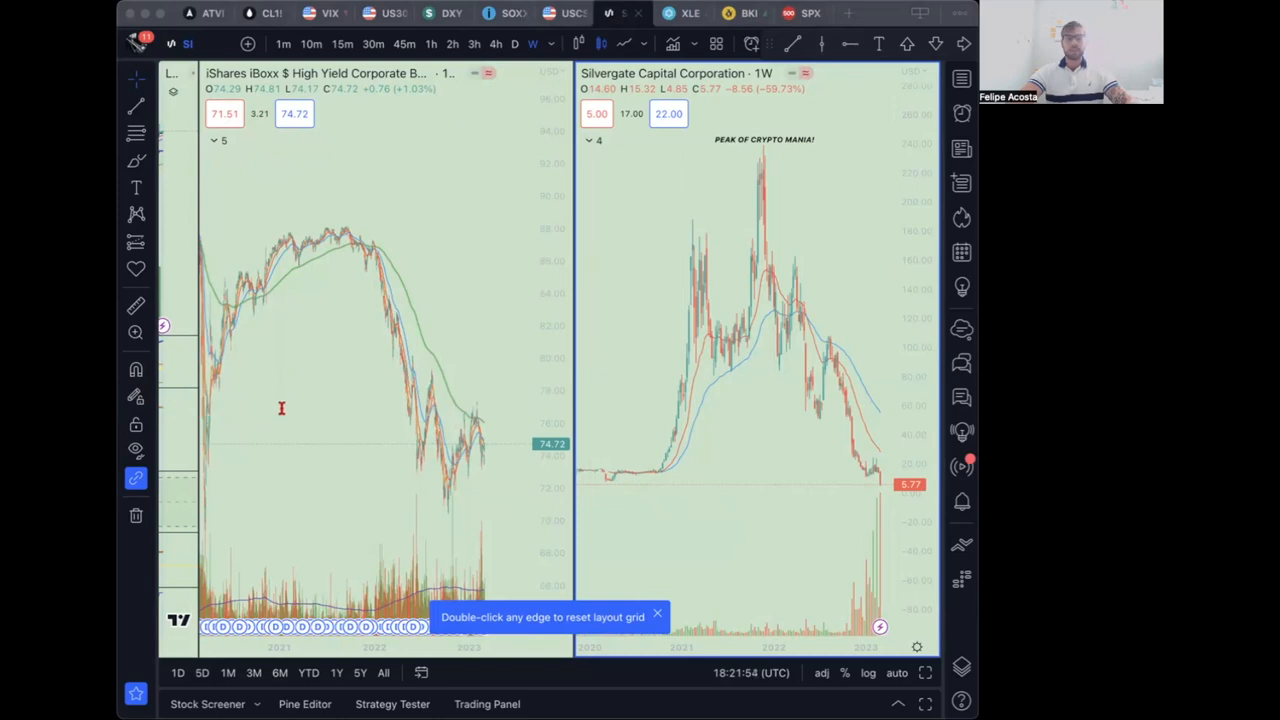
pyautogui.moveTo(281, 408)
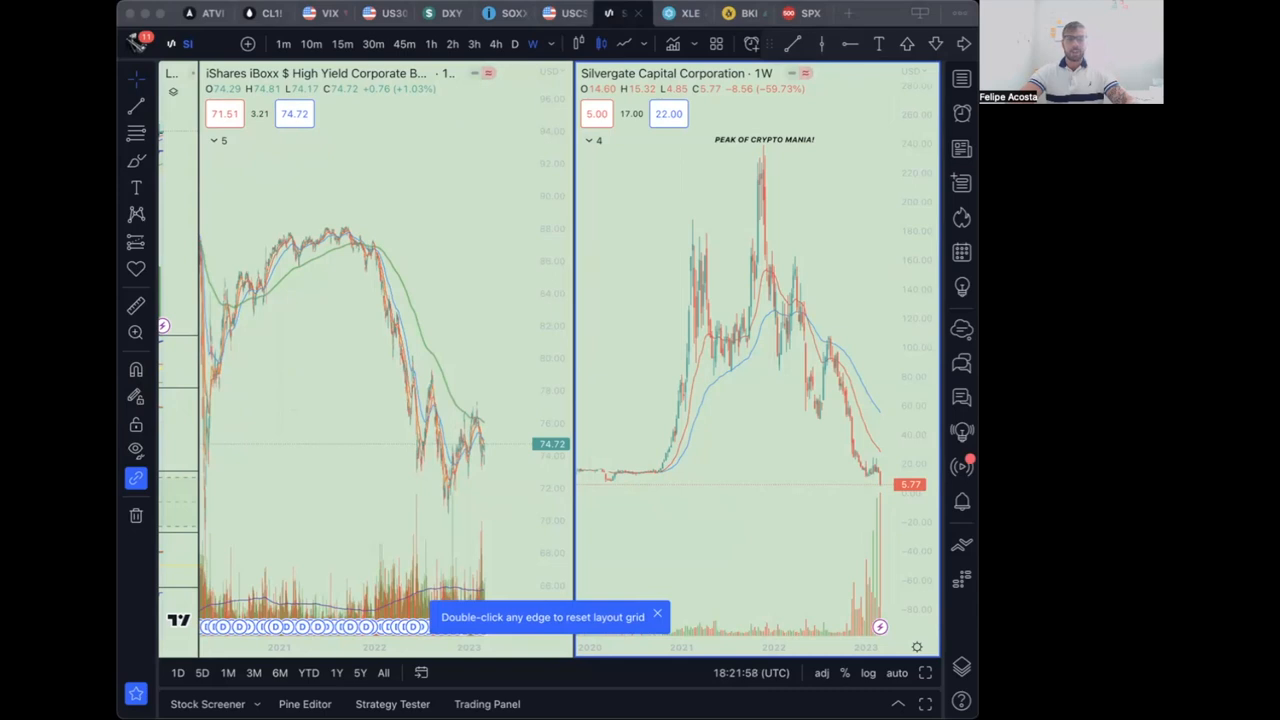
pyautogui.moveTo(184, 435)
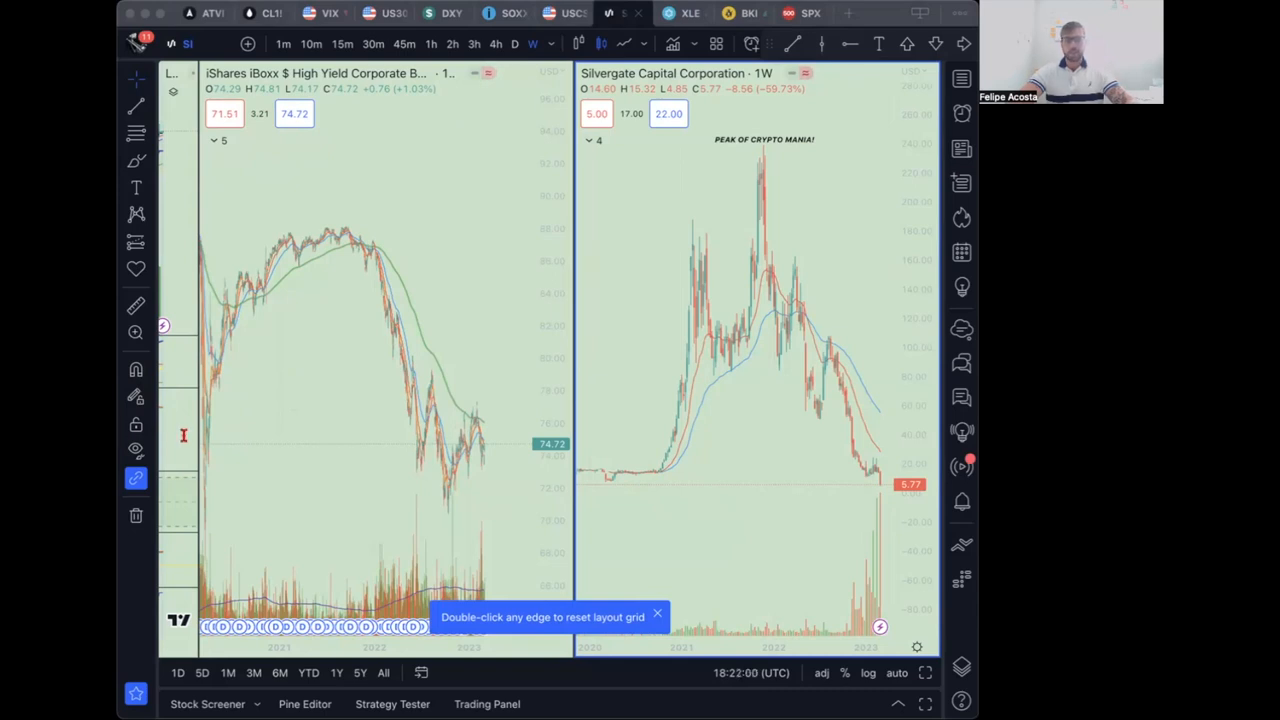
pyautogui.moveTo(306, 440)
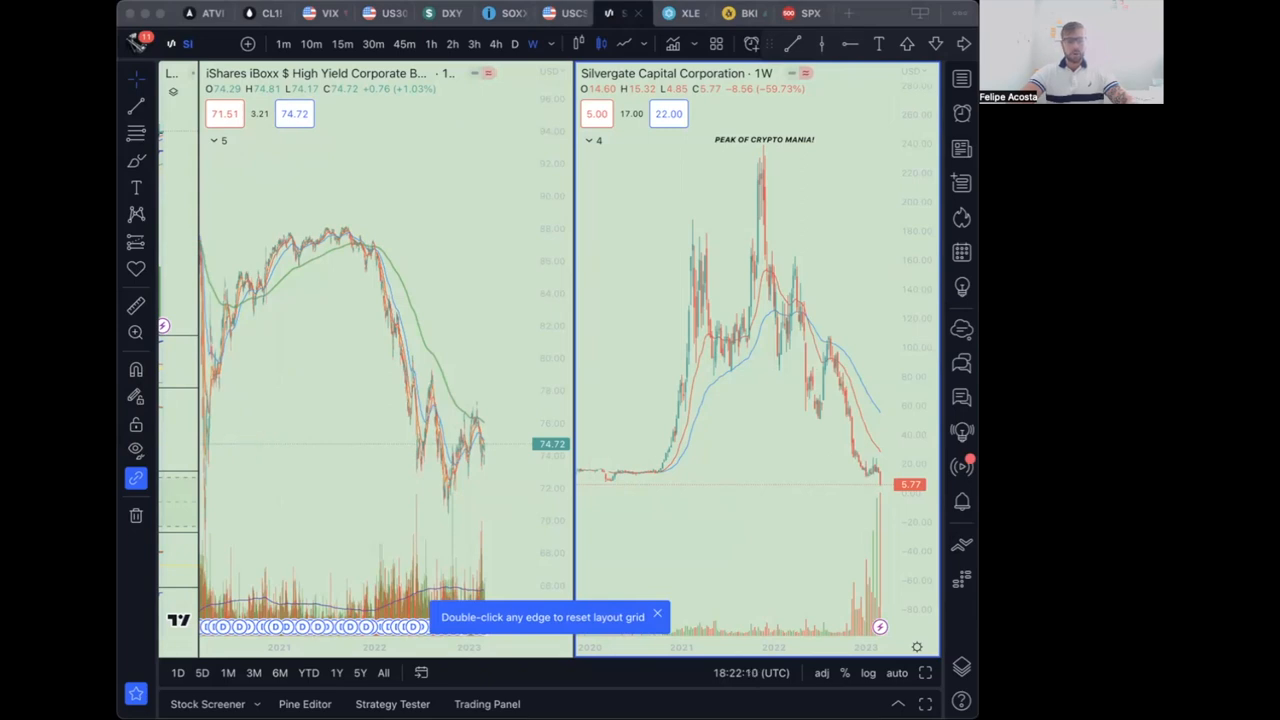
pyautogui.moveTo(178, 460)
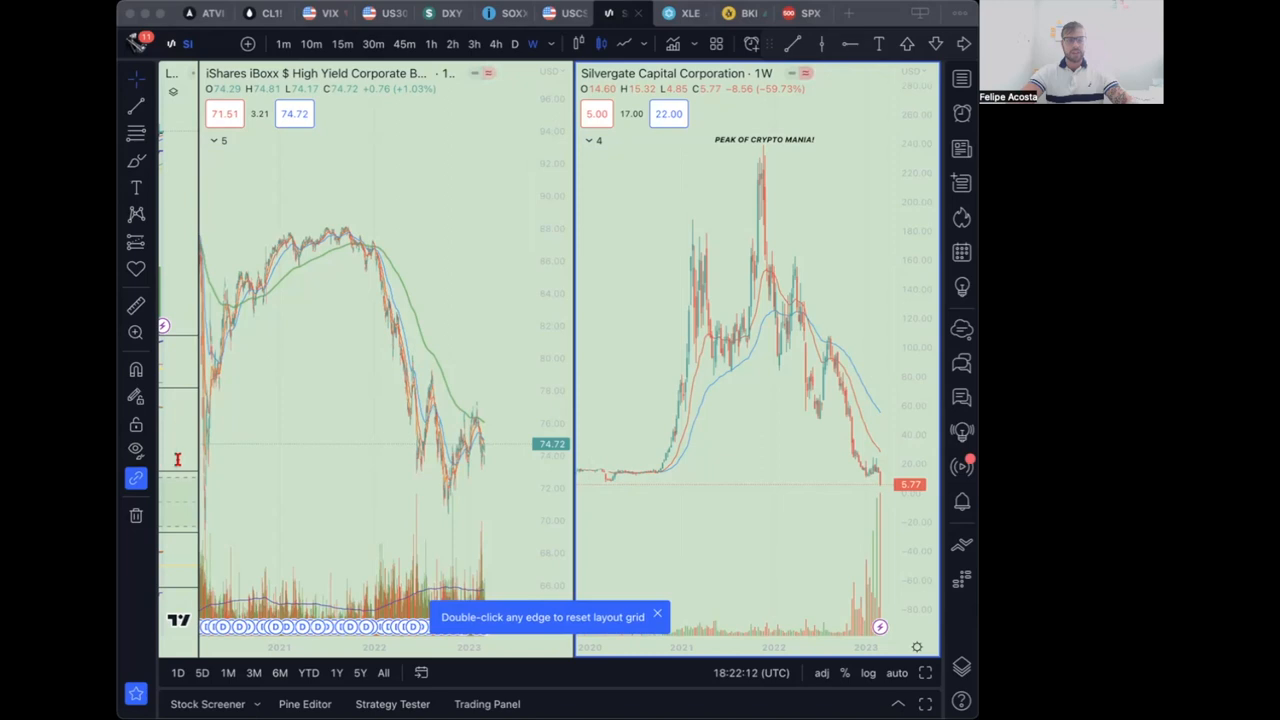
pyautogui.moveTo(287, 459)
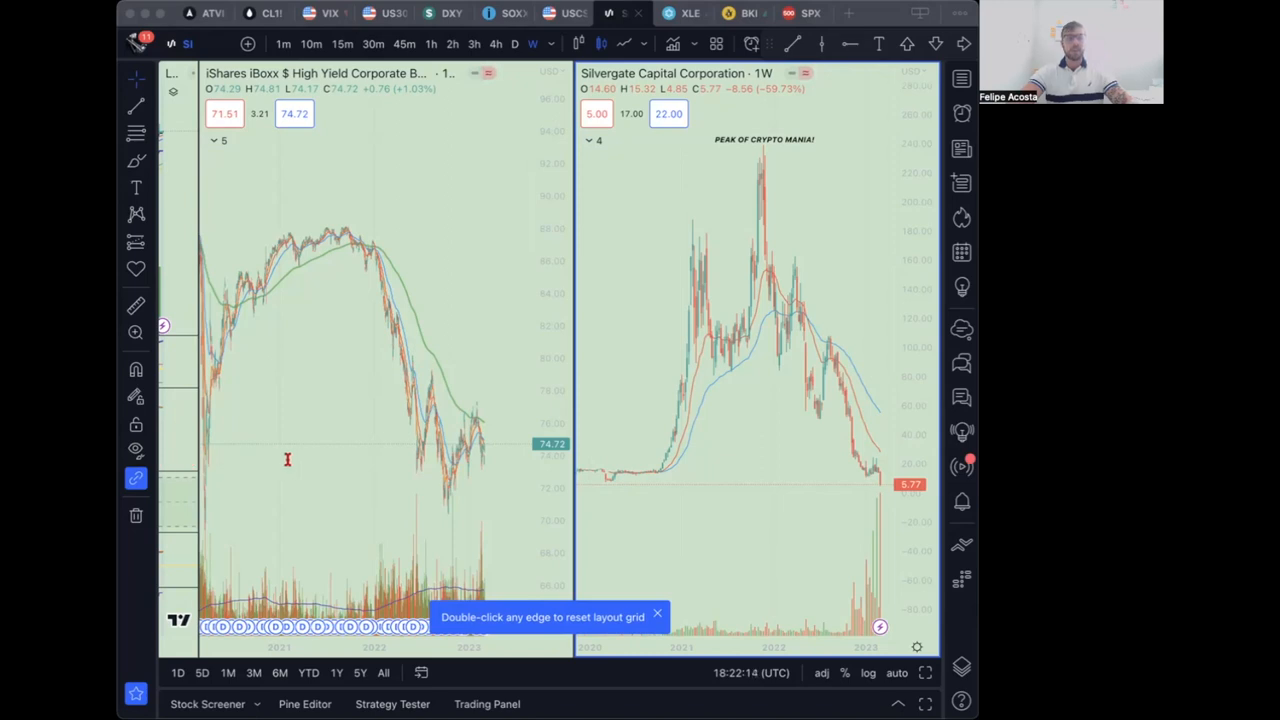
pyautogui.moveTo(287, 459)
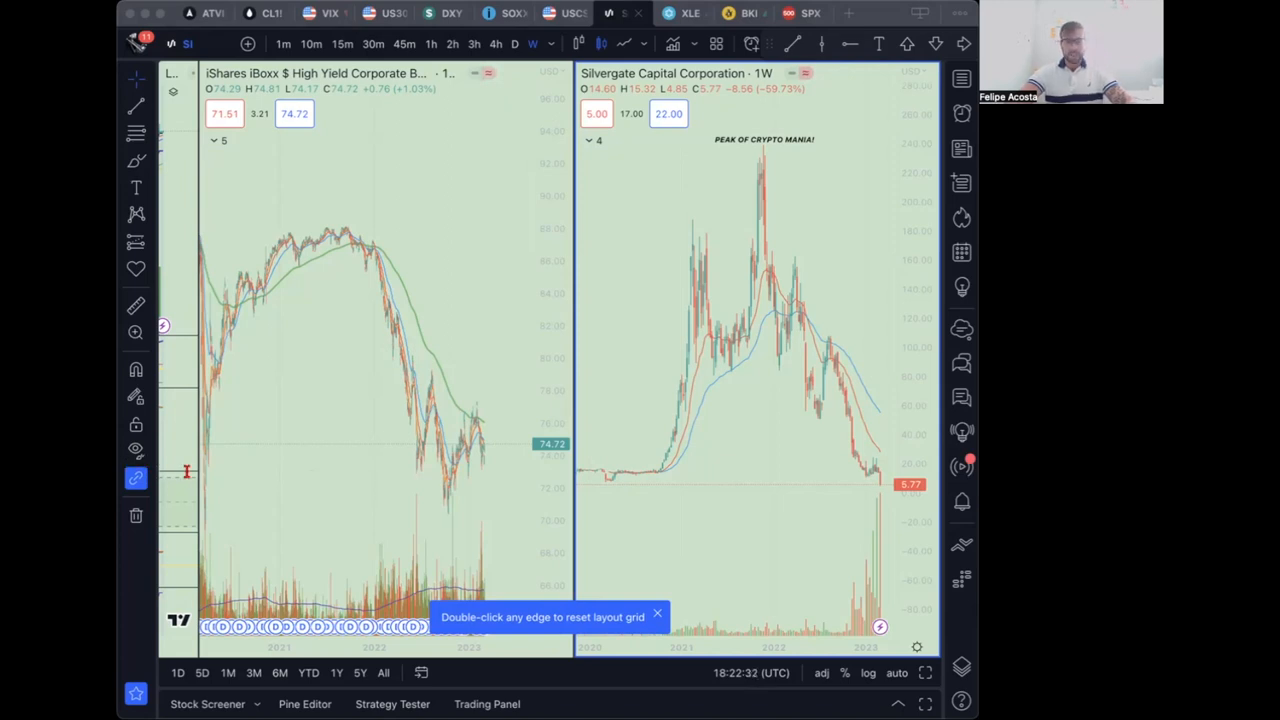
pyautogui.moveTo(281, 479)
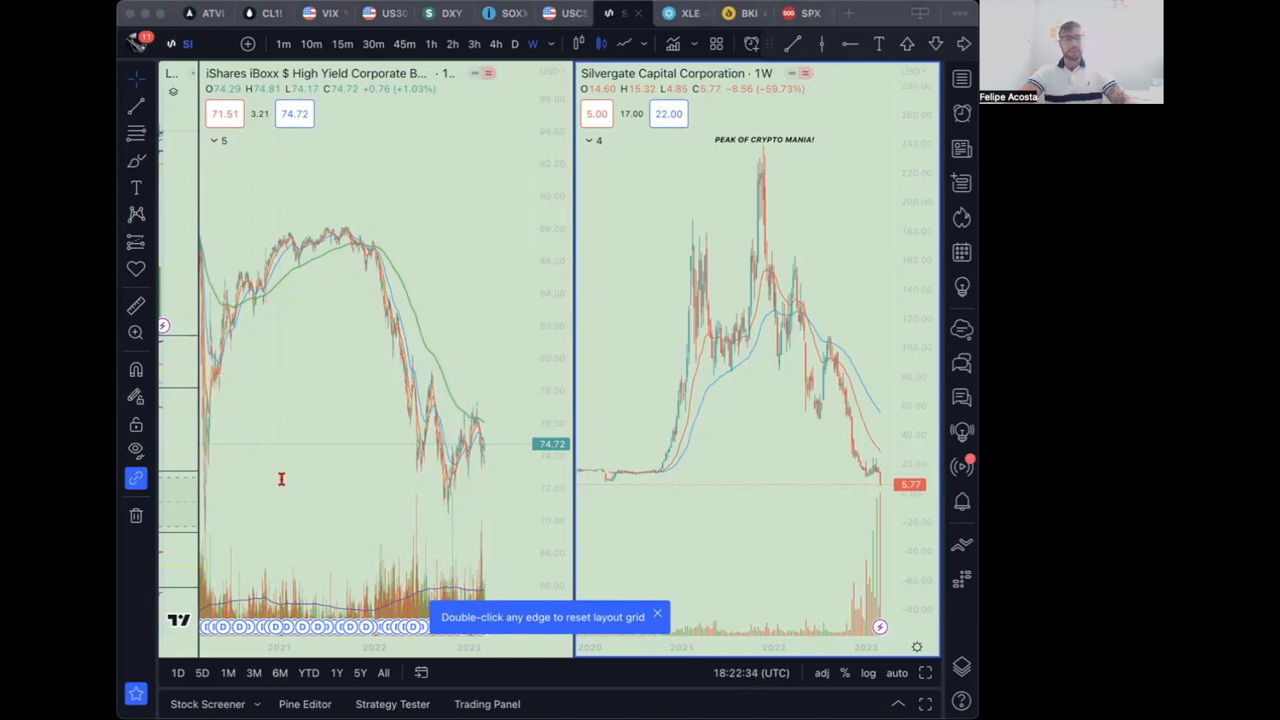